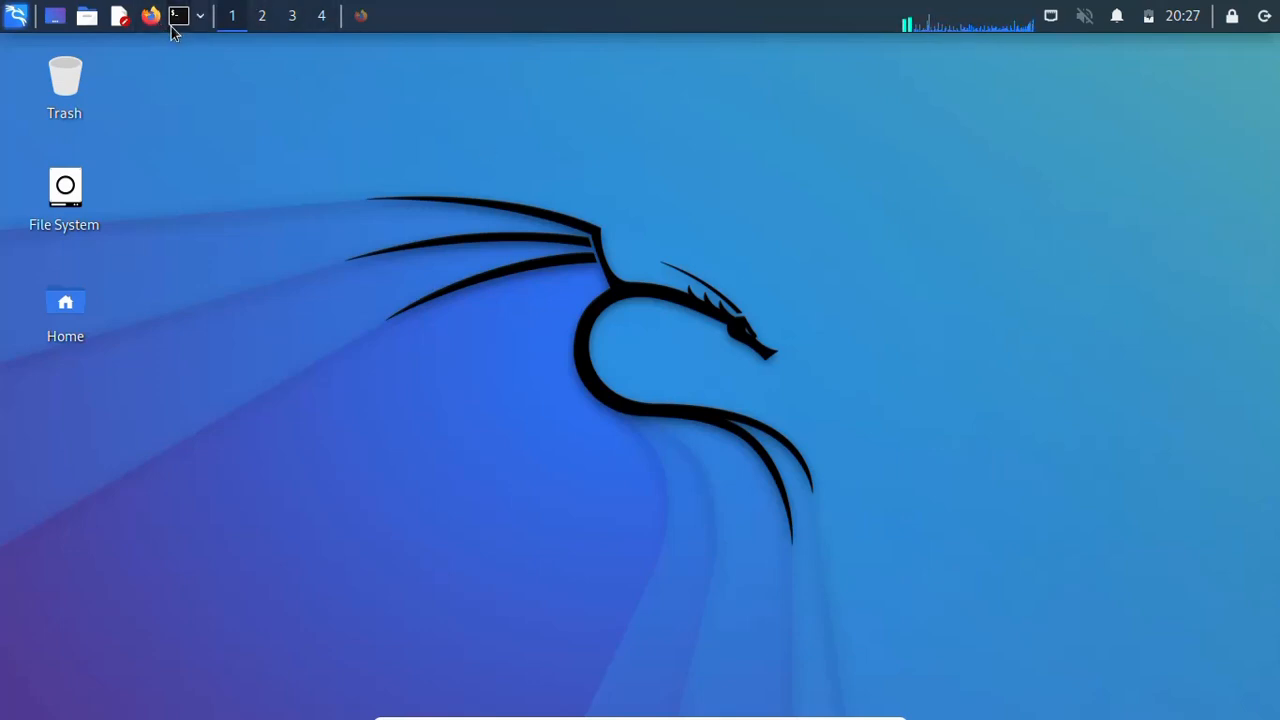
# Step: Open a new terminal window and type 'man proxychains4' at the root prompt
pyautogui.click(177, 16)
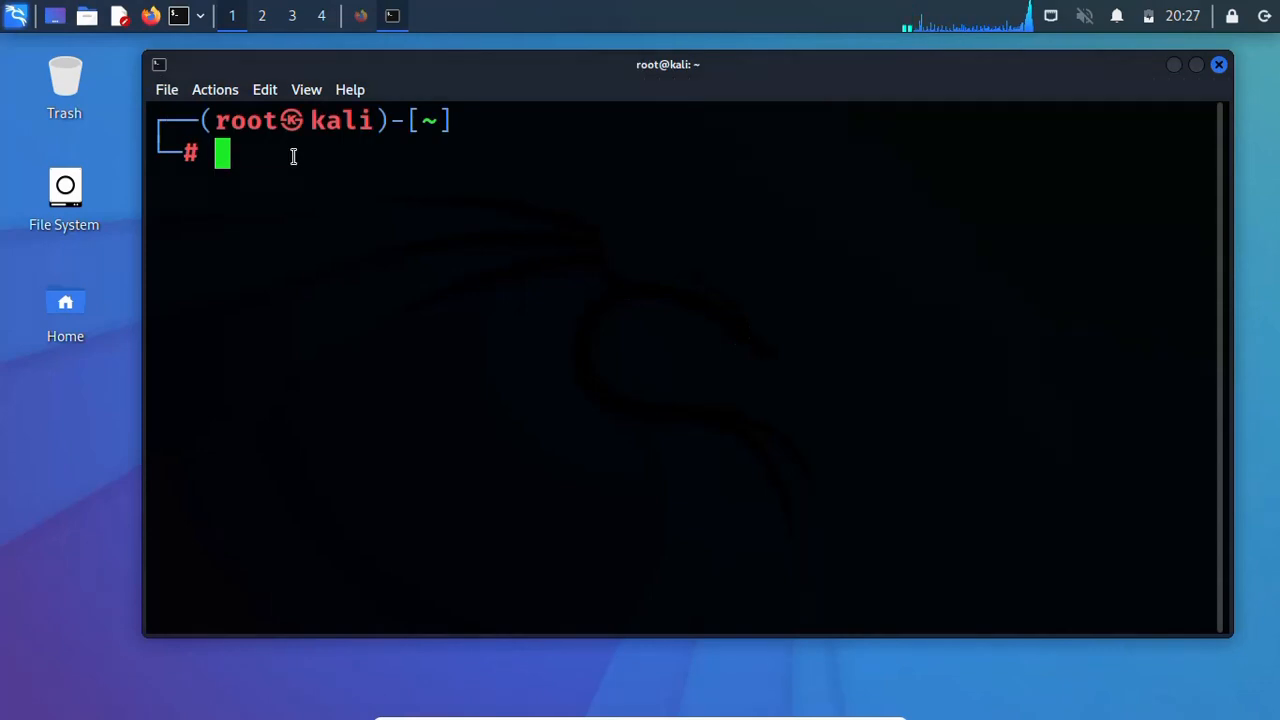
pyautogui.write('man proxychains4')
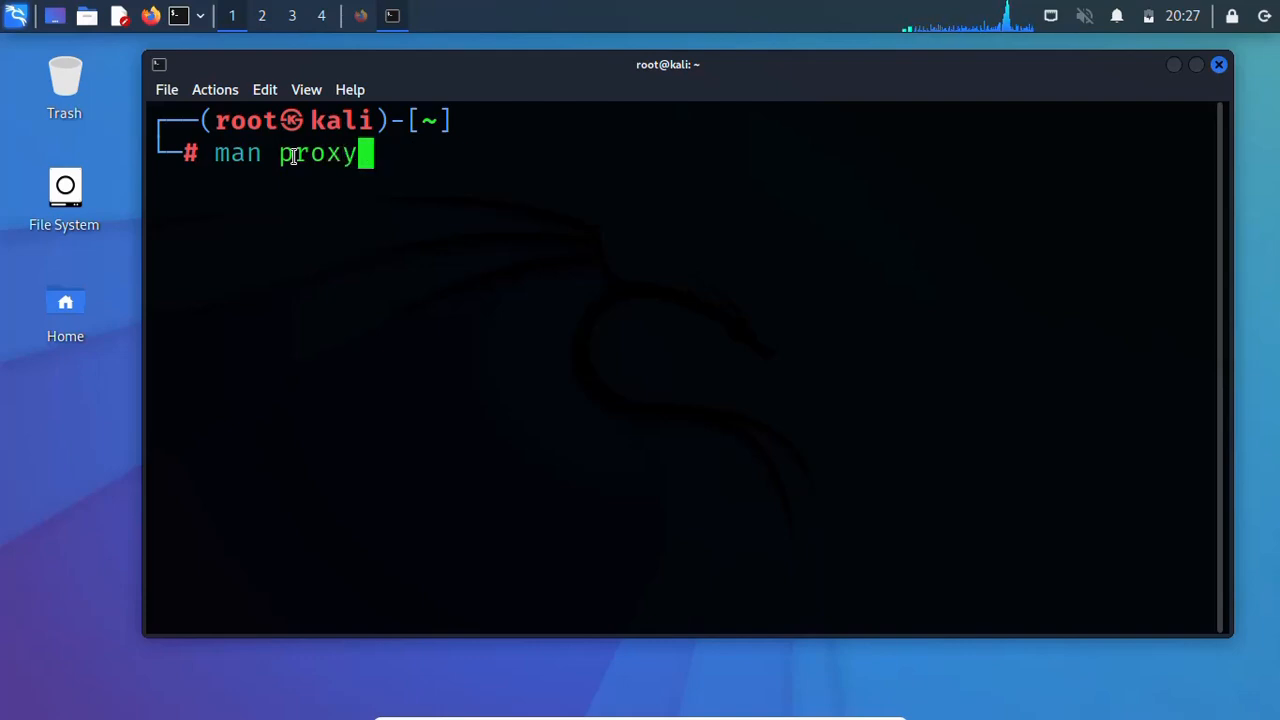
# Step: Open the proxychains4 manual, scroll to FILES, and copy the /etc/proxychains4.conf path
pyautogui.write('chains4')
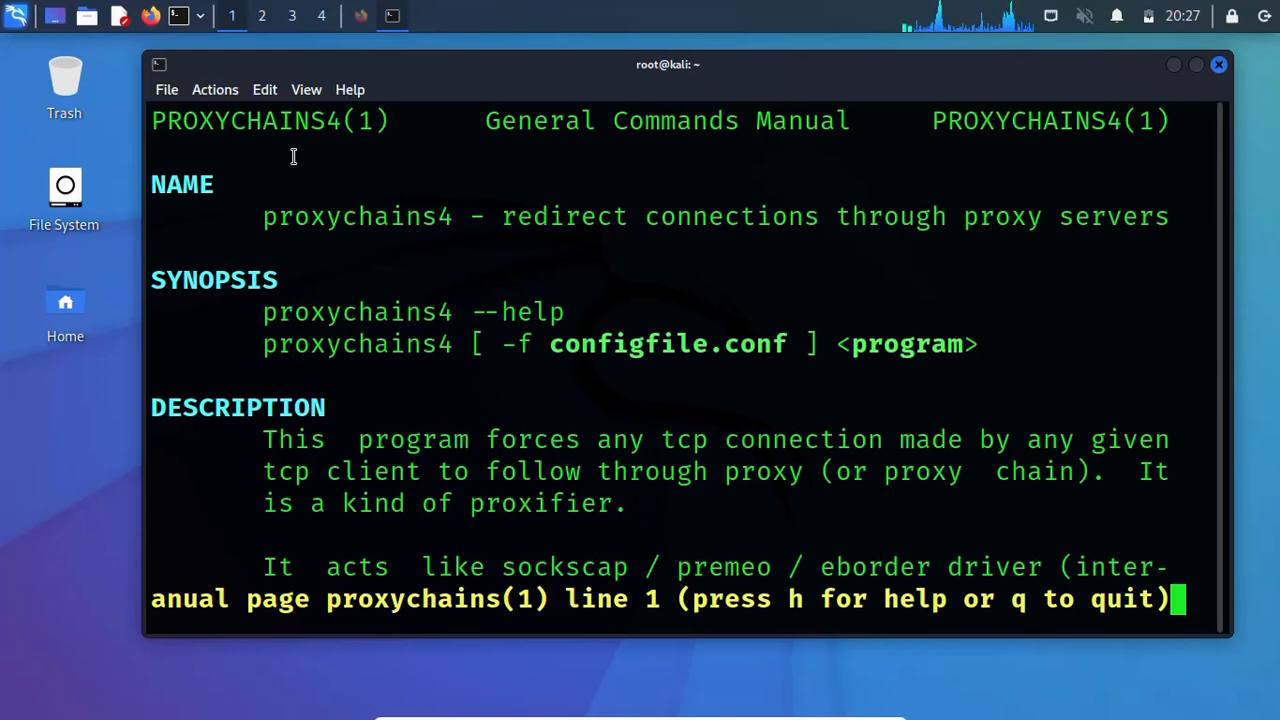
pyautogui.scroll(-3)
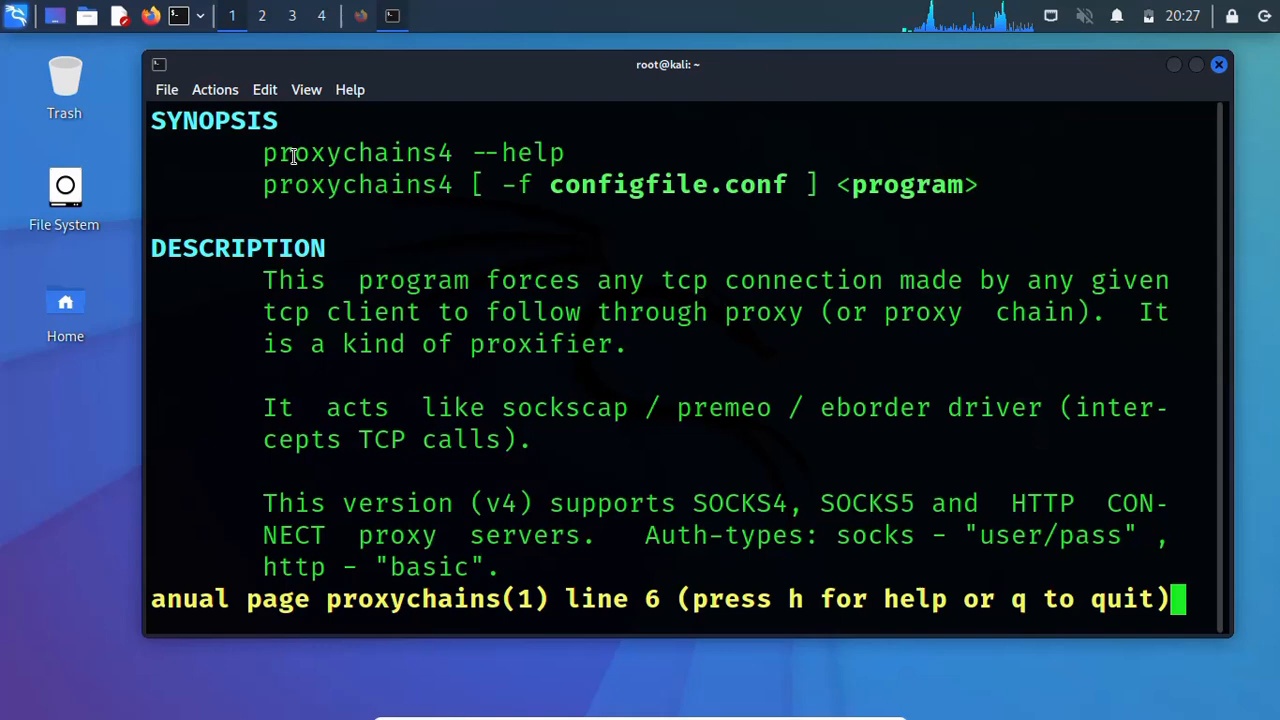
pyautogui.scroll(-3)
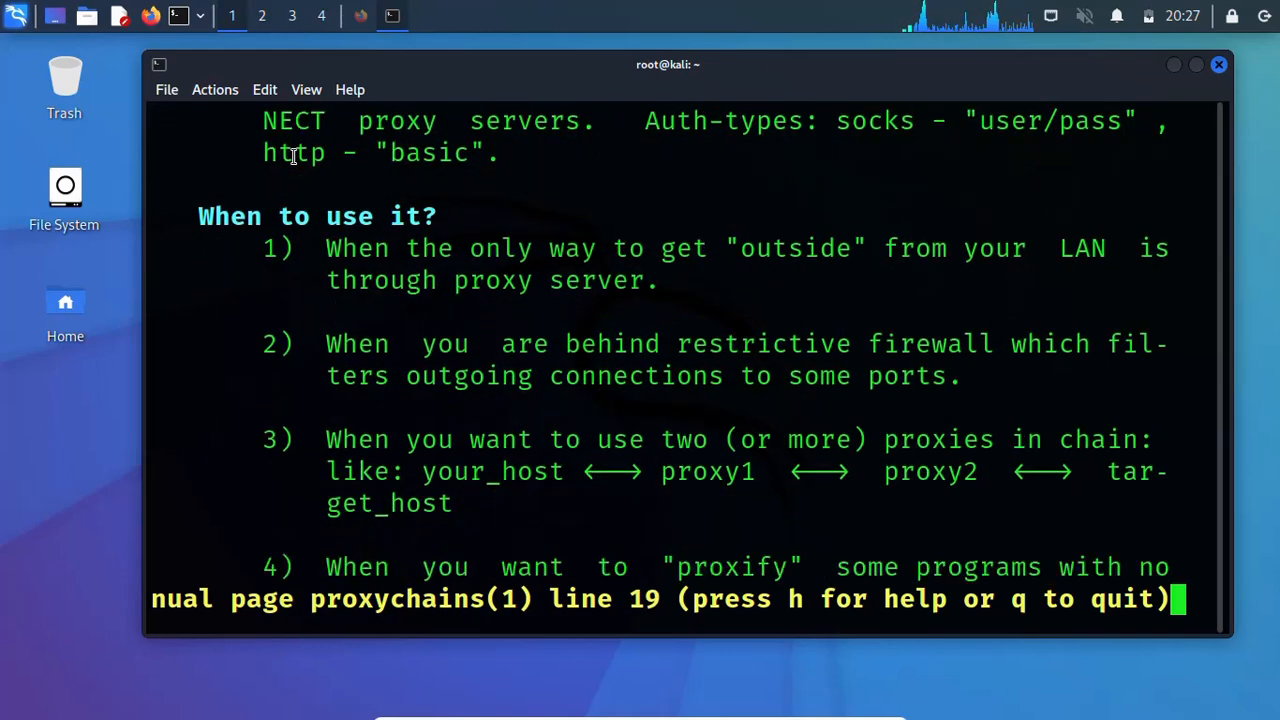
pyautogui.scroll(-3)
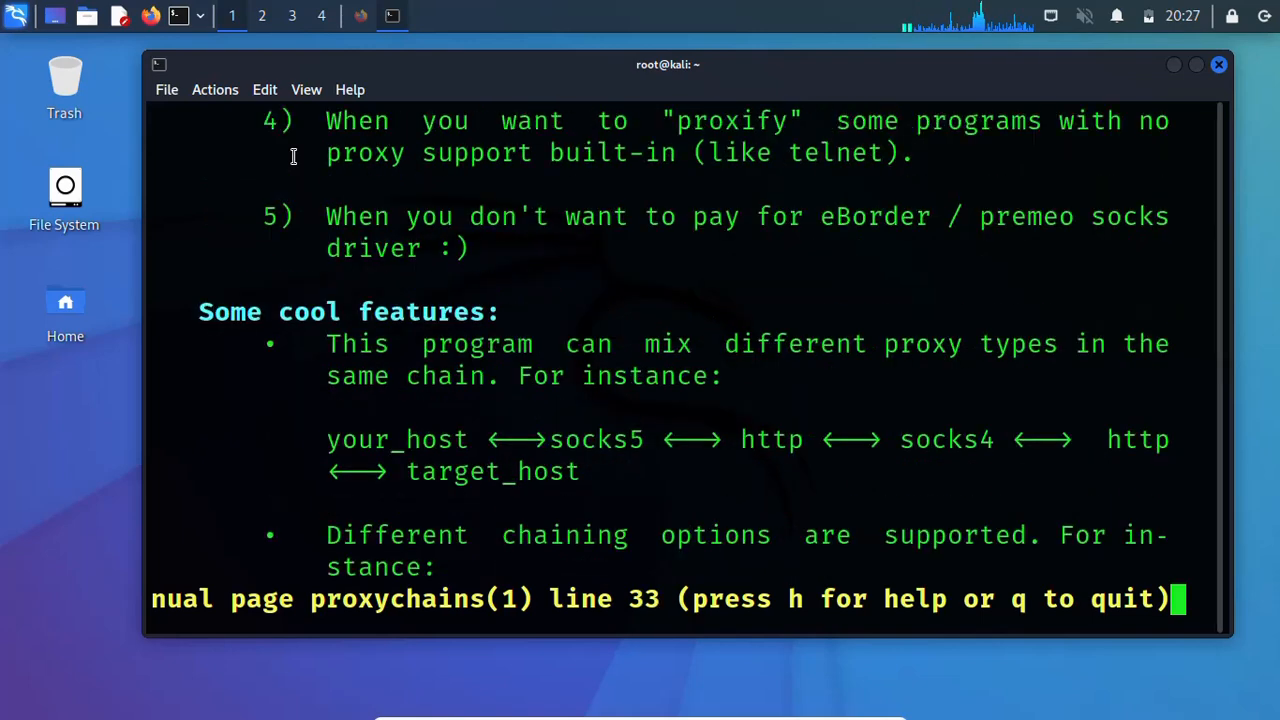
pyautogui.scroll(-3)
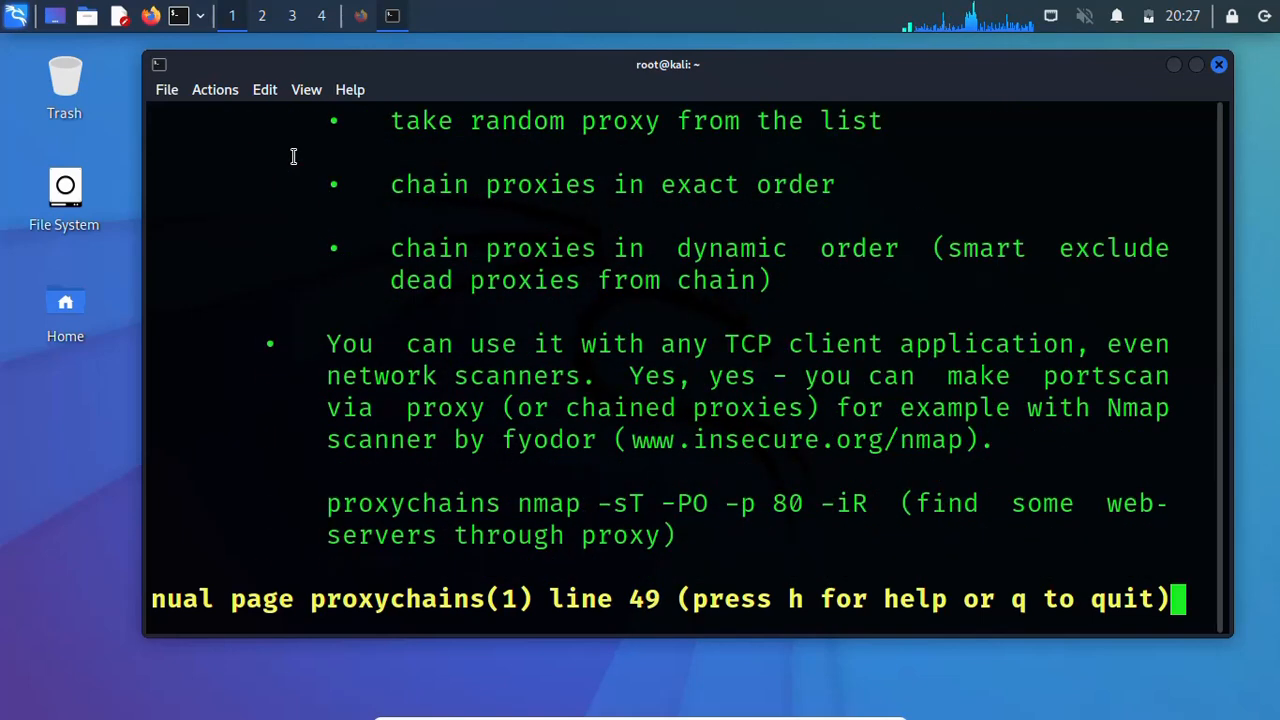
pyautogui.scroll(-3)
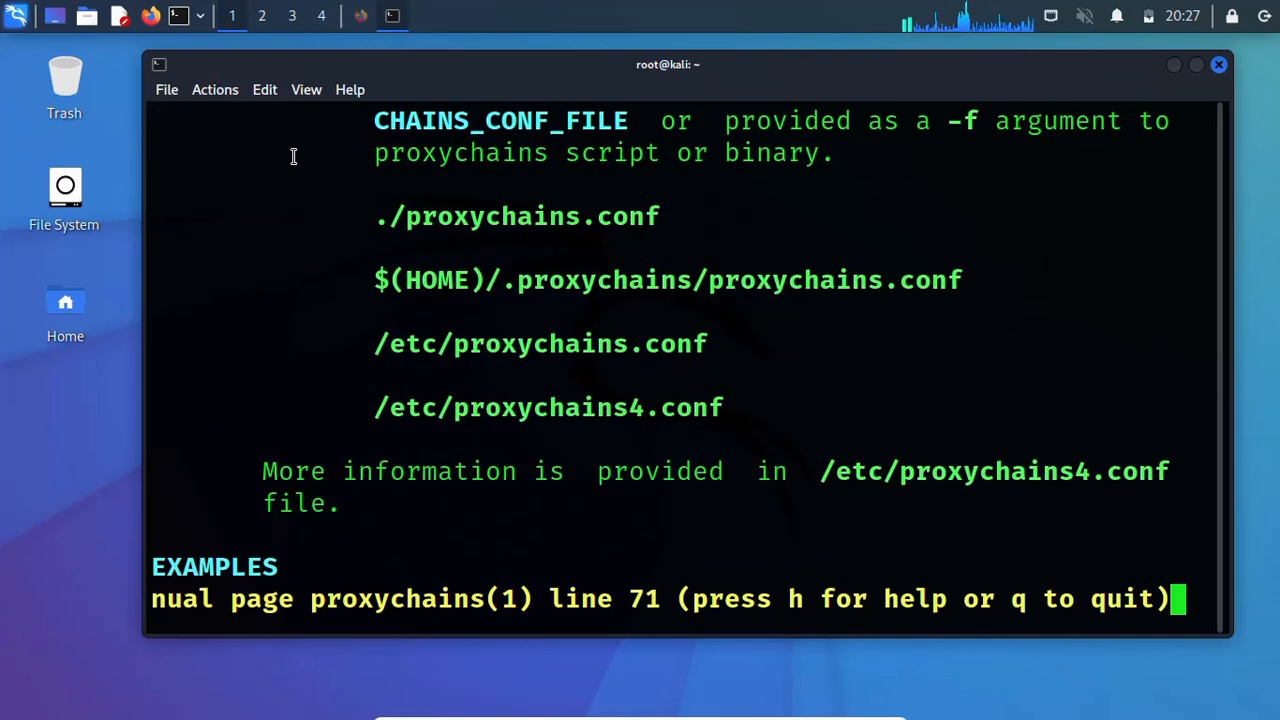
pyautogui.moveTo(459, 307)
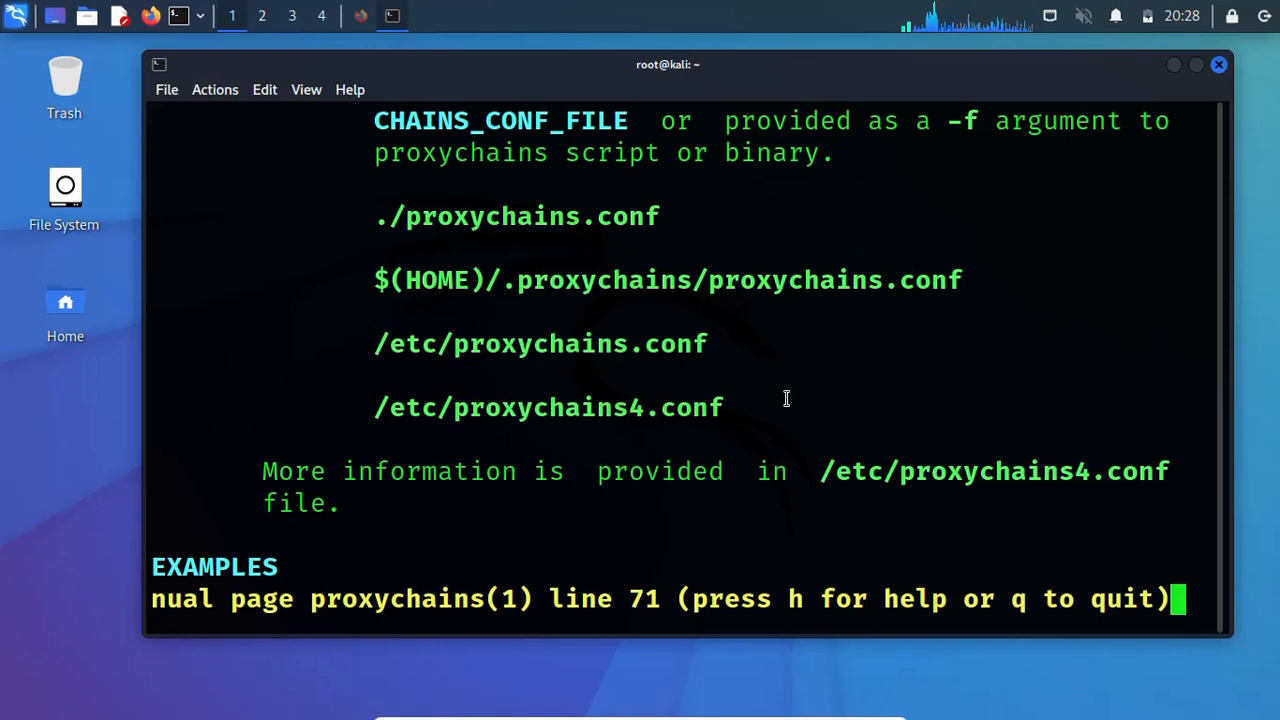
pyautogui.doubleClick(548, 407)
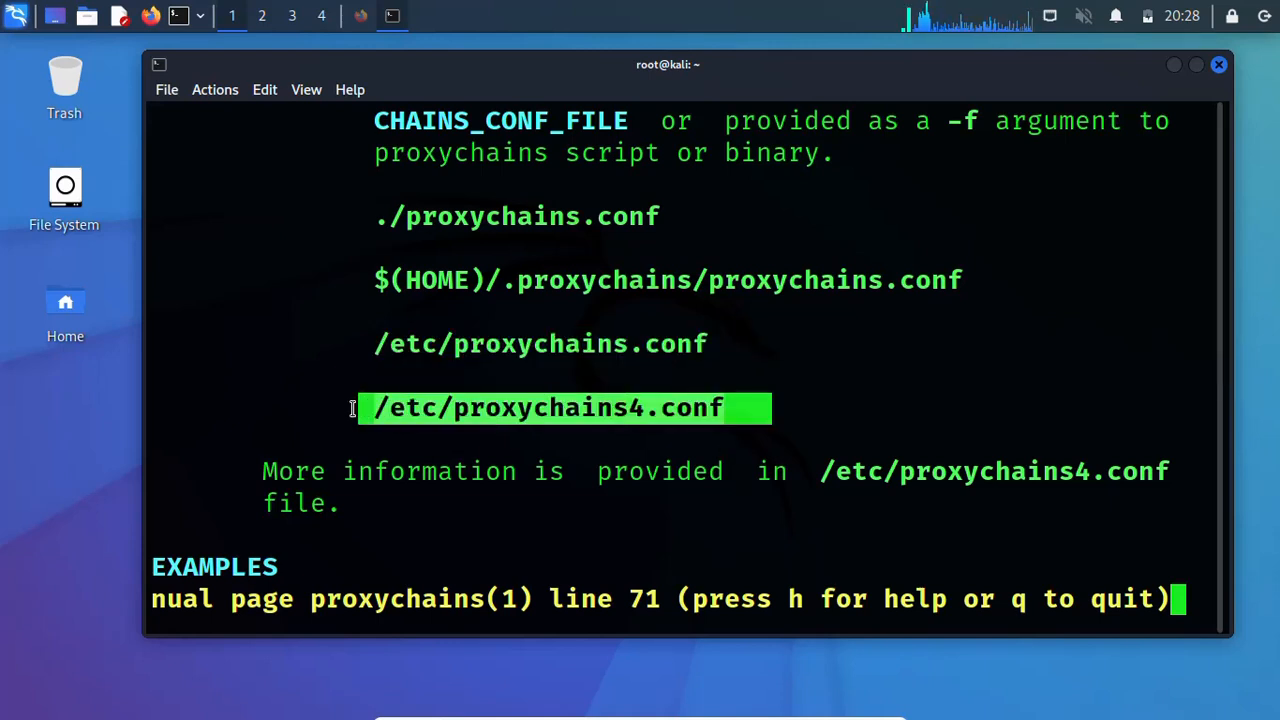
pyautogui.rightClick(500, 300)
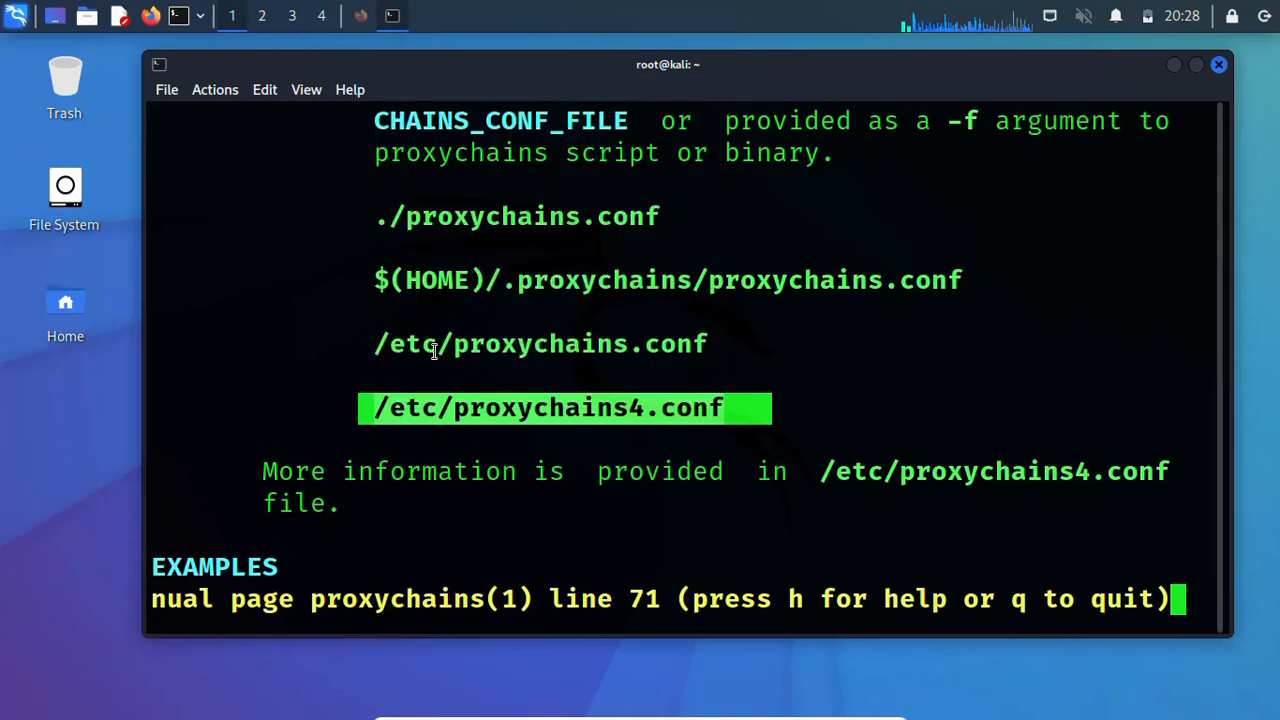
# Step: Leave the manual, open /etc/proxychains4.conf in nano, and highlight the socks5 example and port 1080
pyautogui.press('ctrl+z')
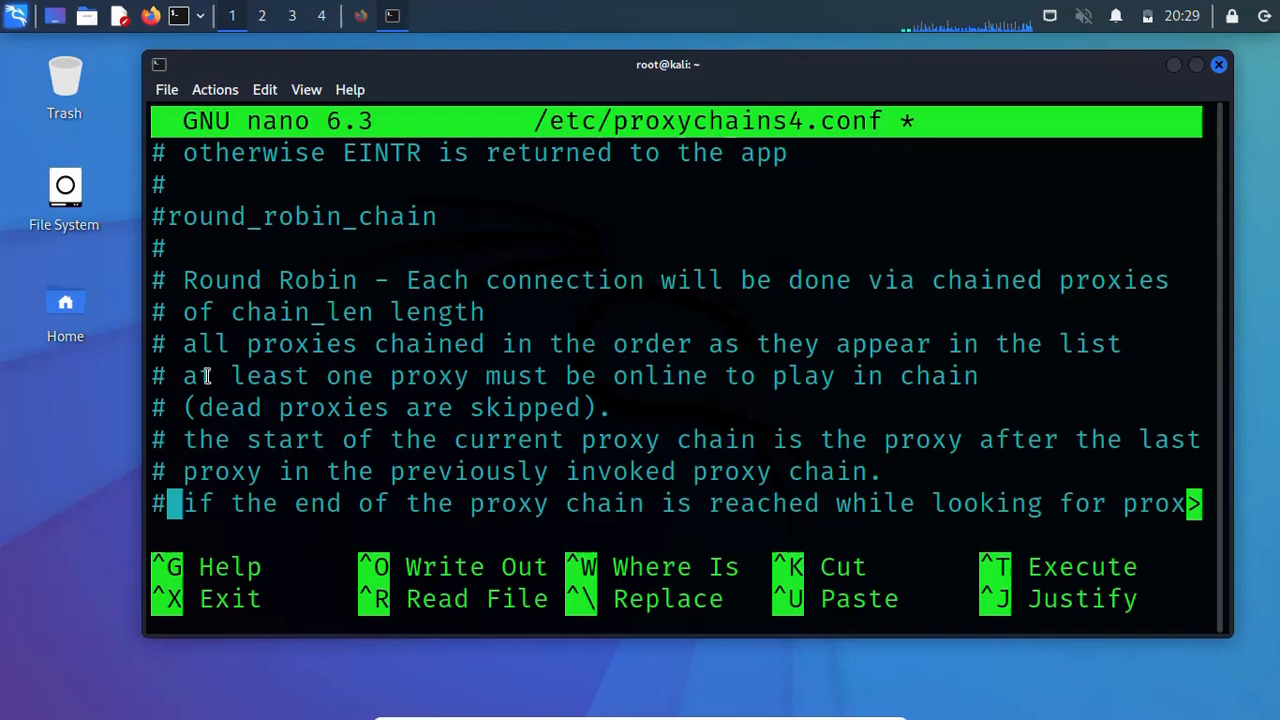
pyautogui.scroll(-3)
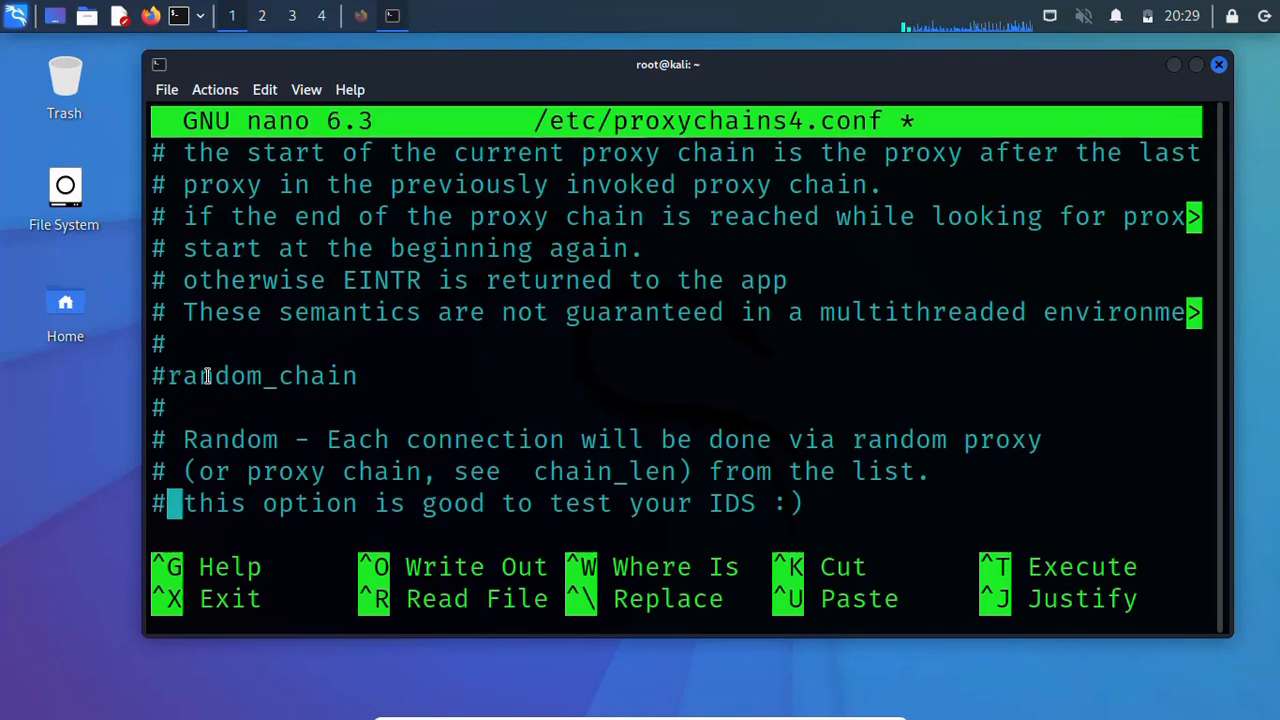
pyautogui.scroll(-3)
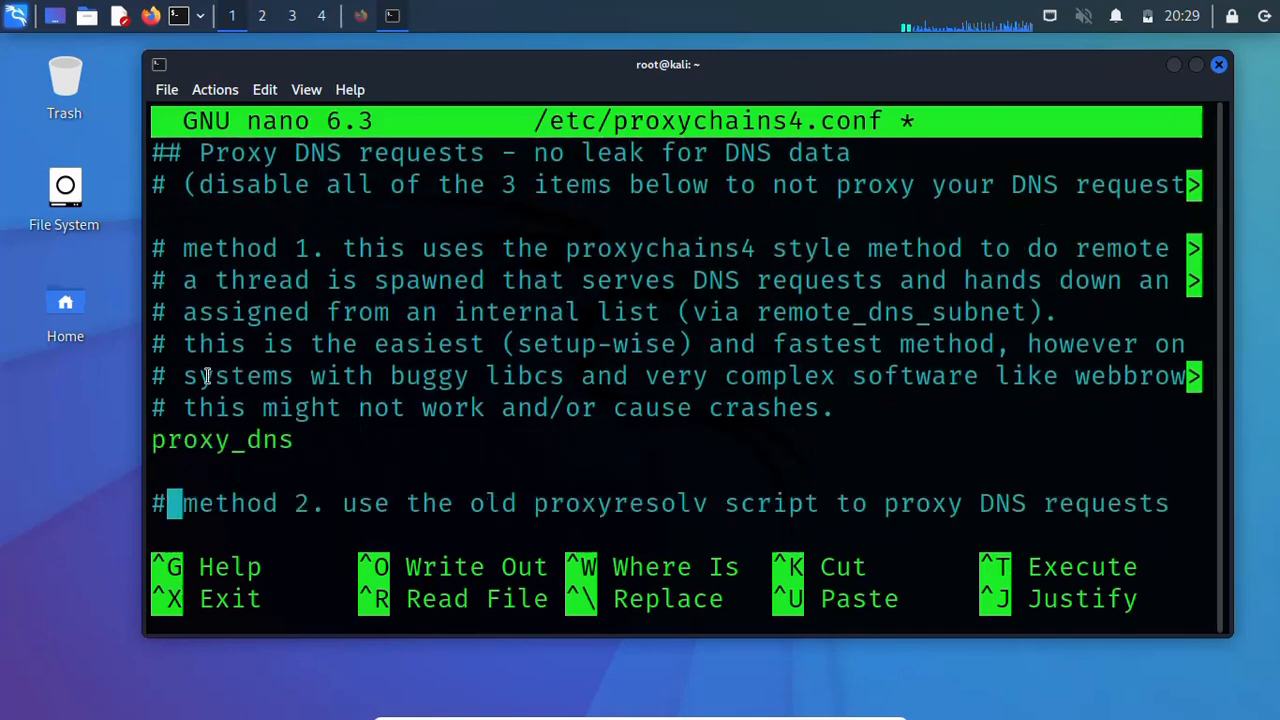
pyautogui.scroll(-3)
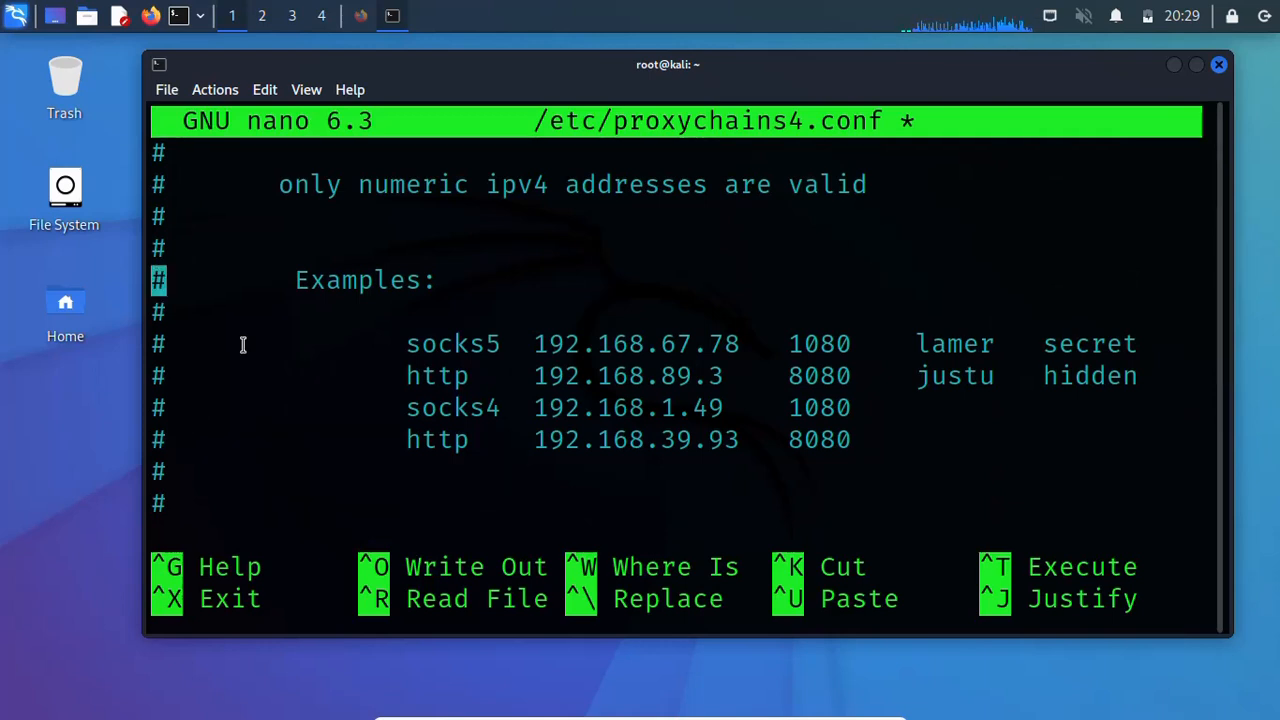
pyautogui.doubleClick(457, 344)
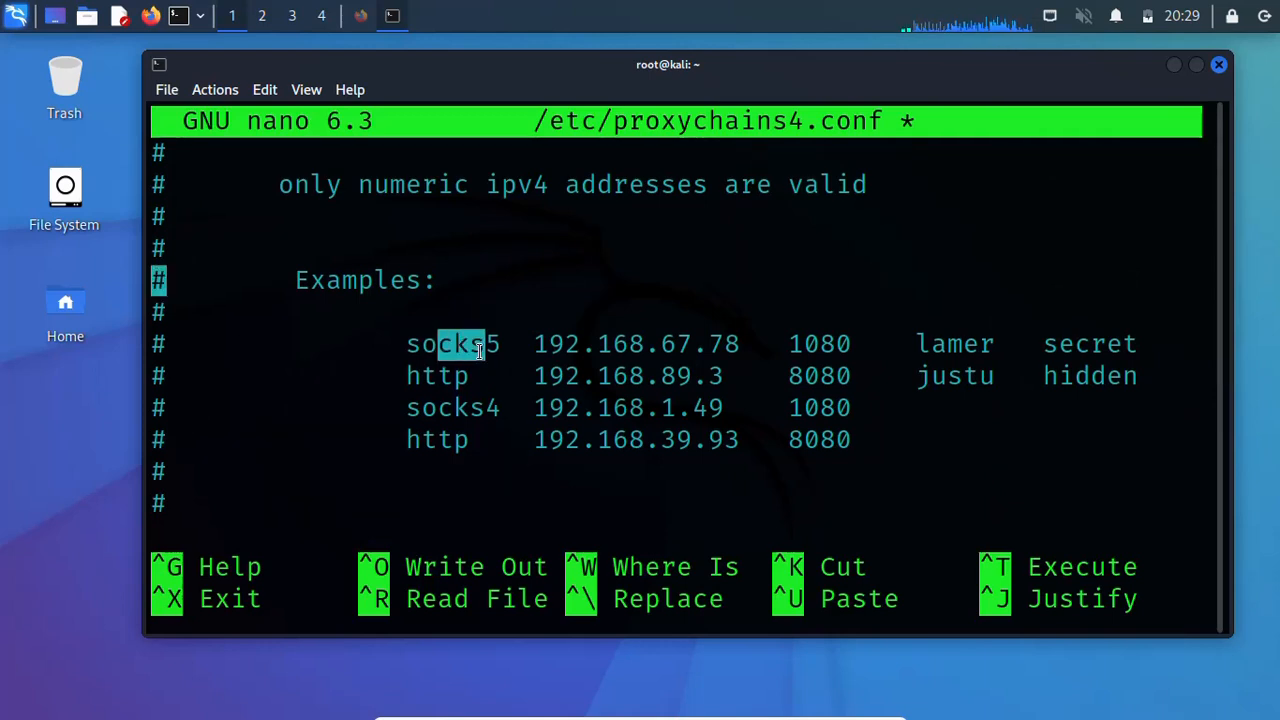
pyautogui.moveTo(530, 344)
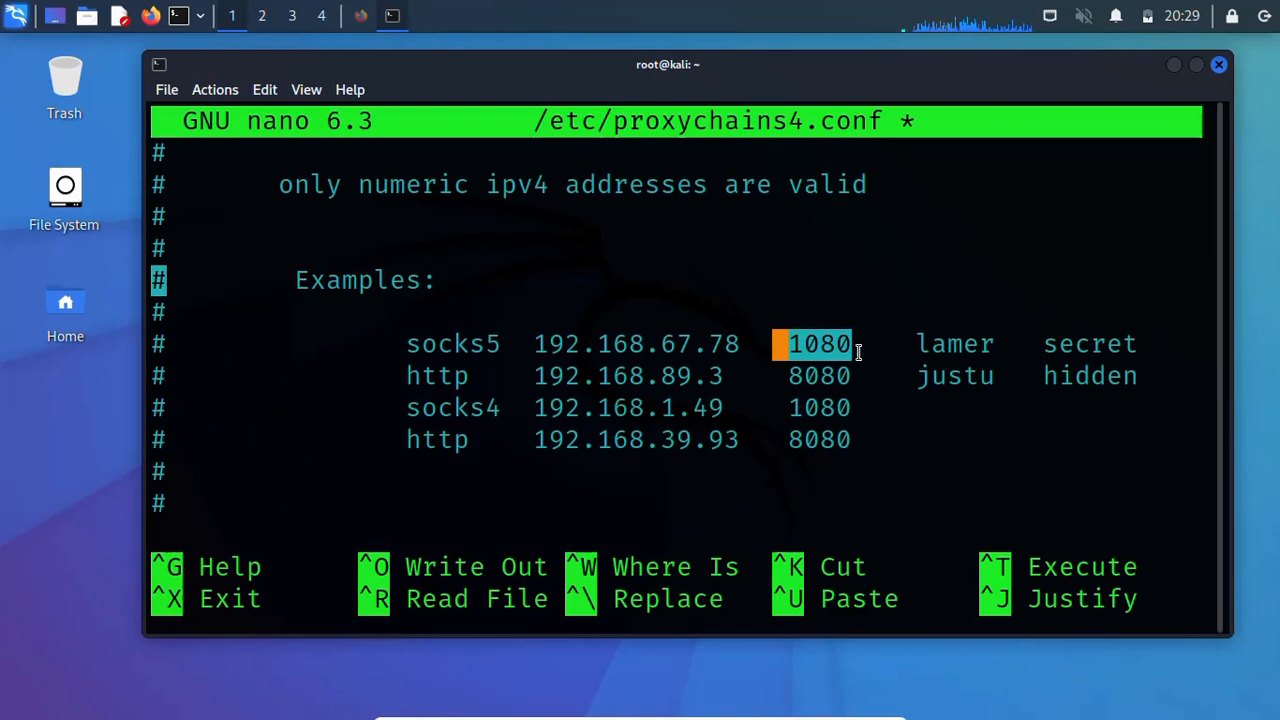
pyautogui.moveTo(858, 343); pyautogui.dragTo(1108, 407)
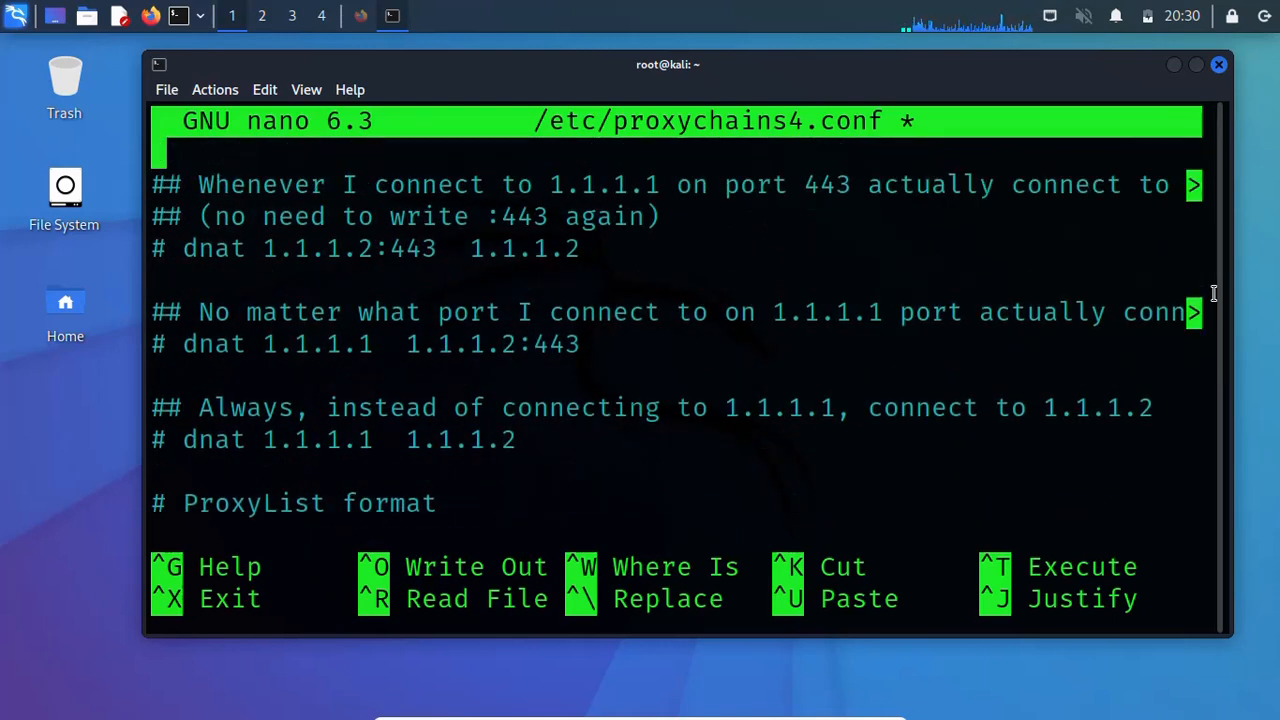
# Step: Add a 'socks5 127.0.0.1 9050' line under the Tor entry in ProxyList and save
pyautogui.scroll(-3)
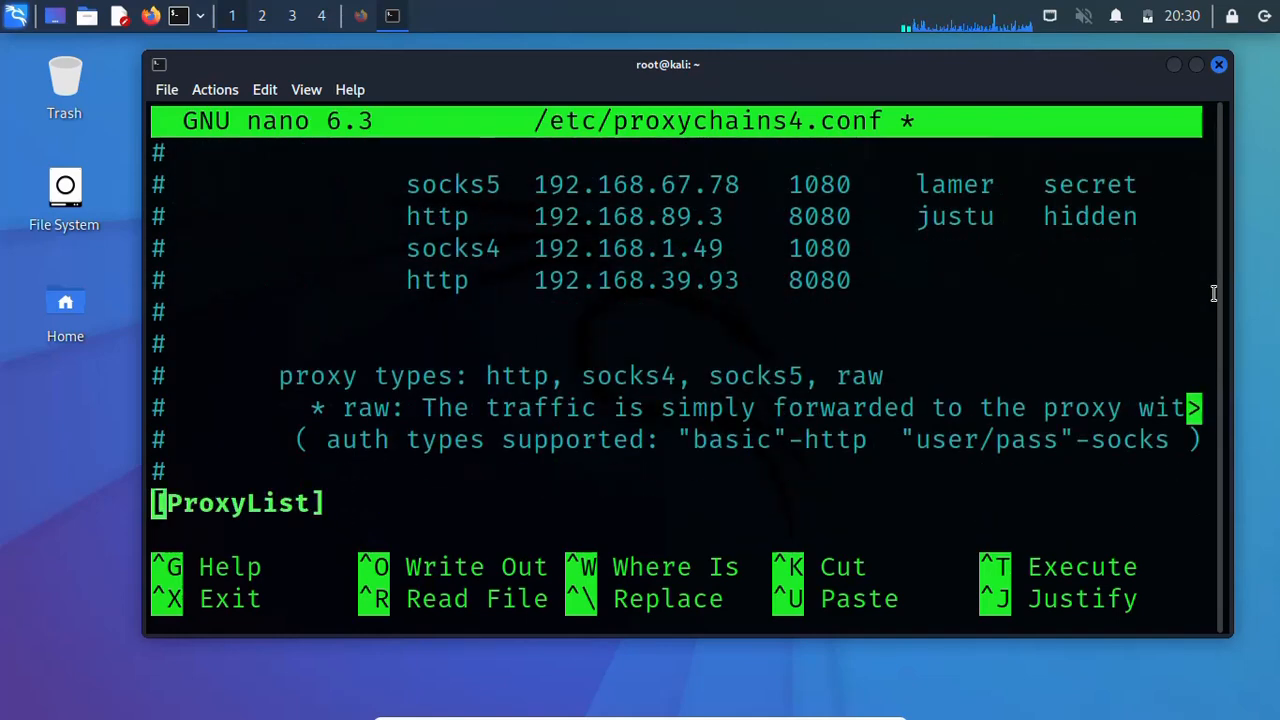
pyautogui.scroll(-3)
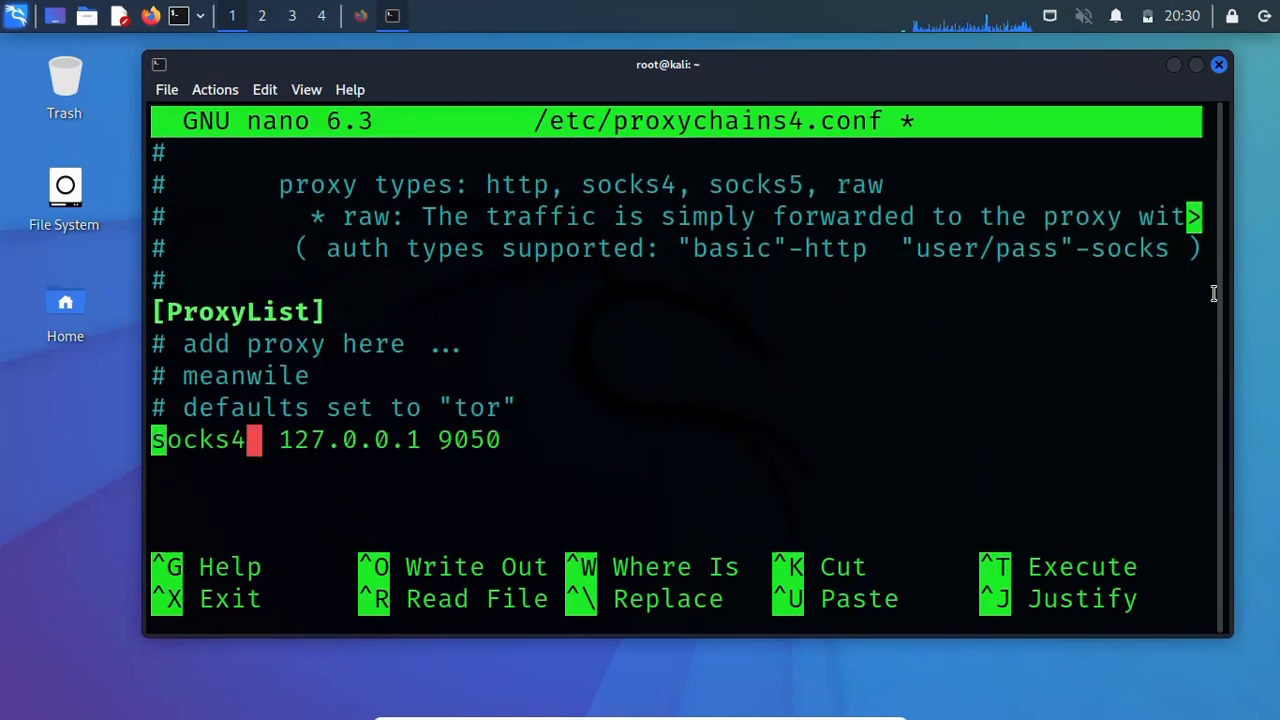
pyautogui.press('Return')
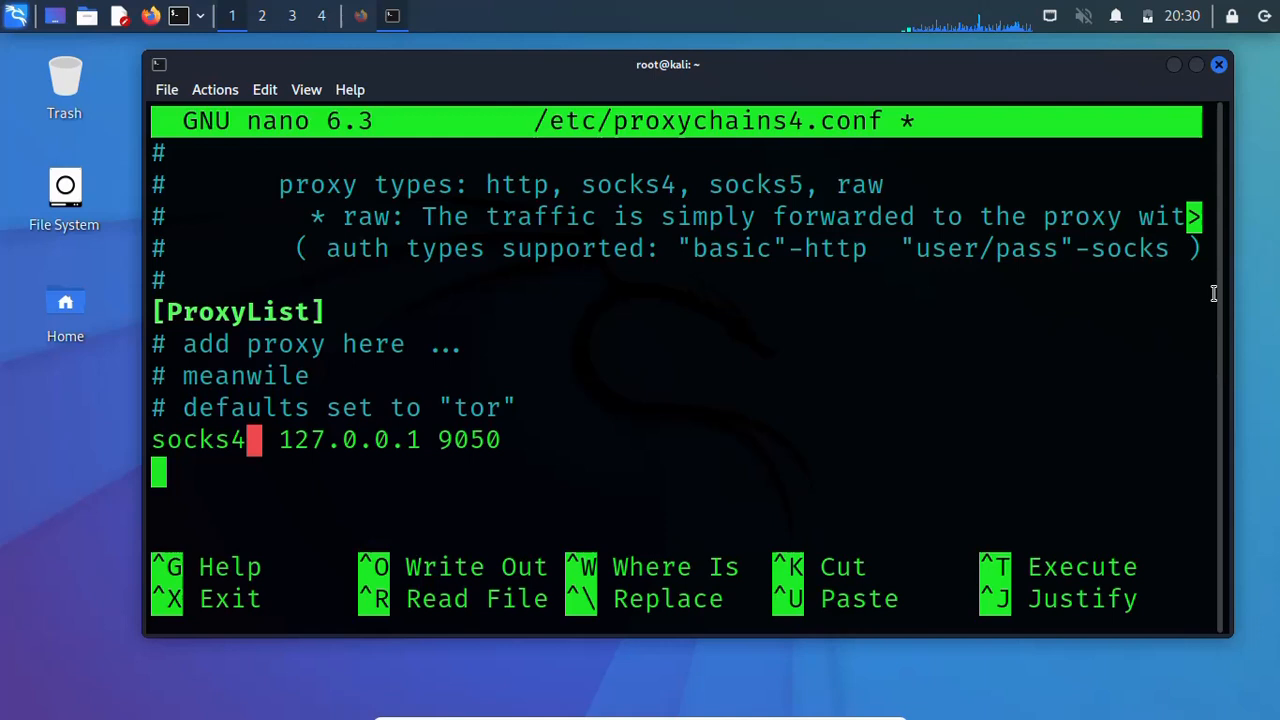
pyautogui.write('socks5')
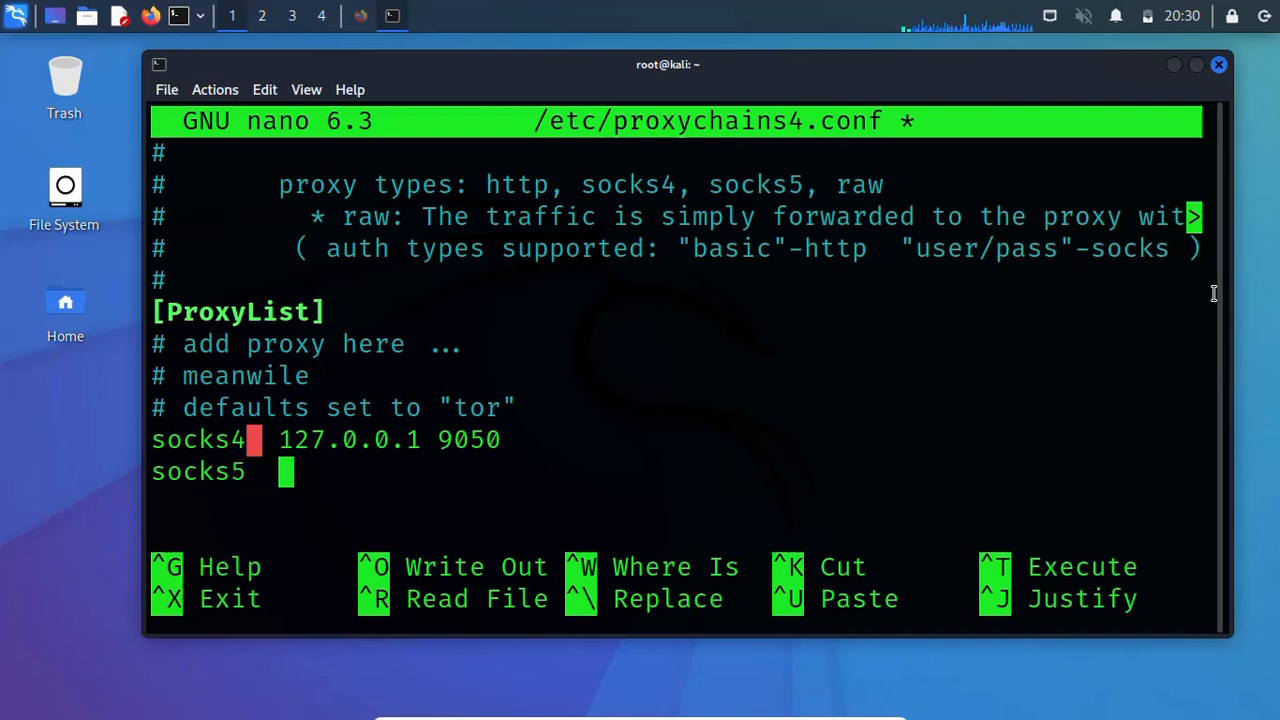
pyautogui.write('12')
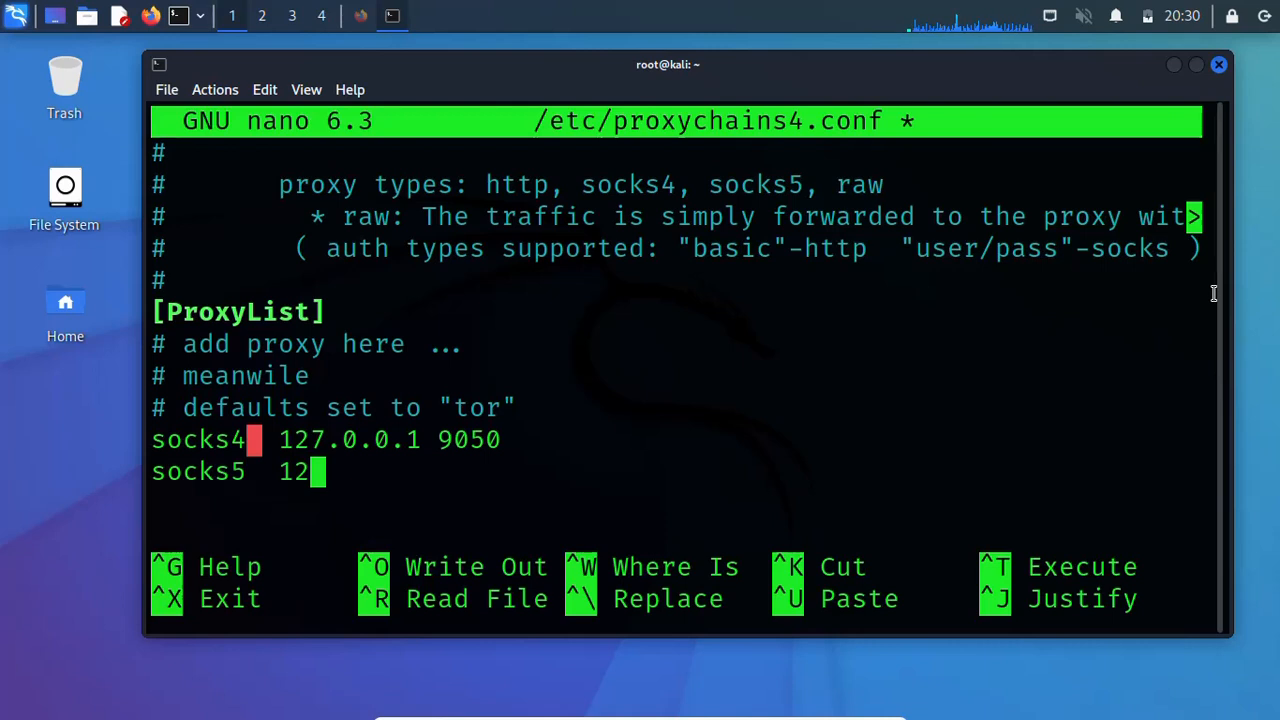
pyautogui.write('7')
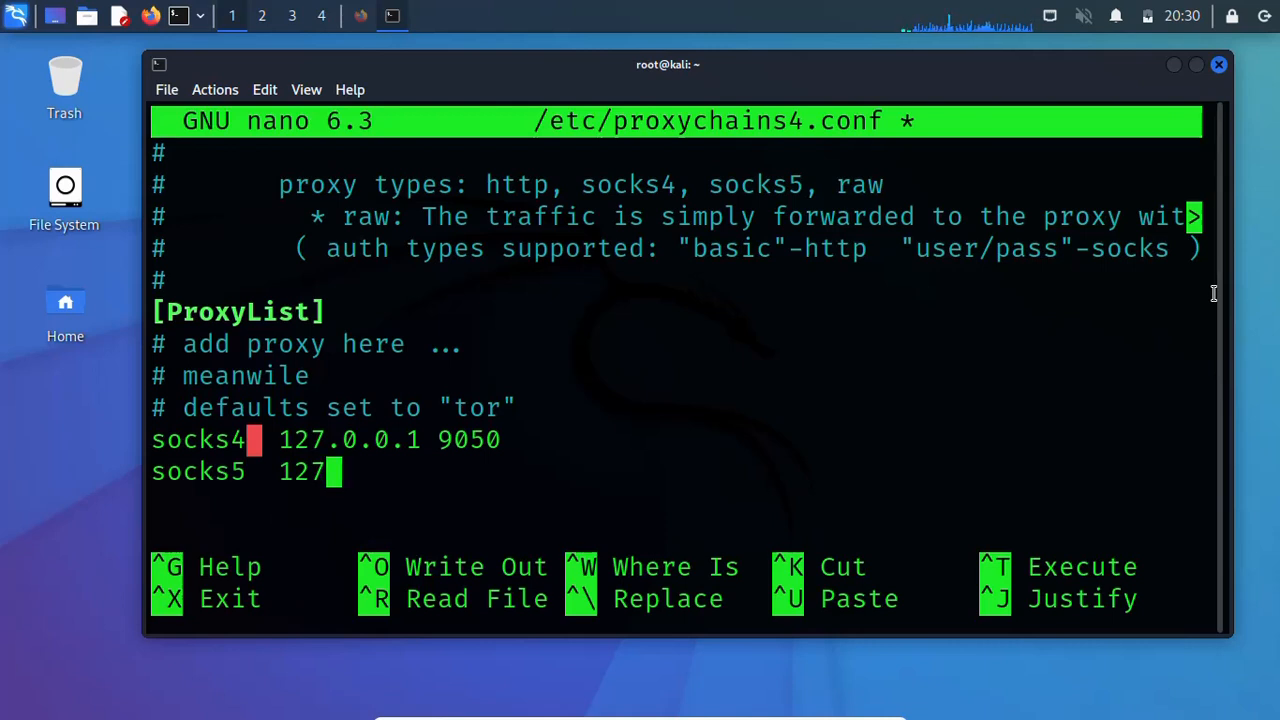
pyautogui.write('.0.0.1')
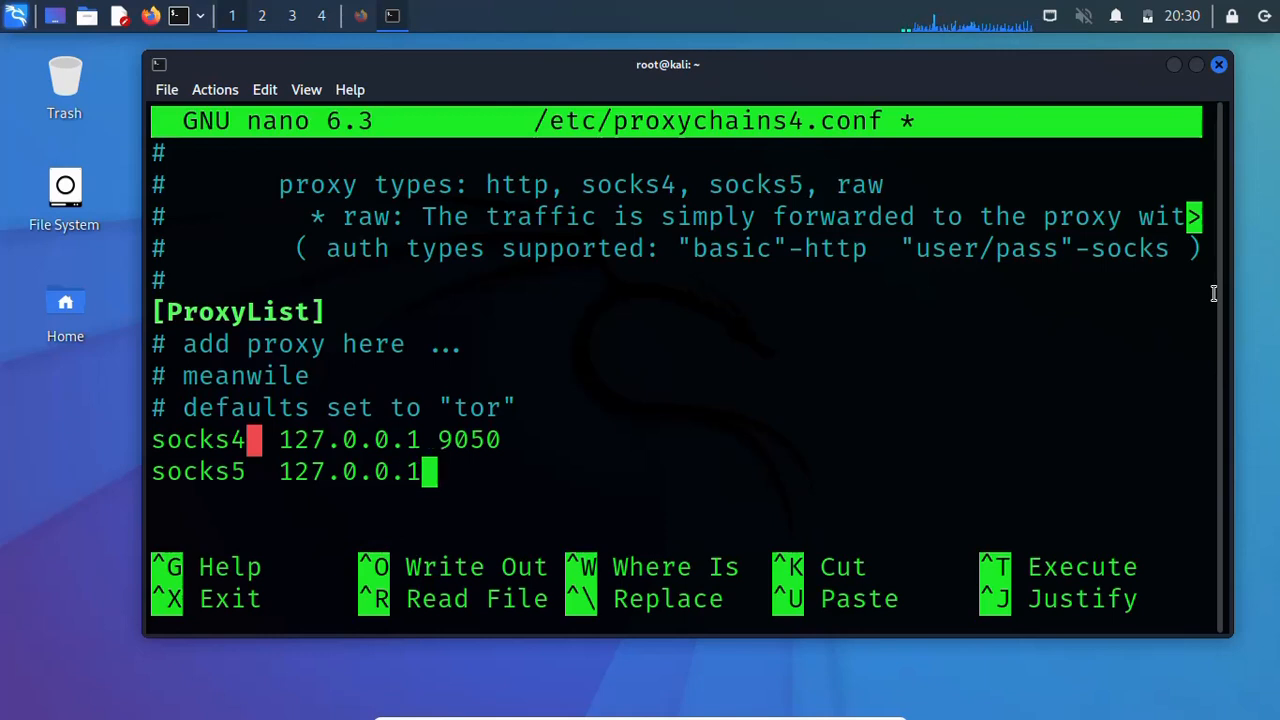
pyautogui.write('9')
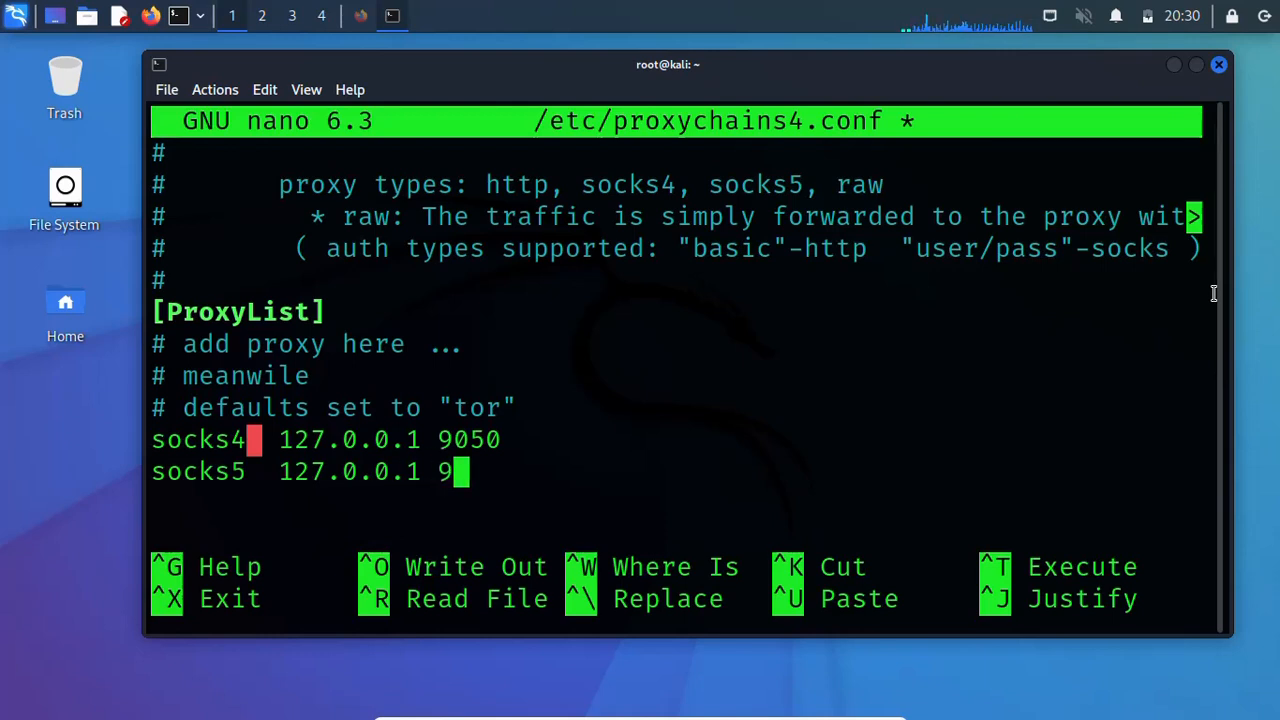
pyautogui.write('050')
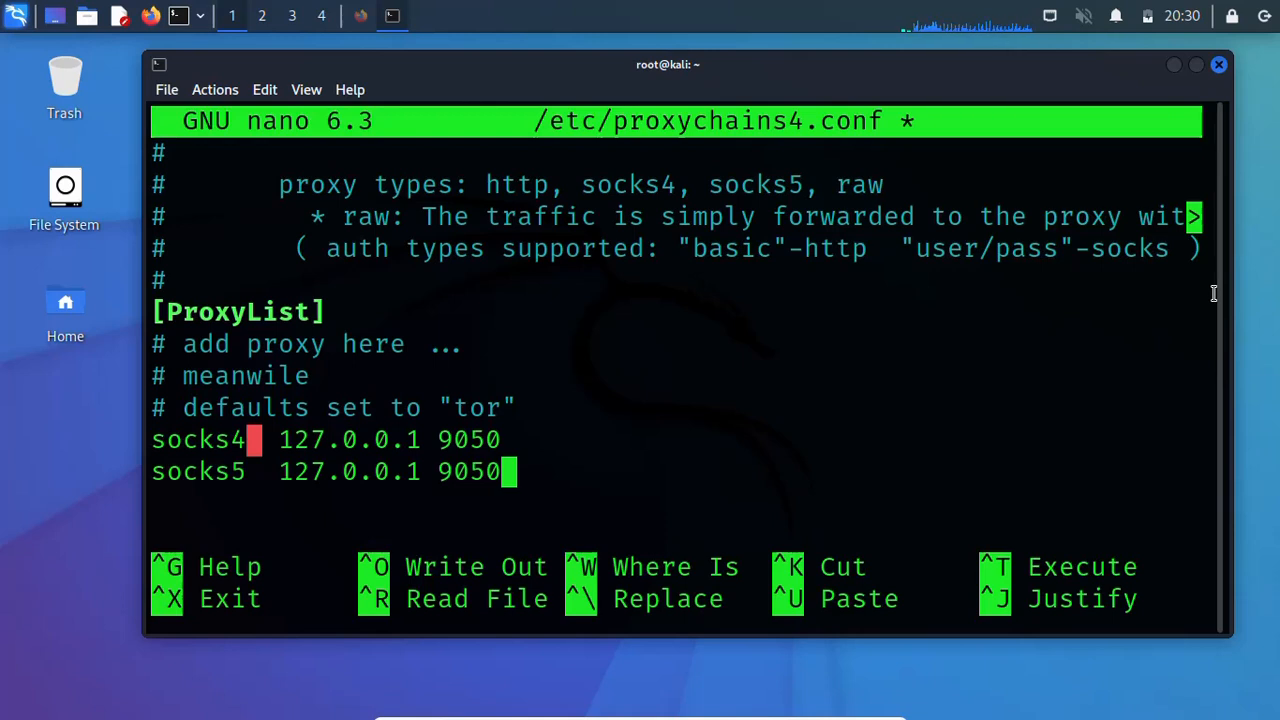
pyautogui.press('ctrl+o')
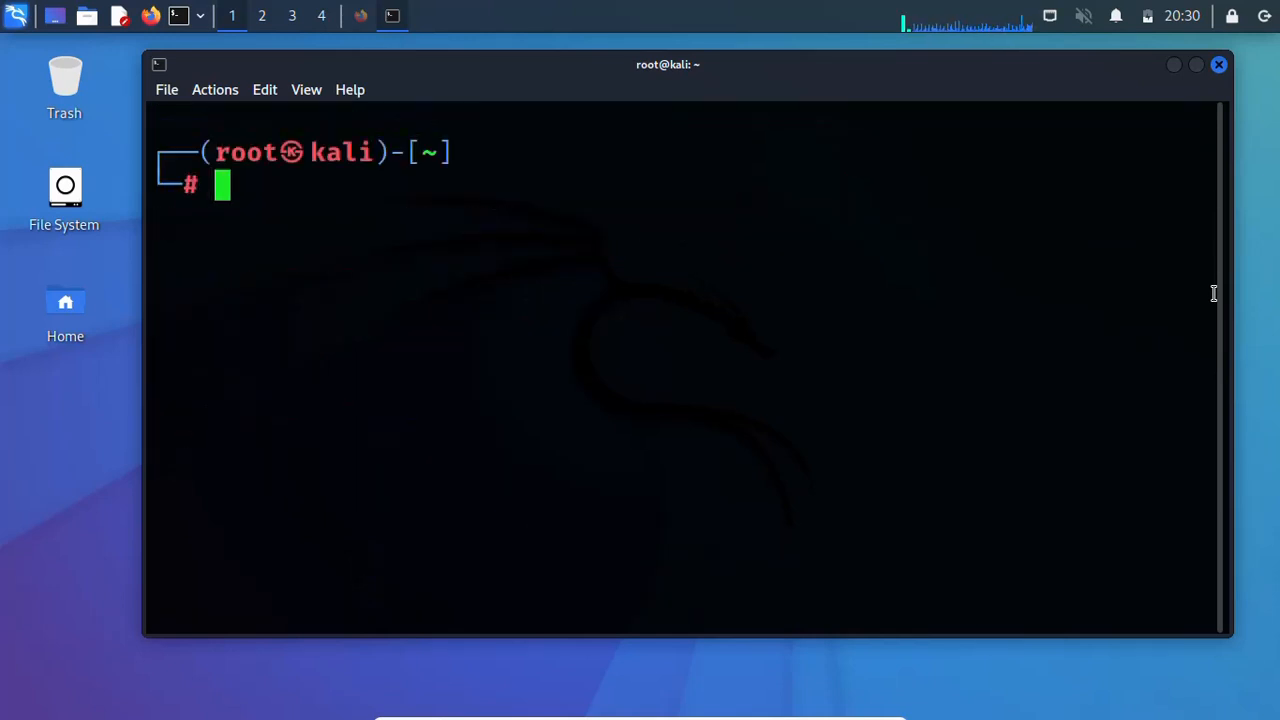
# Step: Stop the Tor service with 'service tor stop', then start it again
pyautogui.write('service tor stop')
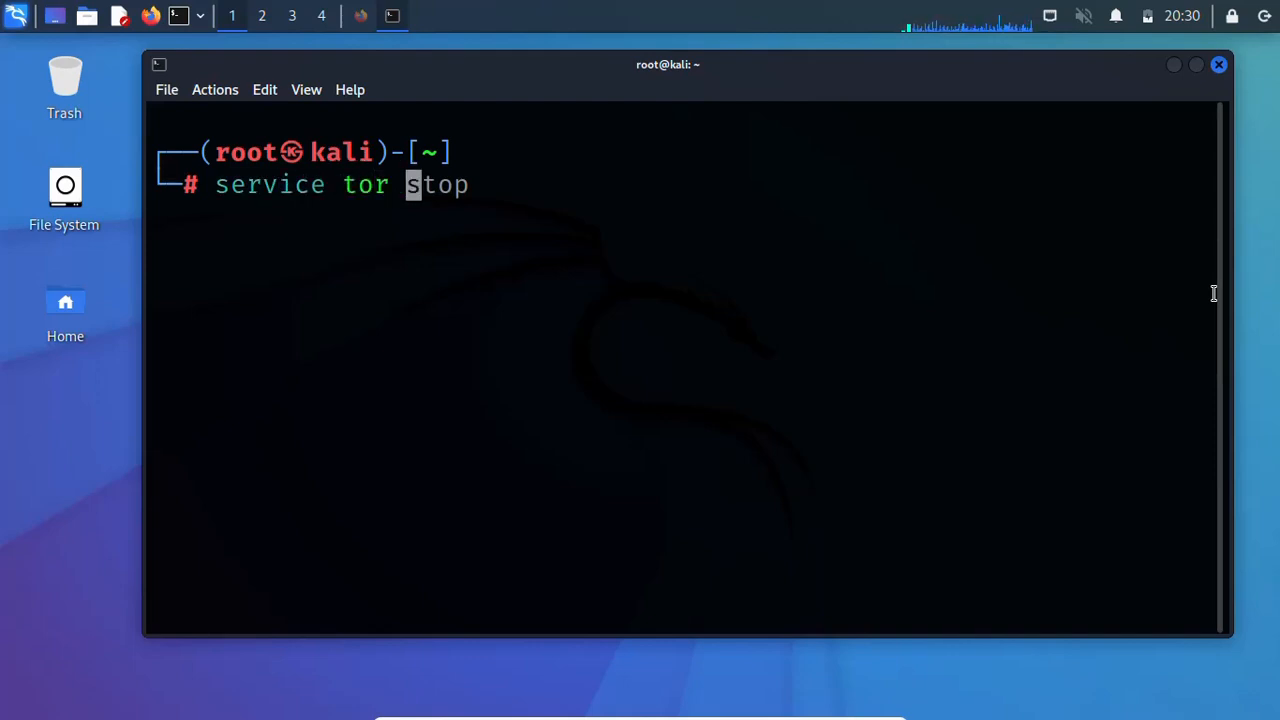
pyautogui.press('Right')
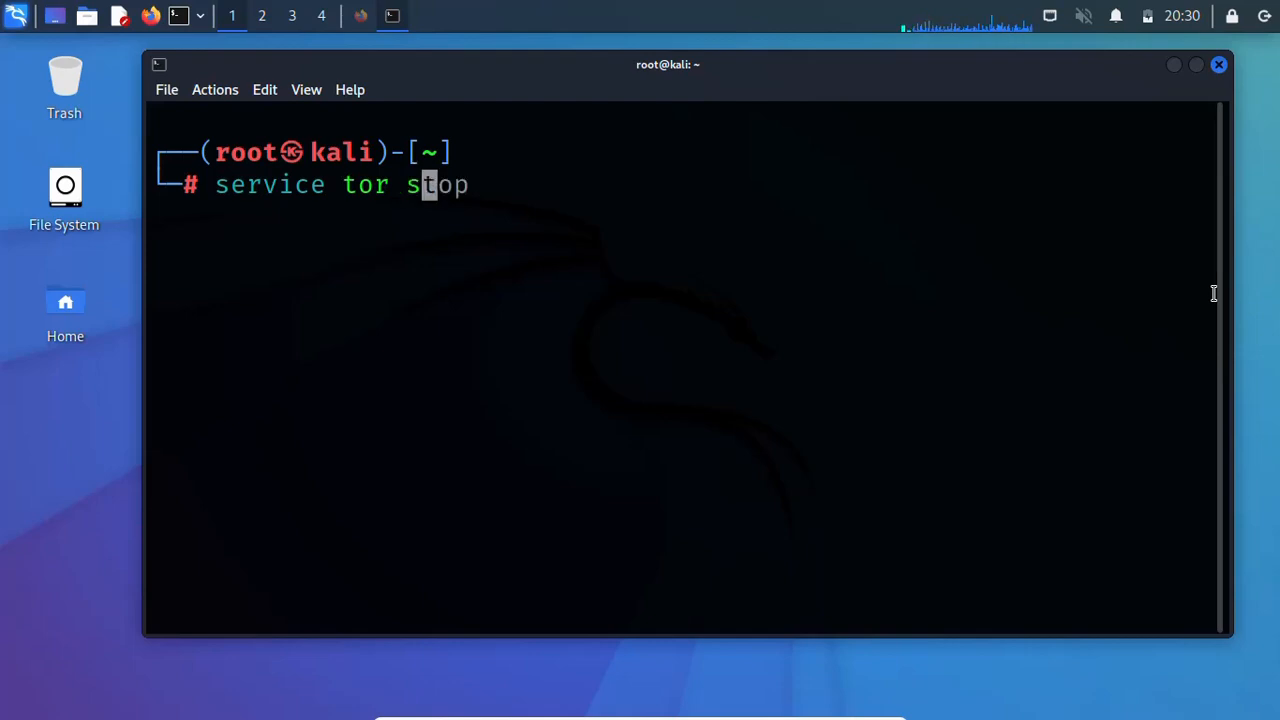
pyautogui.press('Return')
pyautogui.write('service tor start')
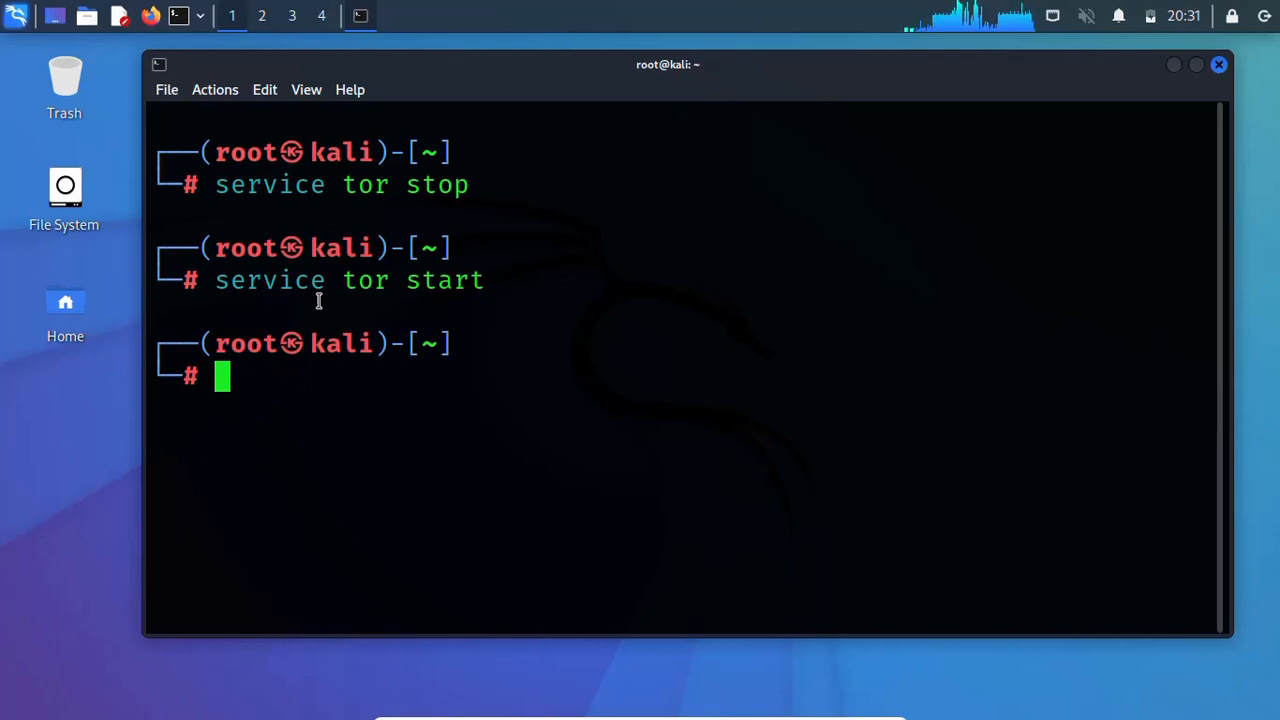
pyautogui.write('proxychains4')
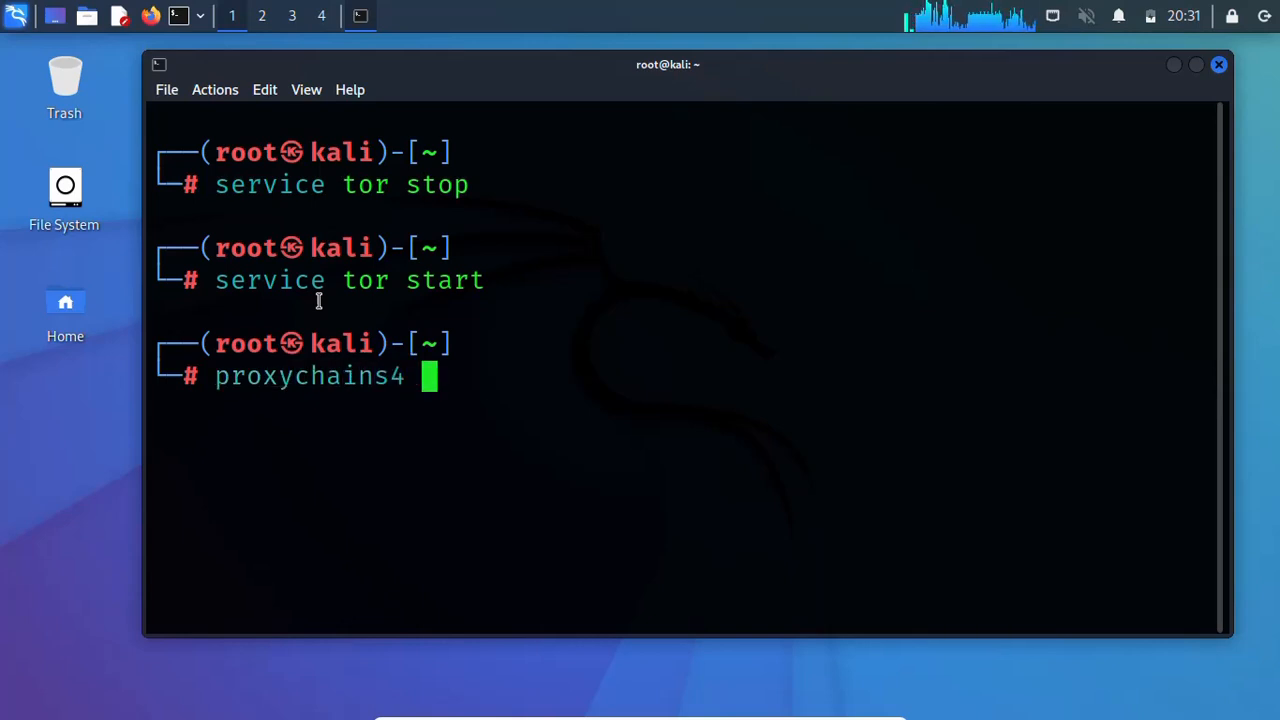
pyautogui.write('f')
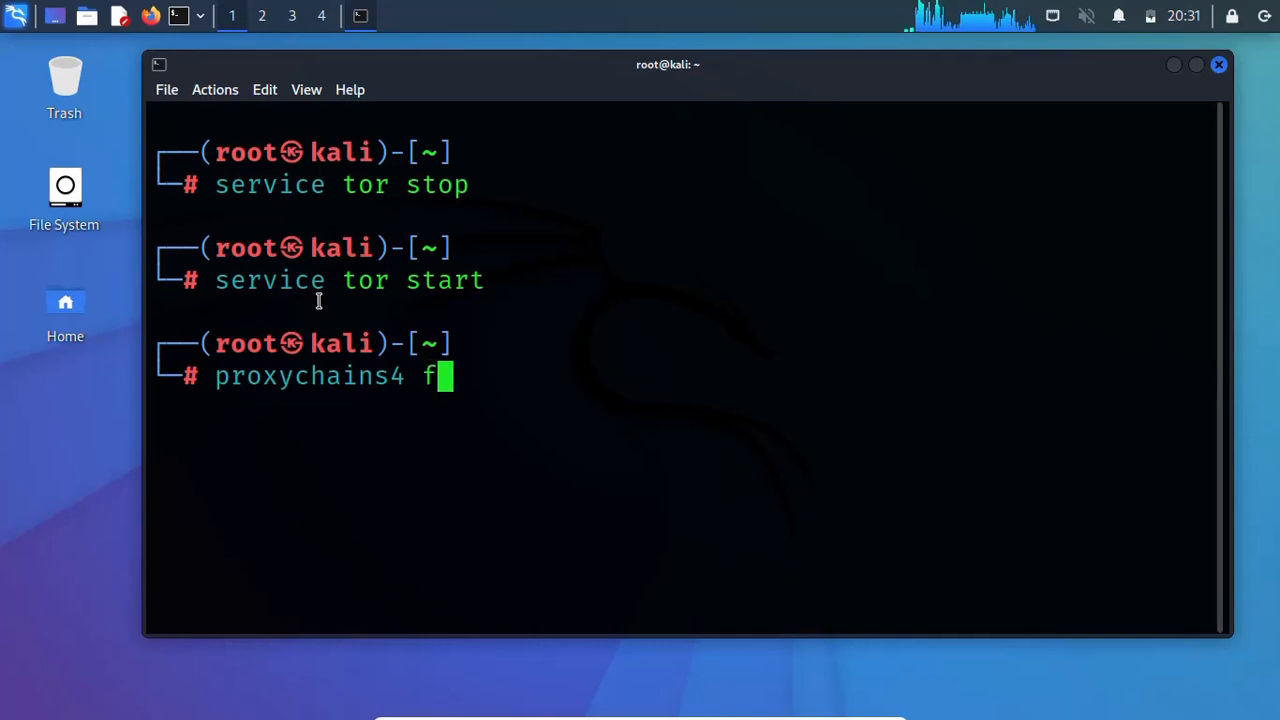
pyautogui.write('ire')
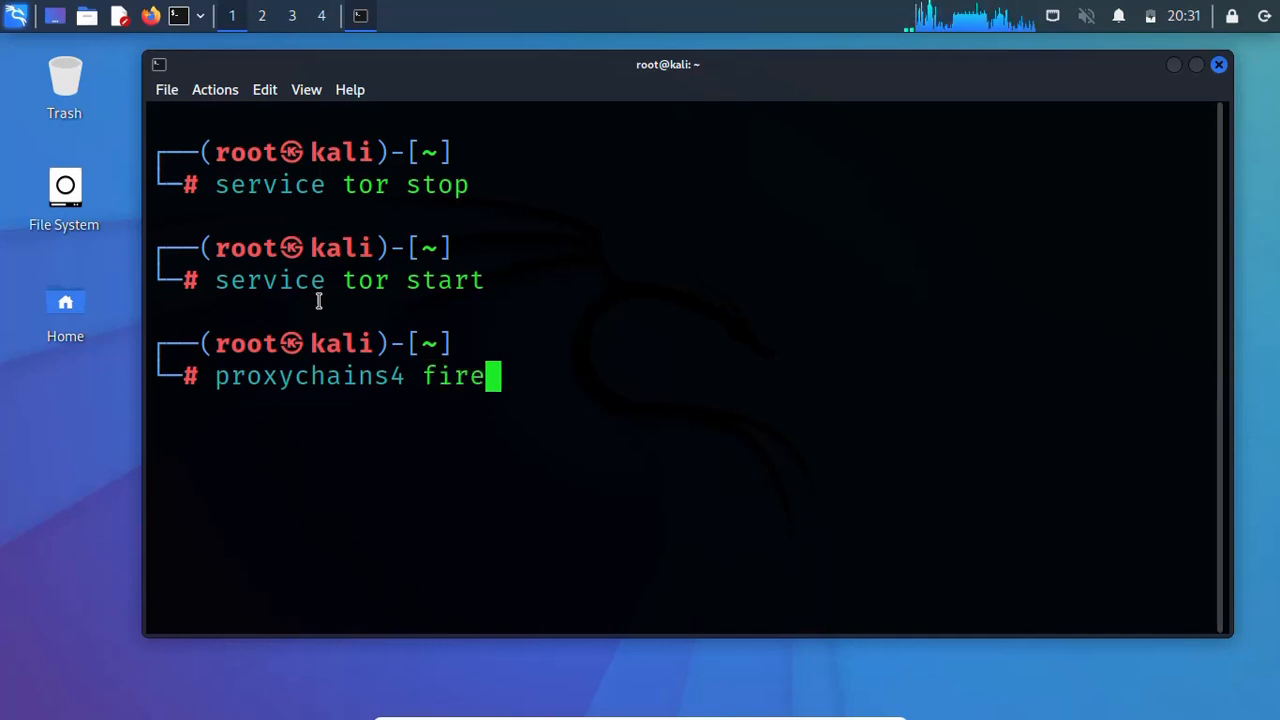
pyautogui.write('fox w')
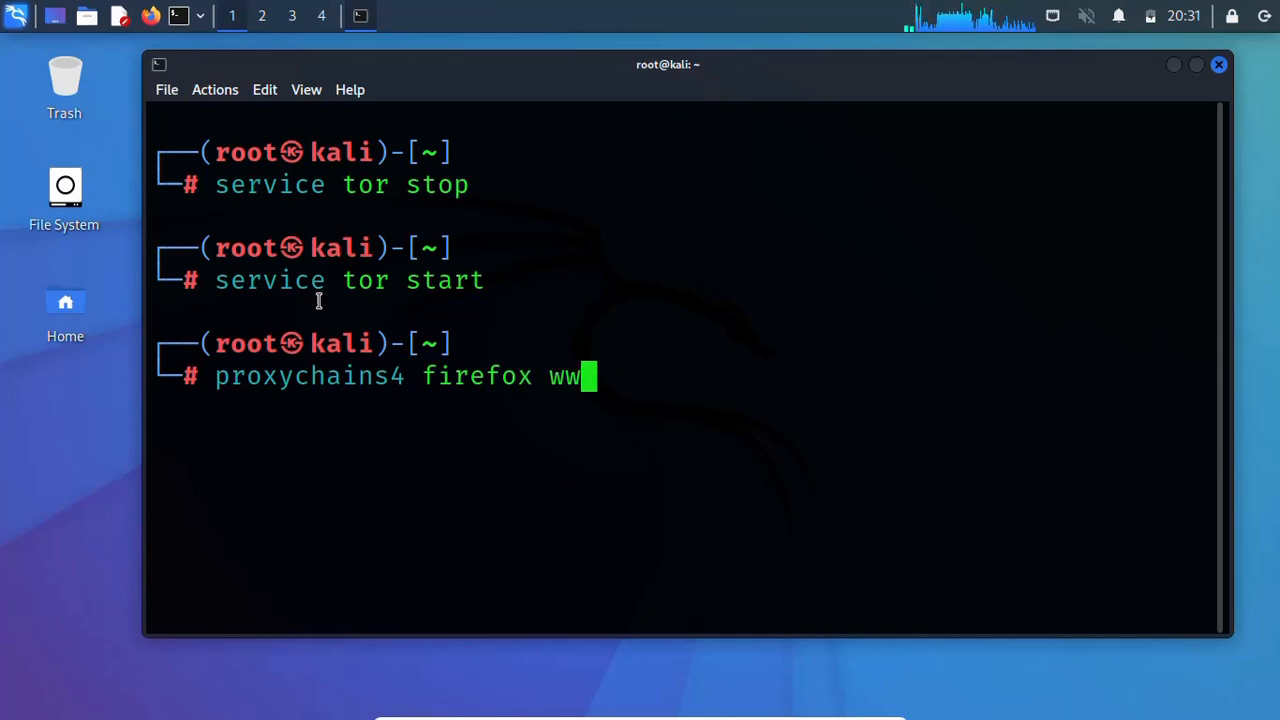
pyautogui.write('w')
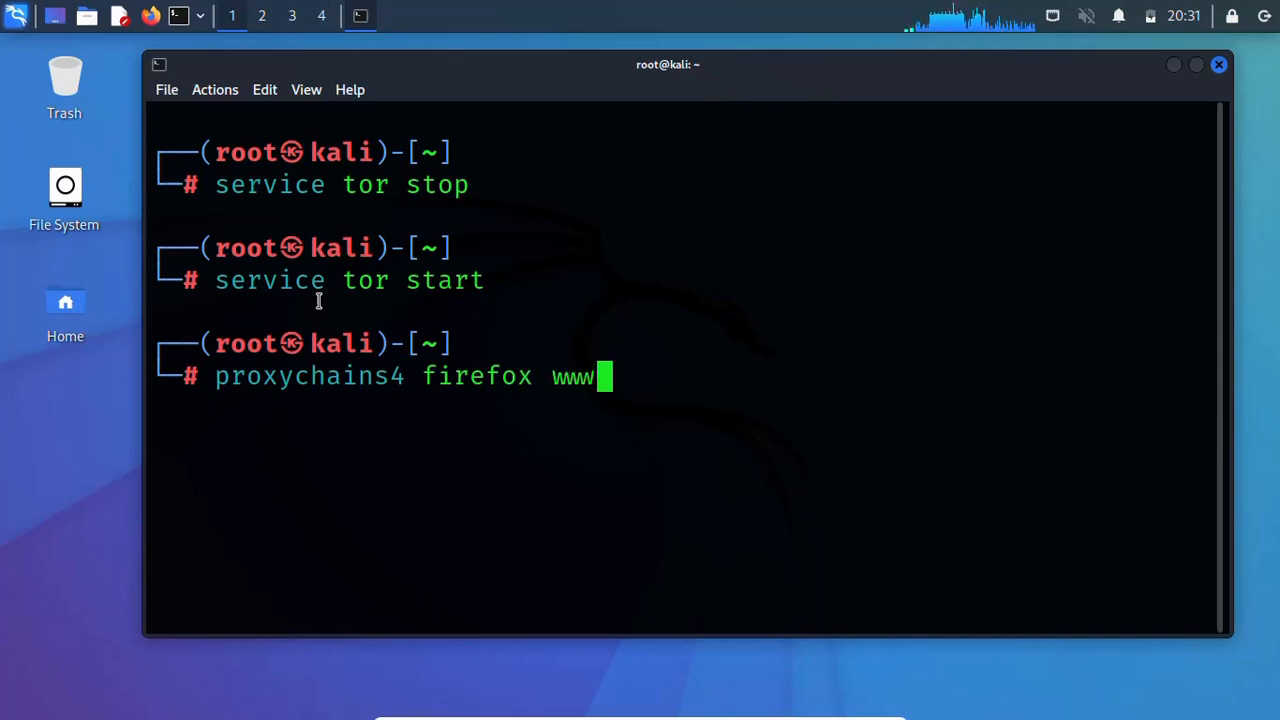
pyautogui.write(',duck')
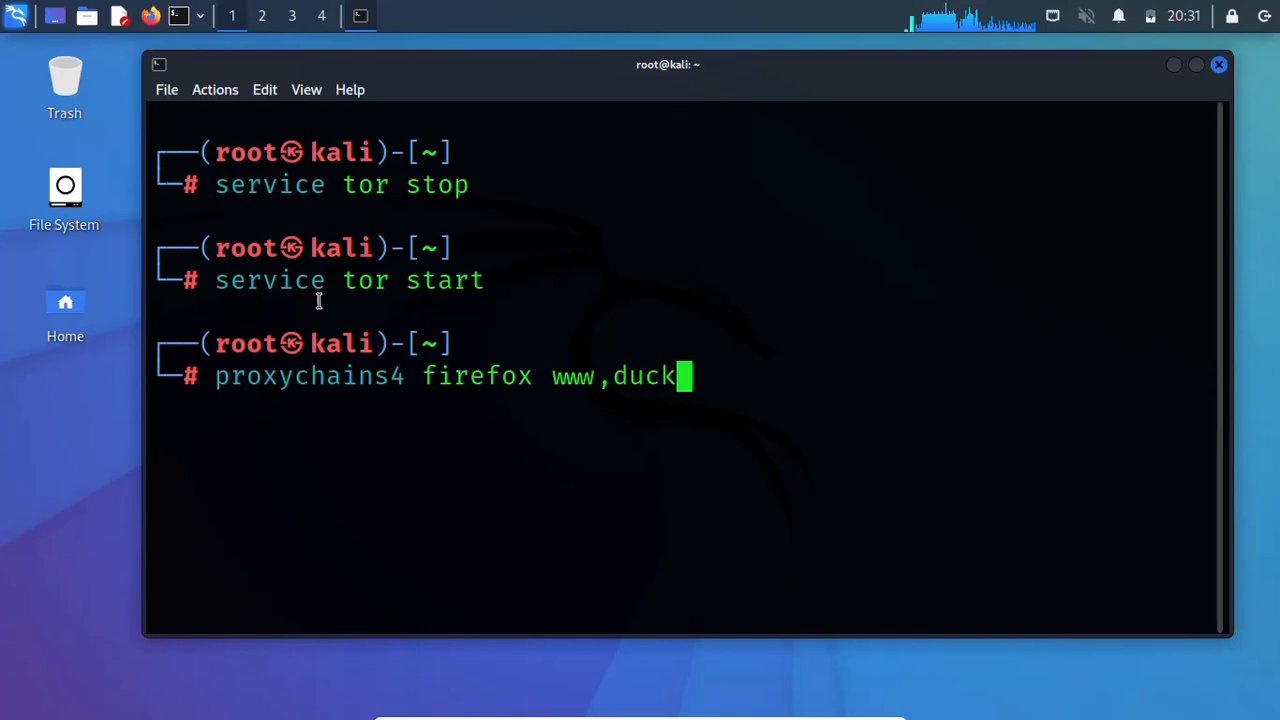
pyautogui.press('BackSpace')
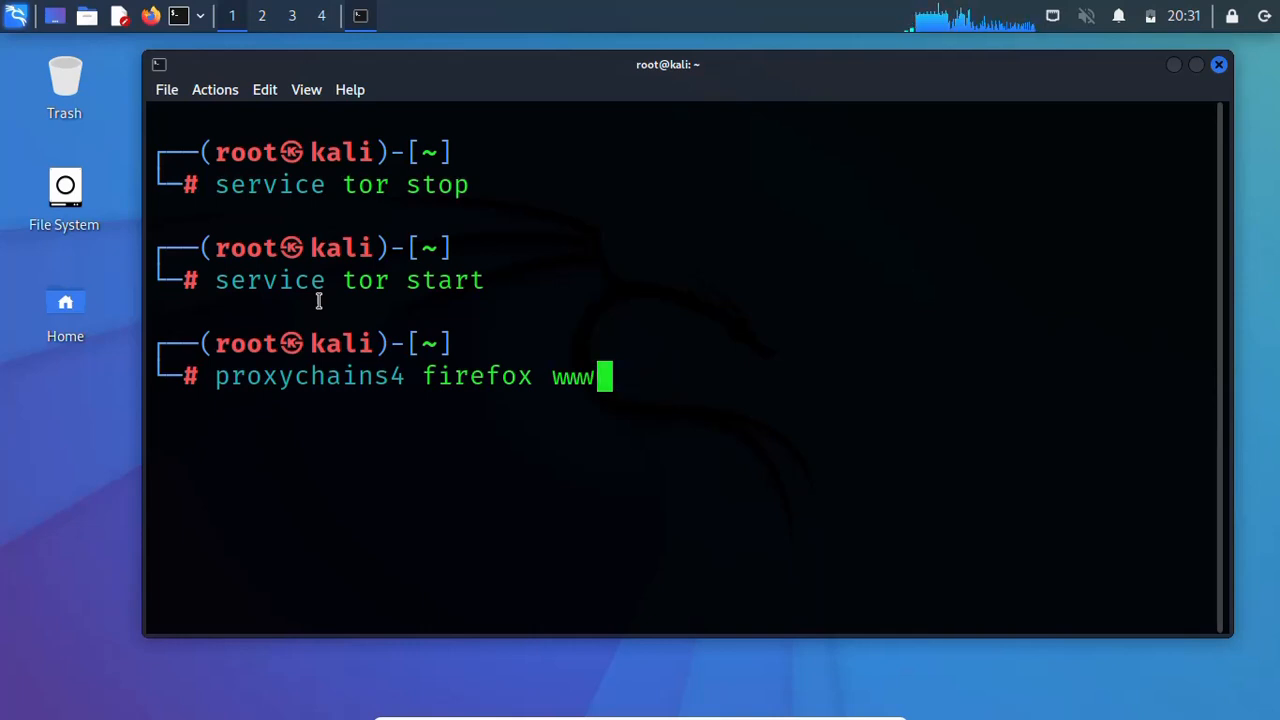
pyautogui.write('.')
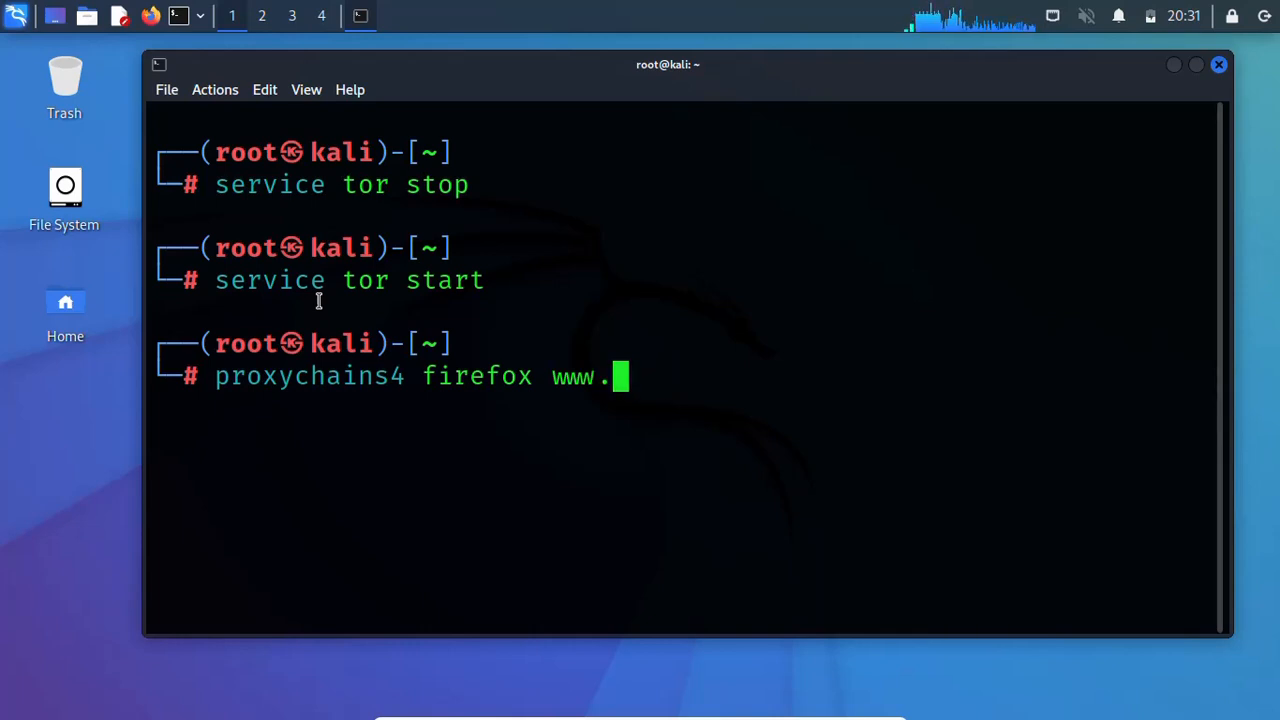
pyautogui.write('go')
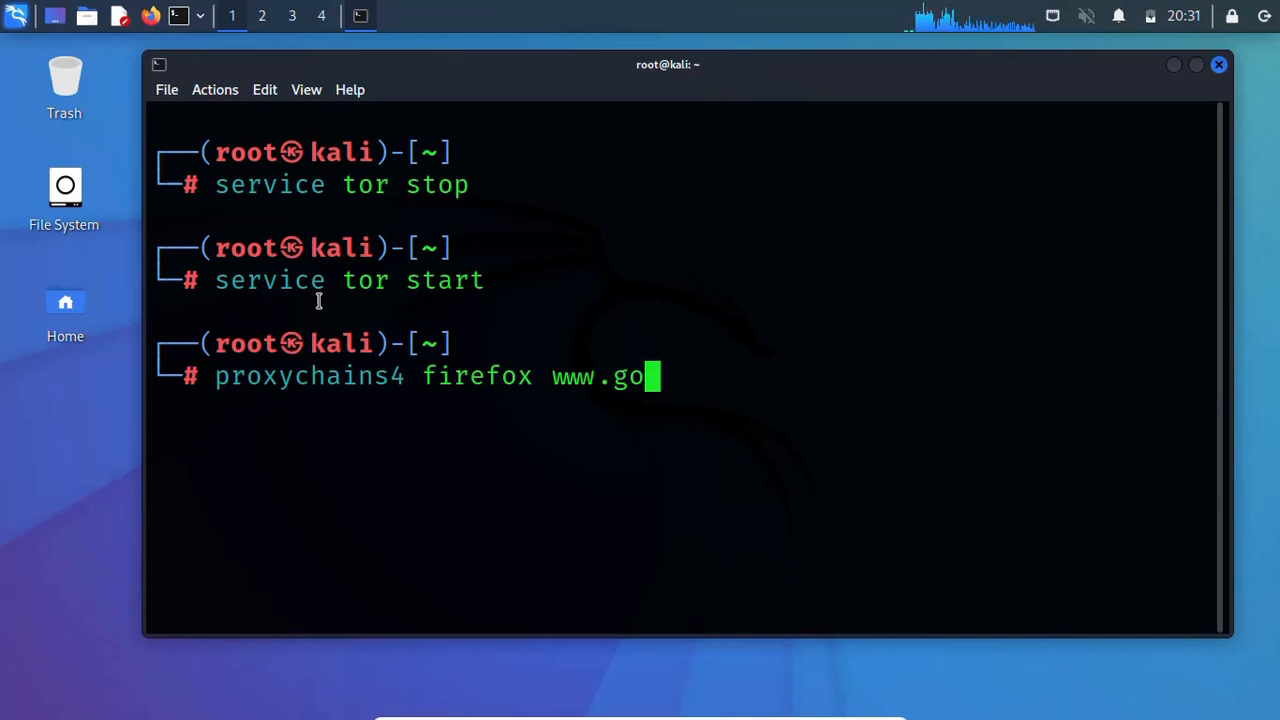
pyautogui.write('ogle')
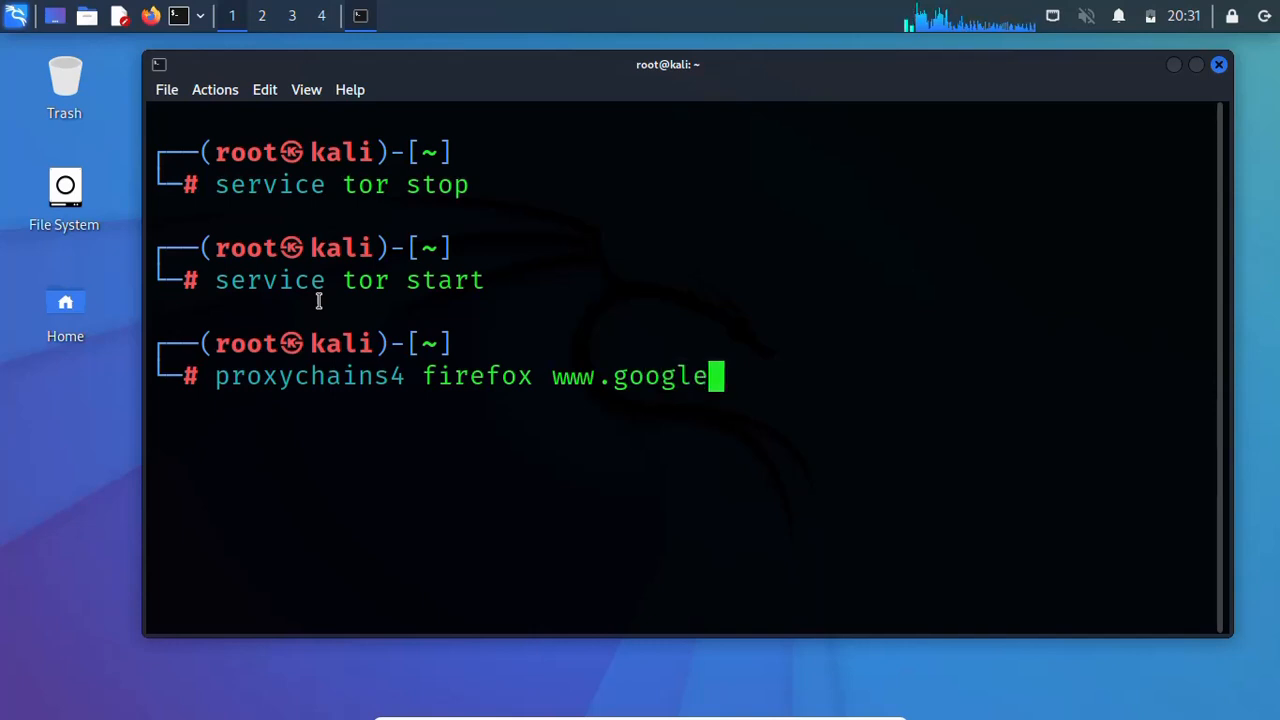
pyautogui.write('.com')
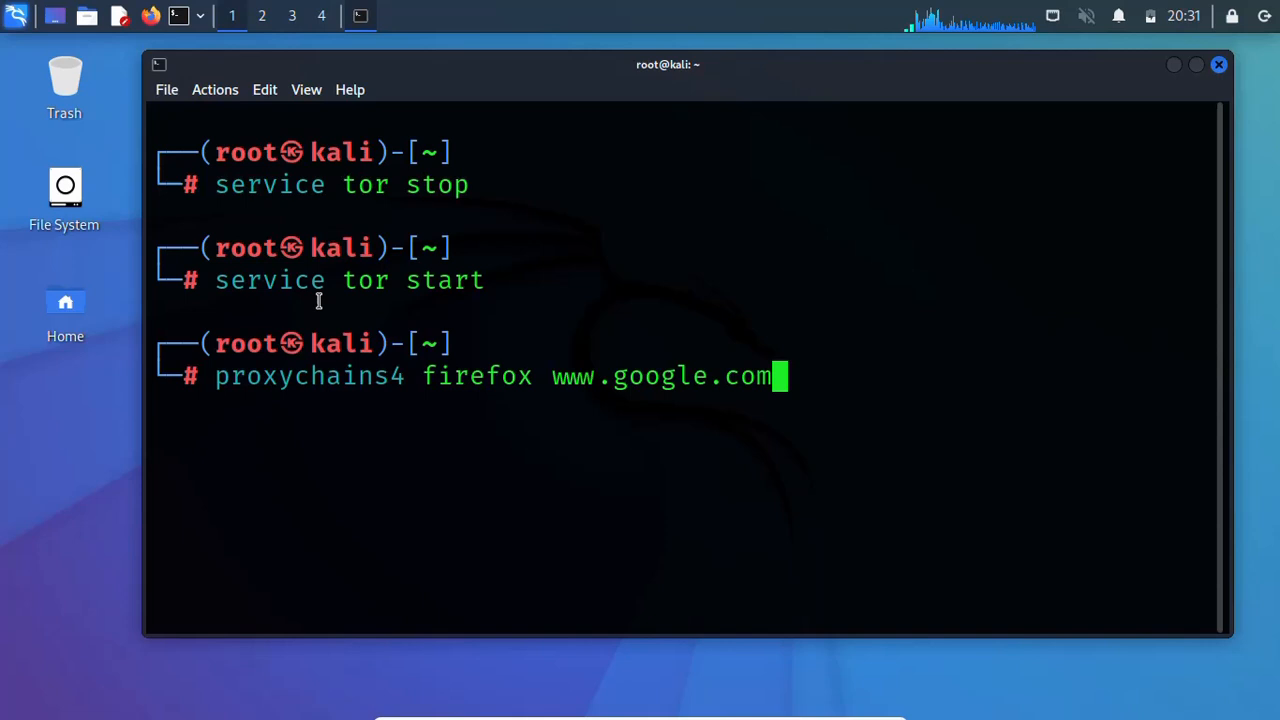
pyautogui.press('Return')
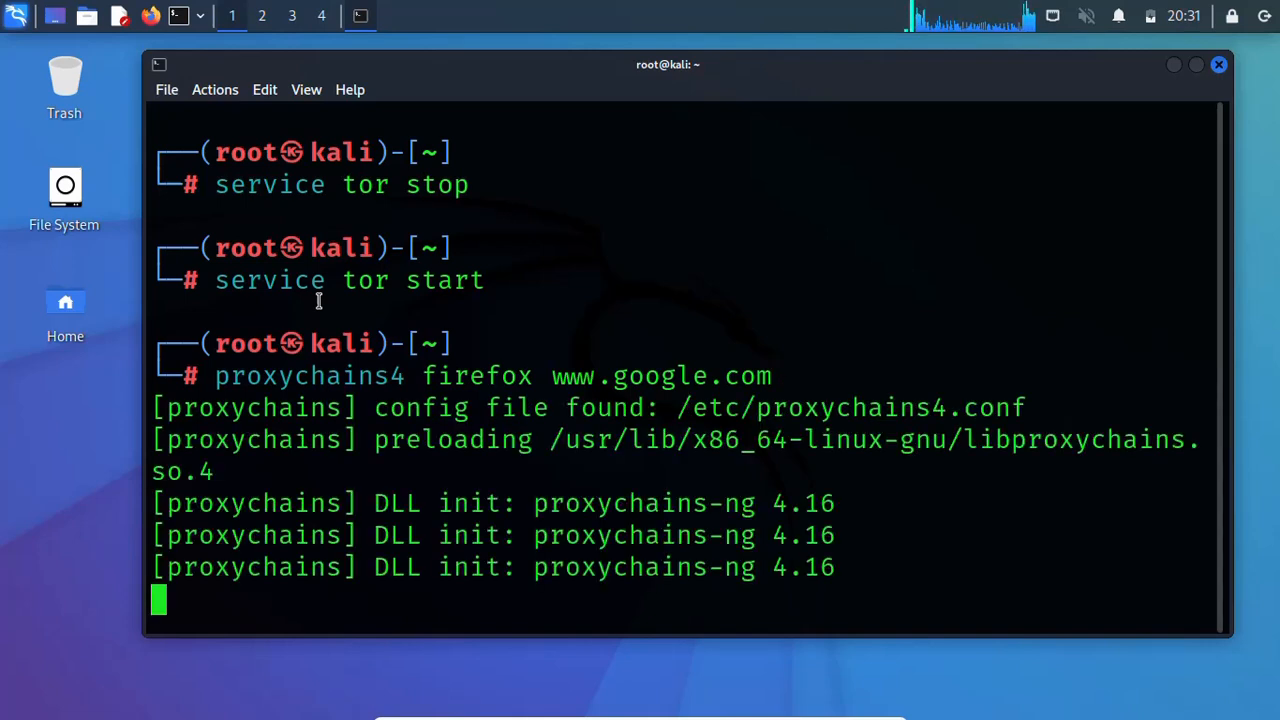
pyautogui.moveTo(1124, 327)
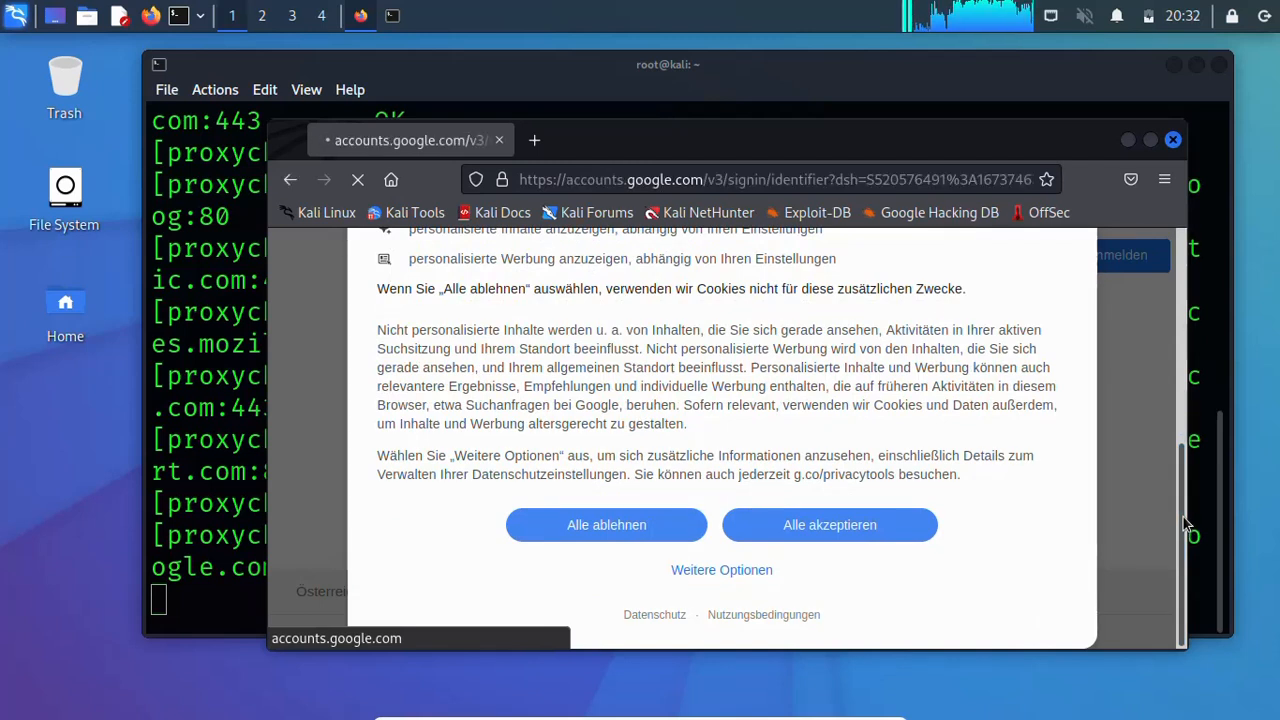
# Step: Decline Google's cookies and enter 'dns test' into the sign-in email field
pyautogui.click(829, 524)
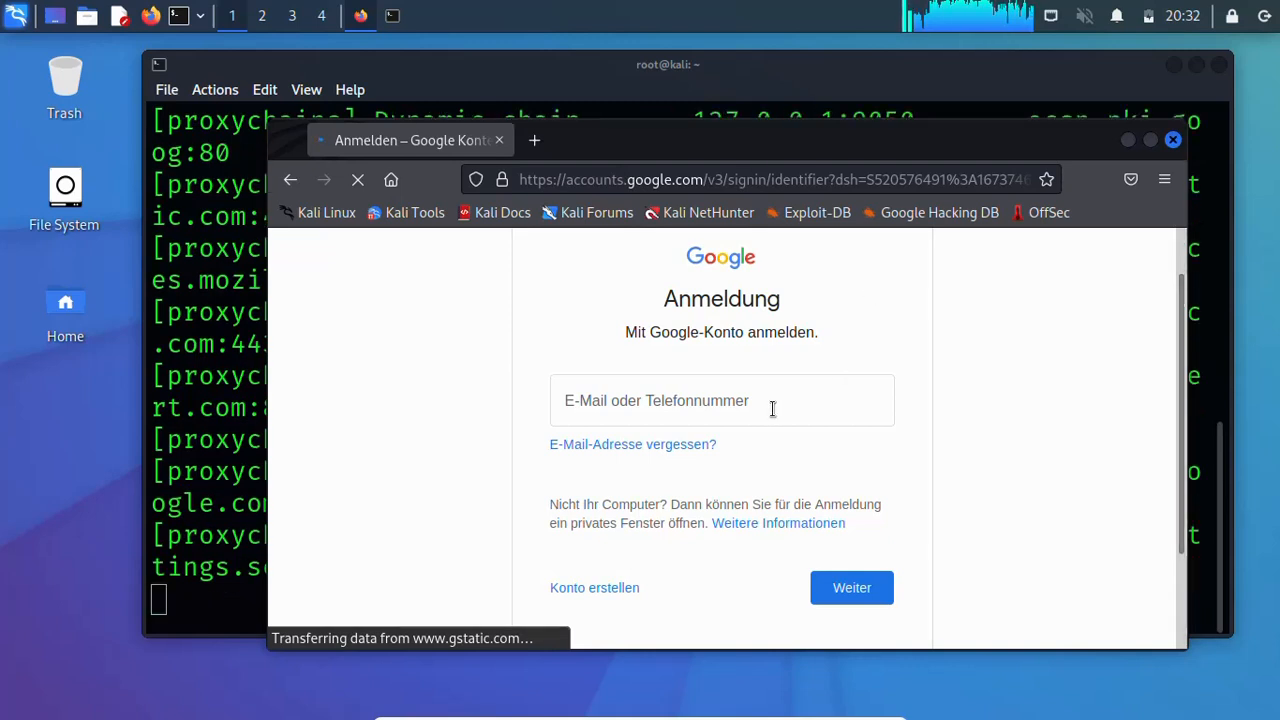
pyautogui.click(720, 400)
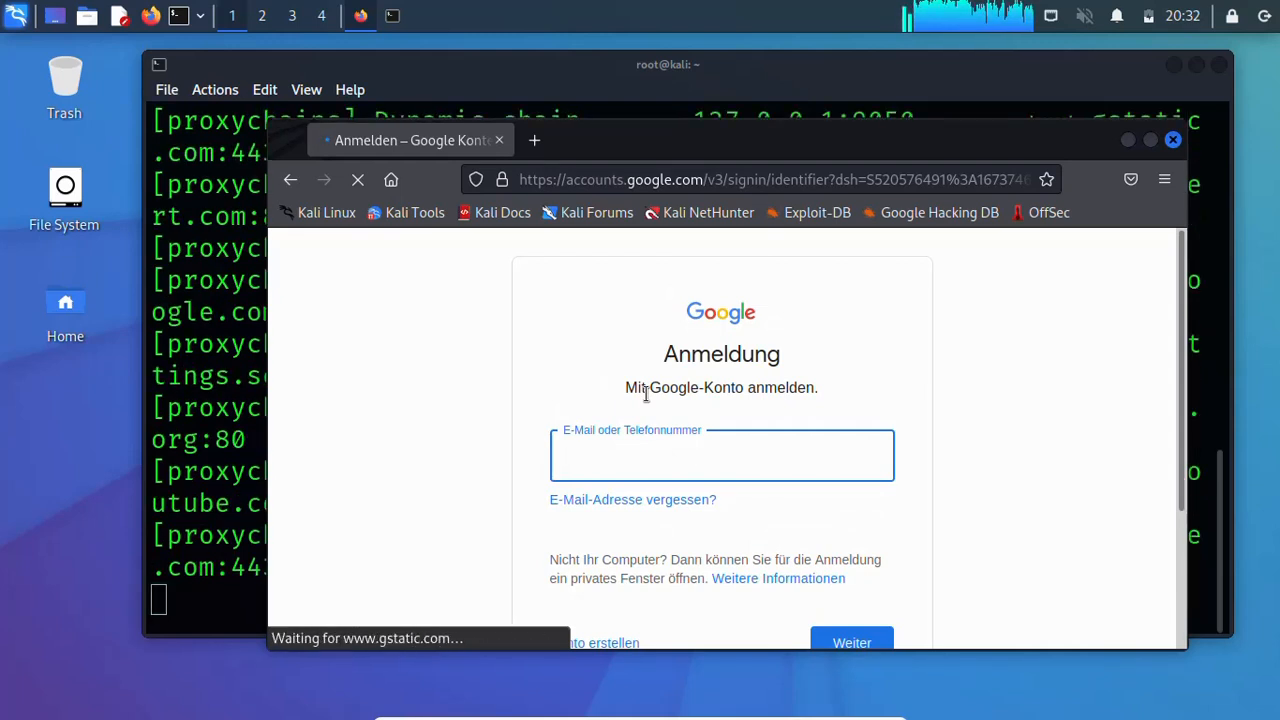
pyautogui.click(721, 455)
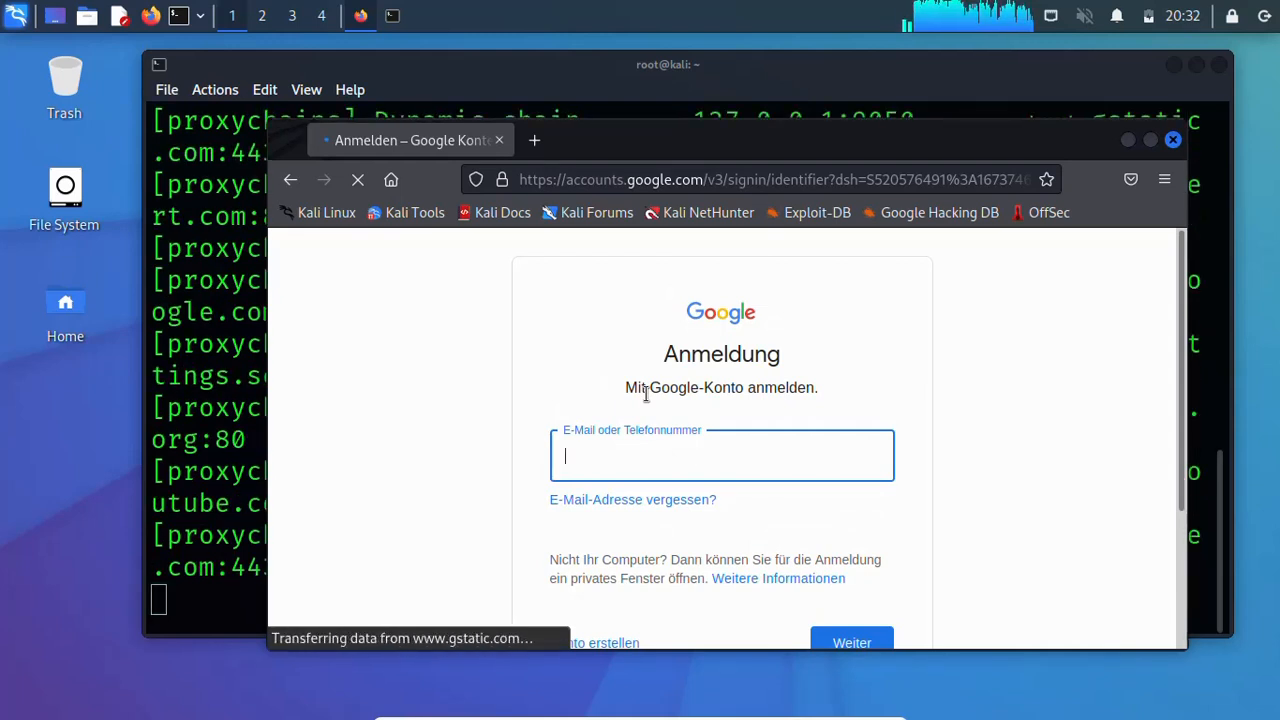
pyautogui.write('dn')
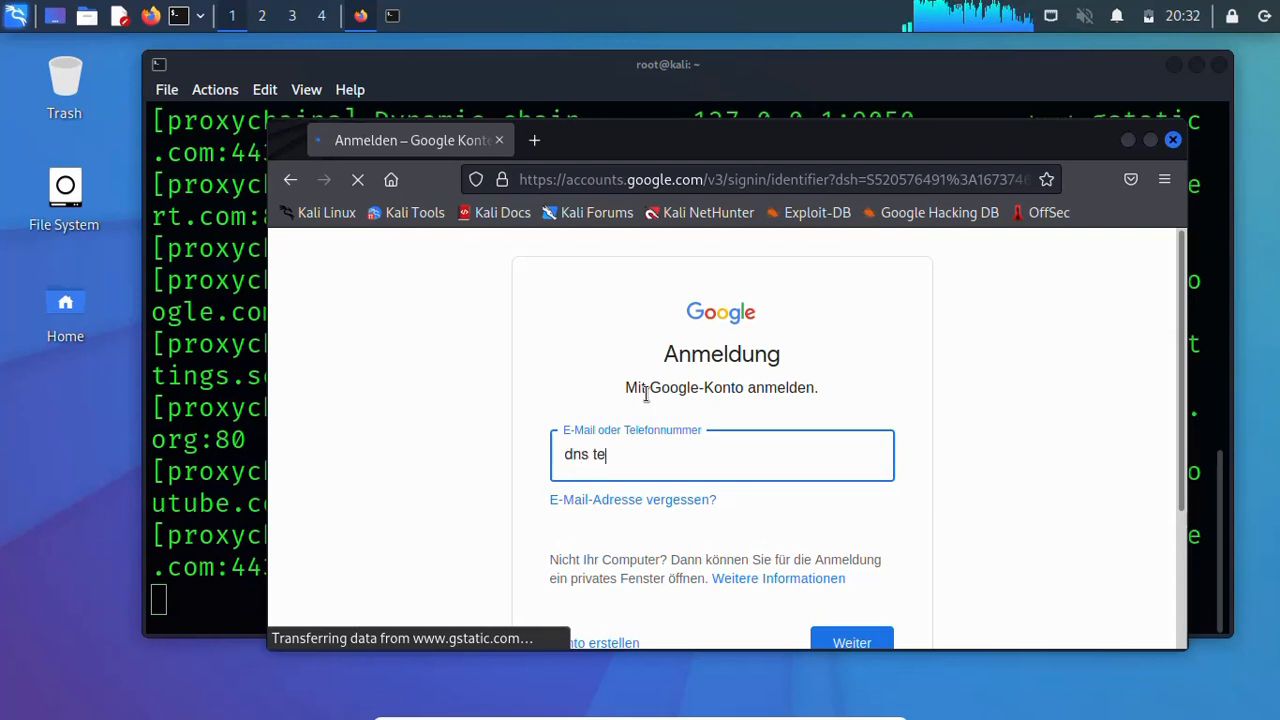
pyautogui.write('st')
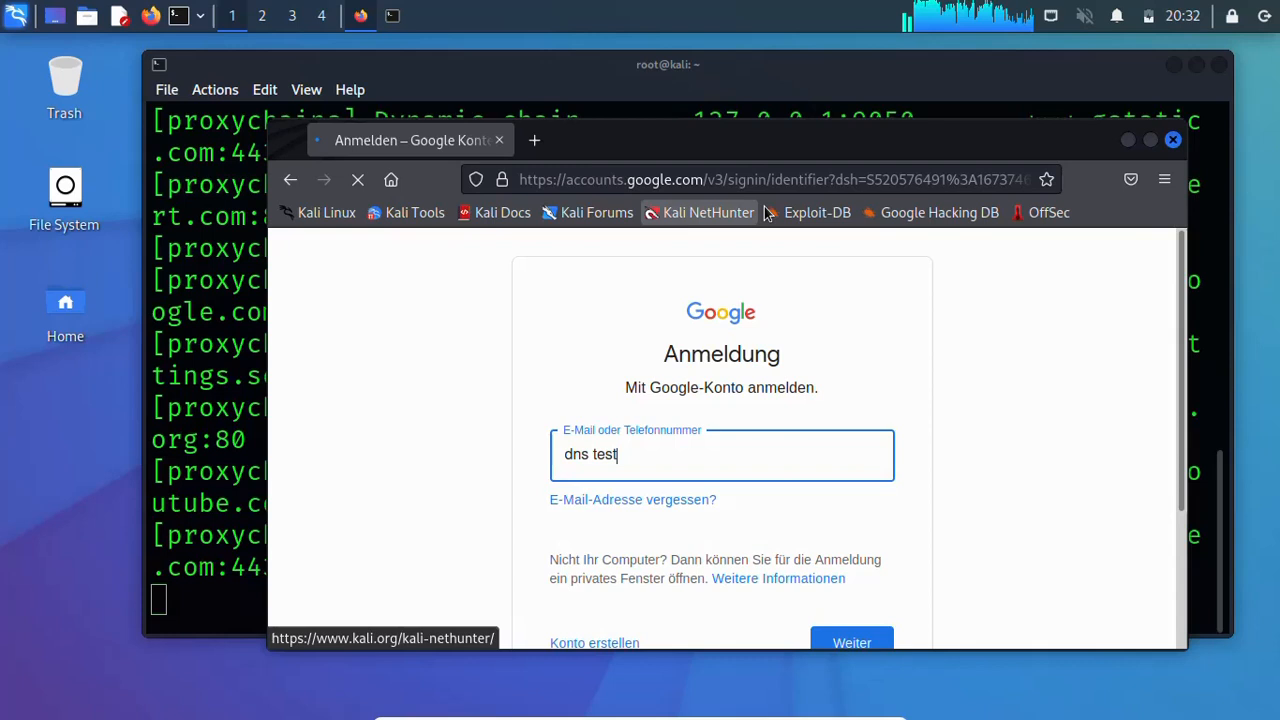
pyautogui.scroll(-3)
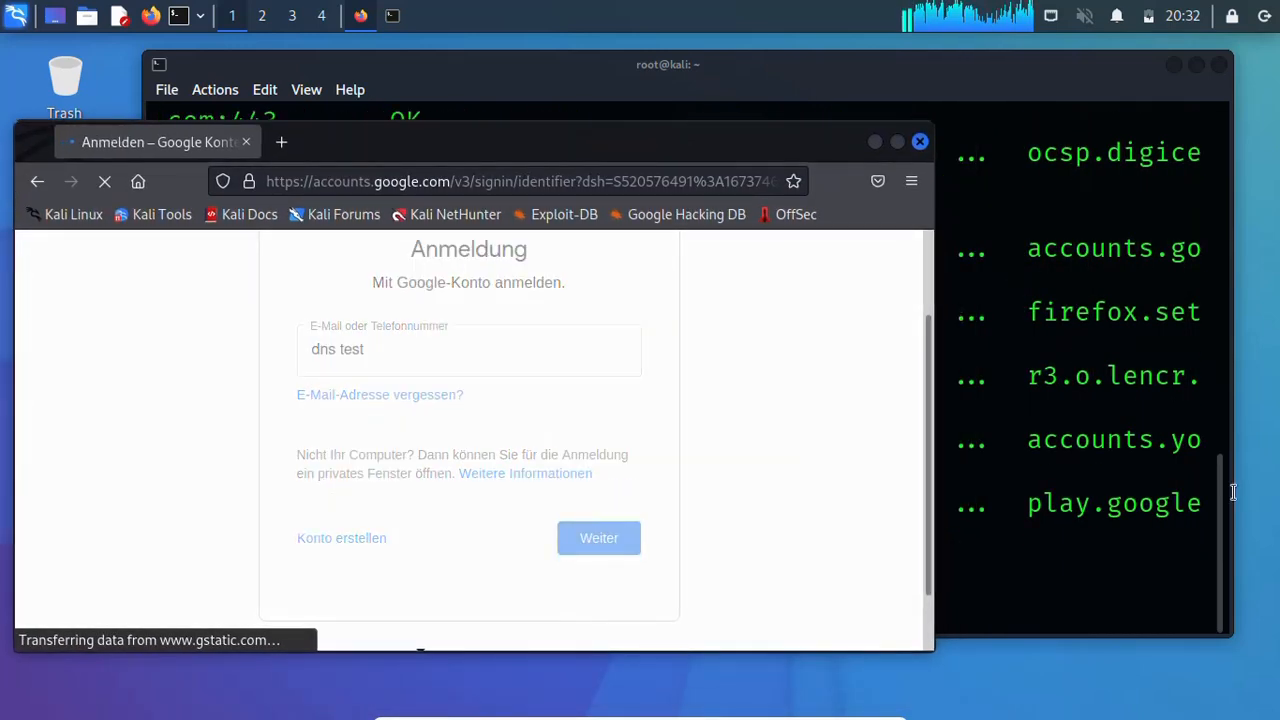
# Step: Go to the Google homepage, decline all cookies, and search for 'dns leak test'
pyautogui.click(599, 538)
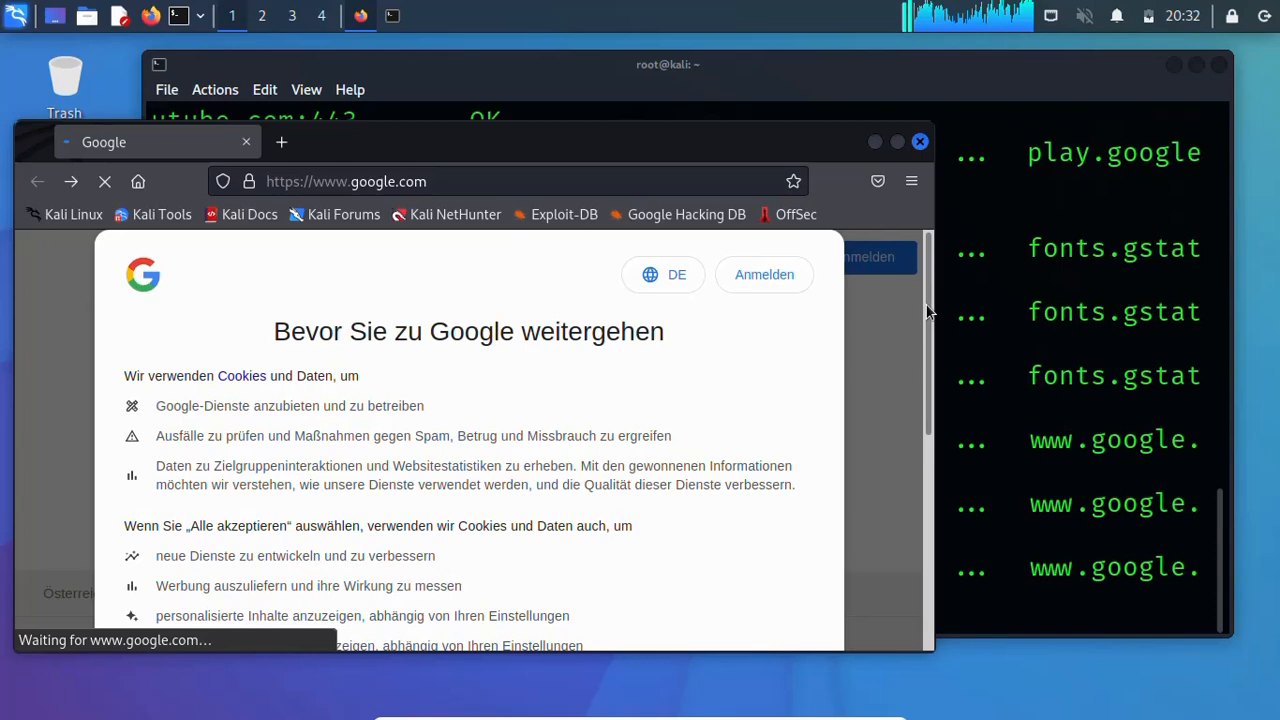
pyautogui.scroll(-3)
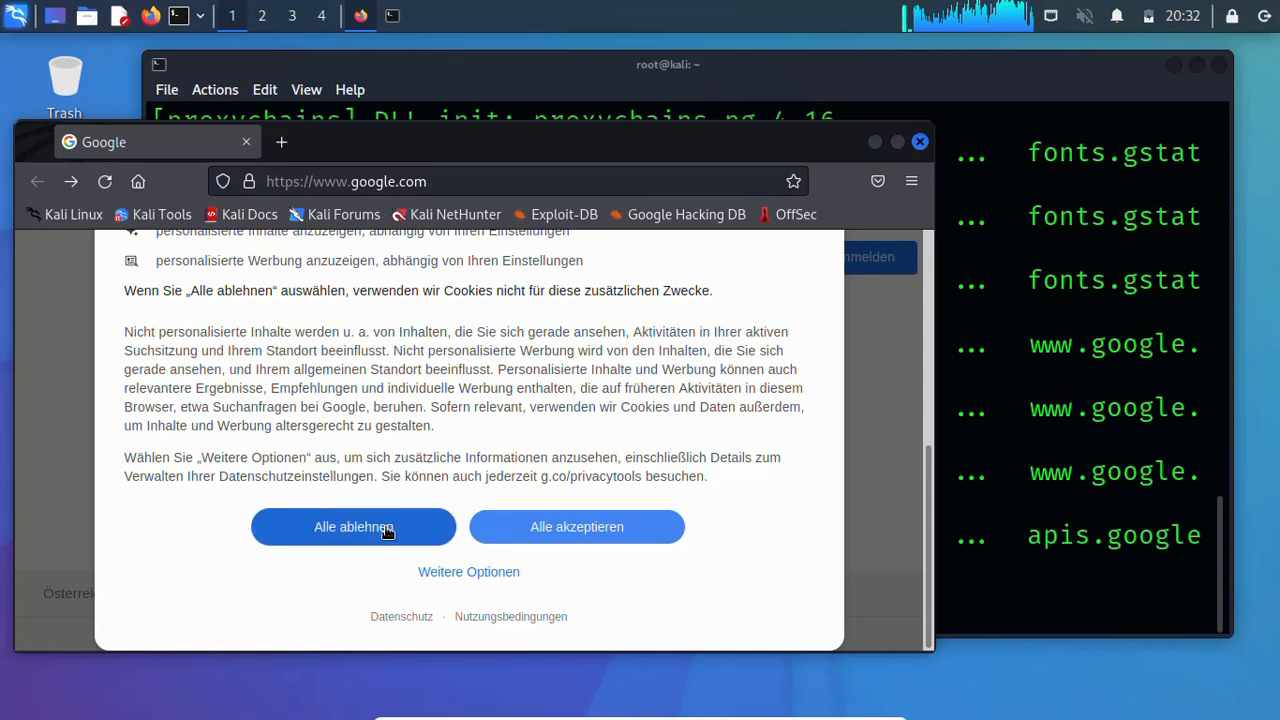
pyautogui.click(353, 527)
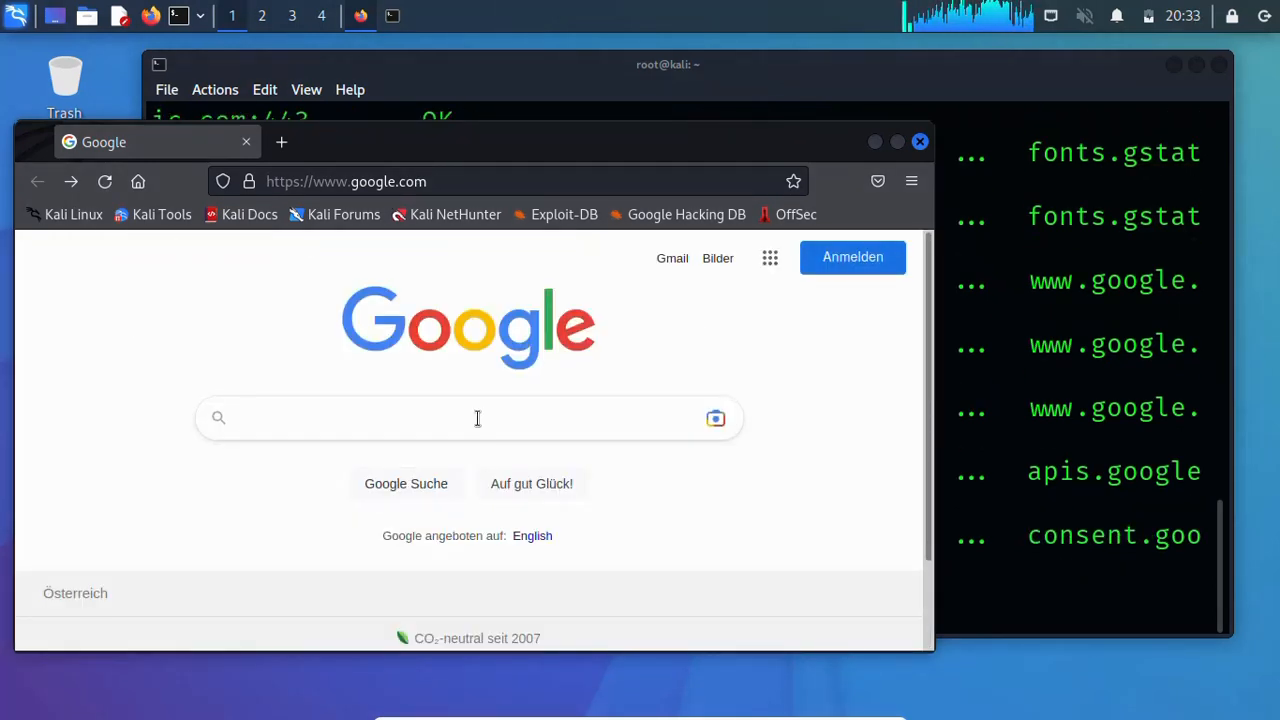
pyautogui.write('dns tes')
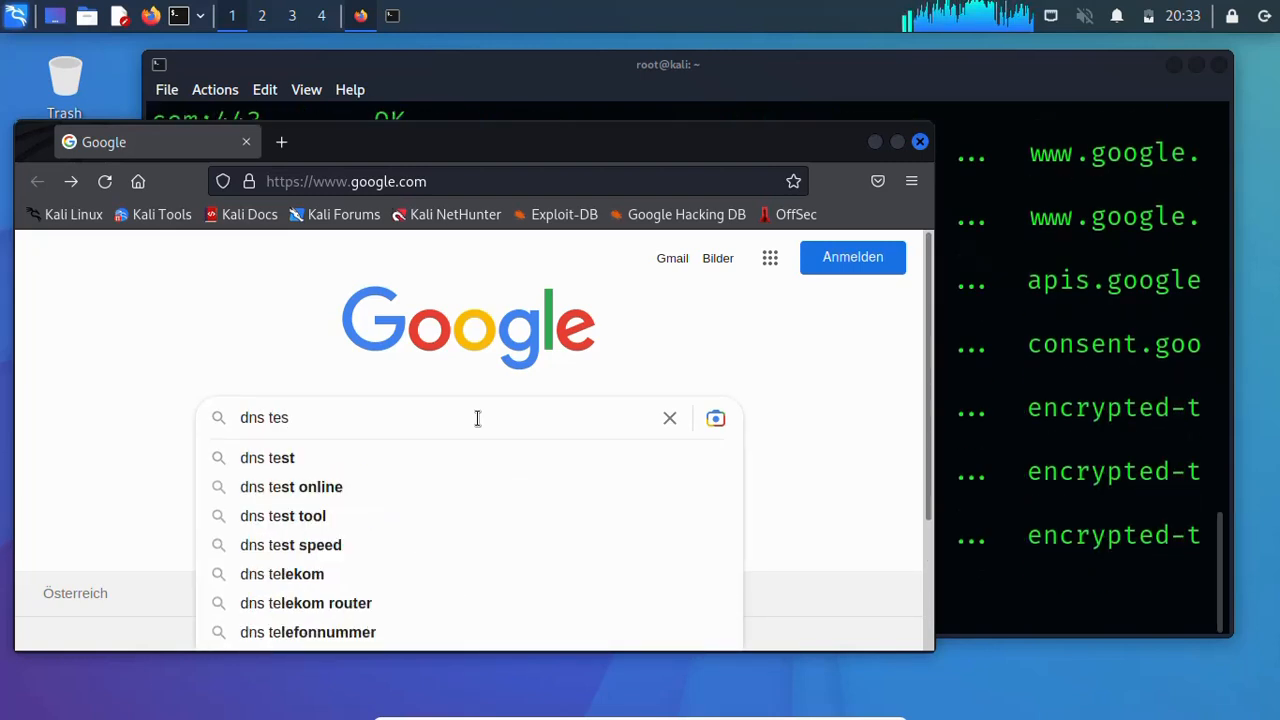
pyautogui.press('BackSpace')
pyautogui.write('leak')
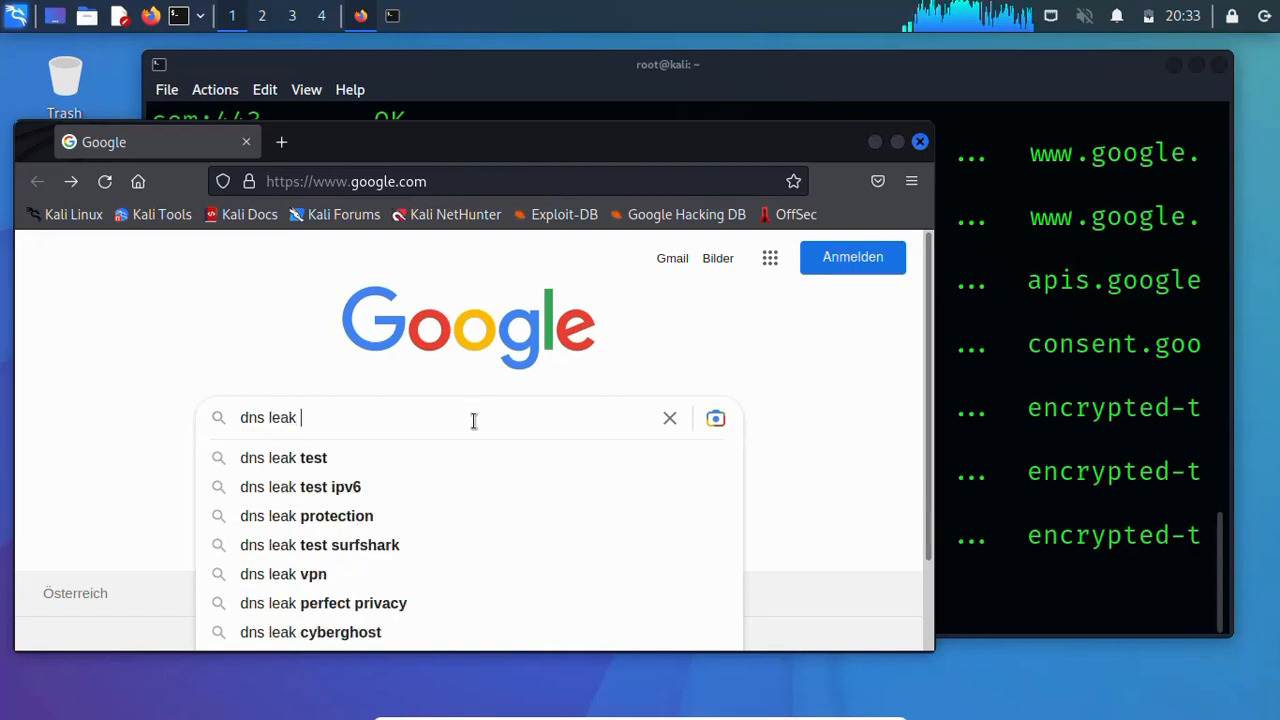
pyautogui.click(283, 457)
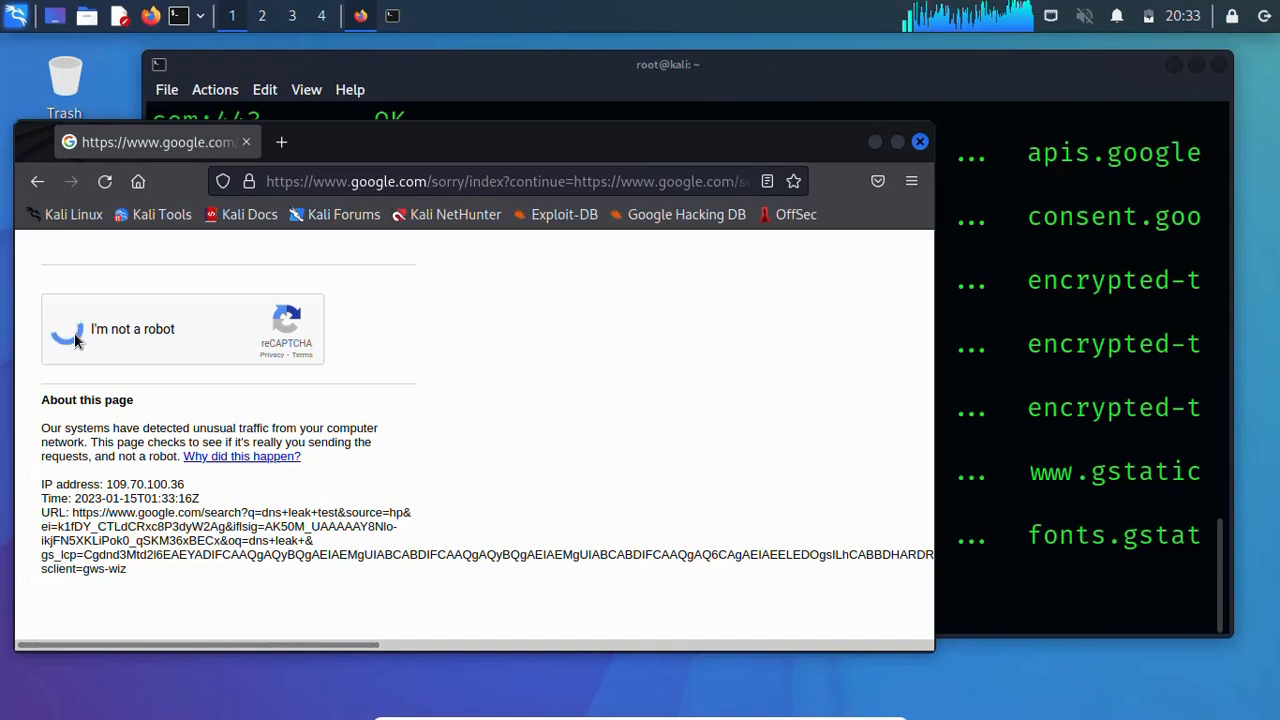
# Step: Start the reCAPTCHA check and solve the fire hydrant, bus and crosswalk image challenges
pyautogui.click(68, 329)
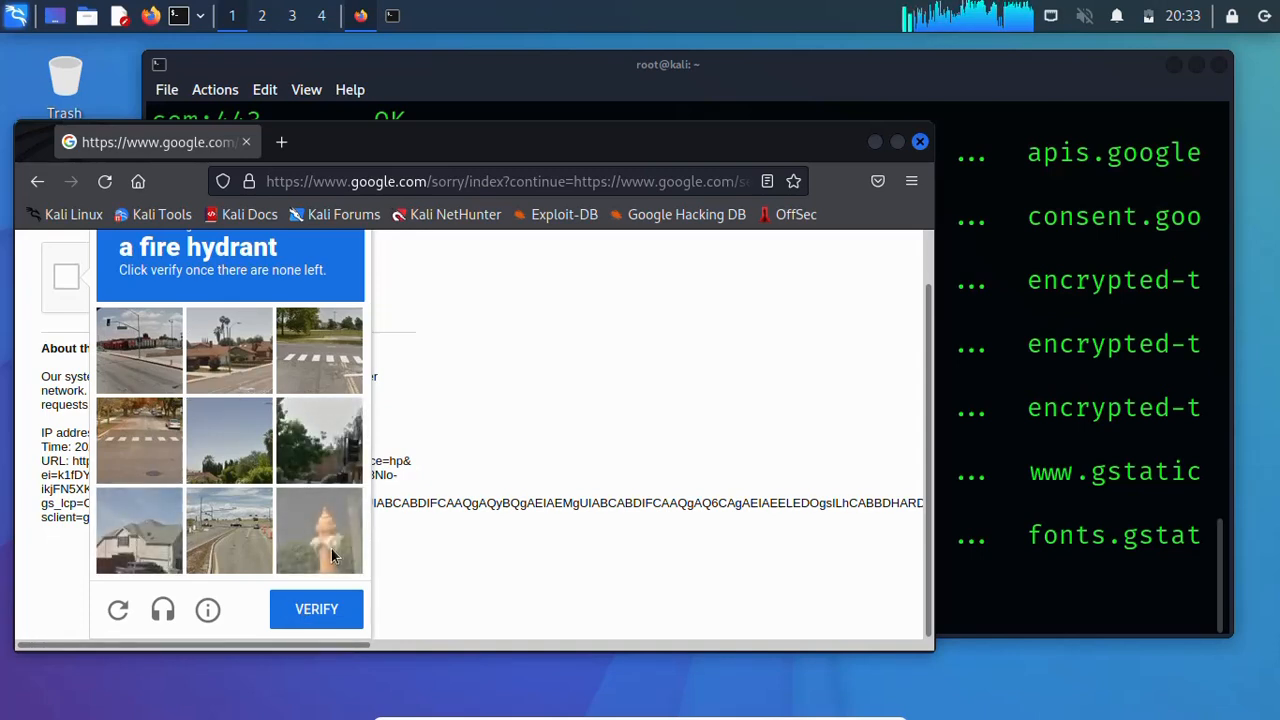
pyautogui.click(319, 531)
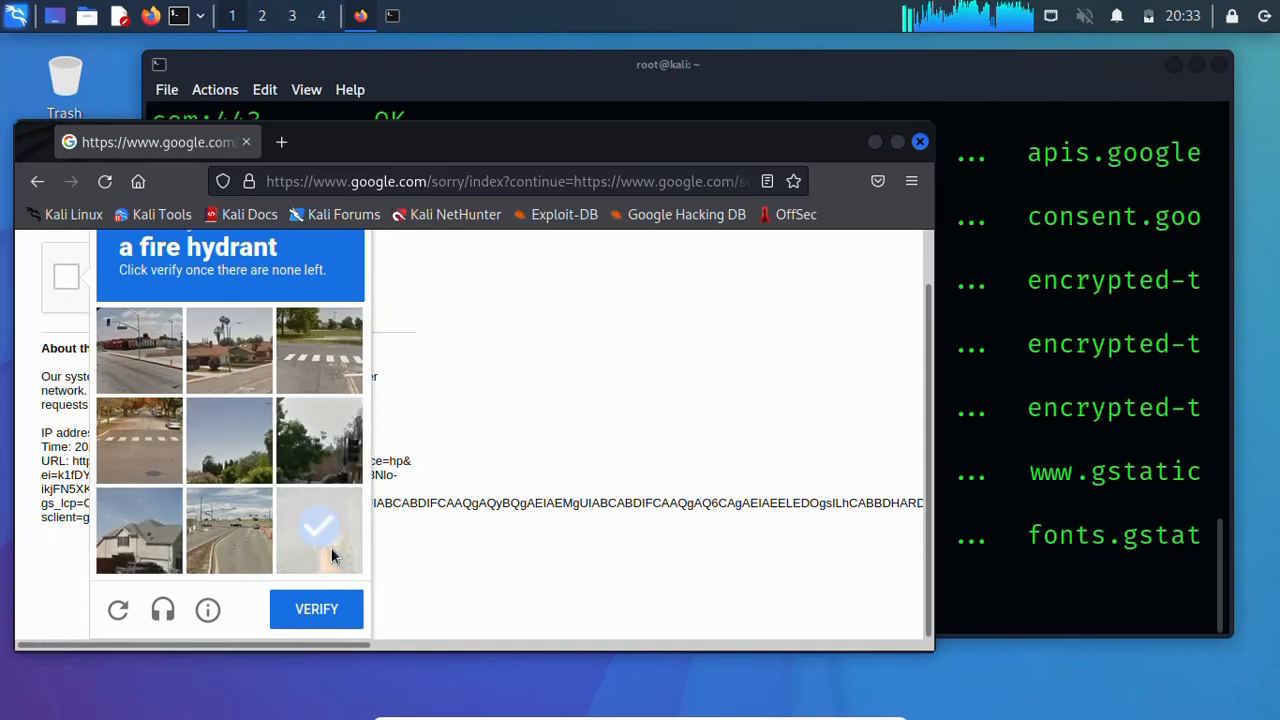
pyautogui.click(318, 530)
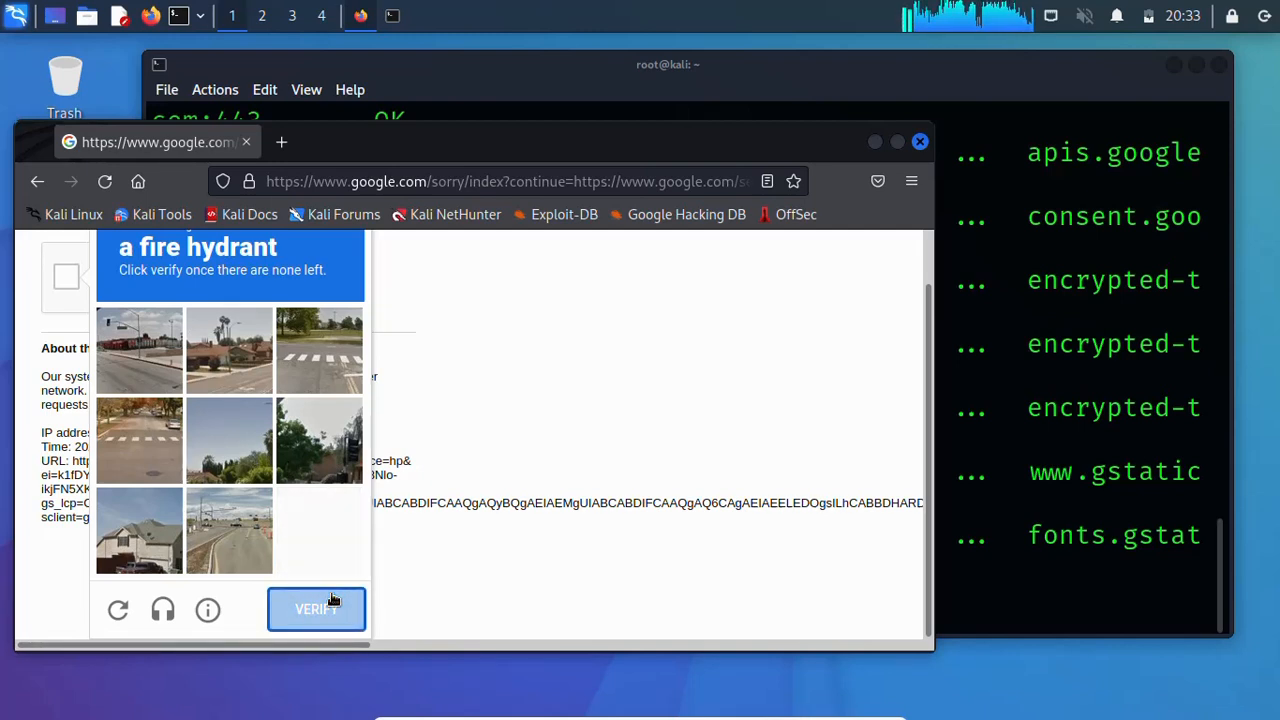
pyautogui.click(316, 609)
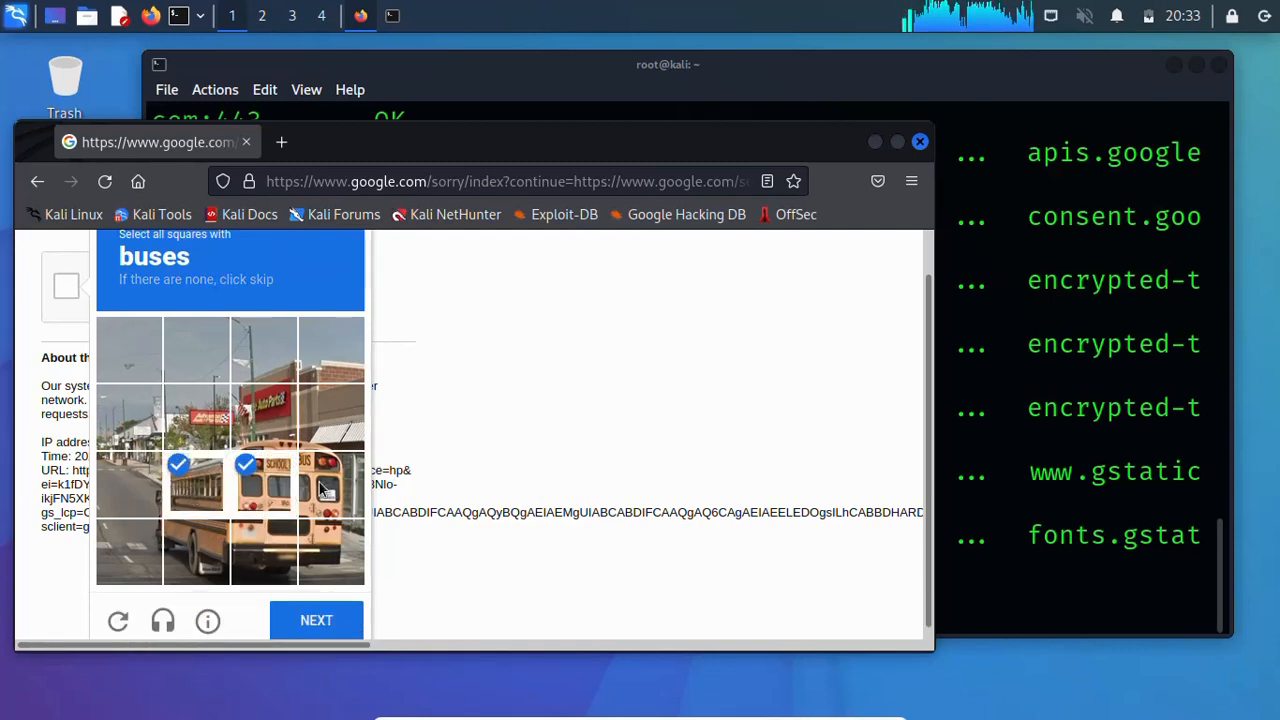
pyautogui.click(196, 553)
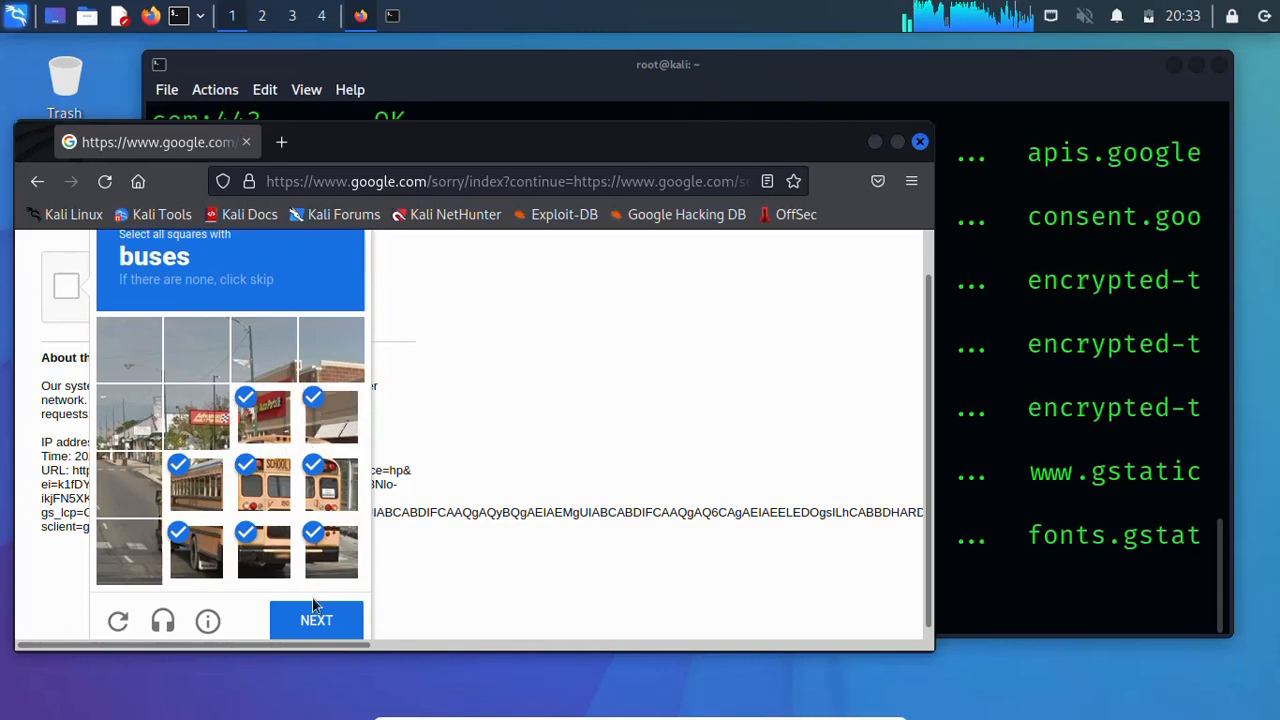
pyautogui.click(316, 620)
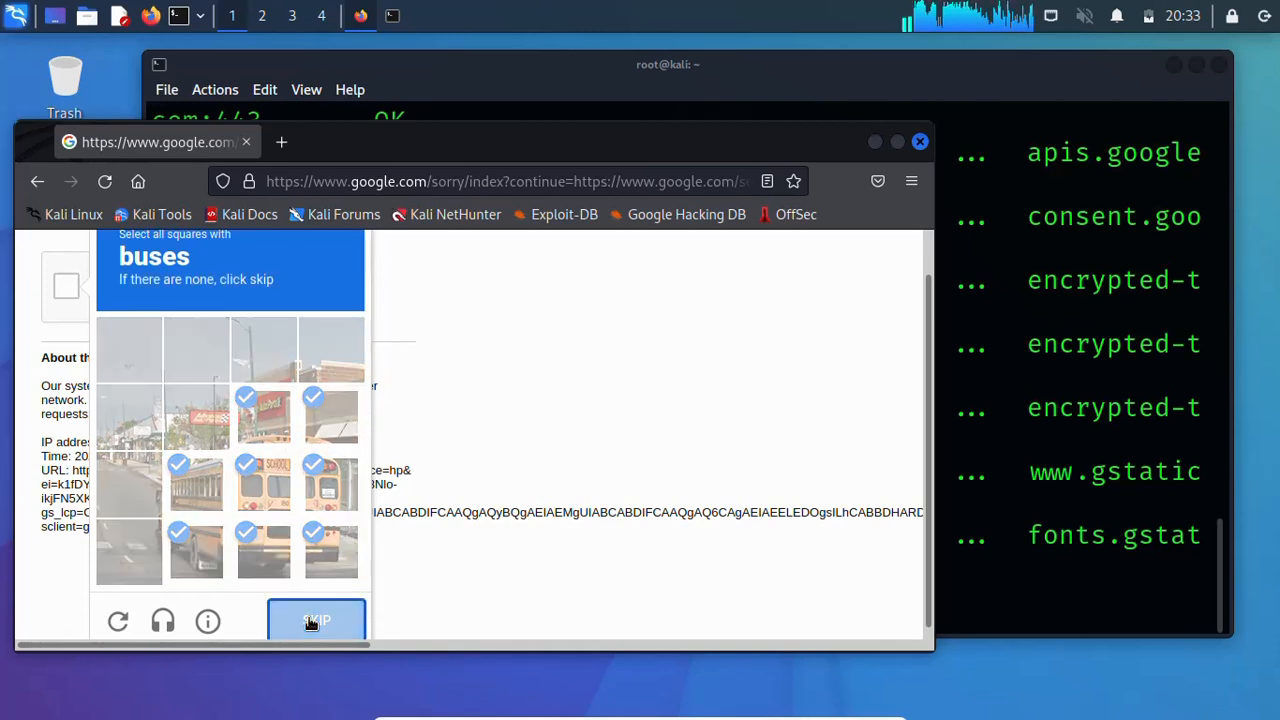
pyautogui.click(316, 620)
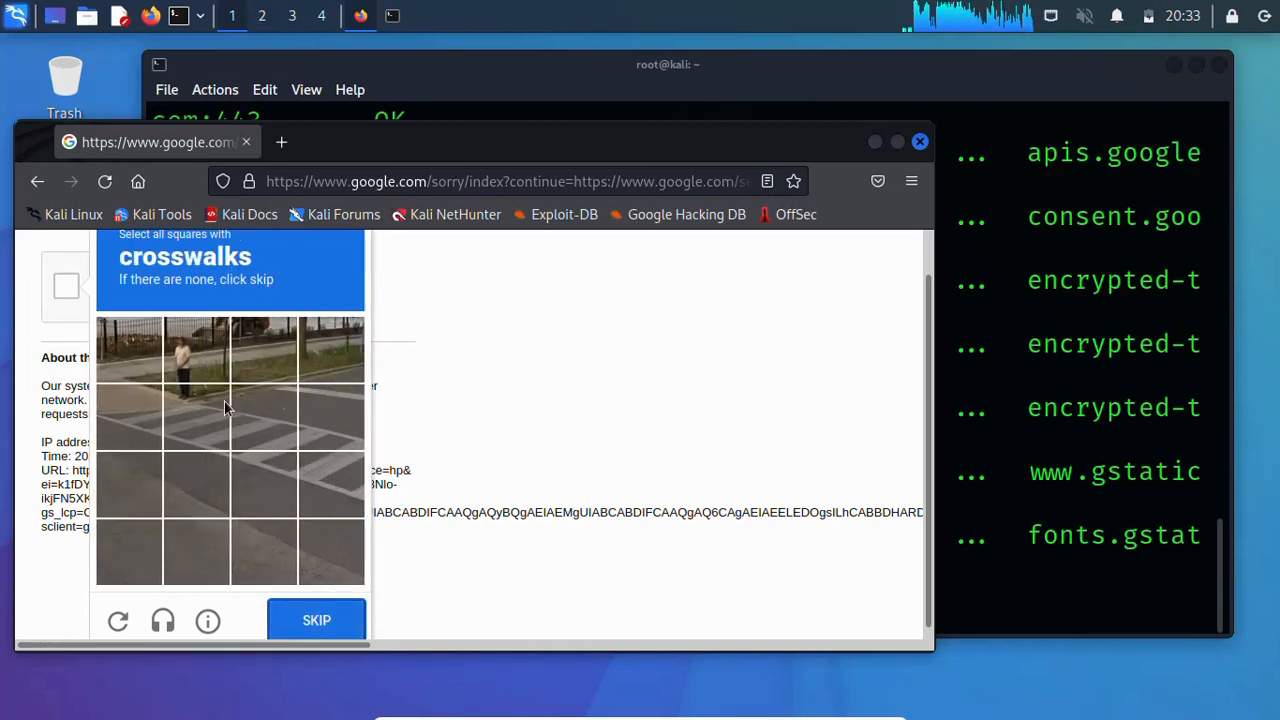
pyautogui.click(196, 416)
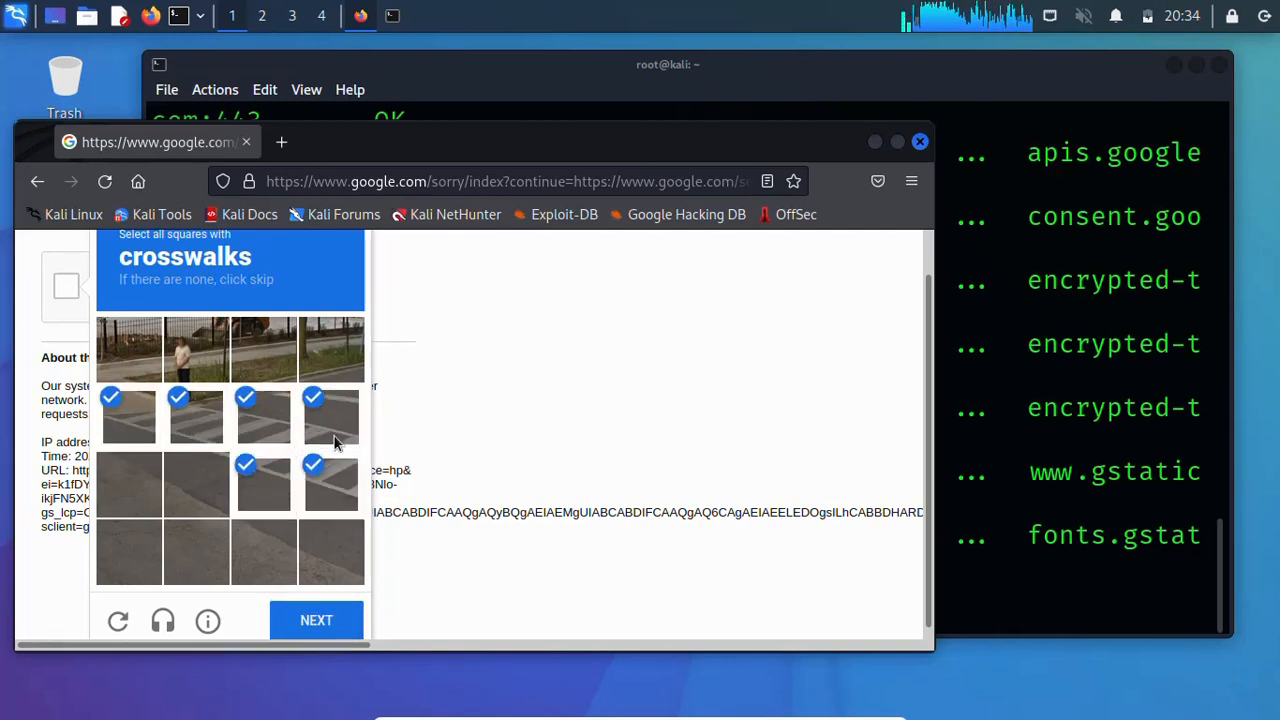
pyautogui.click(316, 620)
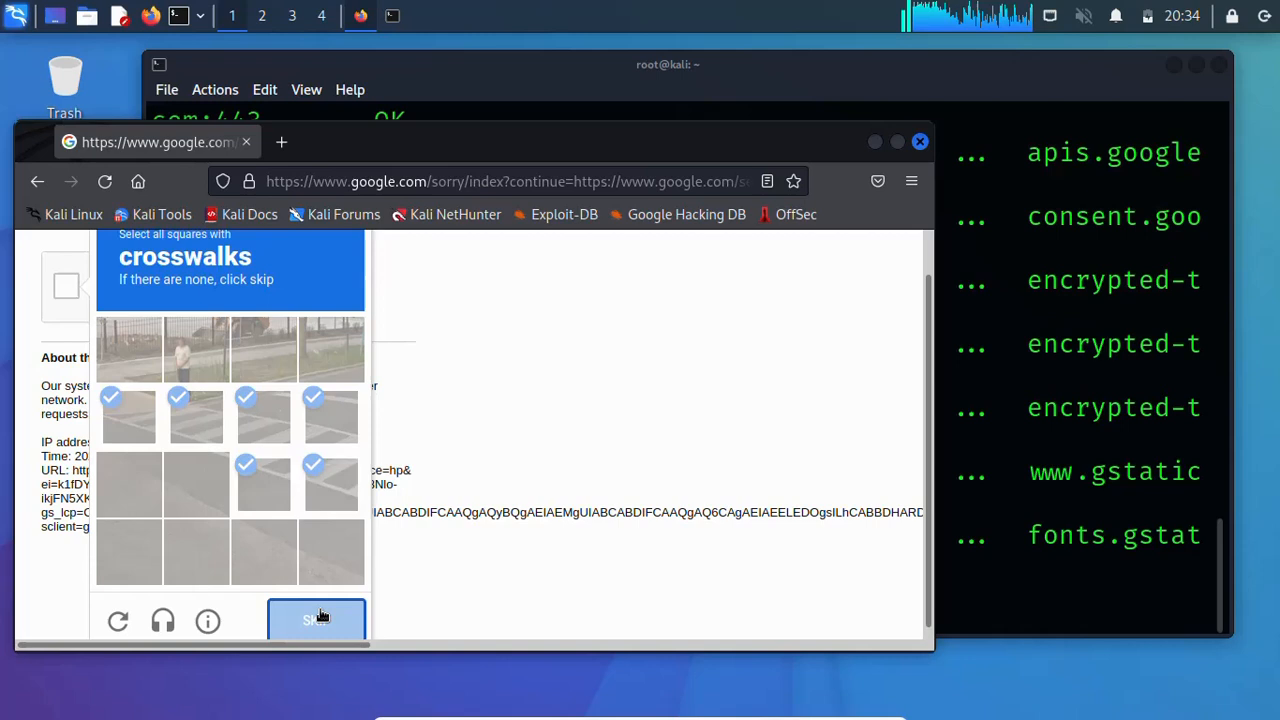
pyautogui.click(316, 620)
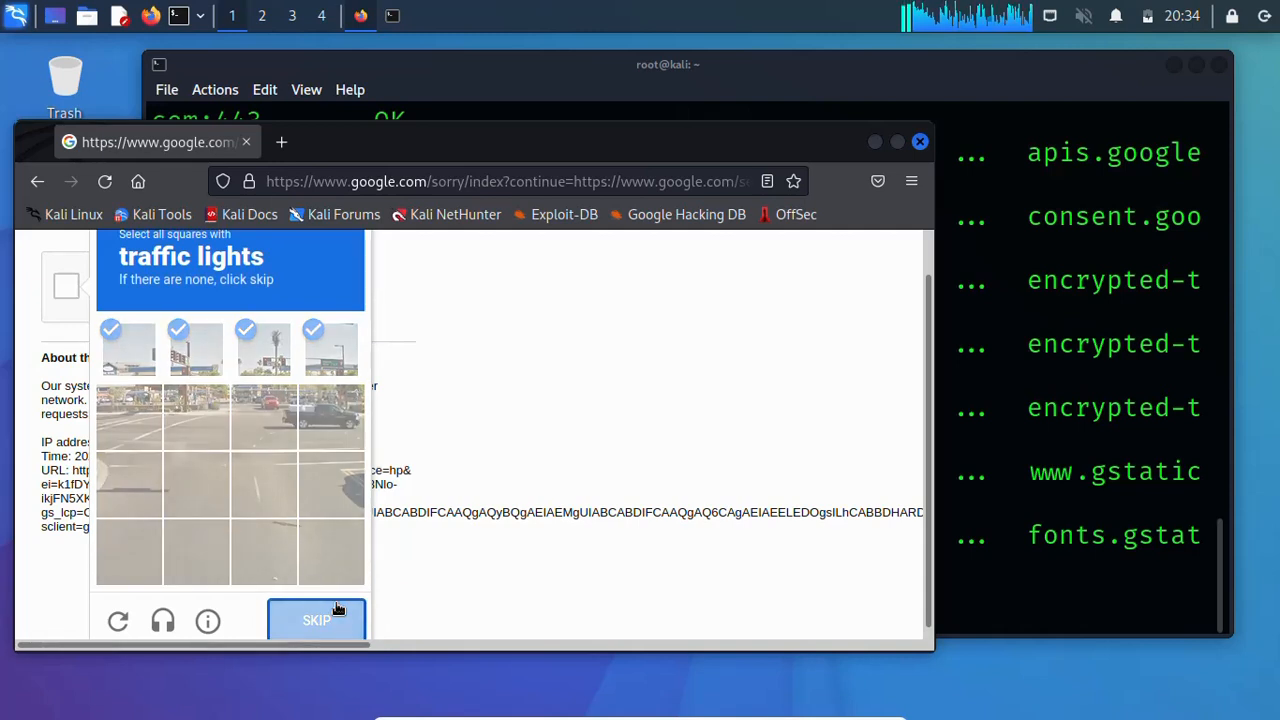
# Step: Solve the remaining crosswalk and motorcycle challenges and confirm the not-a-robot check
pyautogui.click(316, 620)
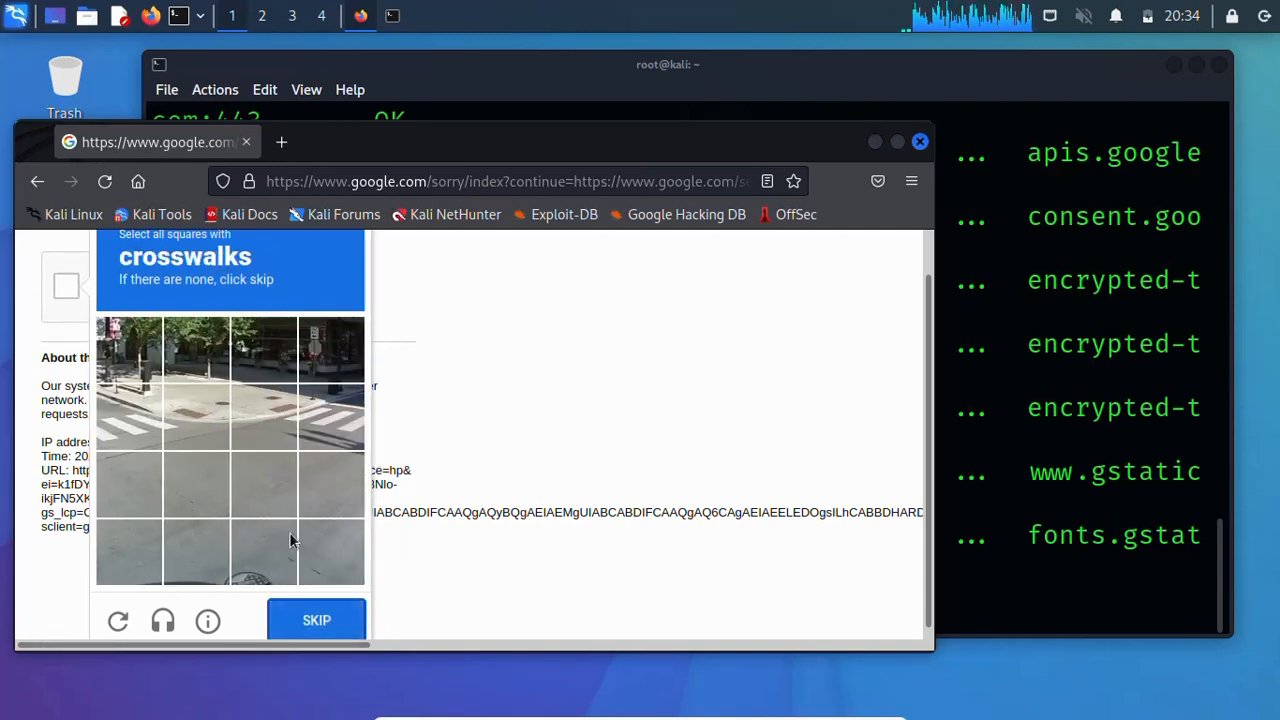
pyautogui.click(128, 417)
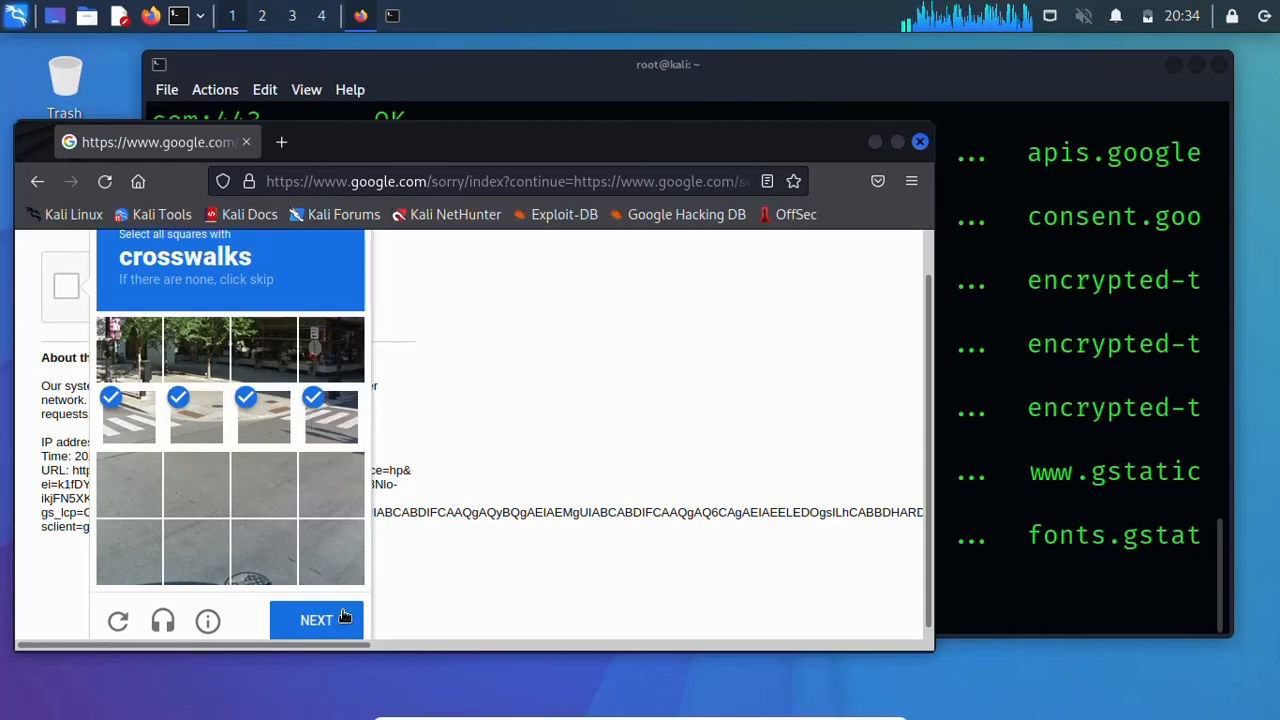
pyautogui.click(316, 620)
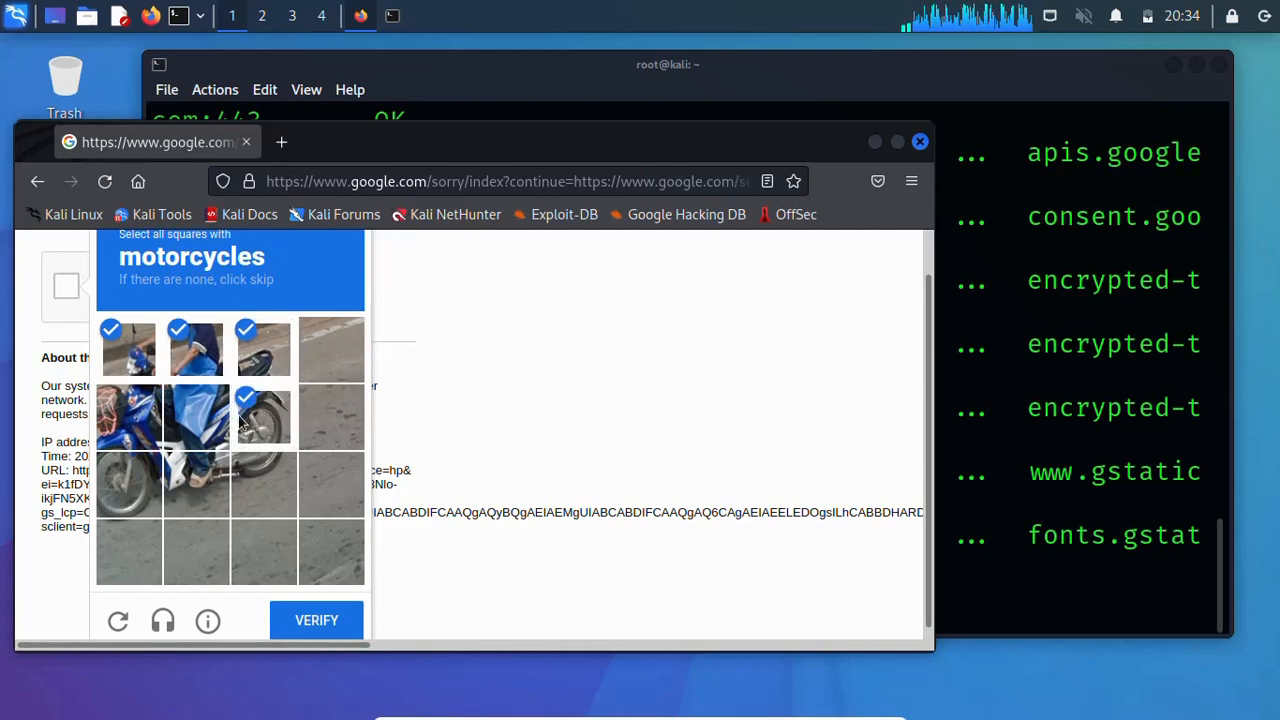
pyautogui.click(197, 485)
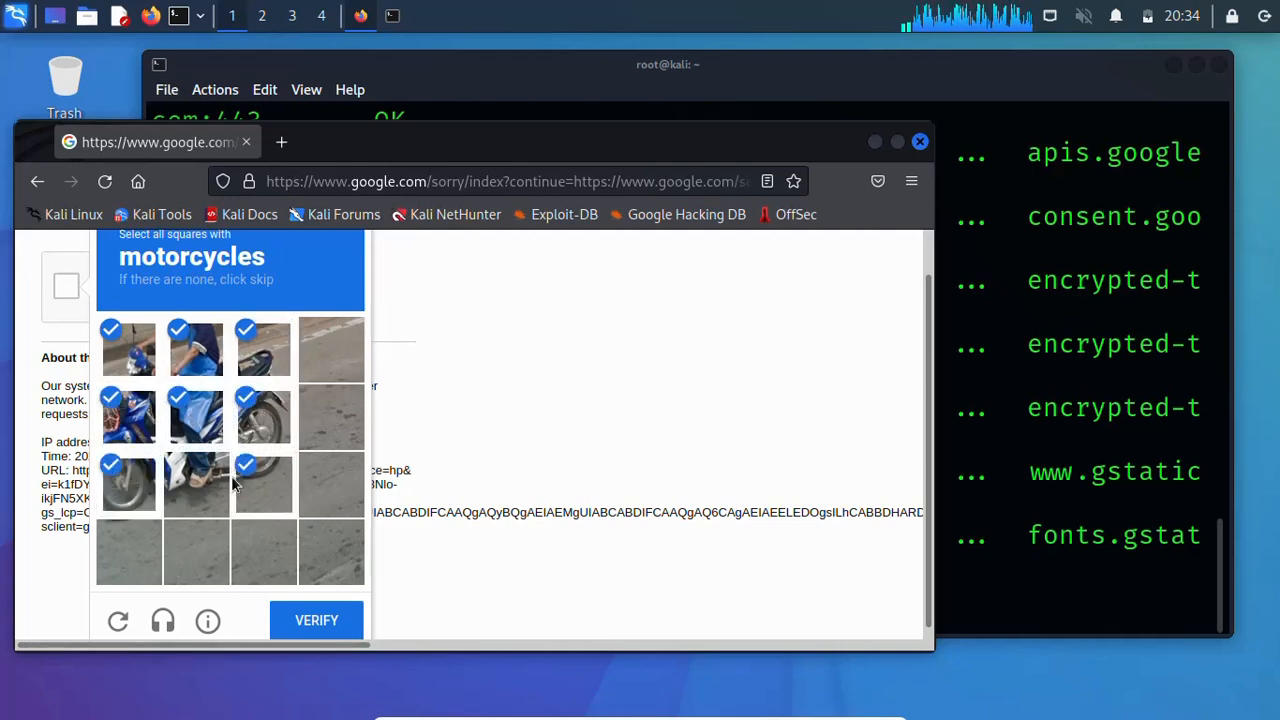
pyautogui.click(196, 483)
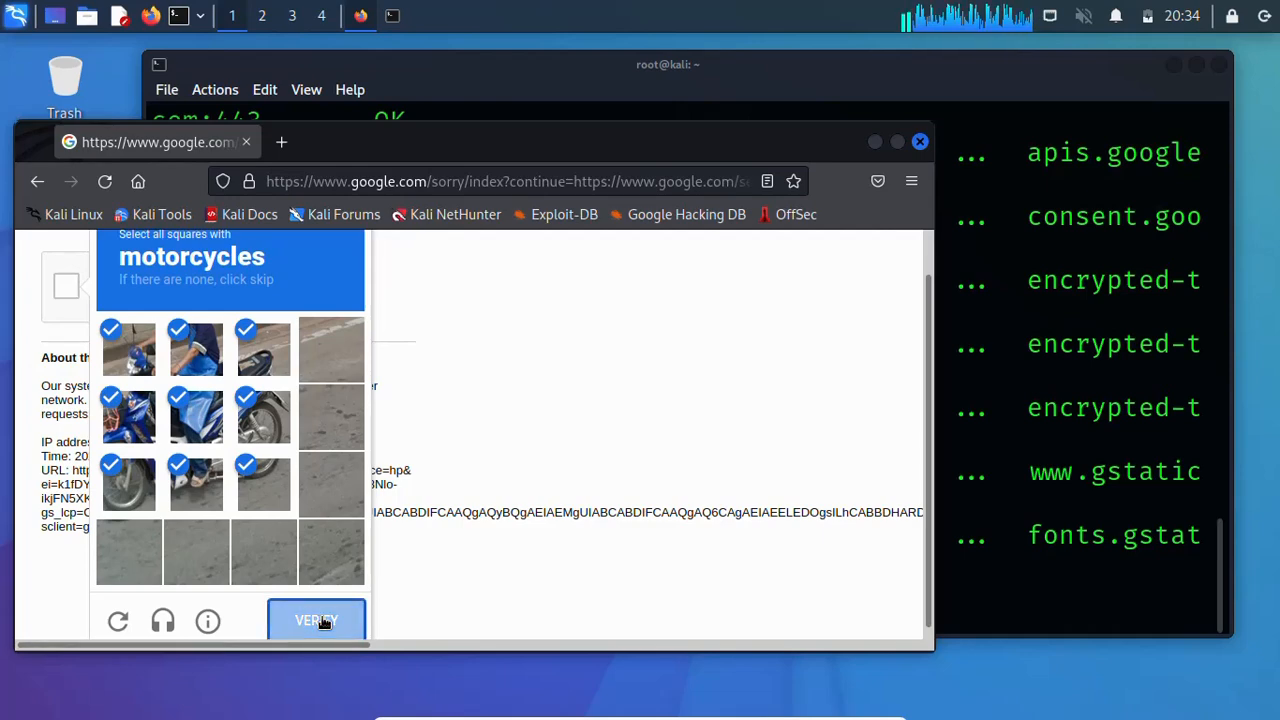
pyautogui.click(316, 620)
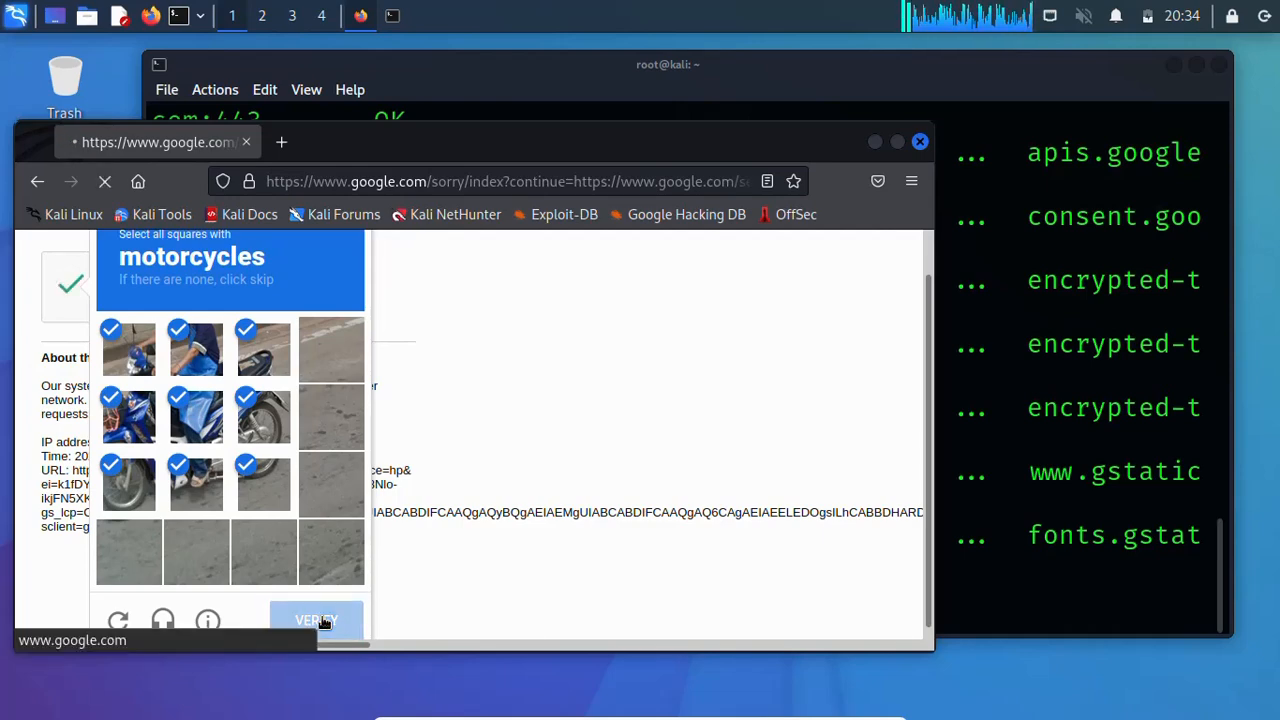
pyautogui.click(316, 620)
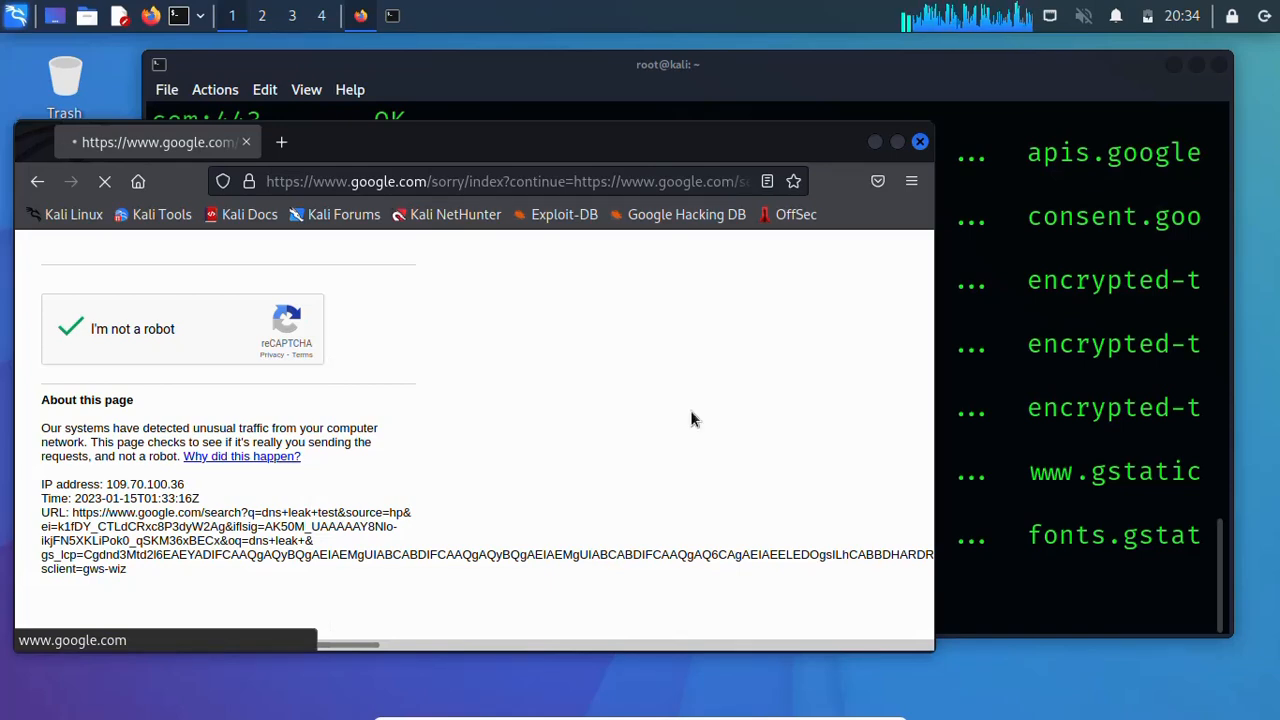
pyautogui.click(70, 328)
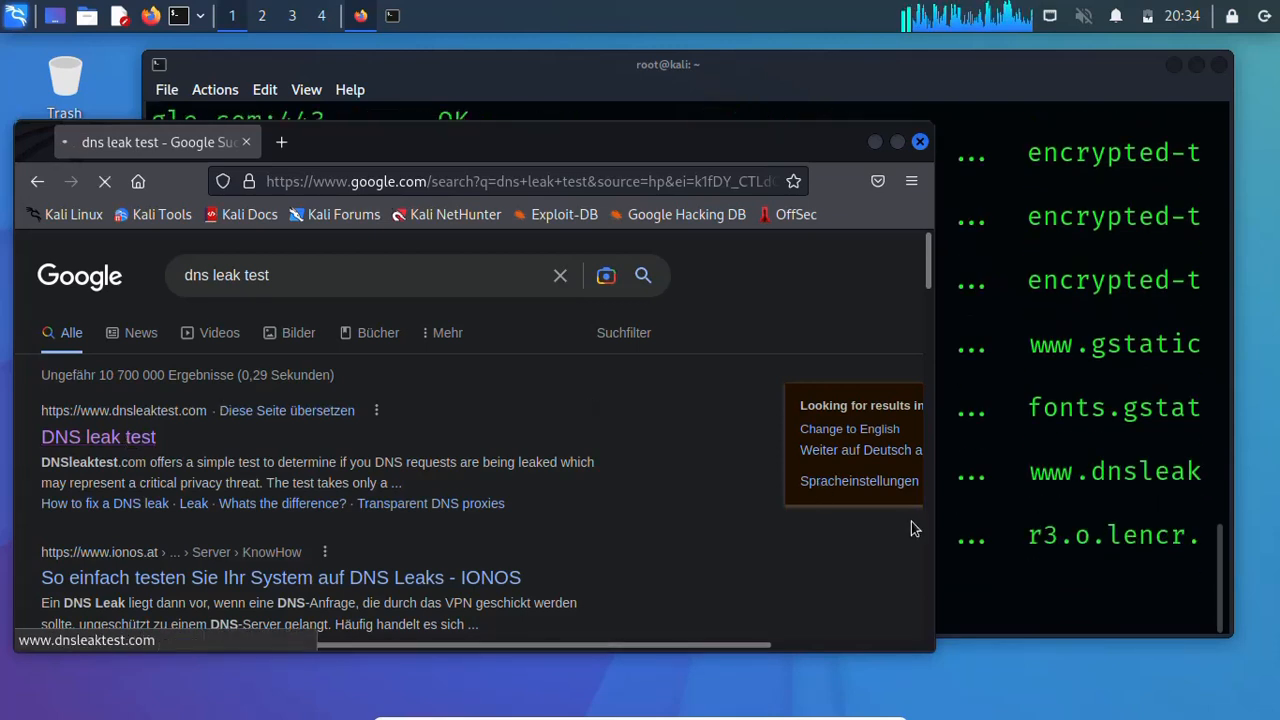
# Step: Open dnsleaktest.com from the results and run the standard test for IP 109.70.100.36
pyautogui.click(98, 437)
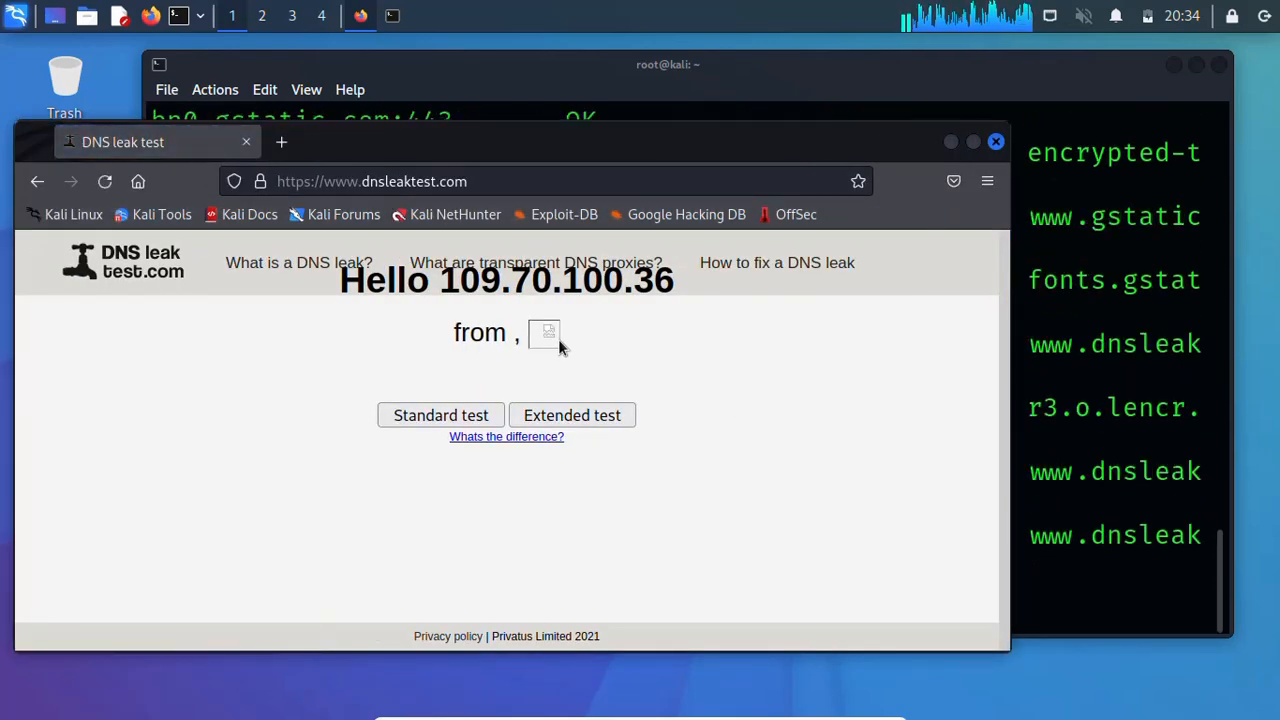
pyautogui.moveTo(464, 281)
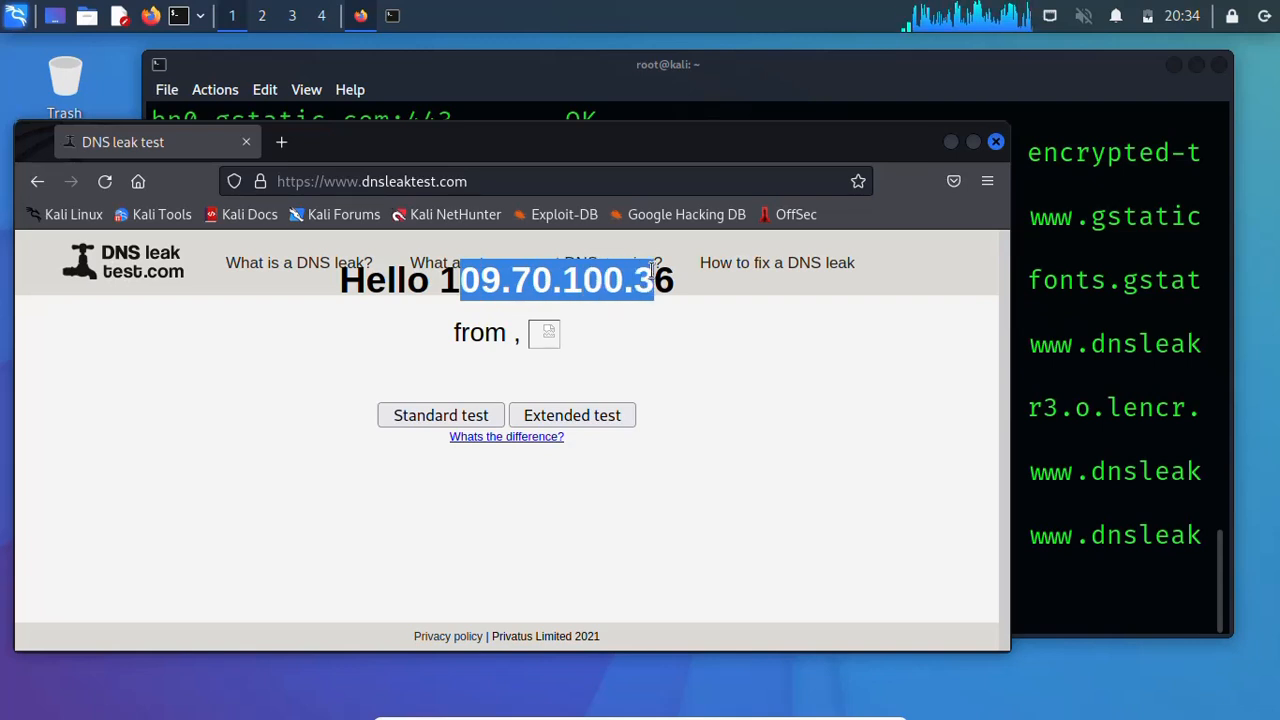
pyautogui.moveTo(605, 325)
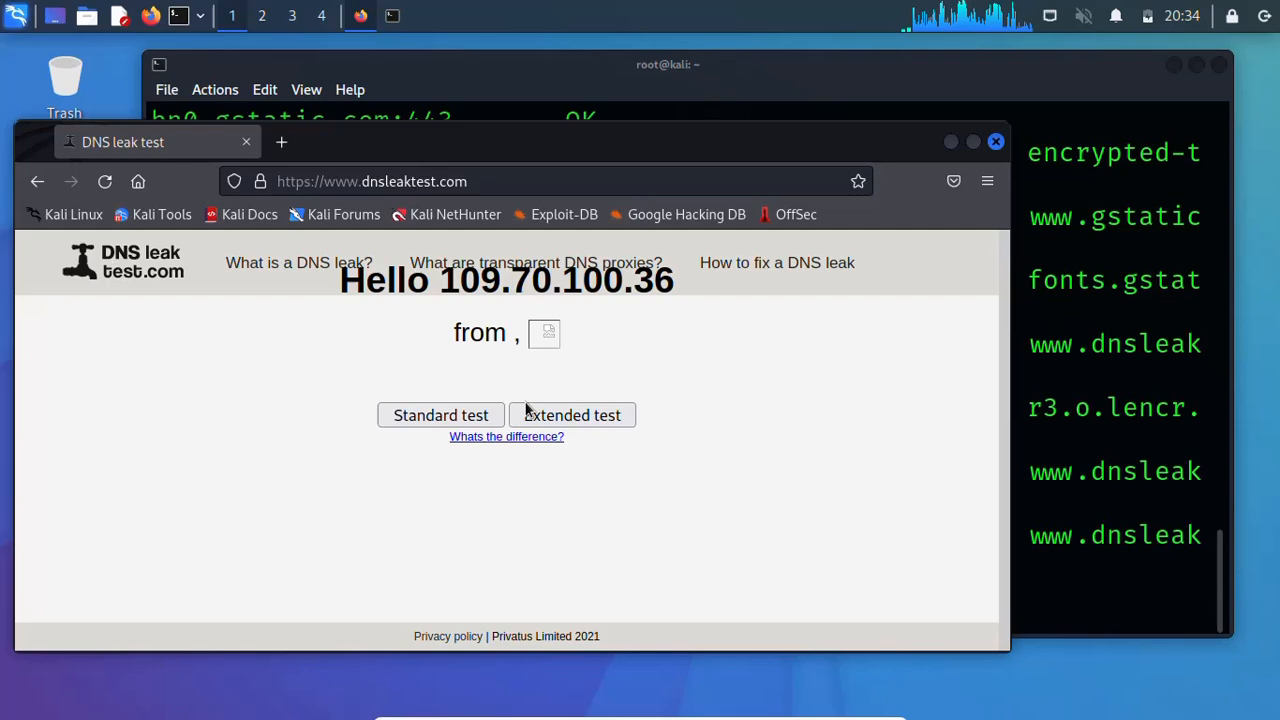
pyautogui.click(441, 415)
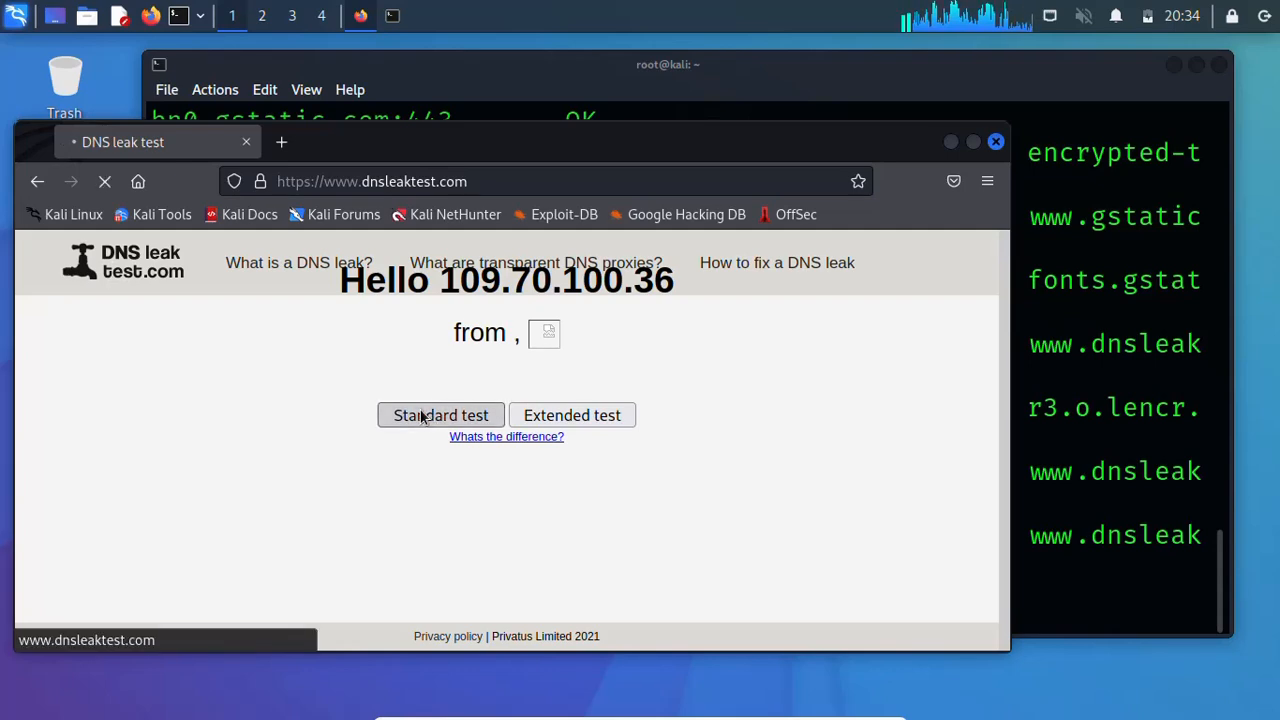
pyautogui.click(441, 415)
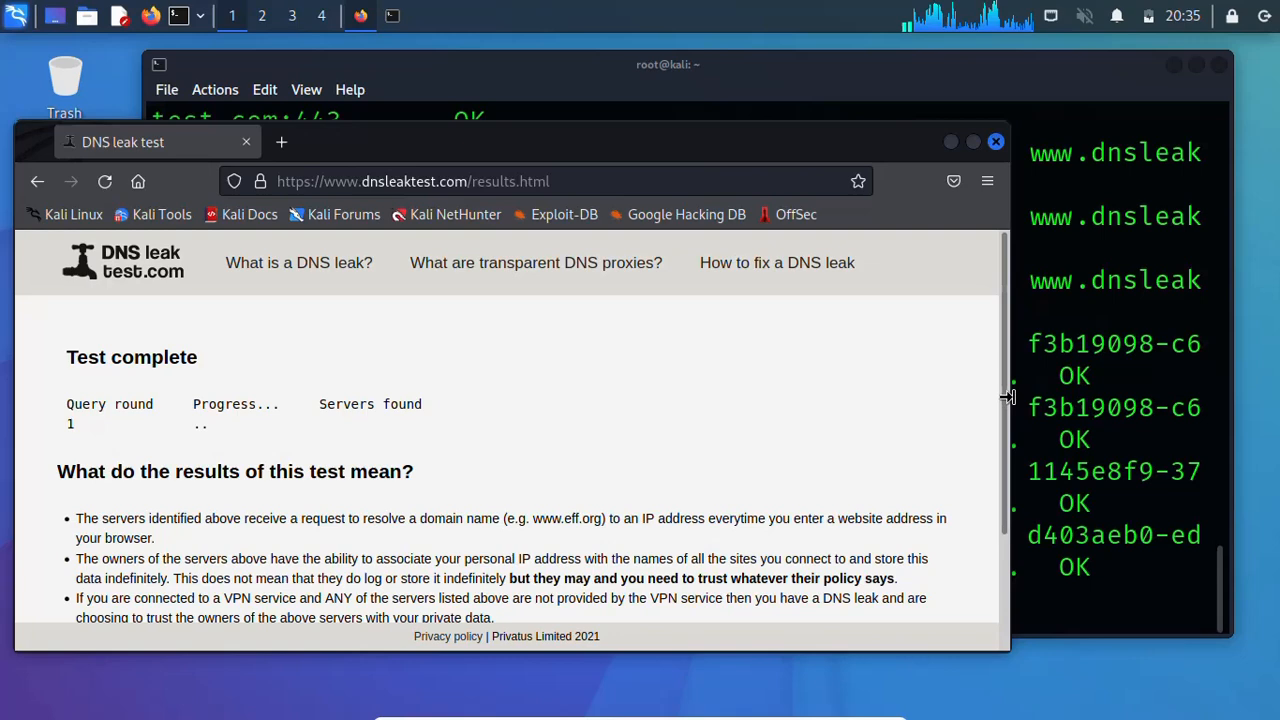
# Step: Scroll down to the results table listing three DNS servers, all in Austria
pyautogui.scroll(-3)
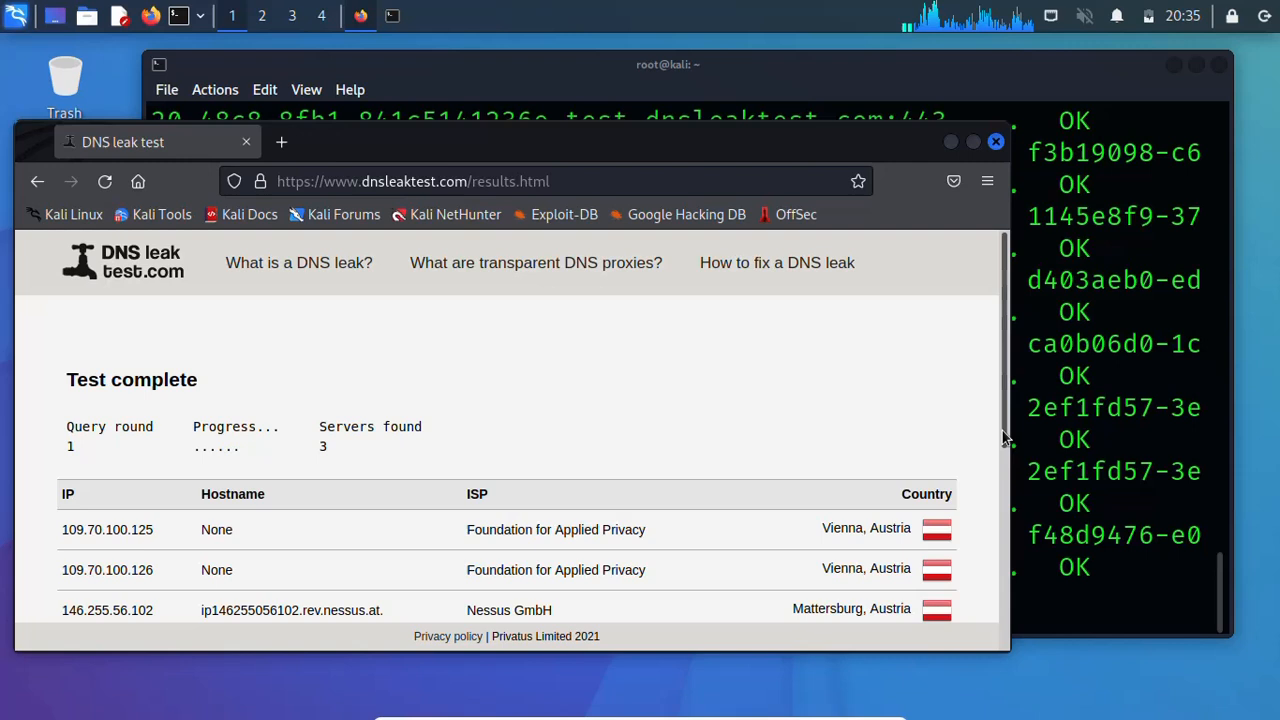
pyautogui.scroll(-3)
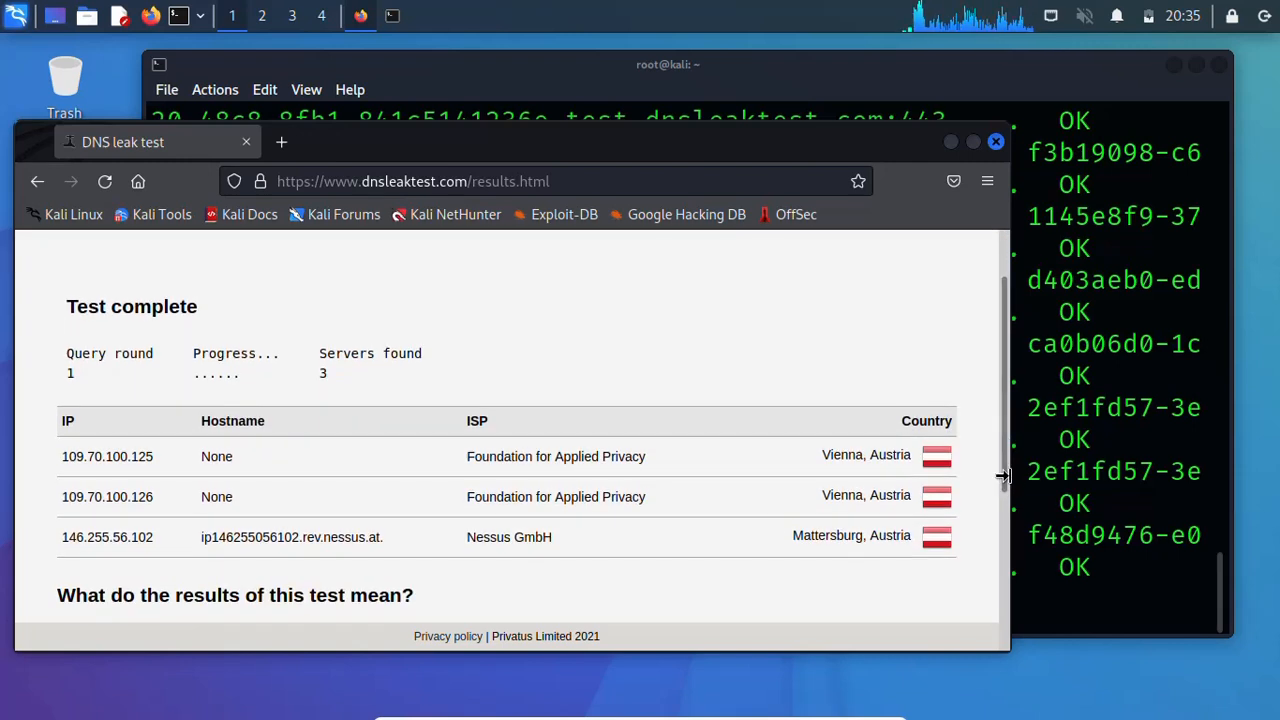
pyautogui.moveTo(420, 477)
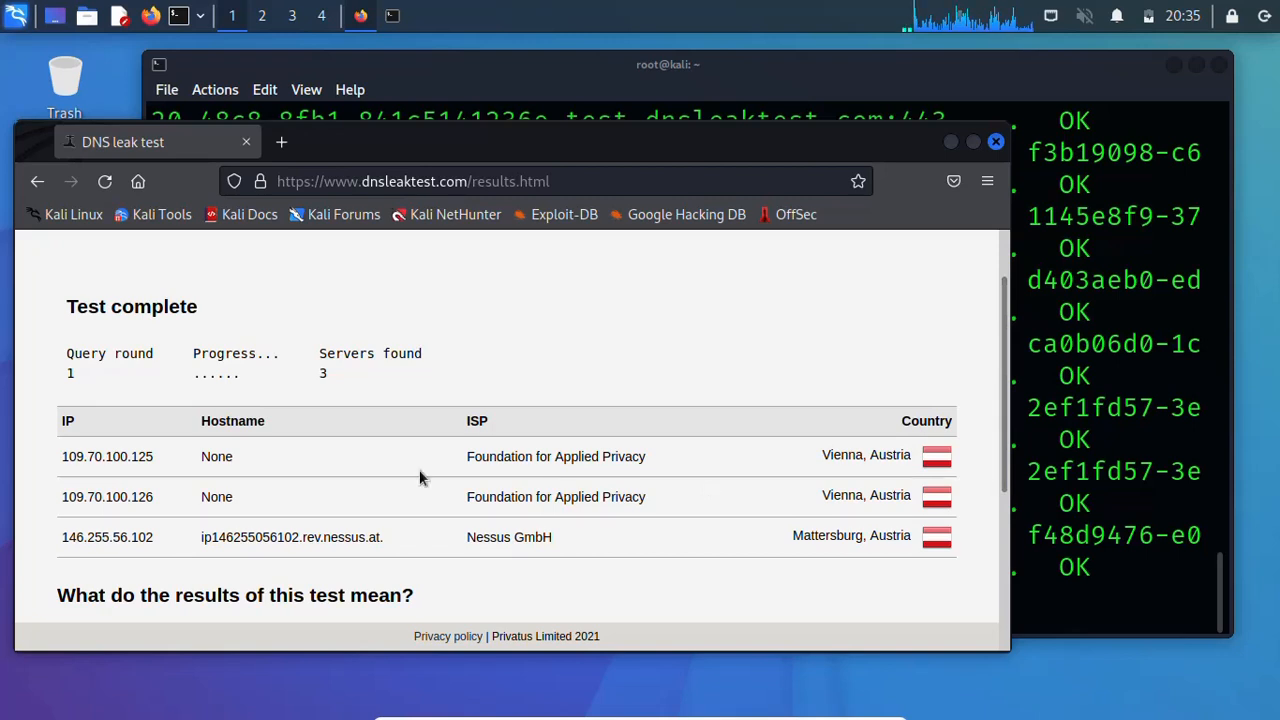
pyautogui.moveTo(905, 456)
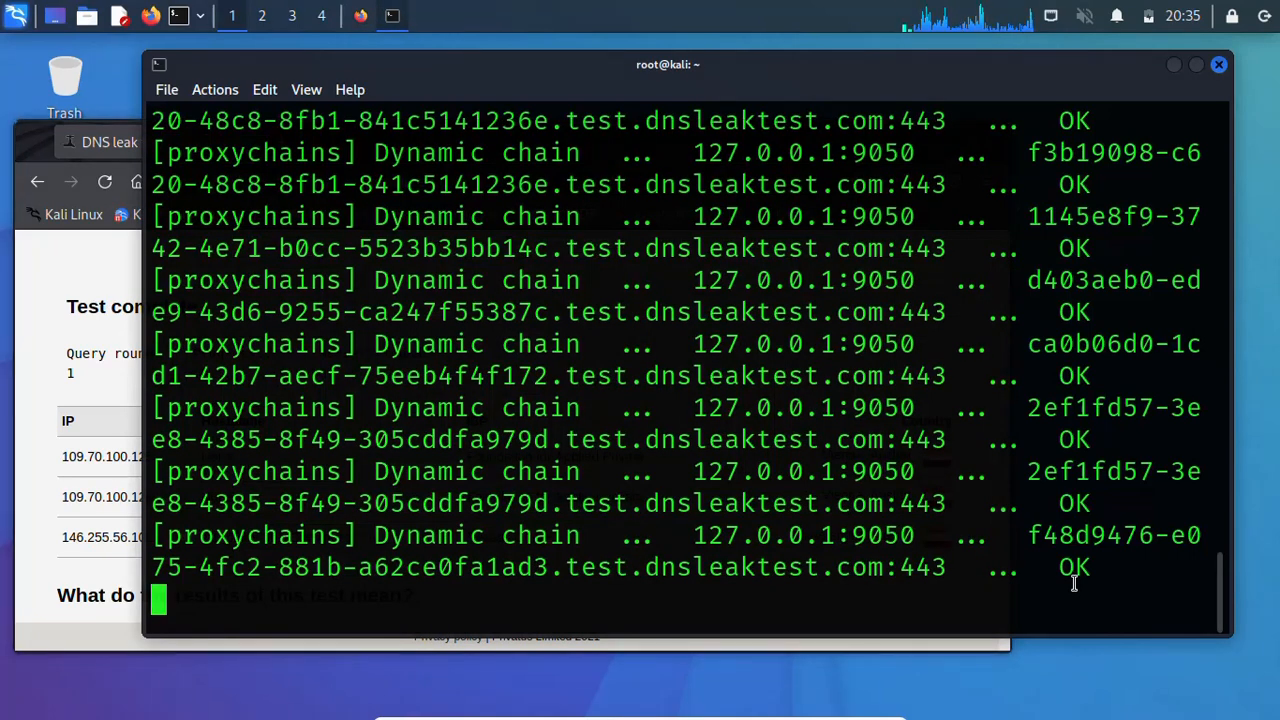
# Step: Suspend the proxychains Firefox job and run 'service tor start'
pyautogui.press('ctrl+z')
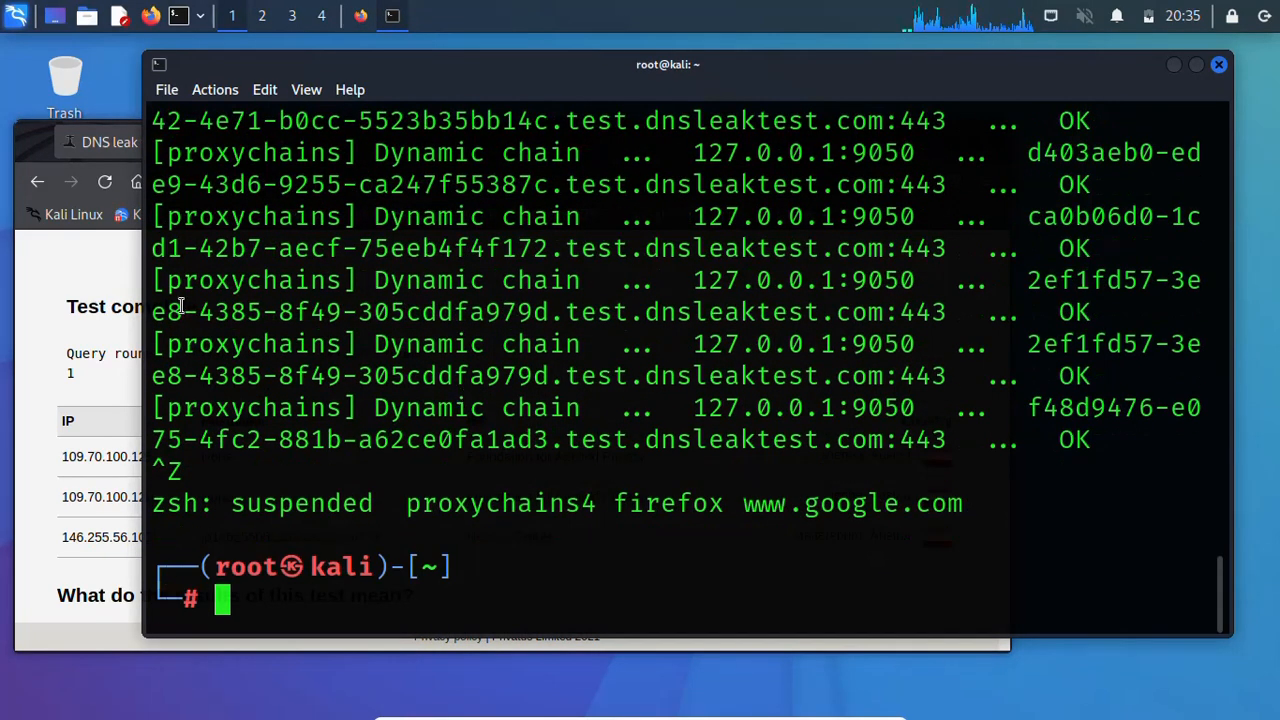
pyautogui.moveTo(421, 667)
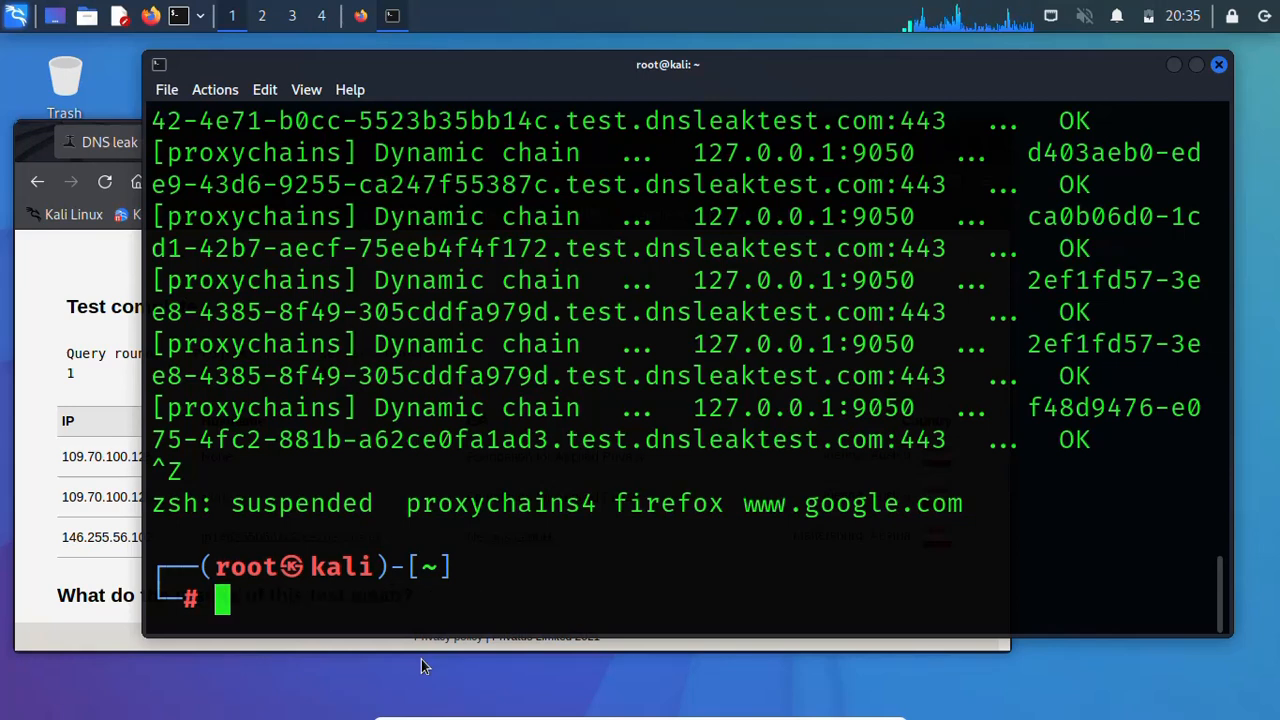
pyautogui.write('service tor start')
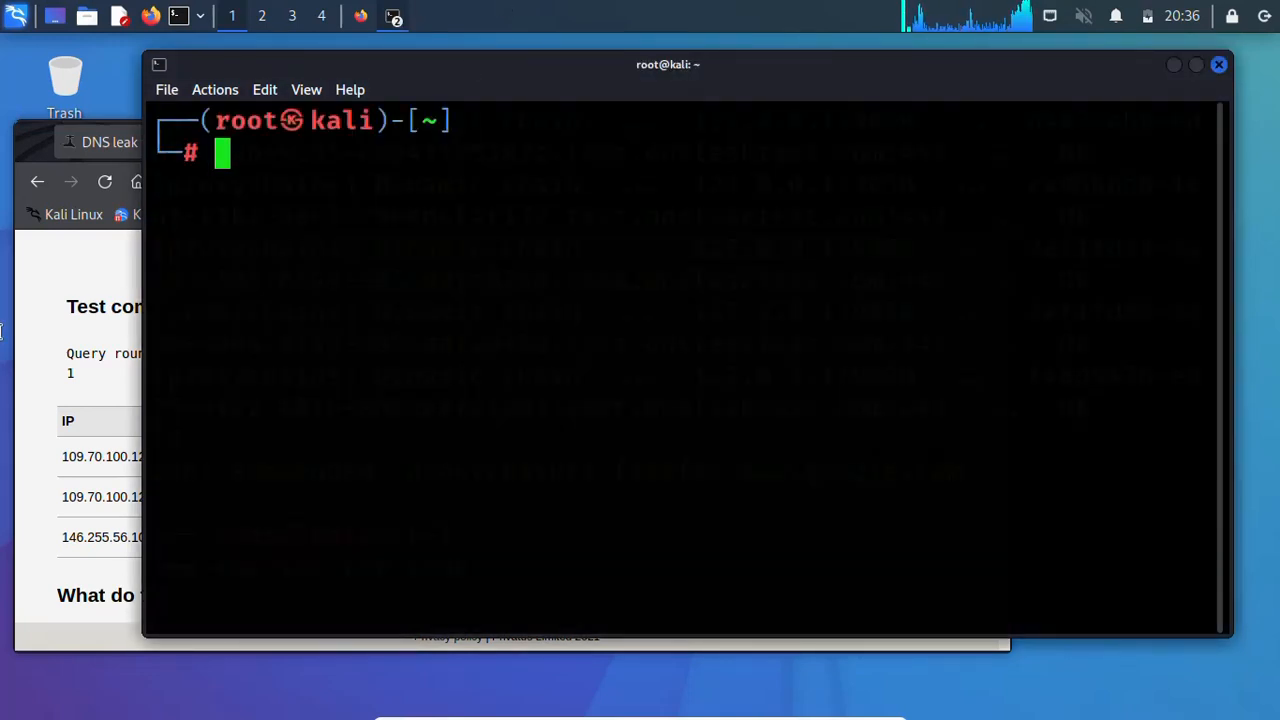
# Step: Run ifconfig, highlight the eth0 address 192.168.0.104, and close the terminal
pyautogui.write('ifcomg')
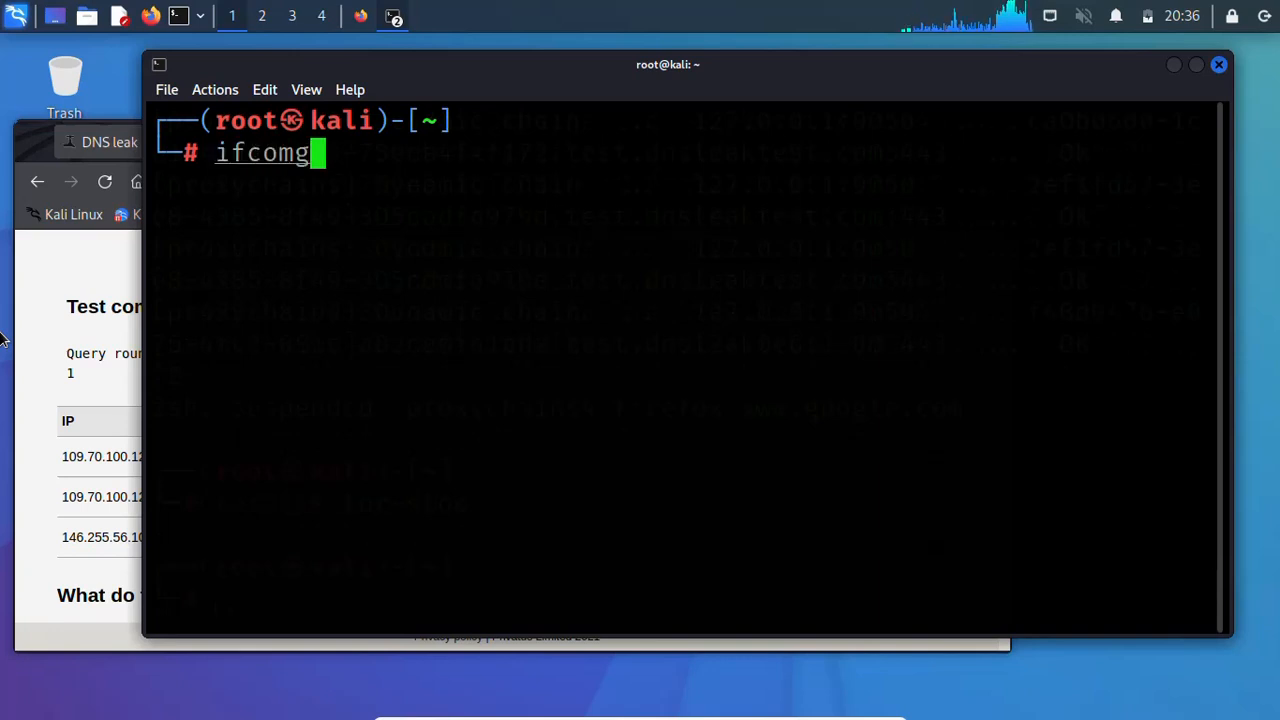
pyautogui.press('BackSpace')
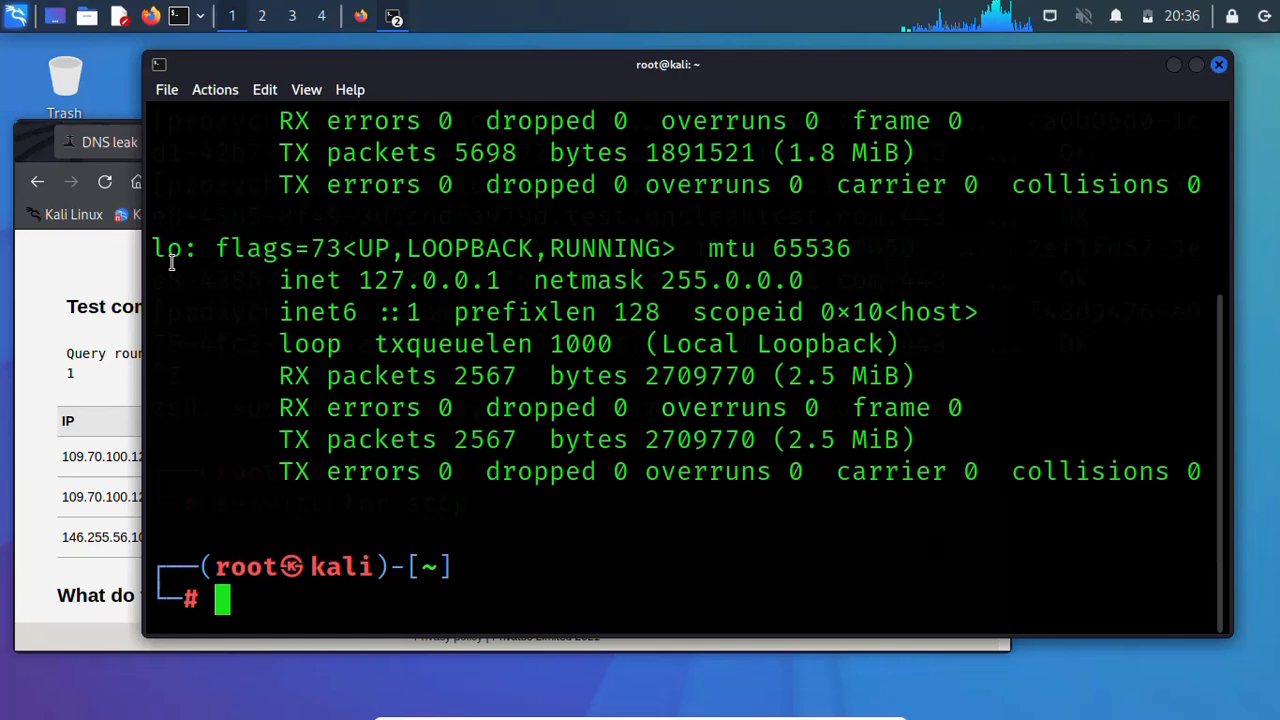
pyautogui.moveTo(1220, 383)
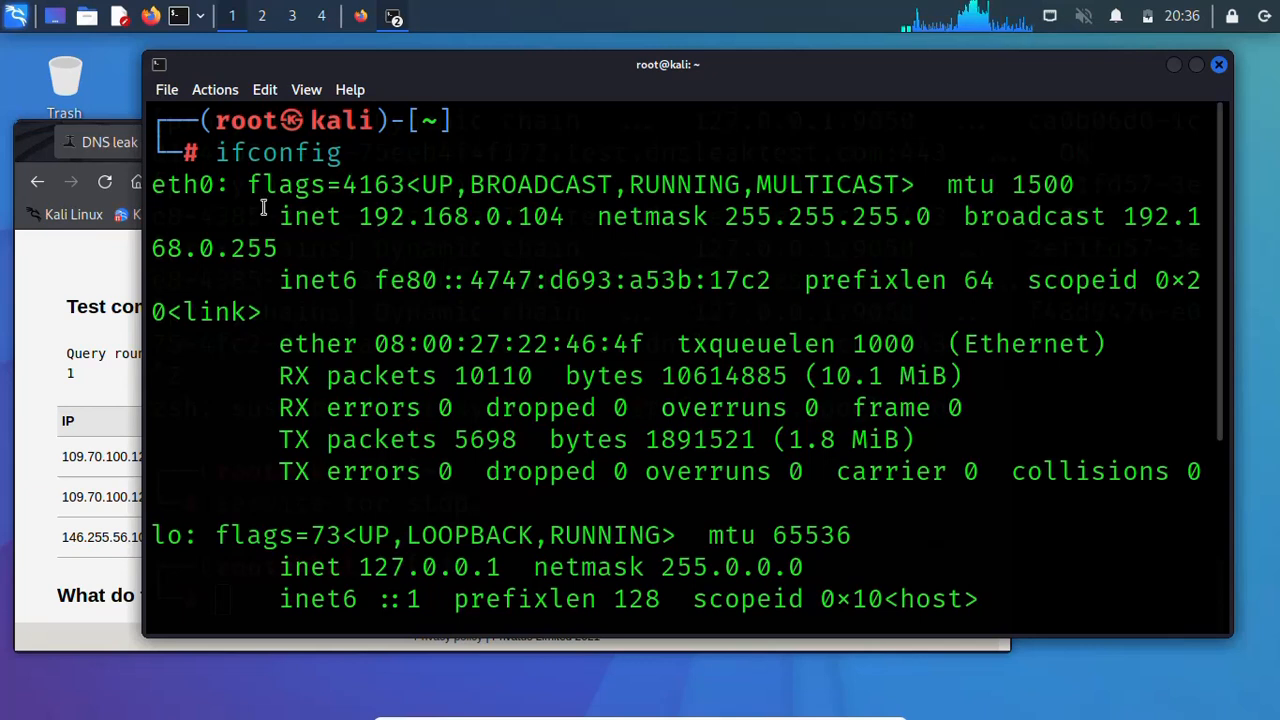
pyautogui.moveTo(508, 199)
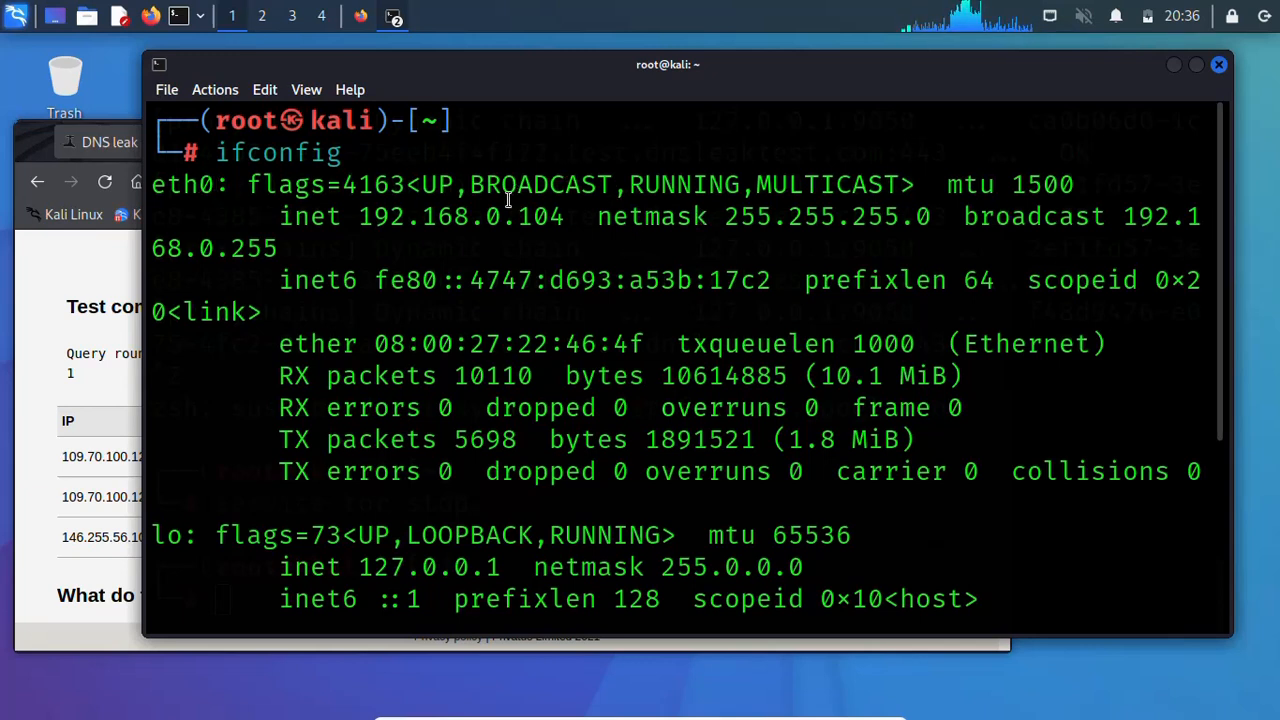
pyautogui.doubleClick(450, 217)
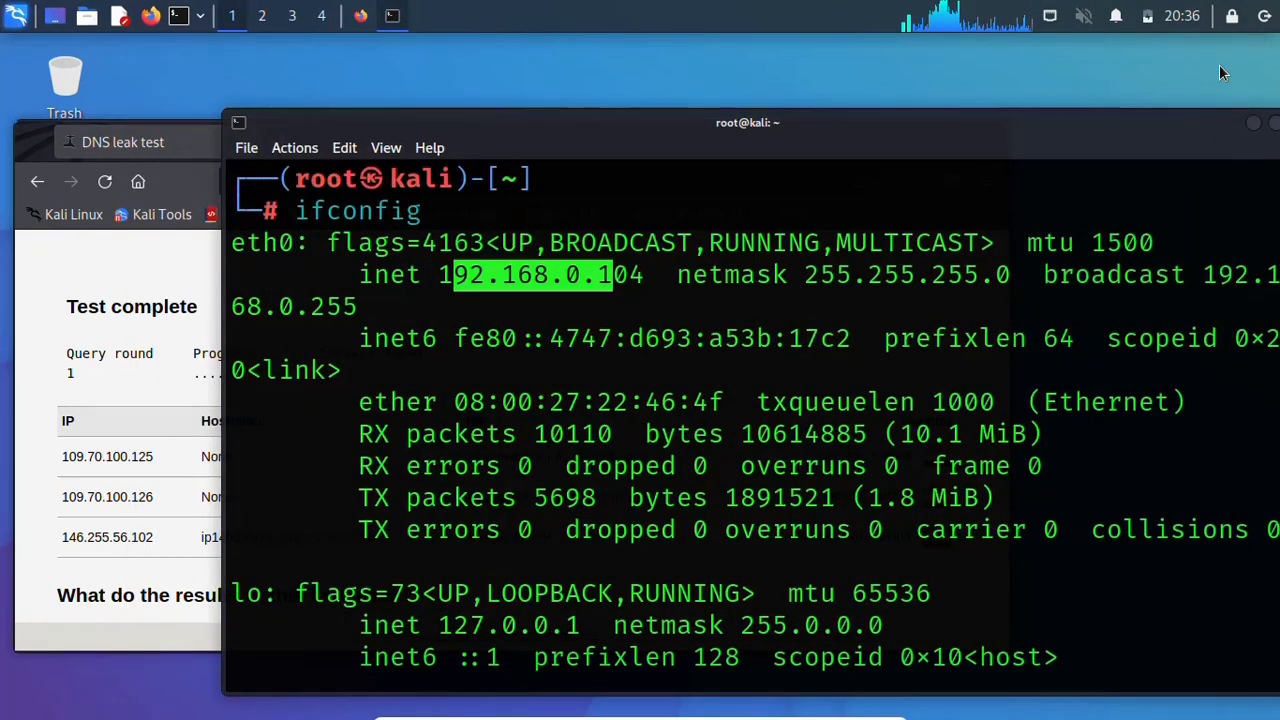
pyautogui.click(391, 16)
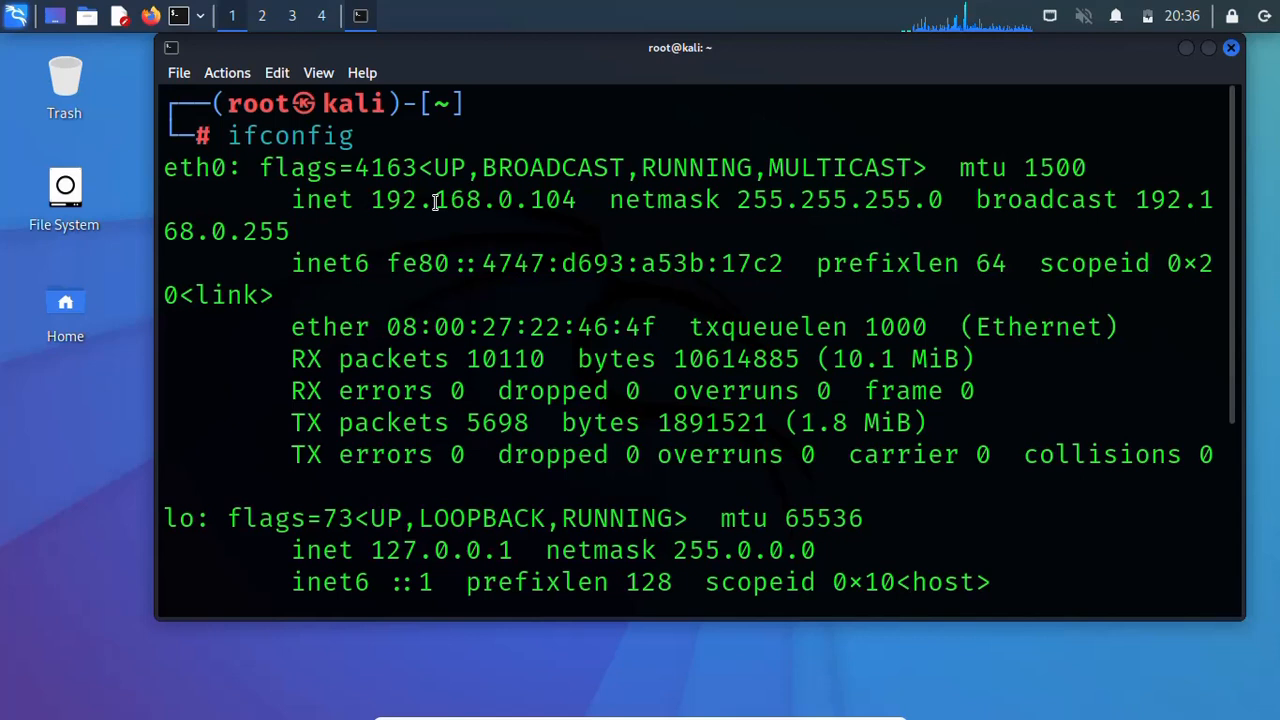
pyautogui.doubleClick(397, 199)
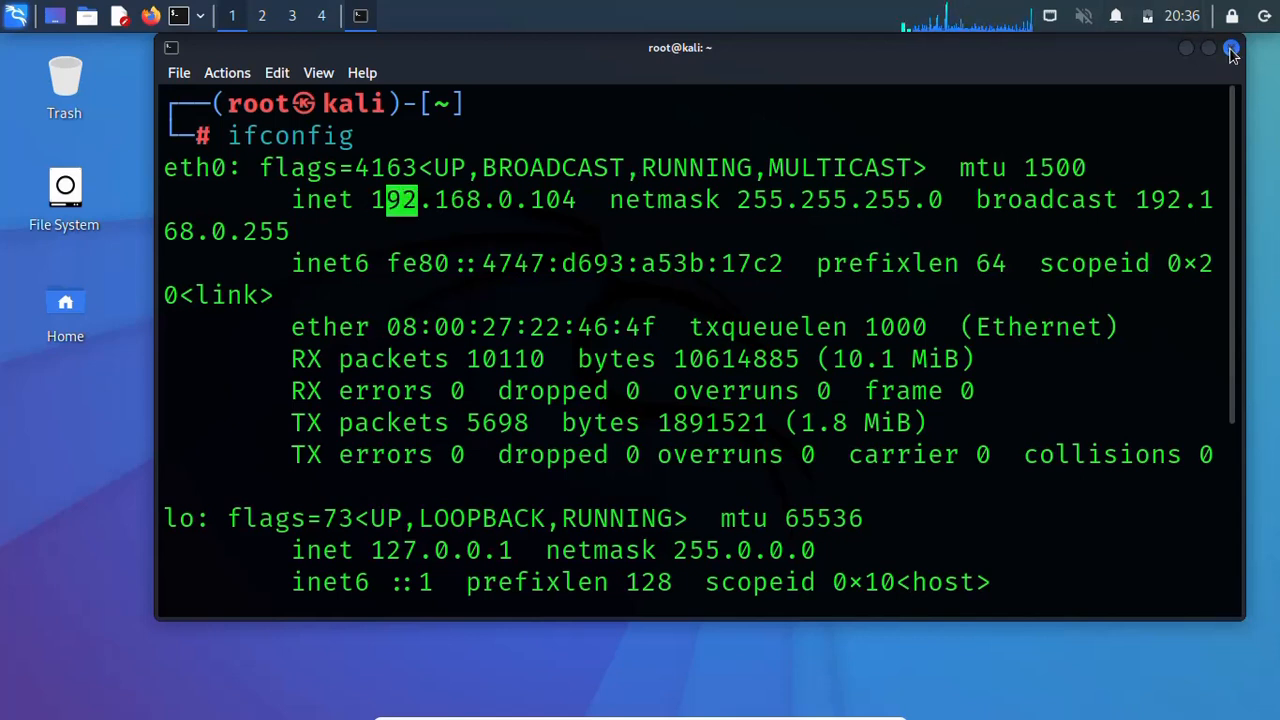
pyautogui.click(1231, 48)
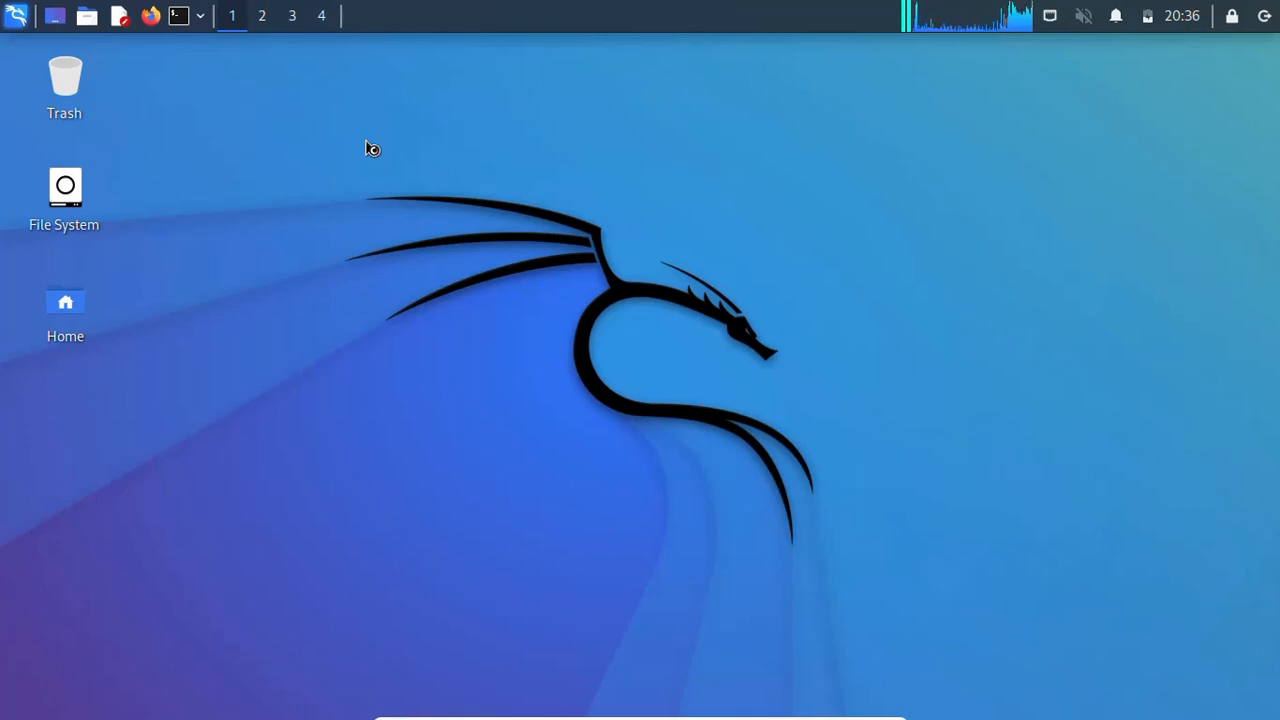
# Step: Launch Firefox to search 'free socks5 proxies' and open /etc/proxychains4.conf in nano
pyautogui.click(150, 15)
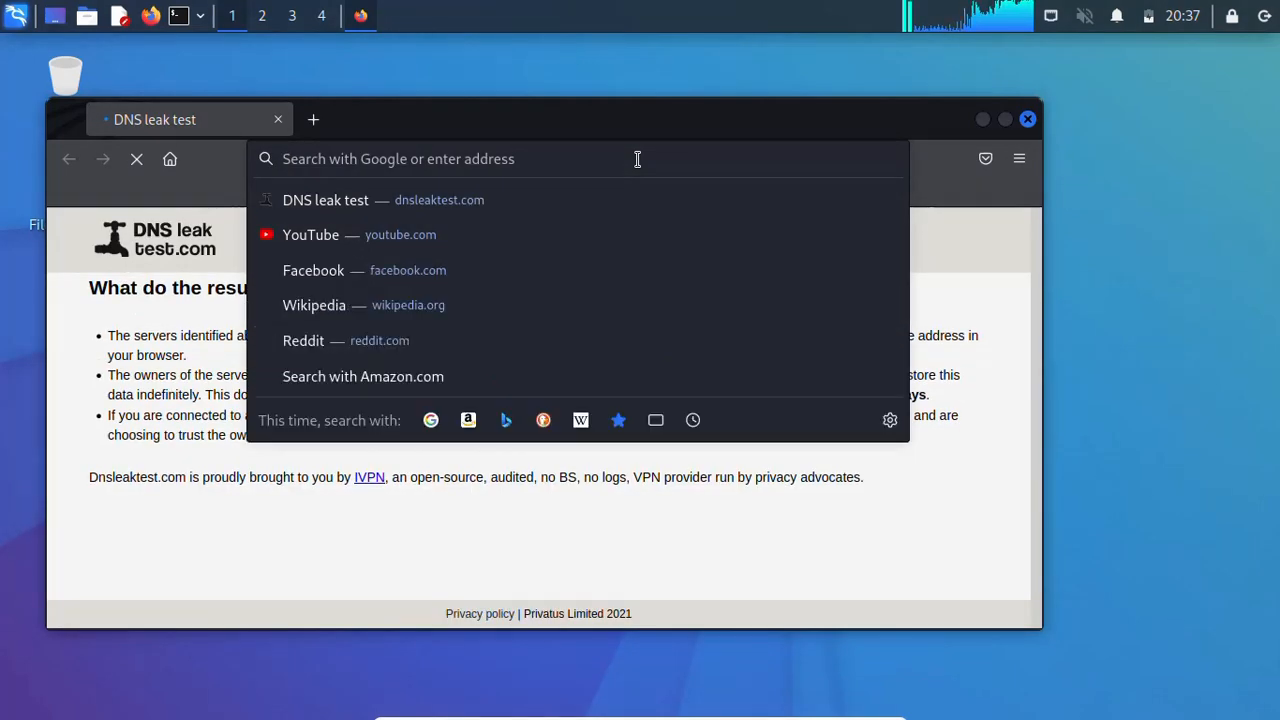
pyautogui.write('free+socks5+proxies')
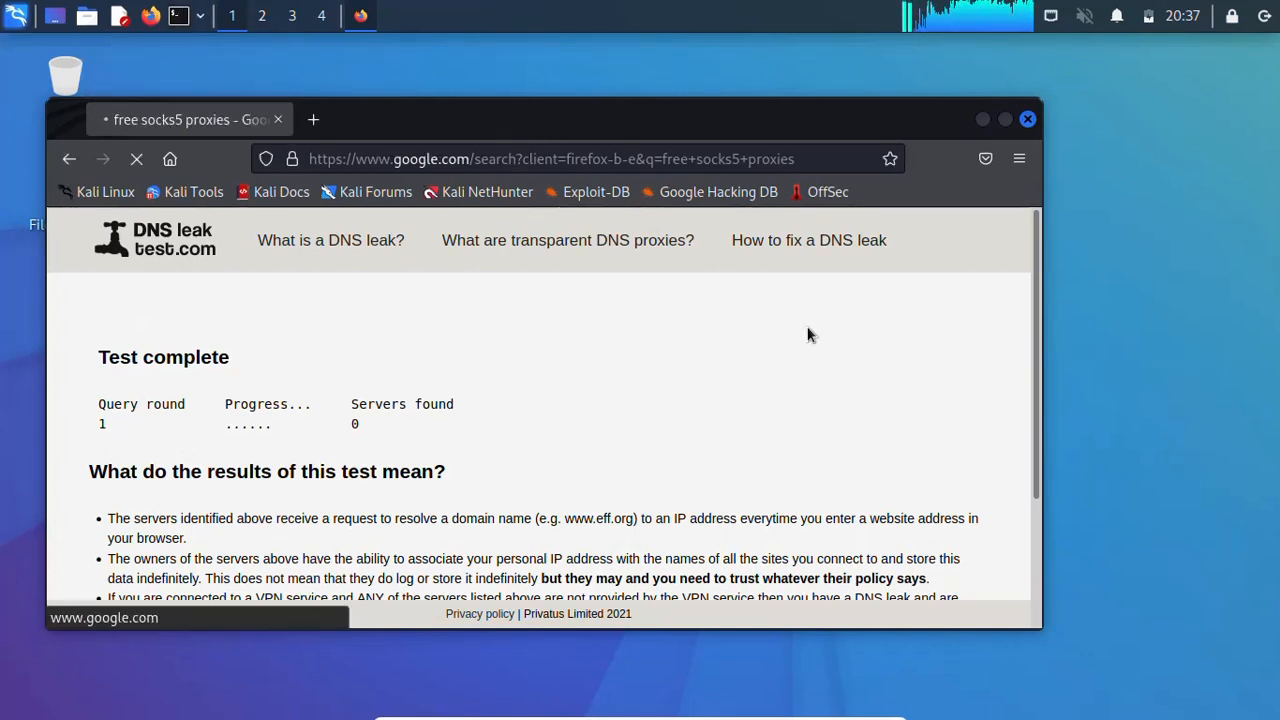
pyautogui.click(68, 159)
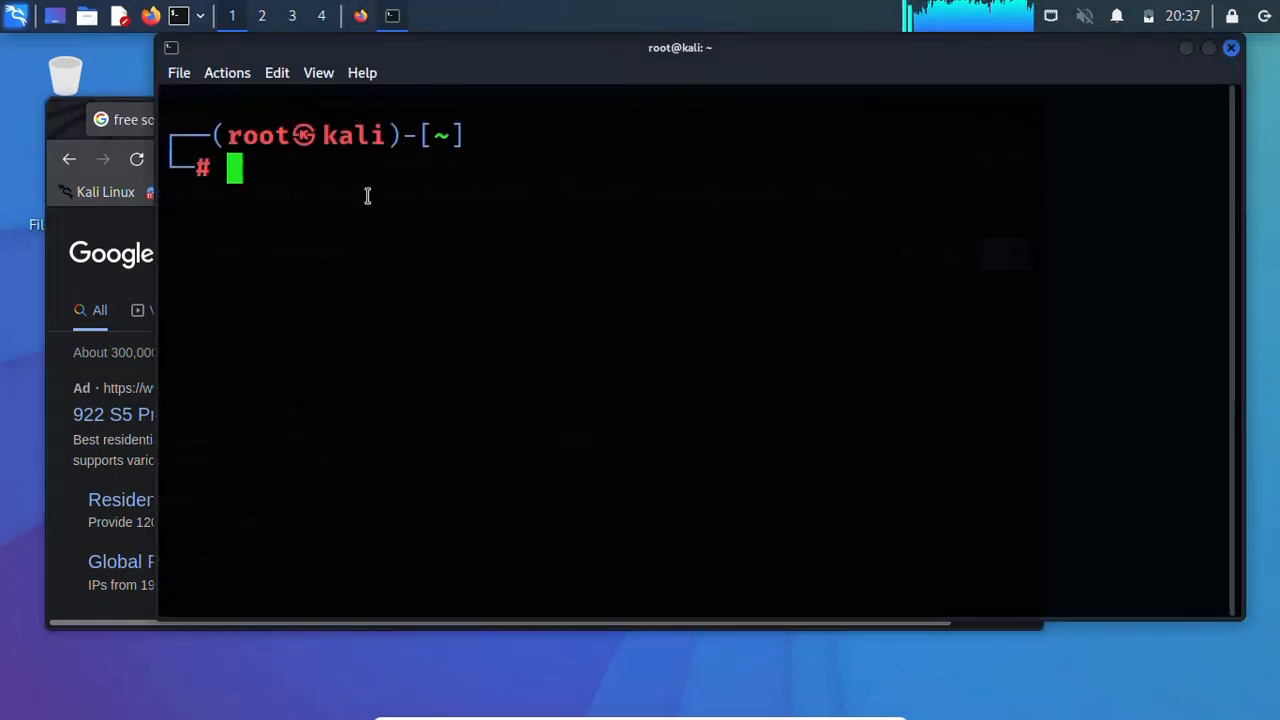
pyautogui.write('nano /etc/proxychains4.conf')
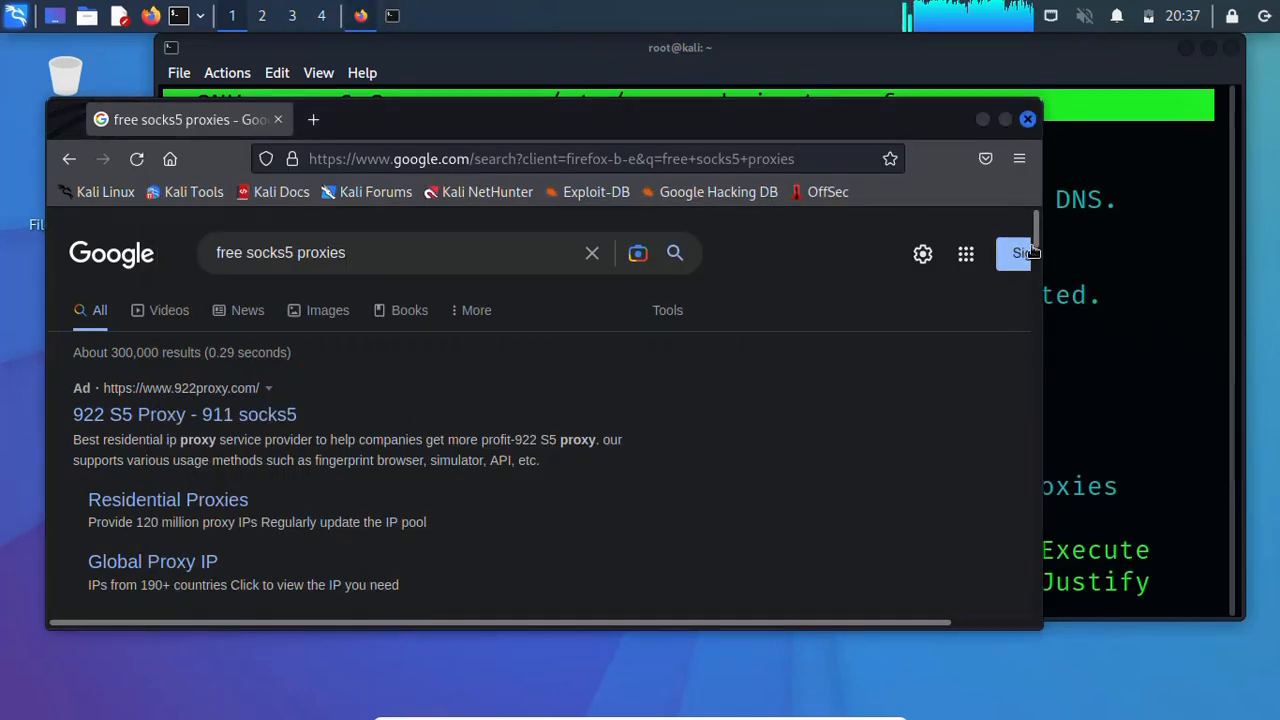
# Step: Open free-proxy.cz's SOCKS5 proxy list from the search results in a new tab
pyautogui.scroll(-3)
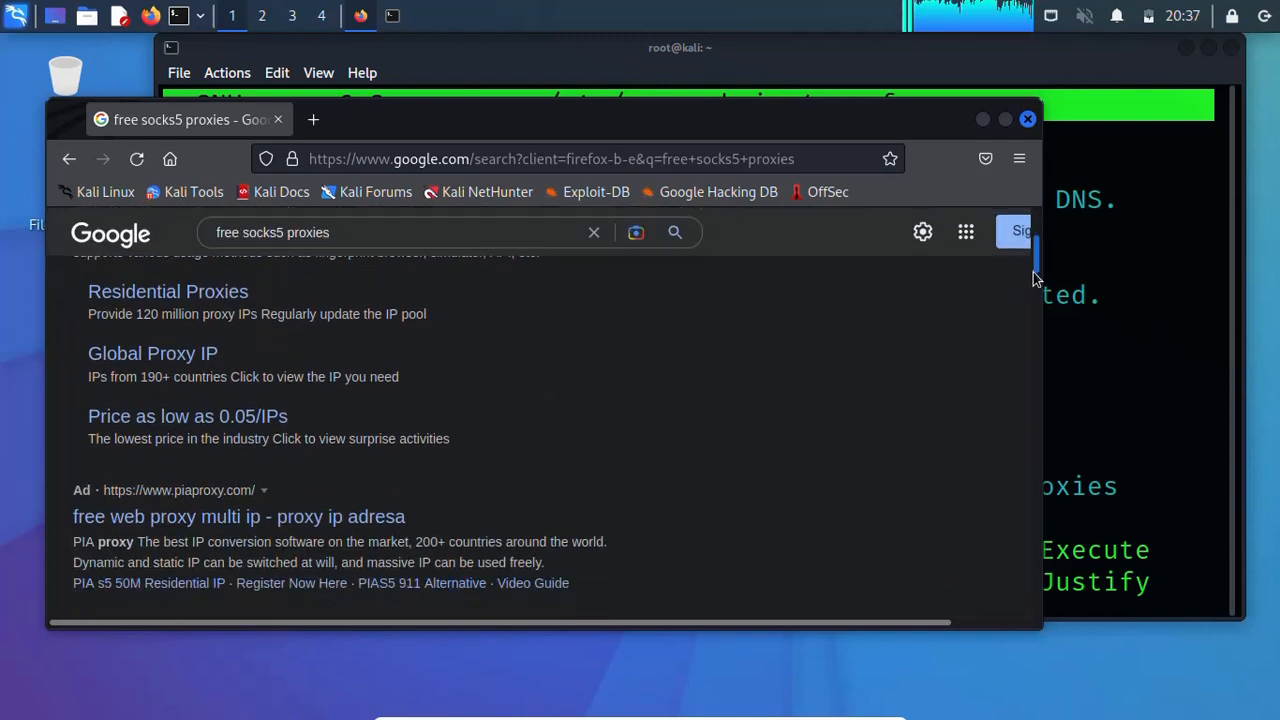
pyautogui.scroll(-3)
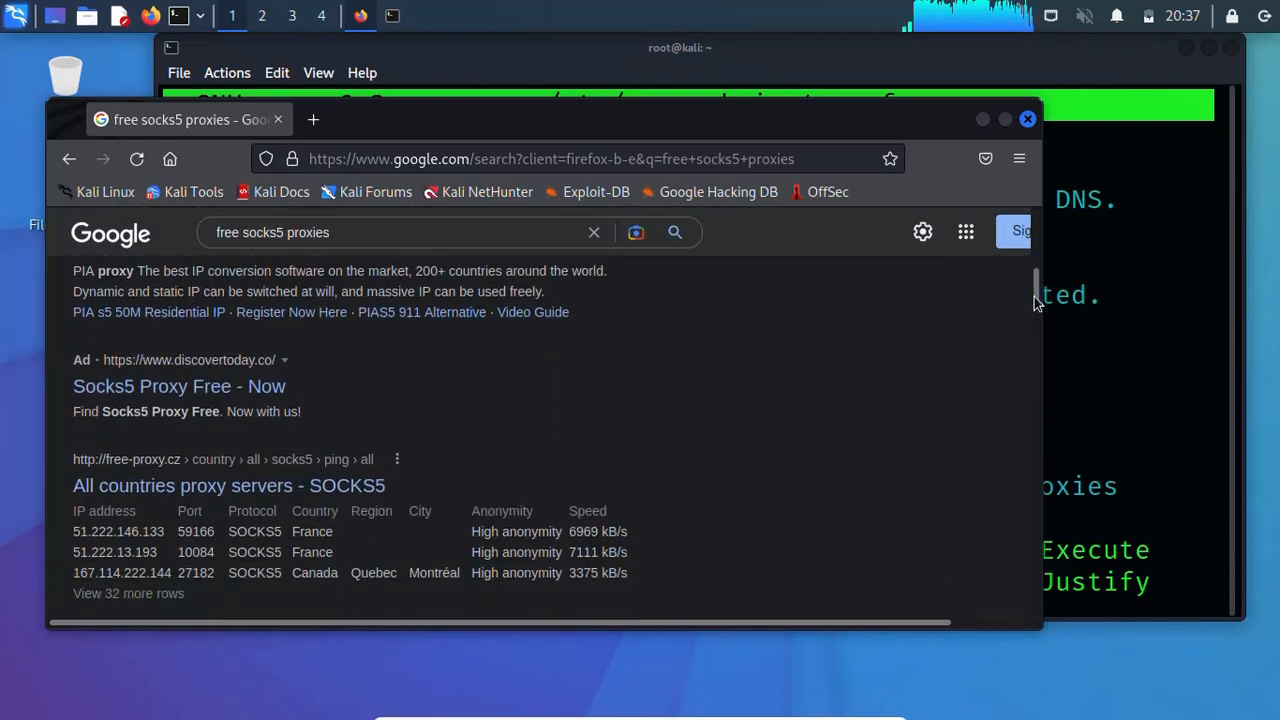
pyautogui.moveTo(246, 478)
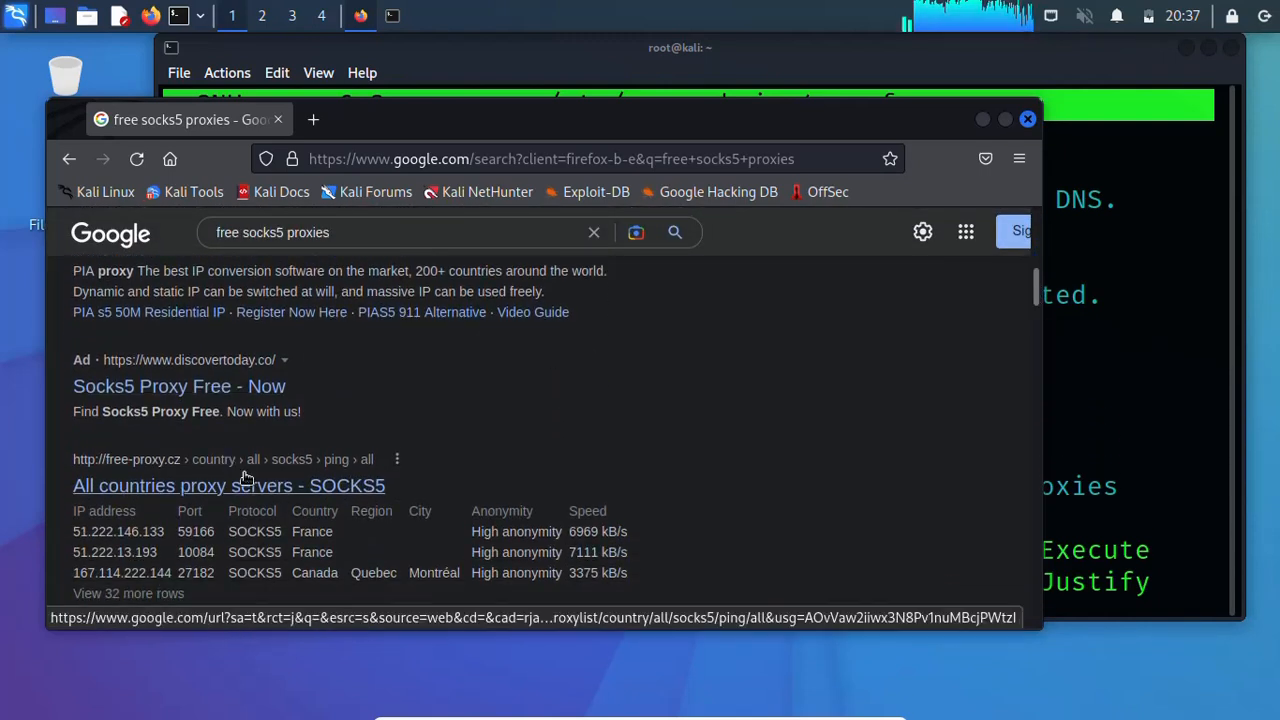
pyautogui.click(229, 485)
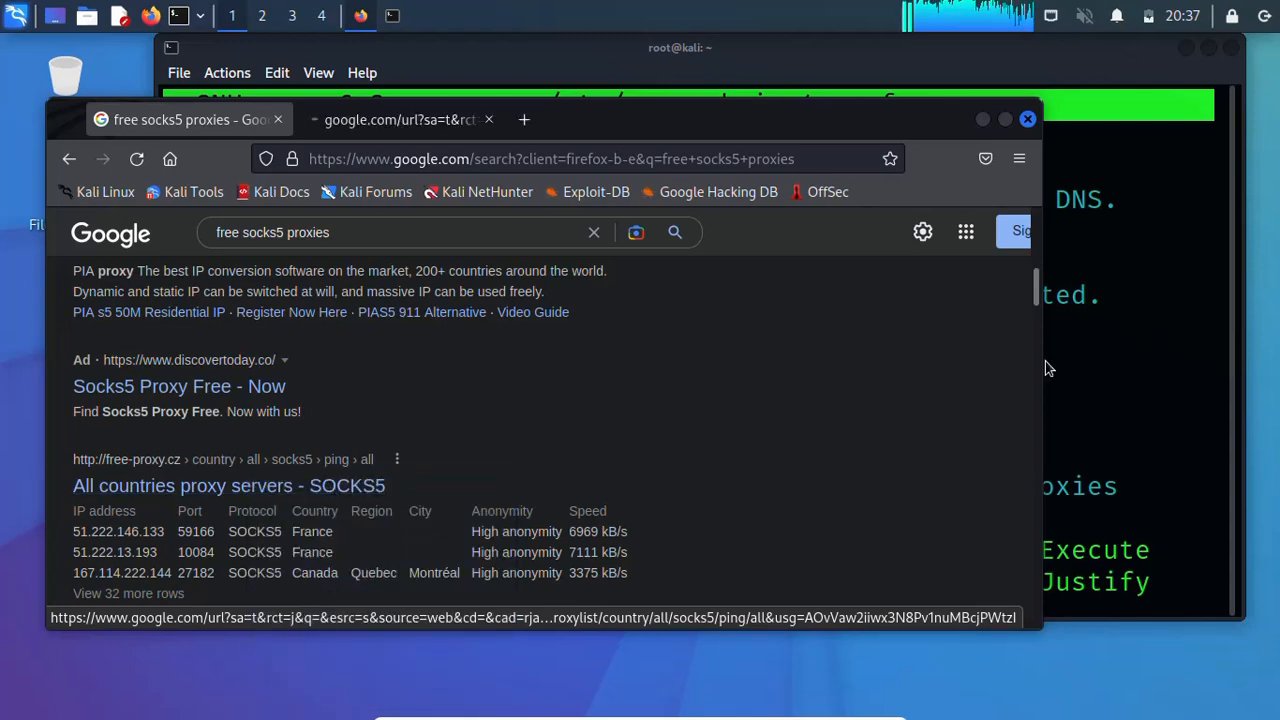
pyautogui.scroll(-3)
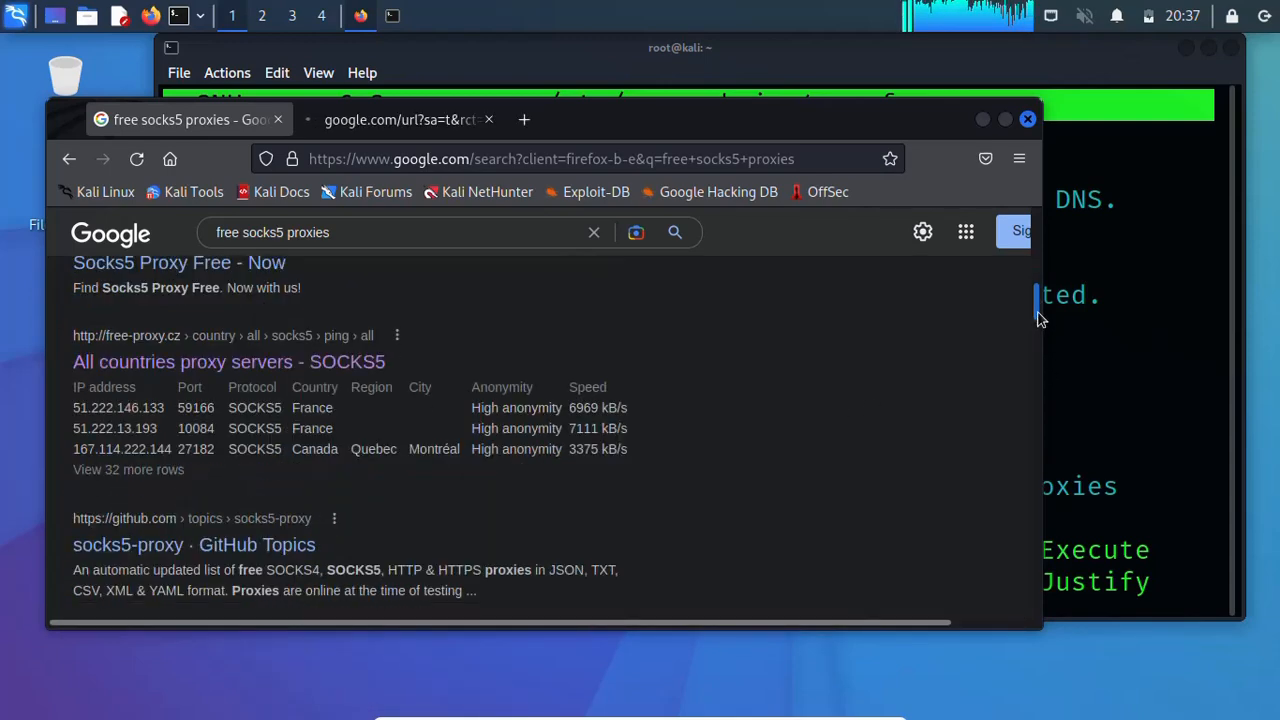
pyautogui.scroll(-3)
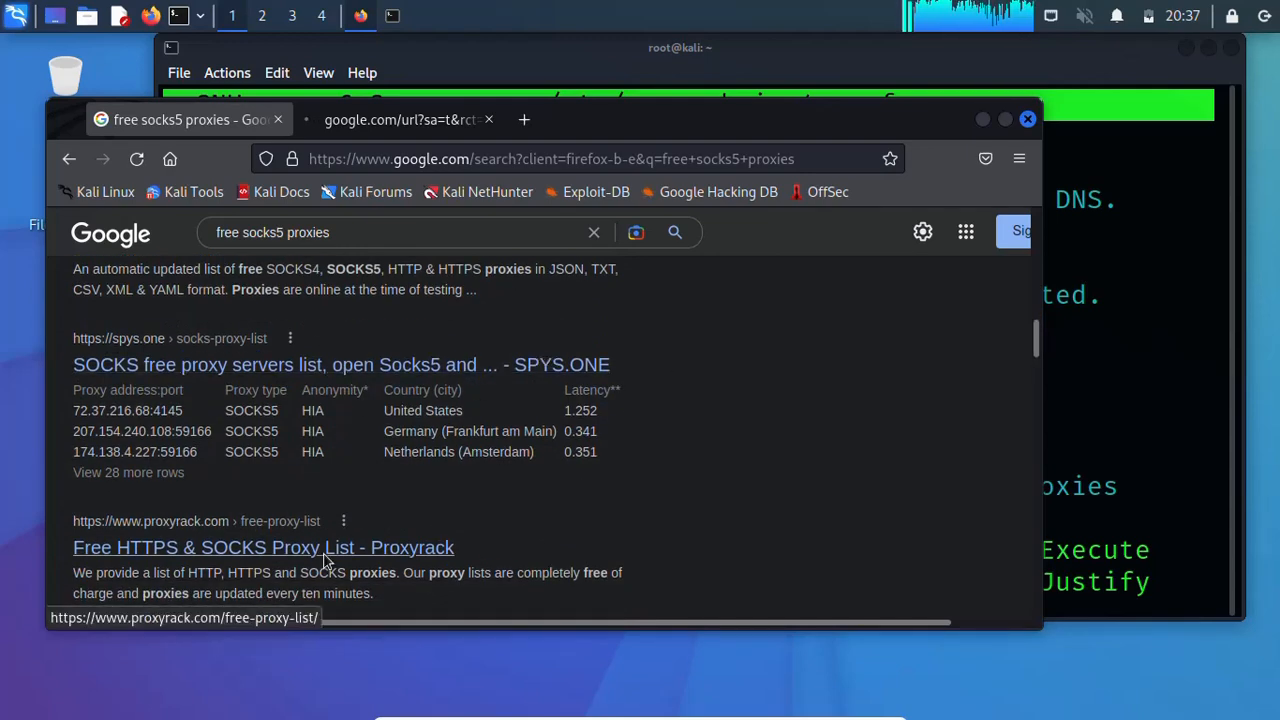
pyautogui.moveTo(1035, 331)
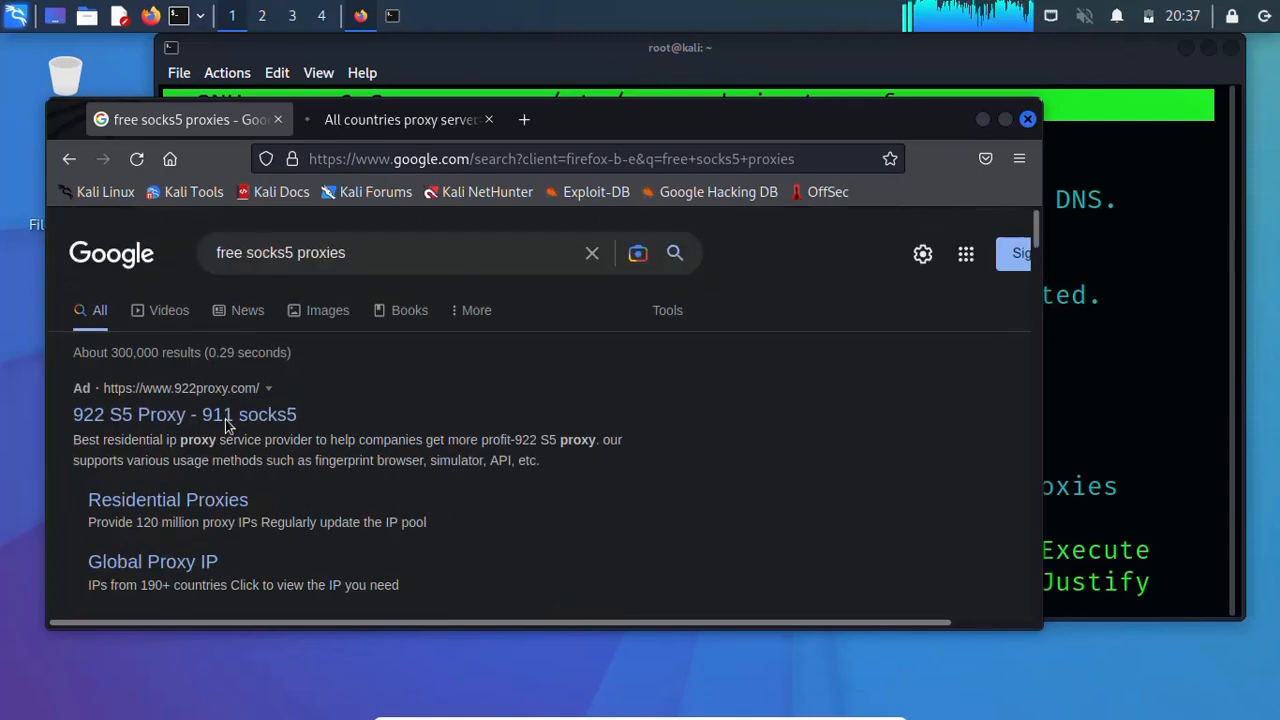
pyautogui.moveTo(245, 438)
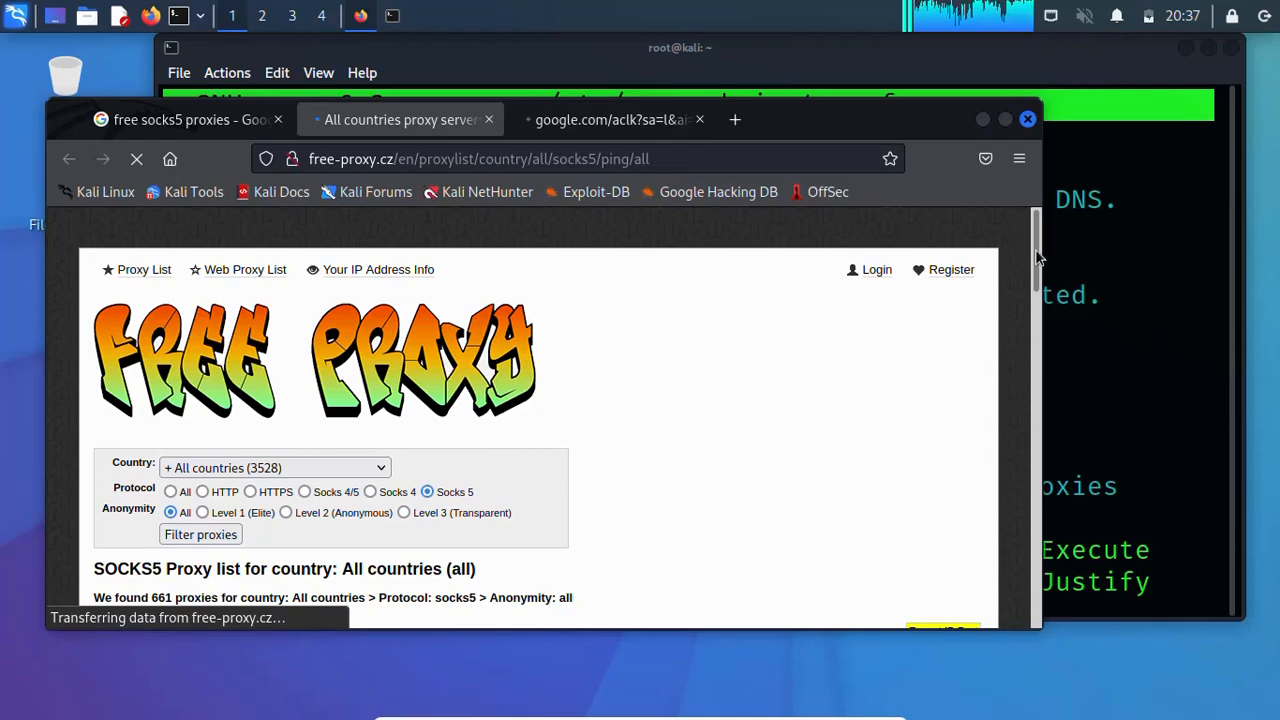
pyautogui.scroll(-3)
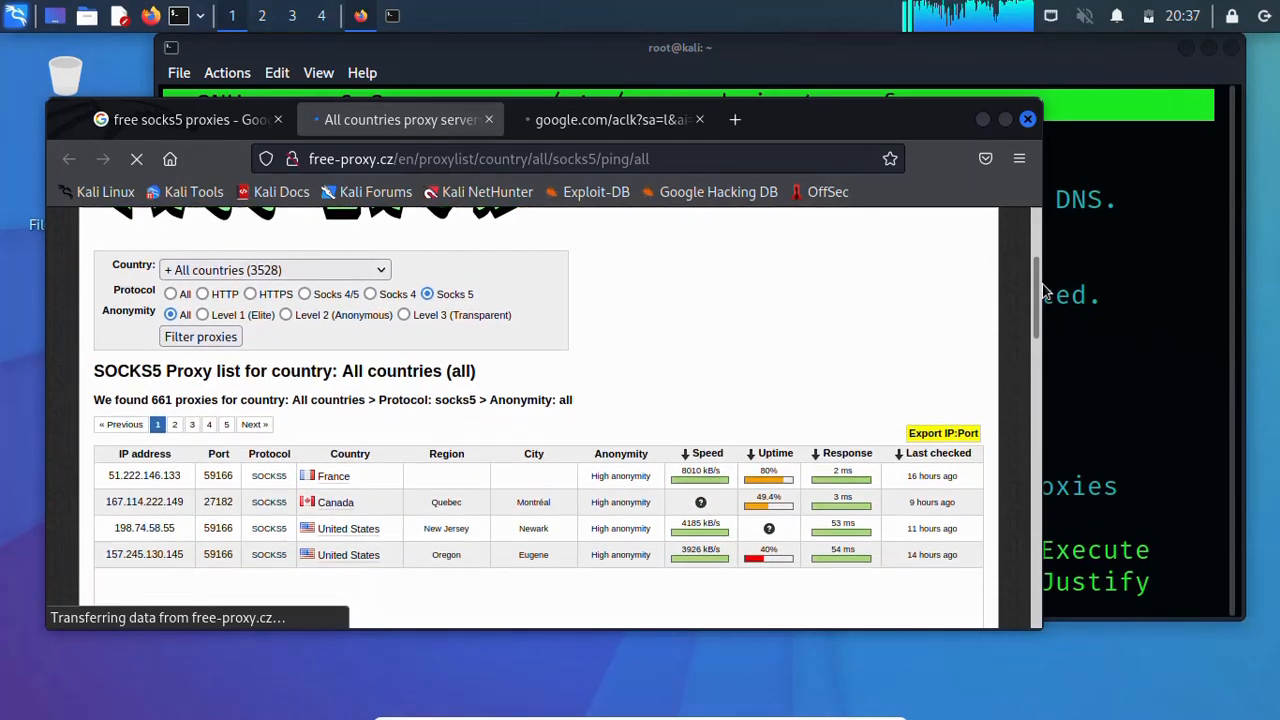
pyautogui.scroll(-3)
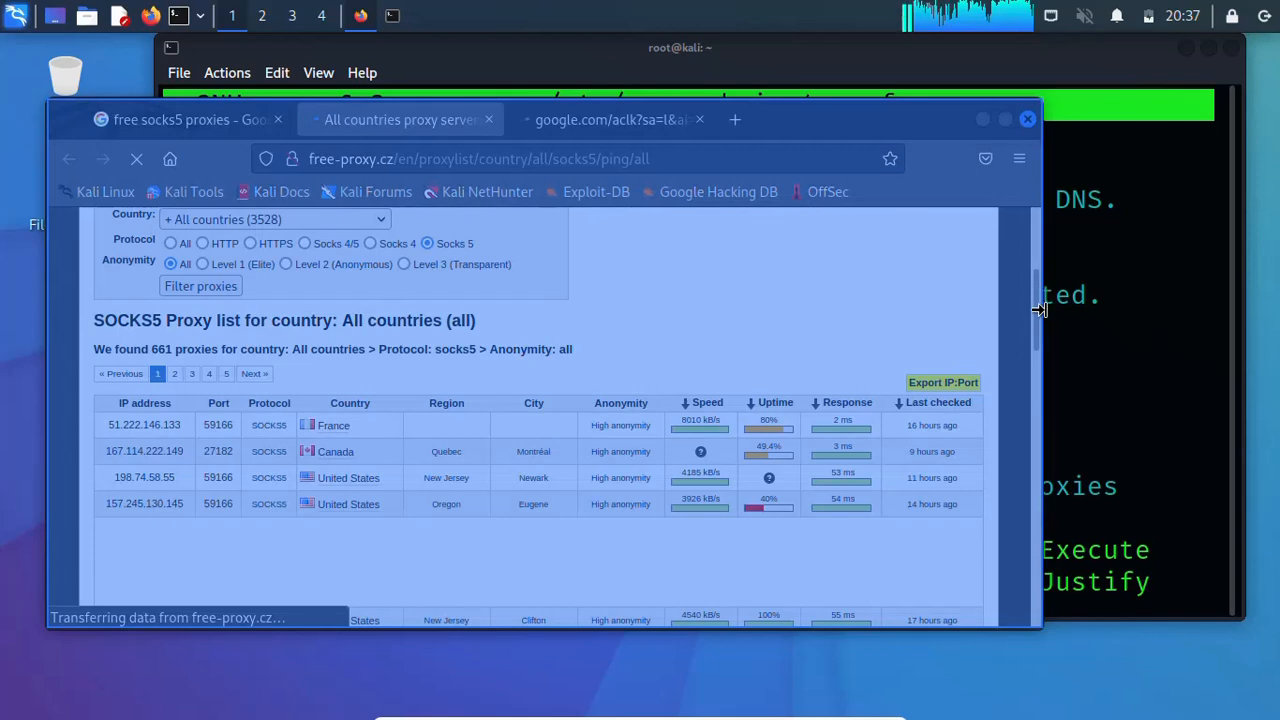
pyautogui.scroll(-3)
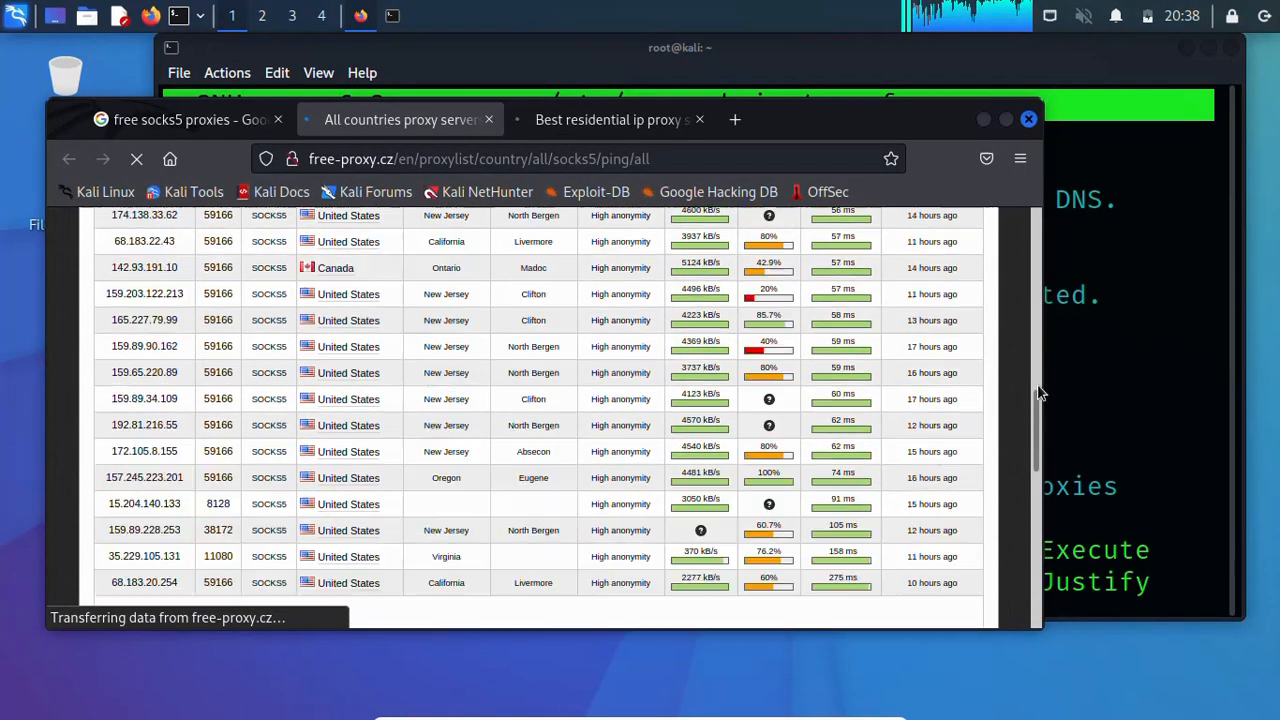
pyautogui.scroll(-3)
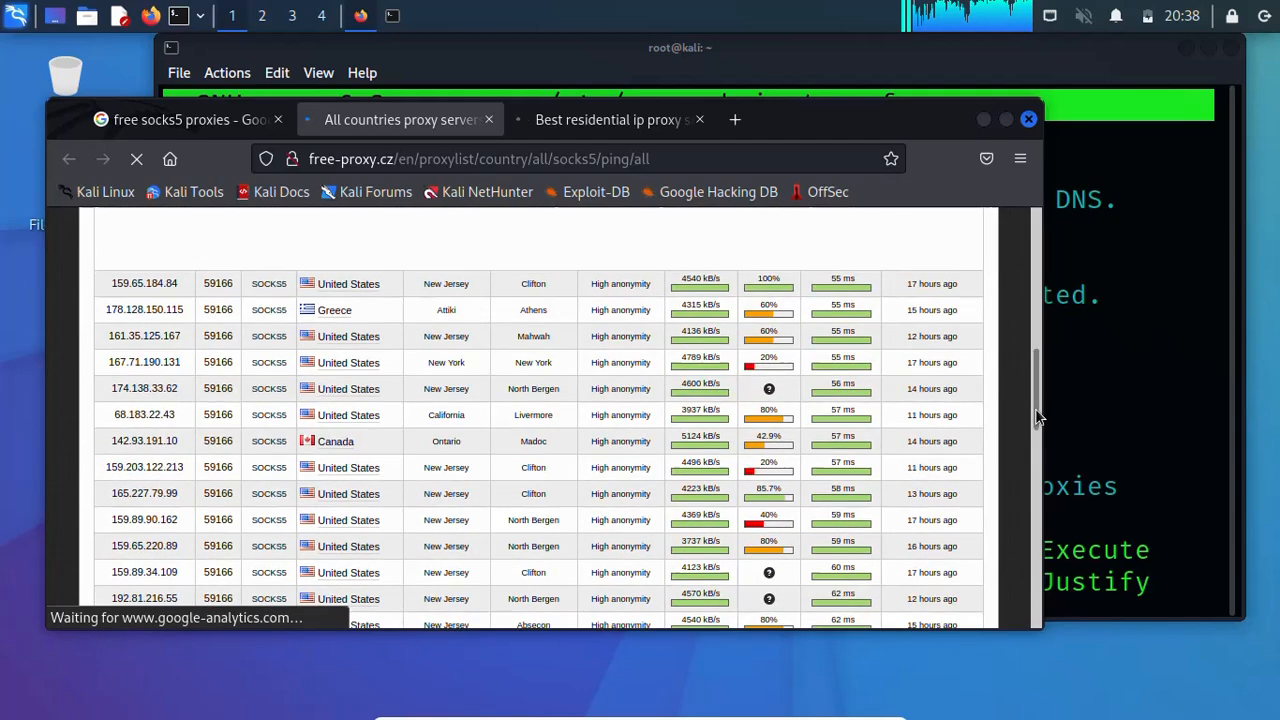
pyautogui.scroll(-3)
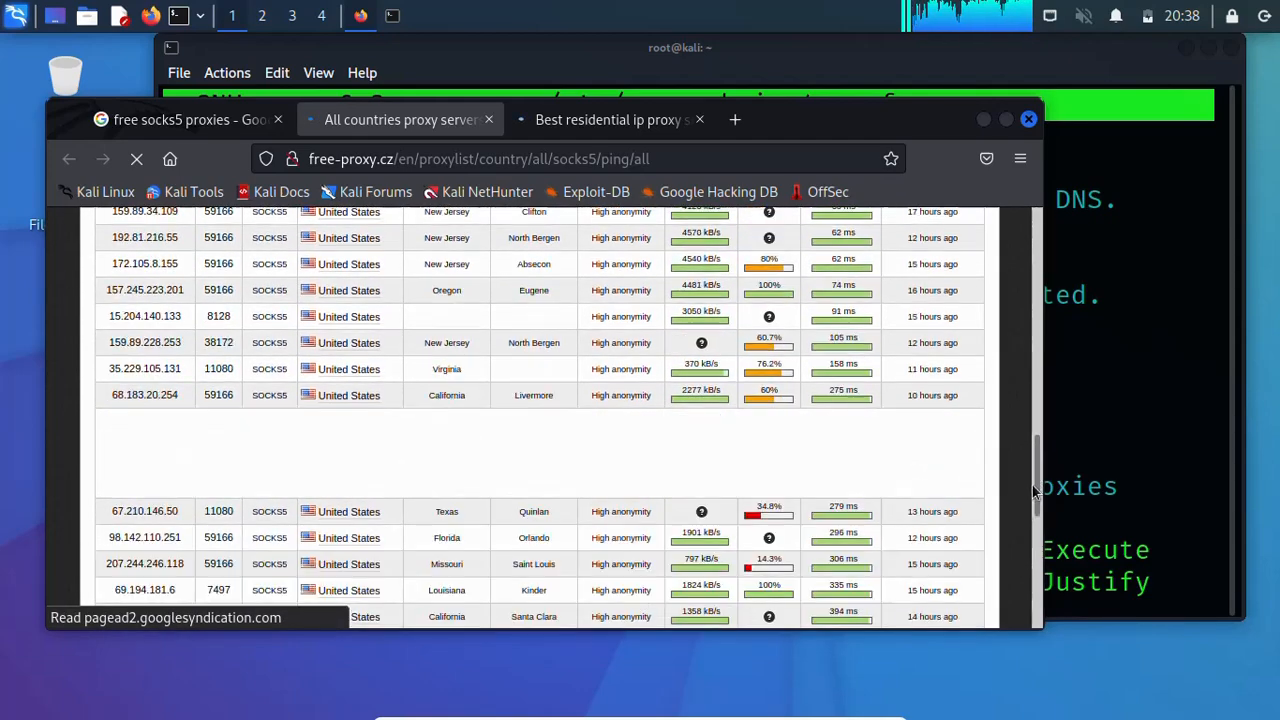
pyautogui.scroll(-3)
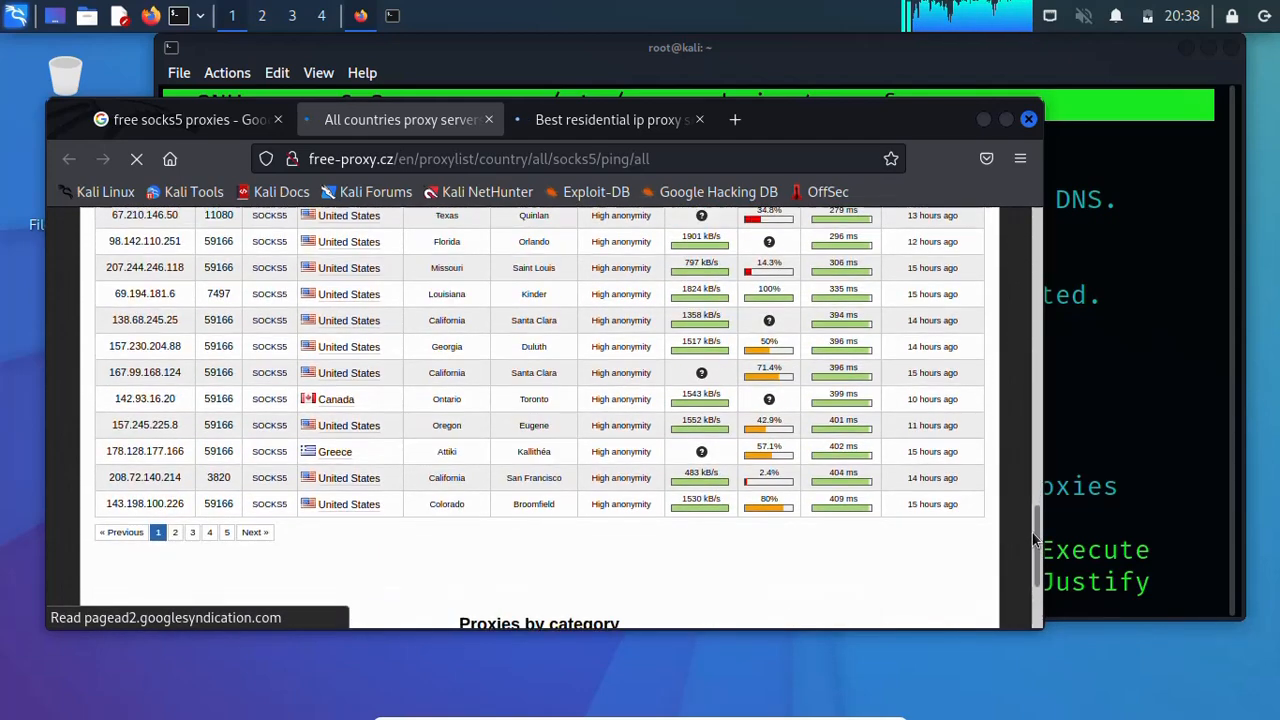
pyautogui.scroll(-3)
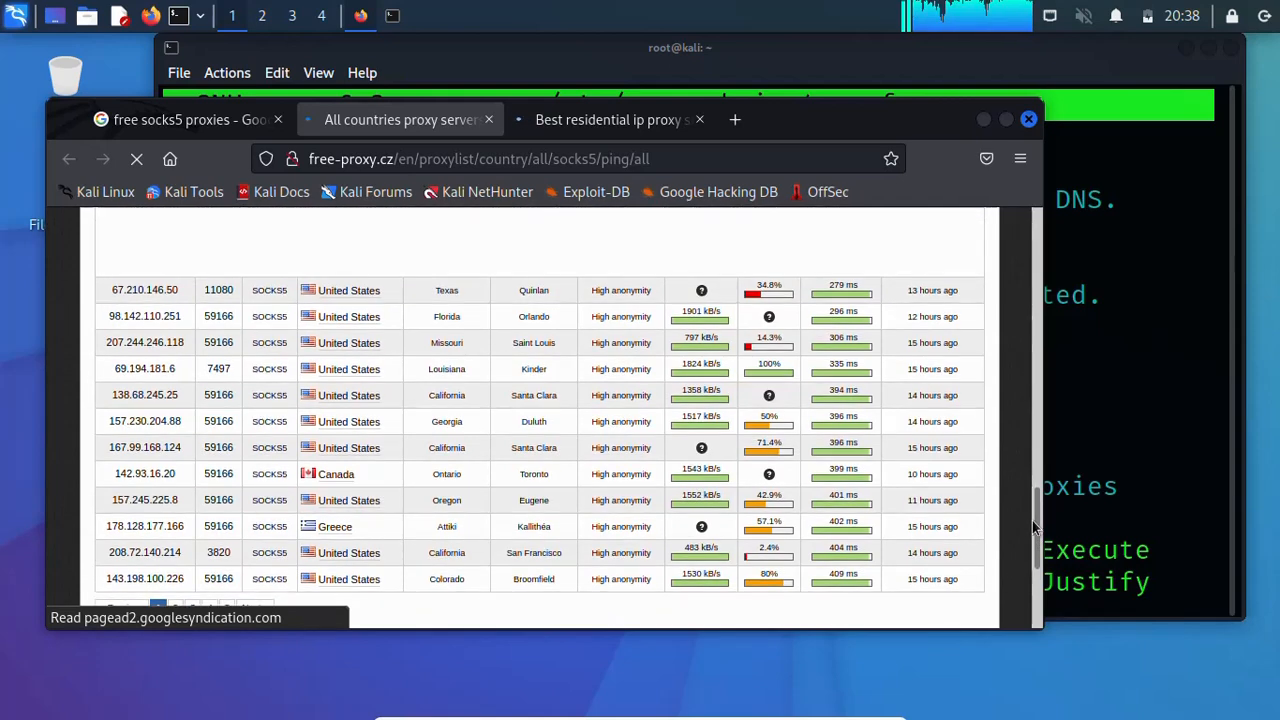
pyautogui.scroll(3)
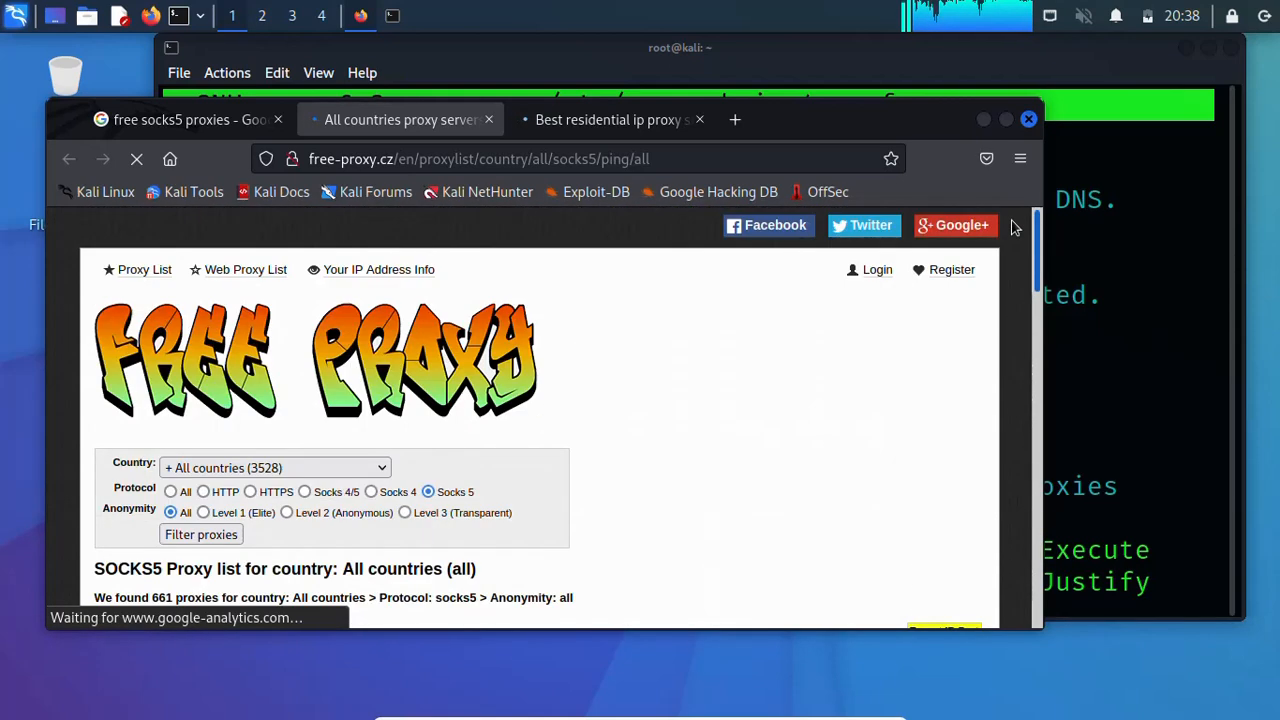
pyautogui.scroll(-3)
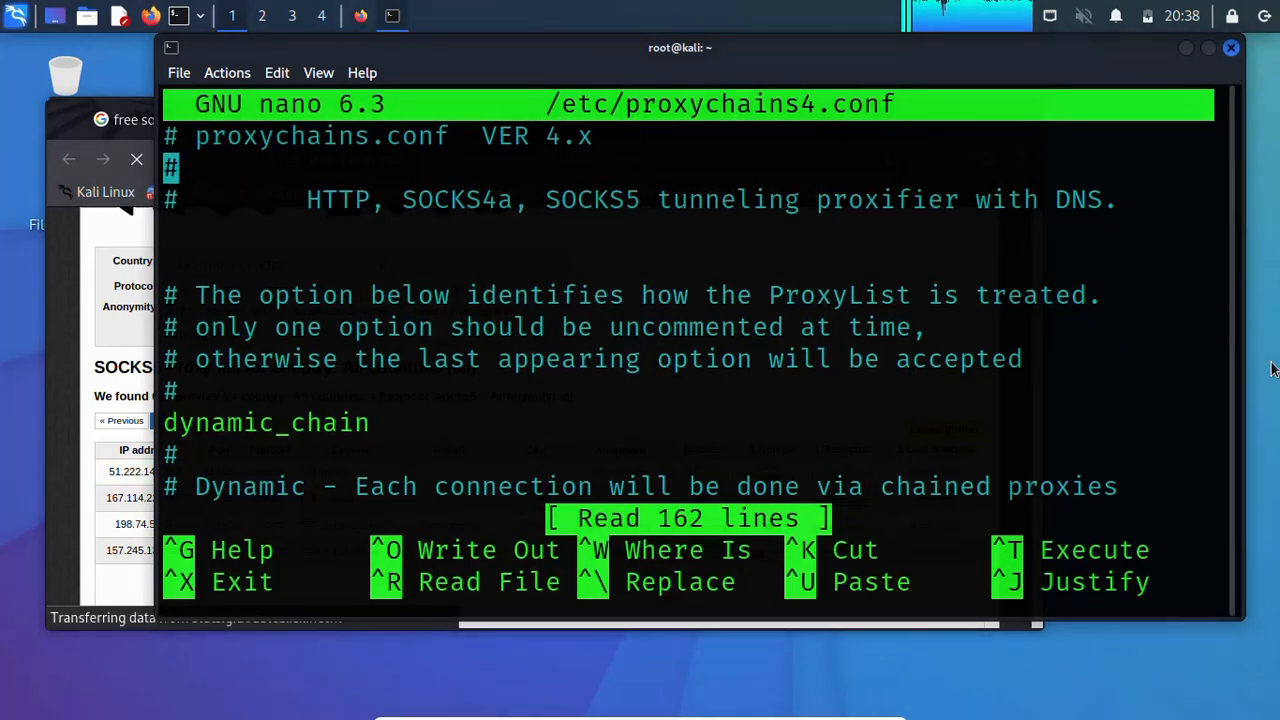
# Step: Scroll proxychains4.conf in nano down to the [ProxyList] heading
pyautogui.scroll(-3)
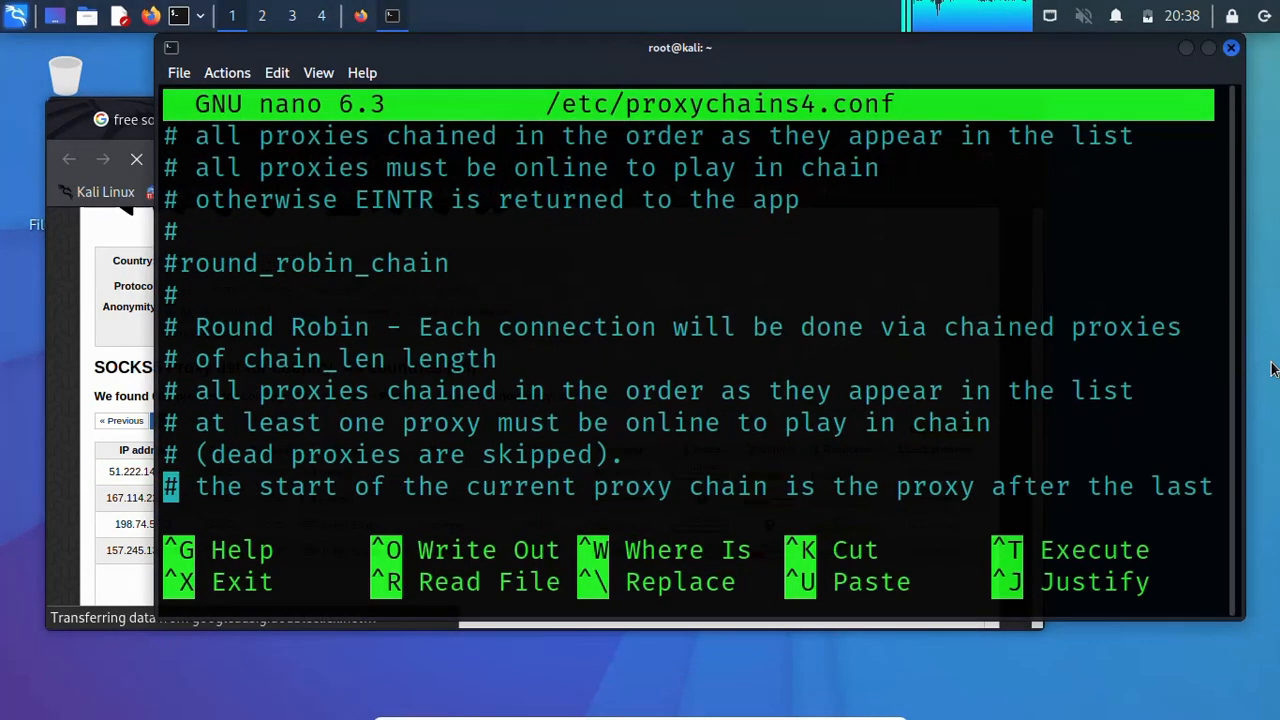
pyautogui.scroll(-3)
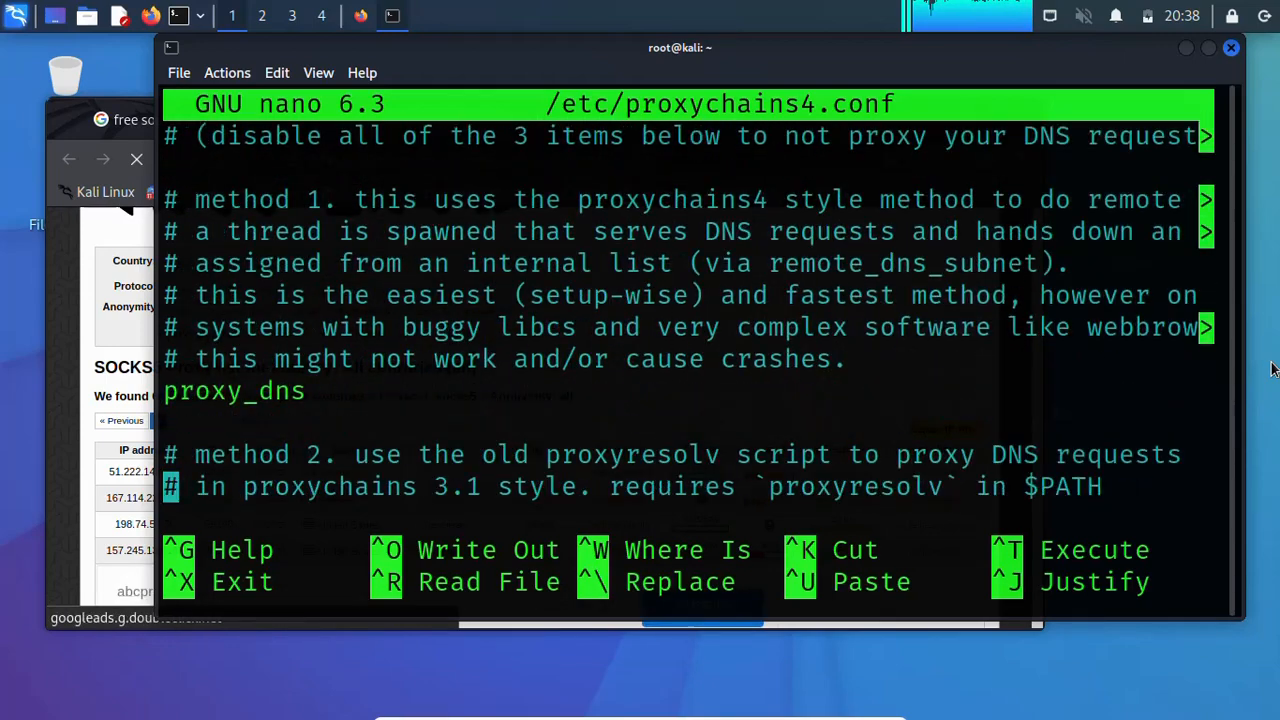
pyautogui.scroll(-3)
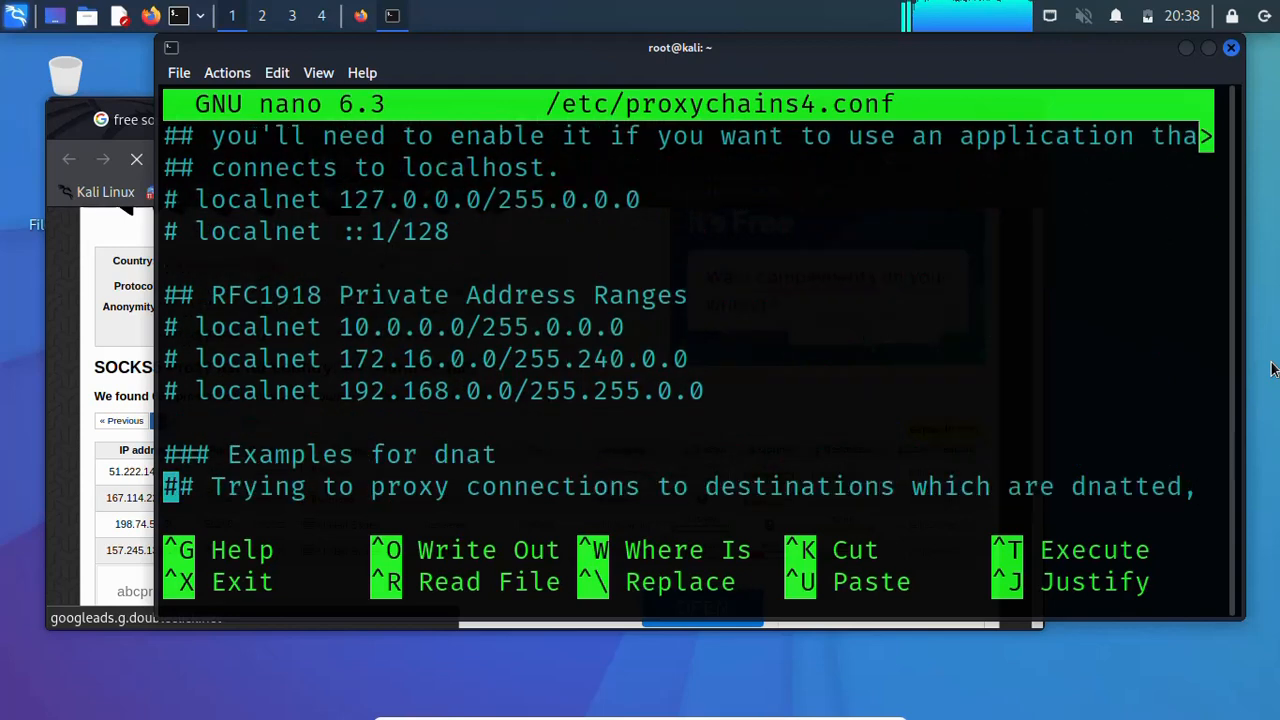
pyautogui.scroll(-3)
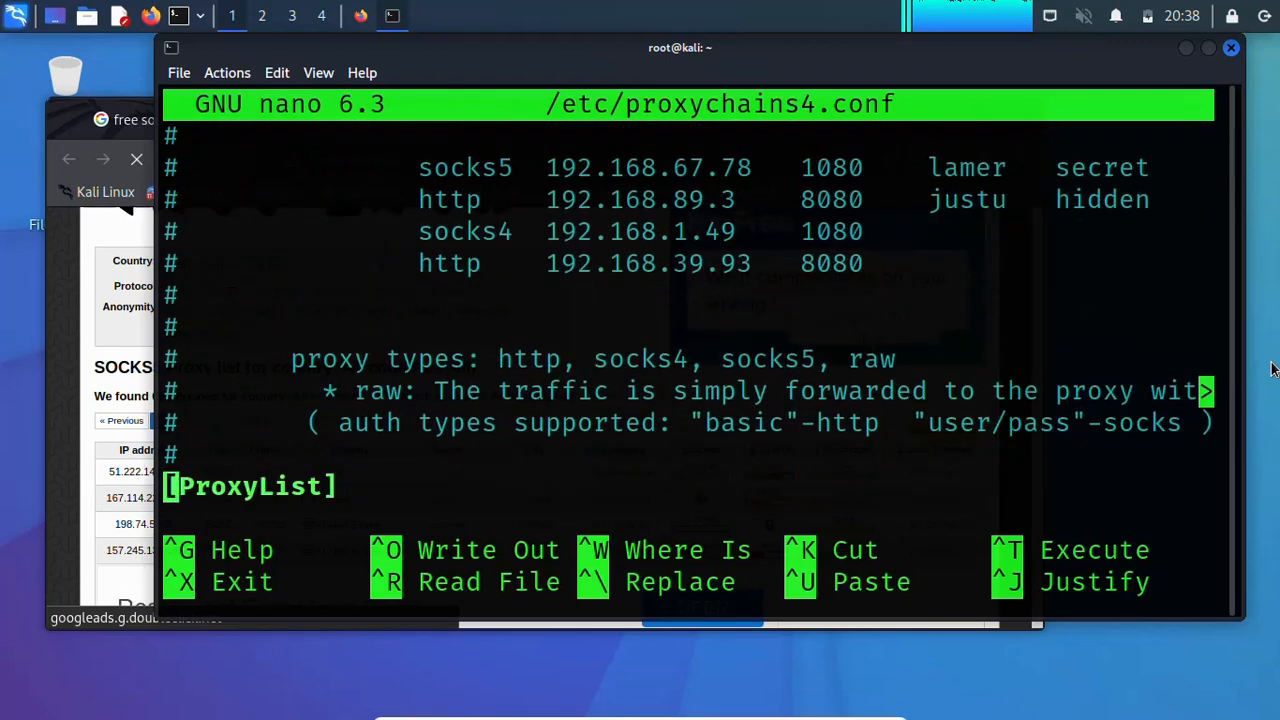
pyautogui.scroll(-3)
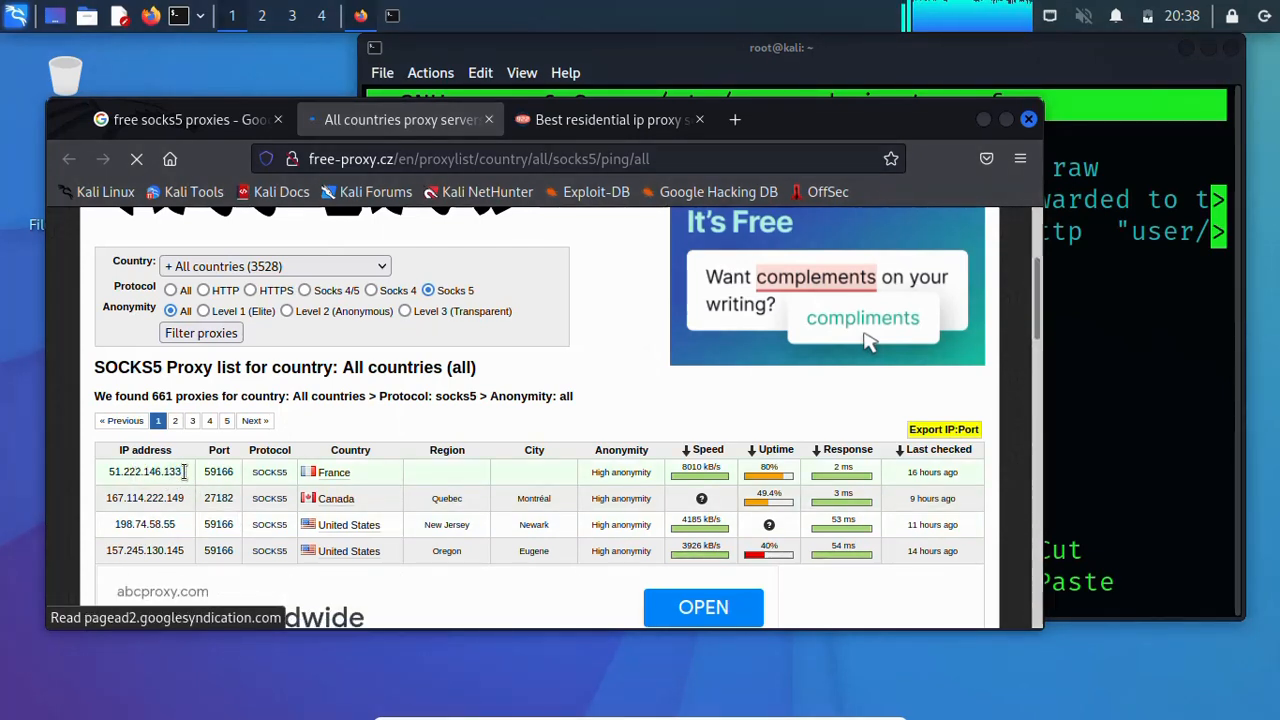
# Step: Paste the France proxy 51.222.146.133 and port 59166 into a new ProxyList line
pyautogui.doubleClick(145, 471)
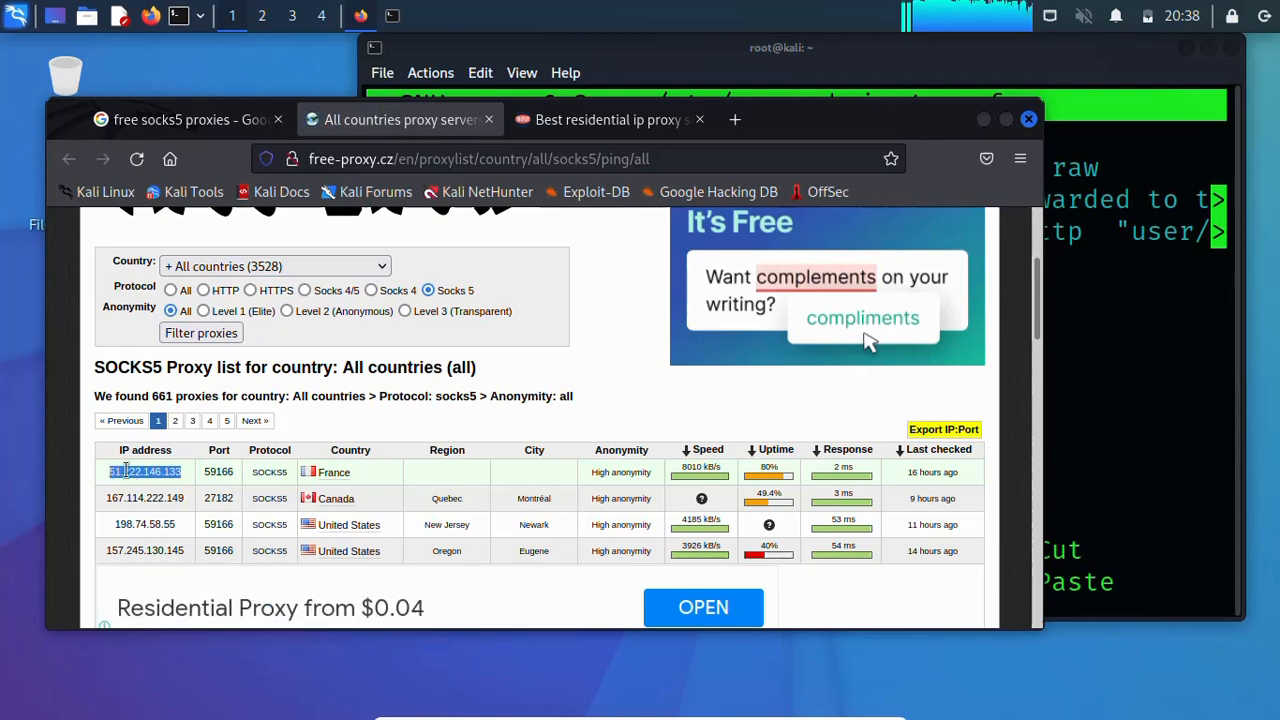
pyautogui.rightClick(145, 471)
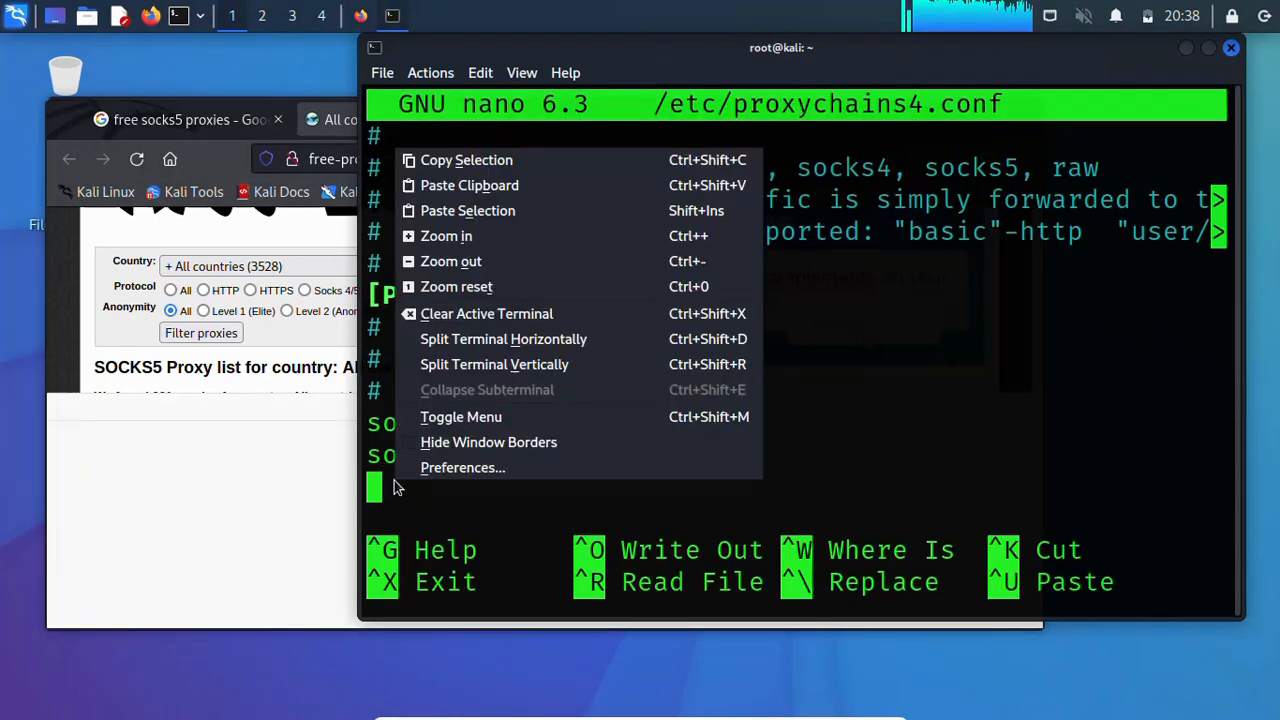
pyautogui.moveTo(467, 210)
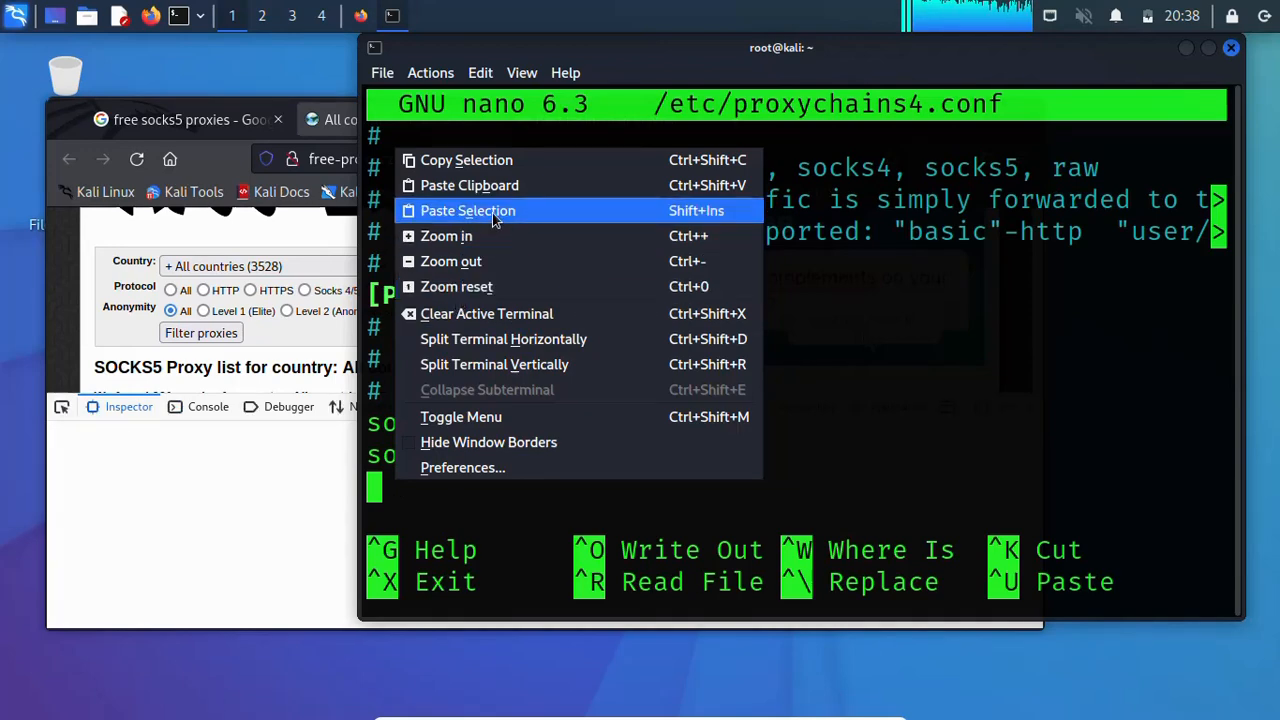
pyautogui.click(467, 210)
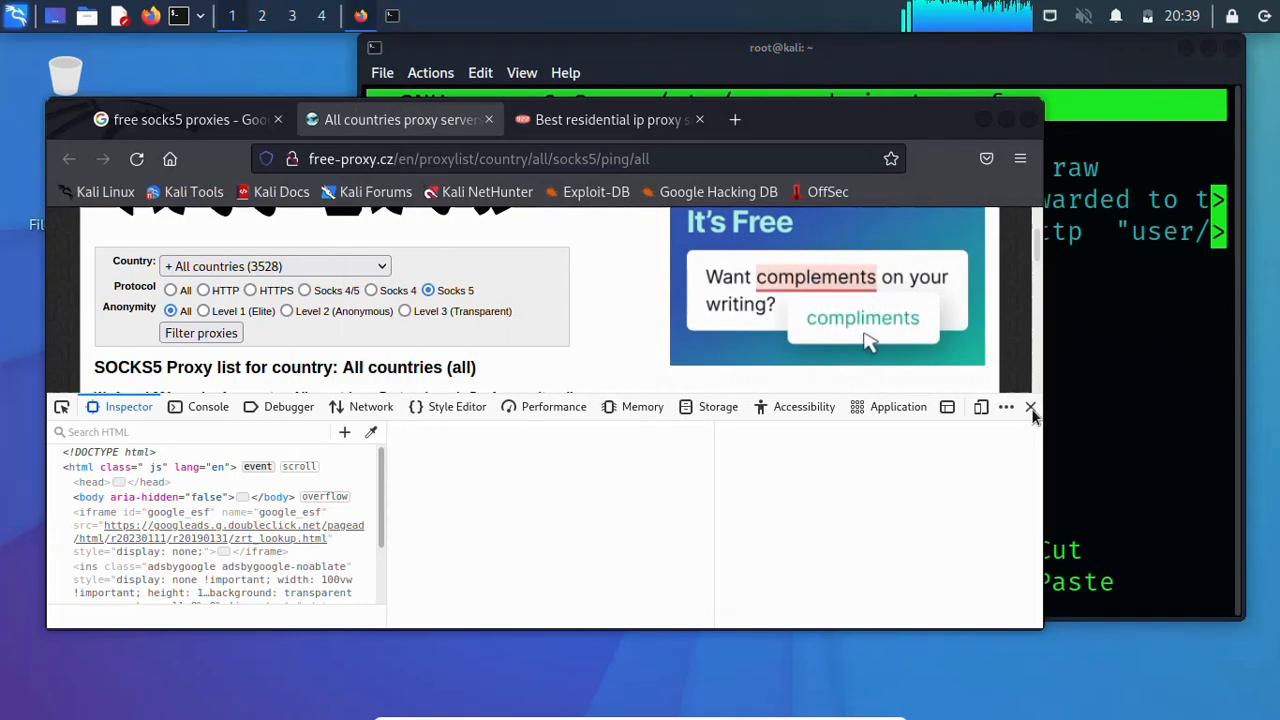
pyautogui.click(1030, 407)
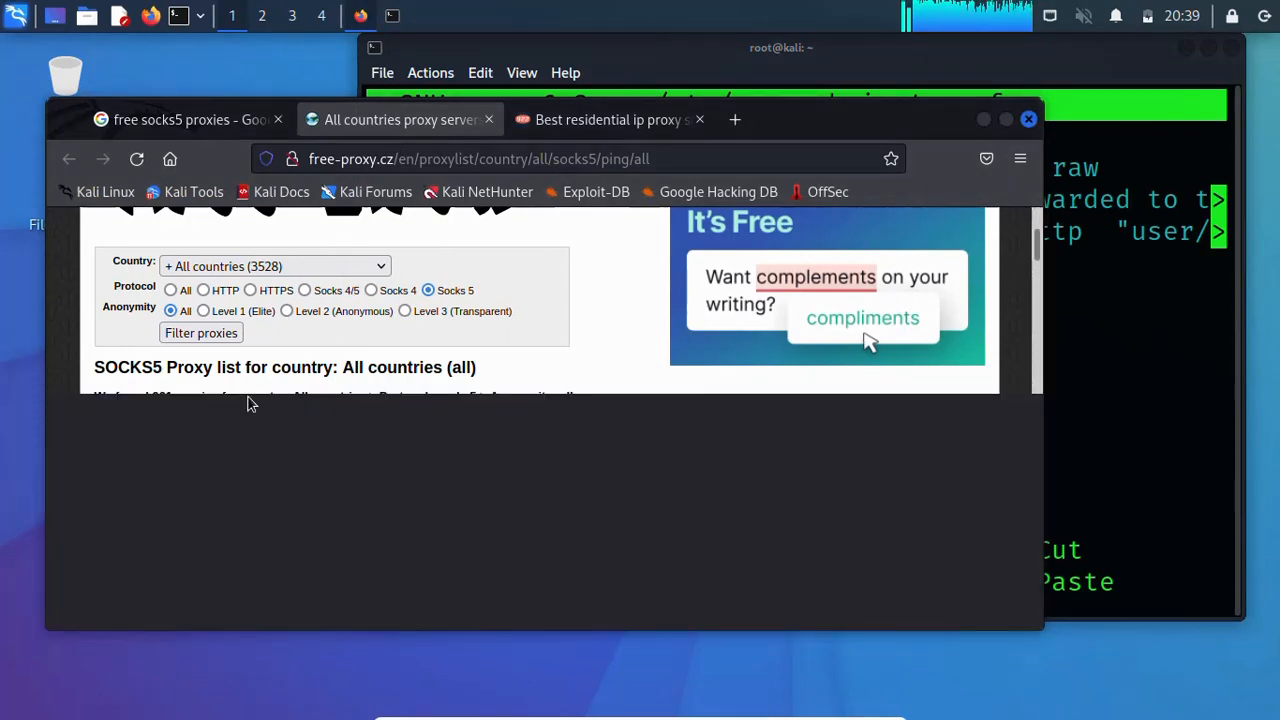
pyautogui.click(201, 333)
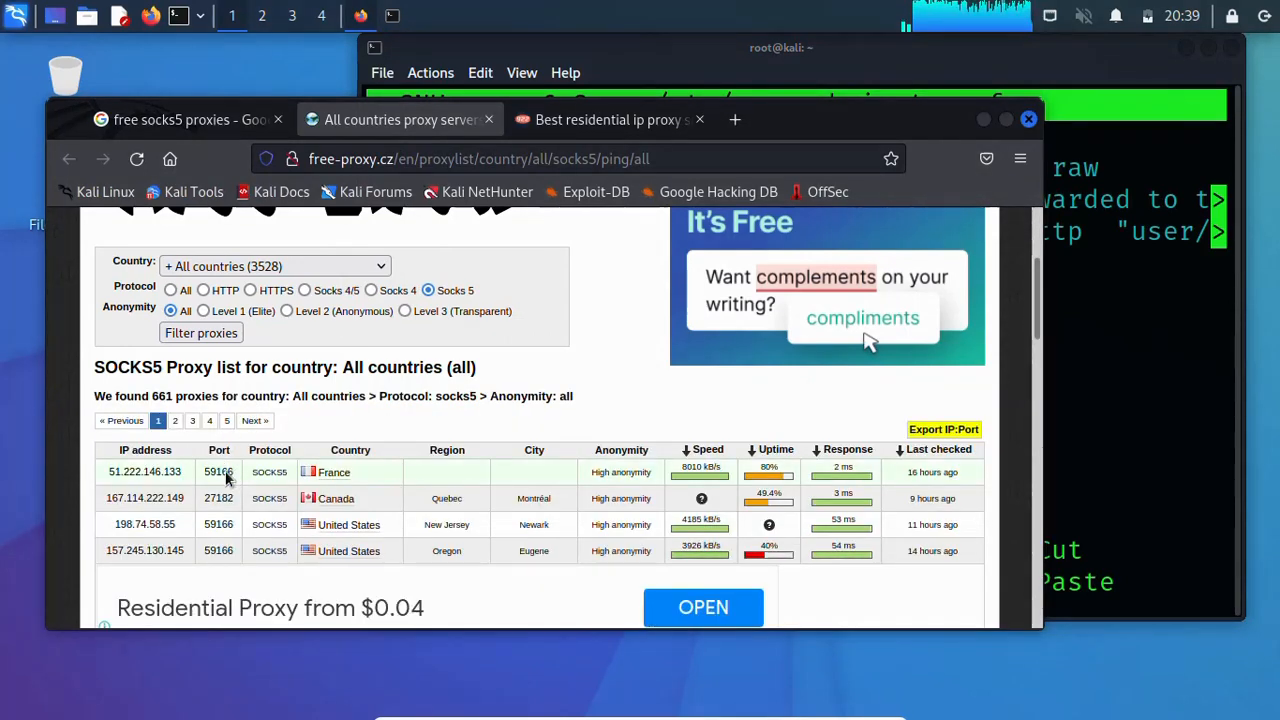
pyautogui.doubleClick(218, 471)
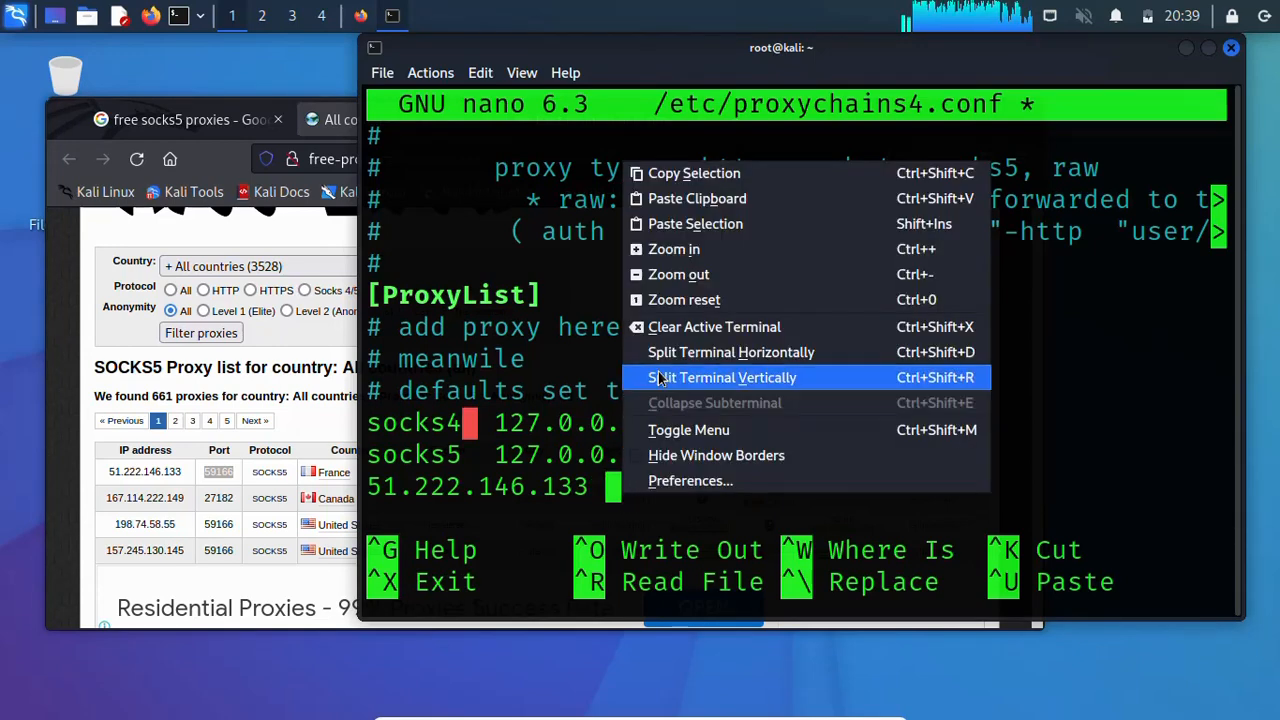
pyautogui.click(500, 471)
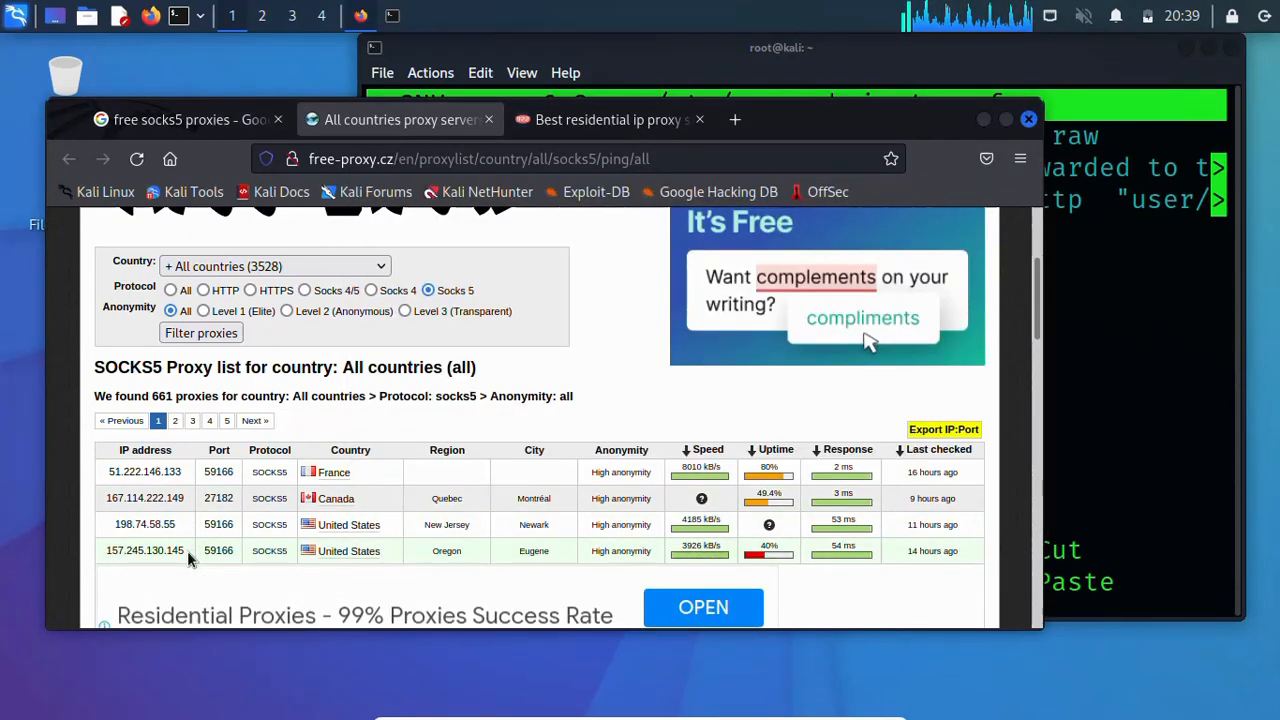
# Step: Add a 'socks4 157.245.130.145 59166' entry to the ProxyList
pyautogui.doubleClick(145, 550)
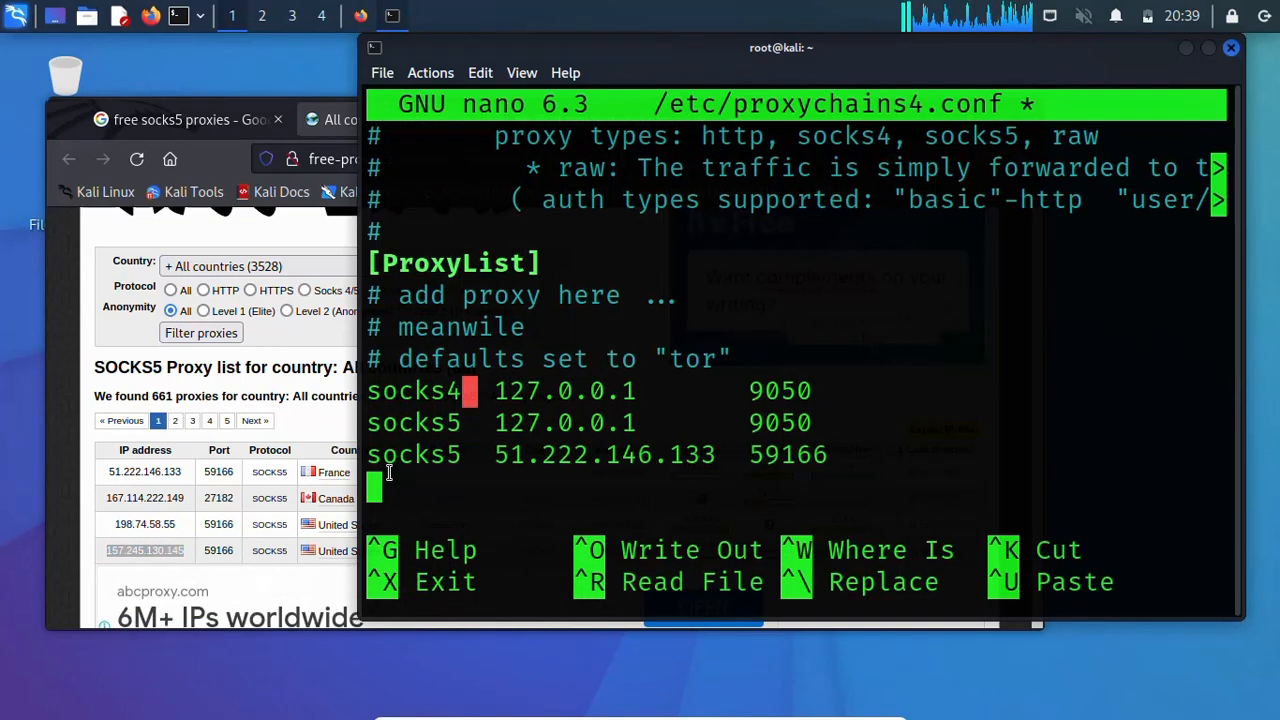
pyautogui.write('socks')
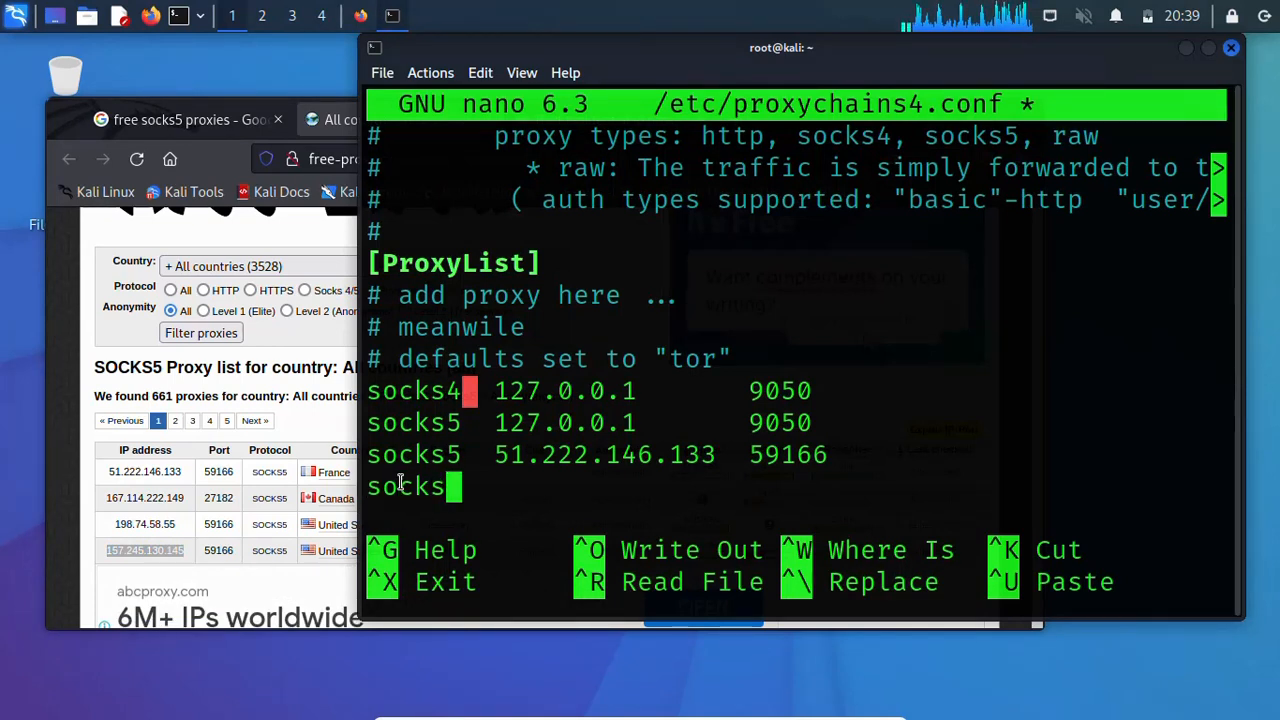
pyautogui.write('4')
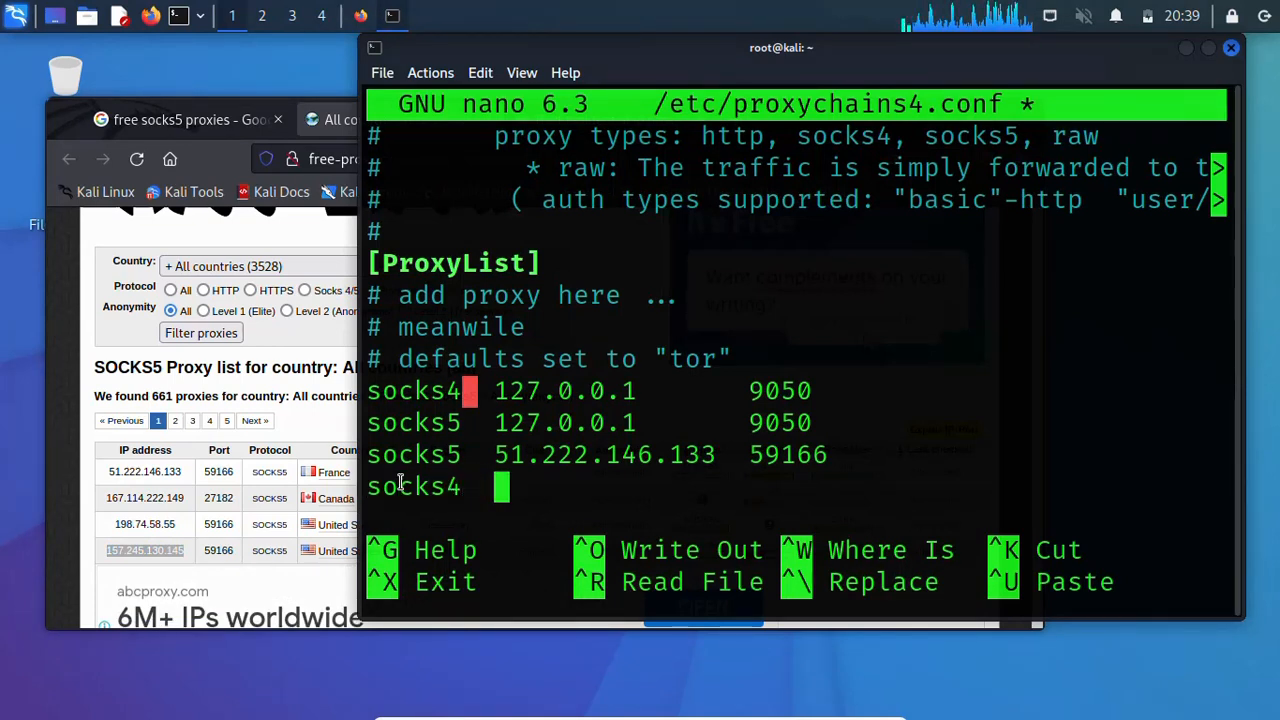
pyautogui.write('157.245.130.145')
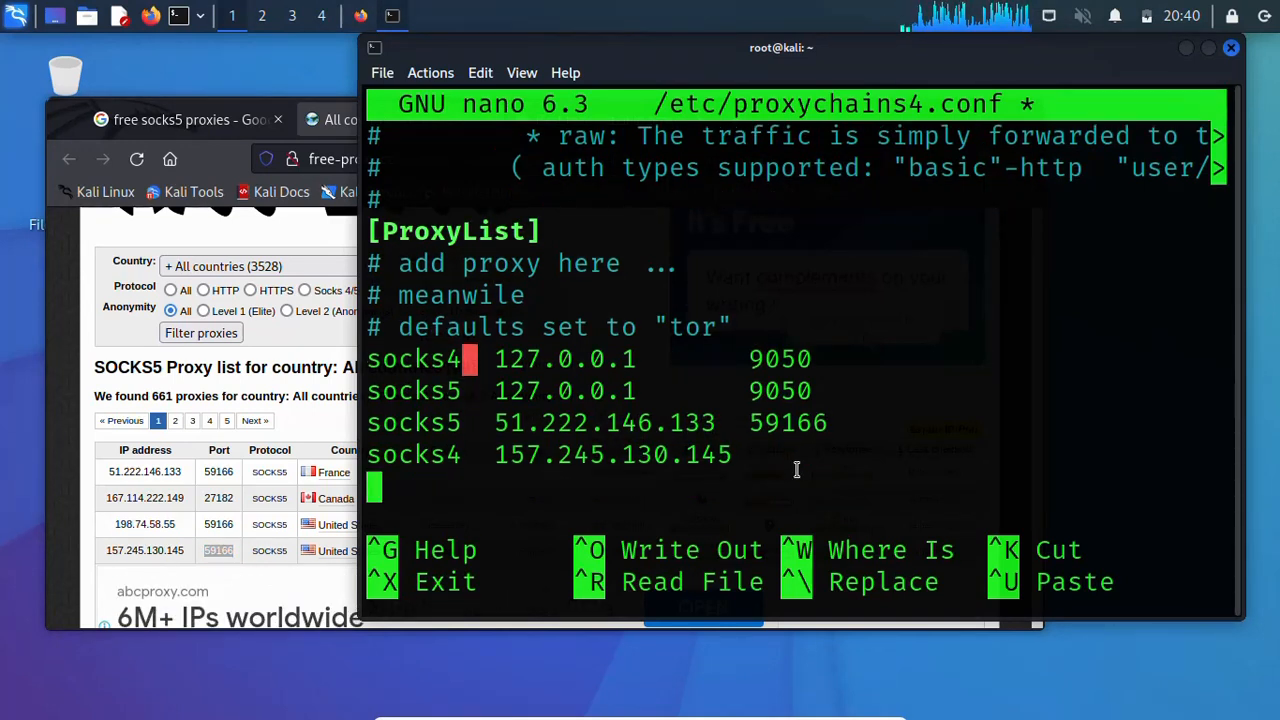
pyautogui.moveTo(781, 457)
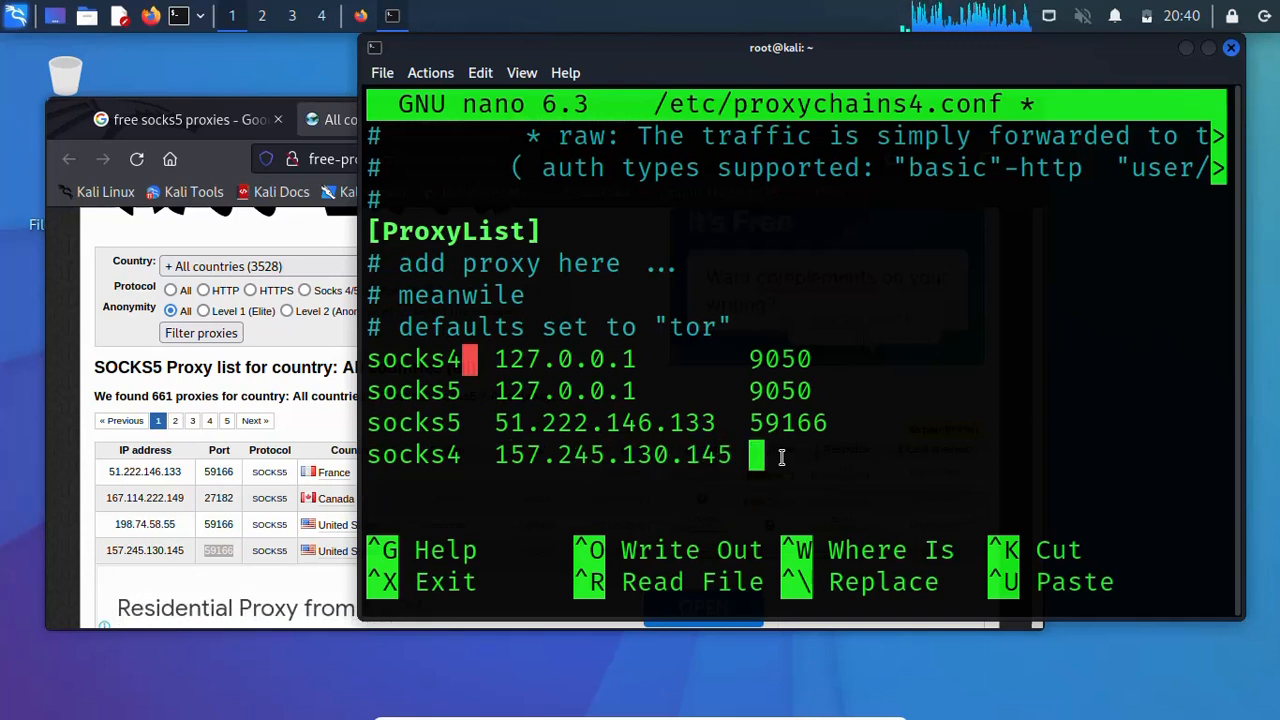
pyautogui.write('59166')
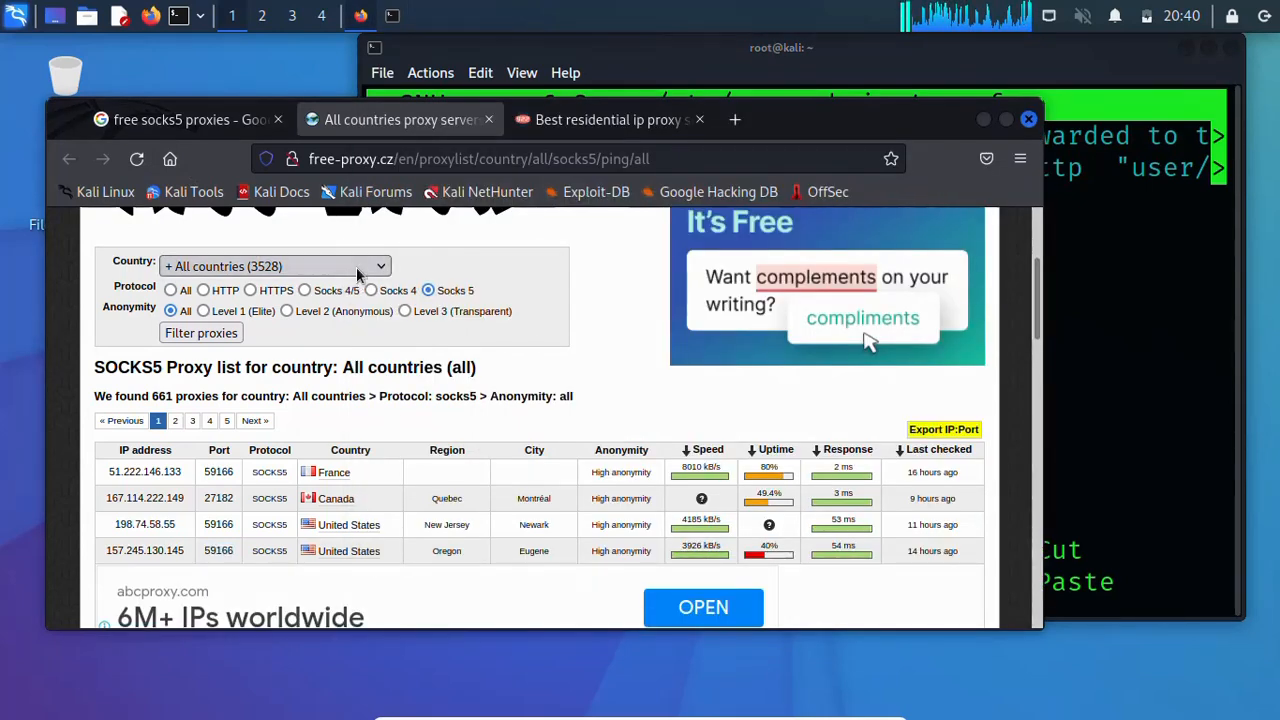
pyautogui.click(275, 266)
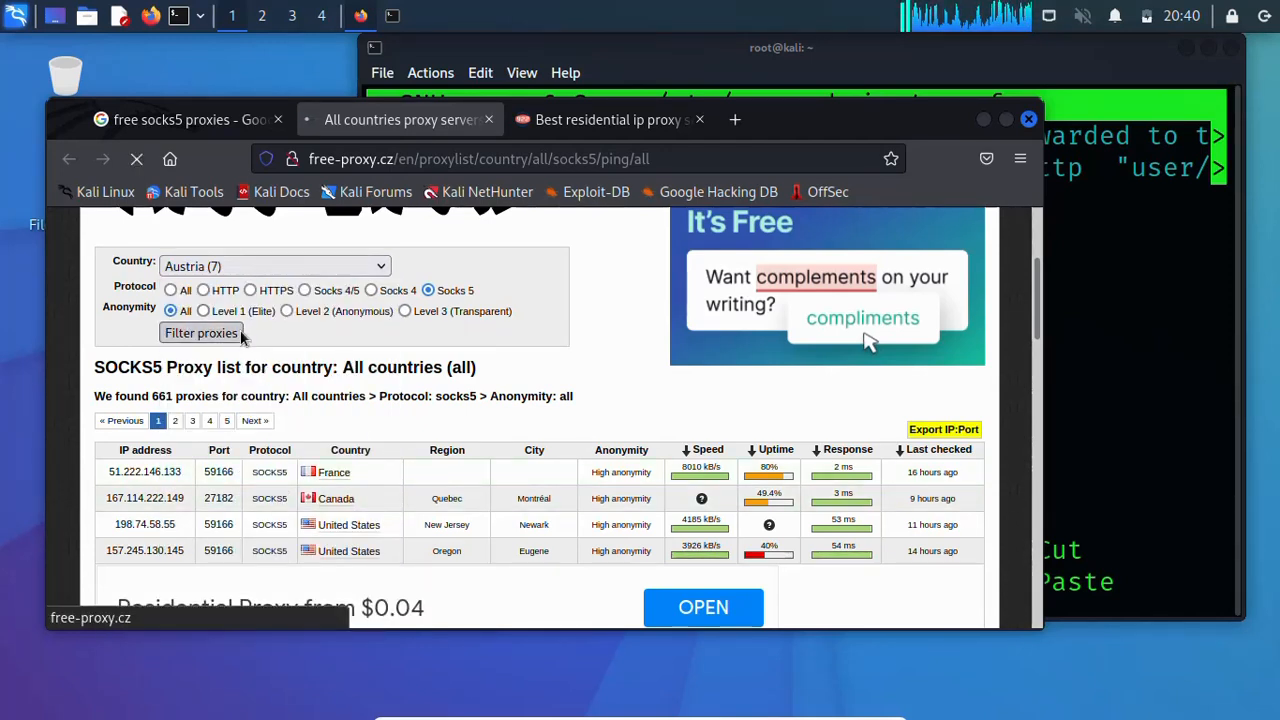
# Step: Filter the free-proxy.cz SOCKS5 list by Austria, which returns no proxies
pyautogui.click(200, 333)
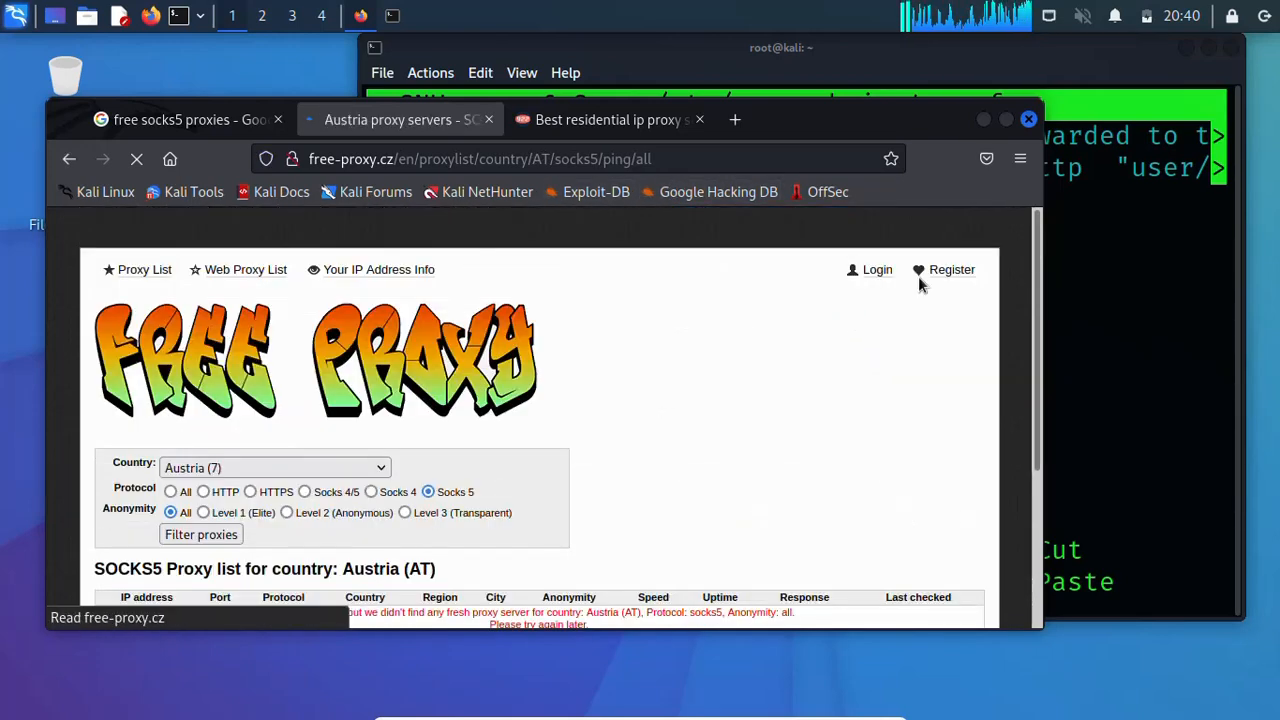
pyautogui.scroll(-3)
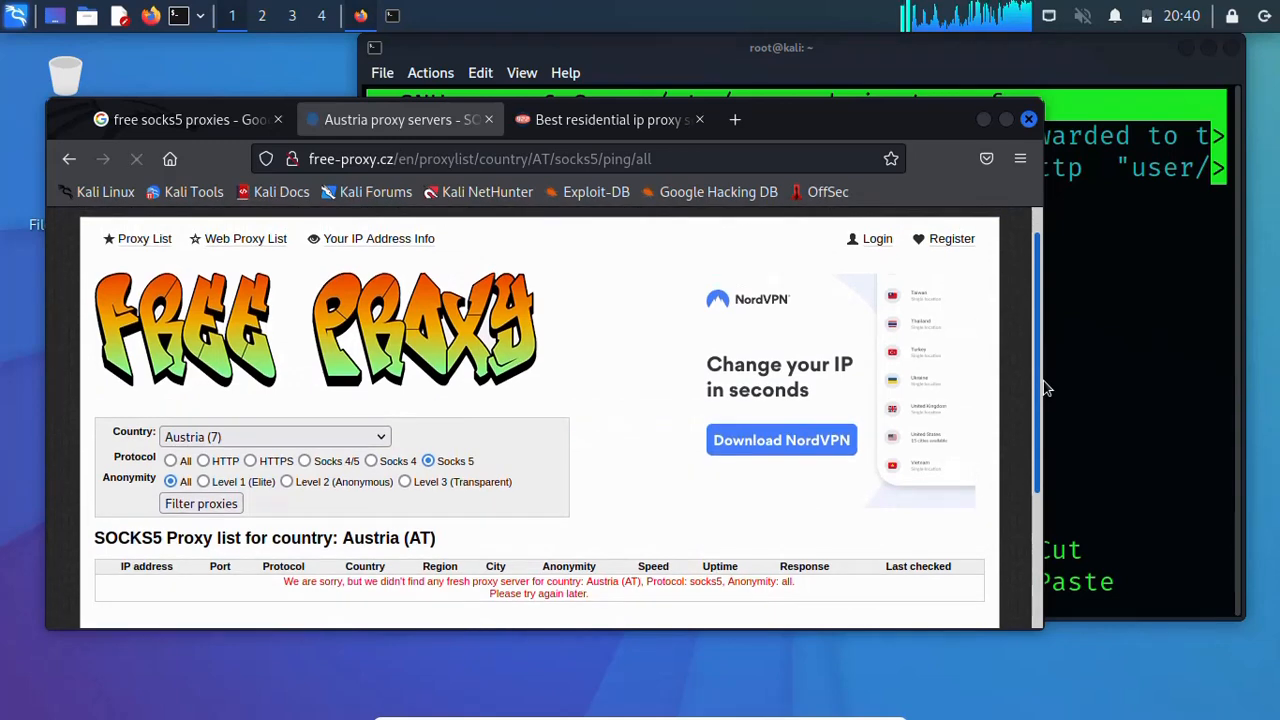
pyautogui.scroll(-3)
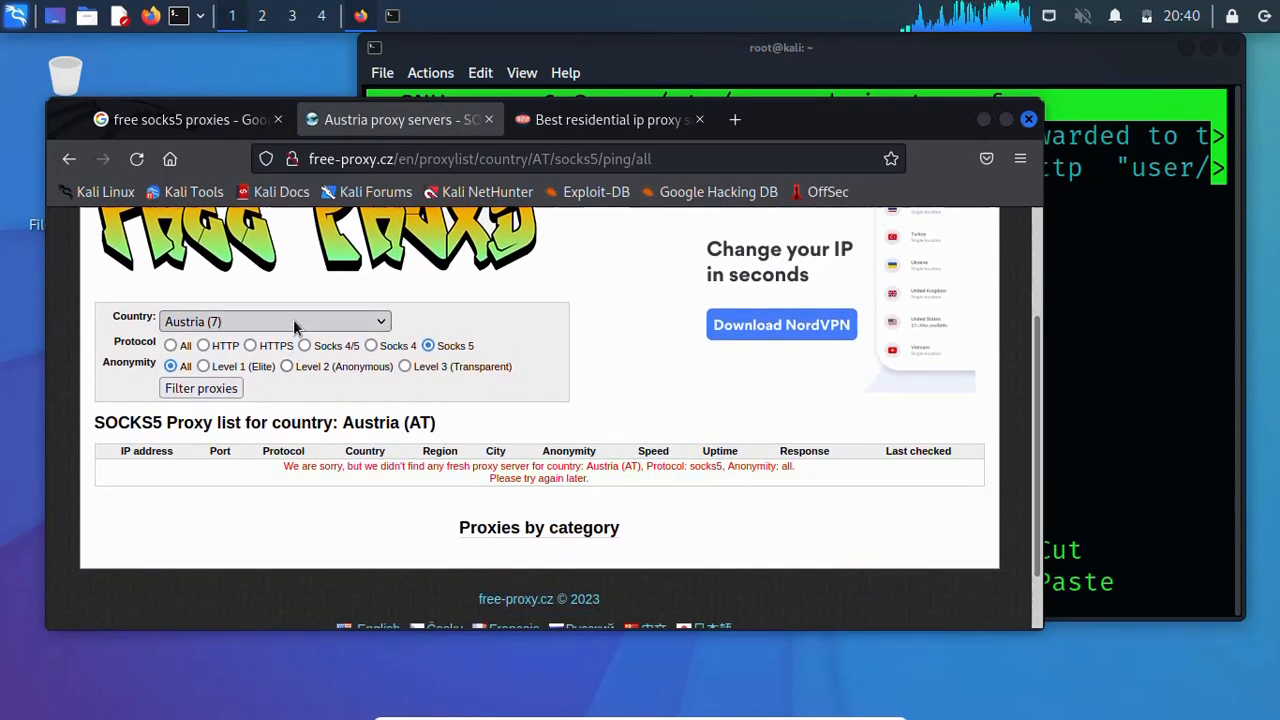
# Step: Filter the list by Netherlands to show its 7 SOCKS5 proxies
pyautogui.click(275, 321)
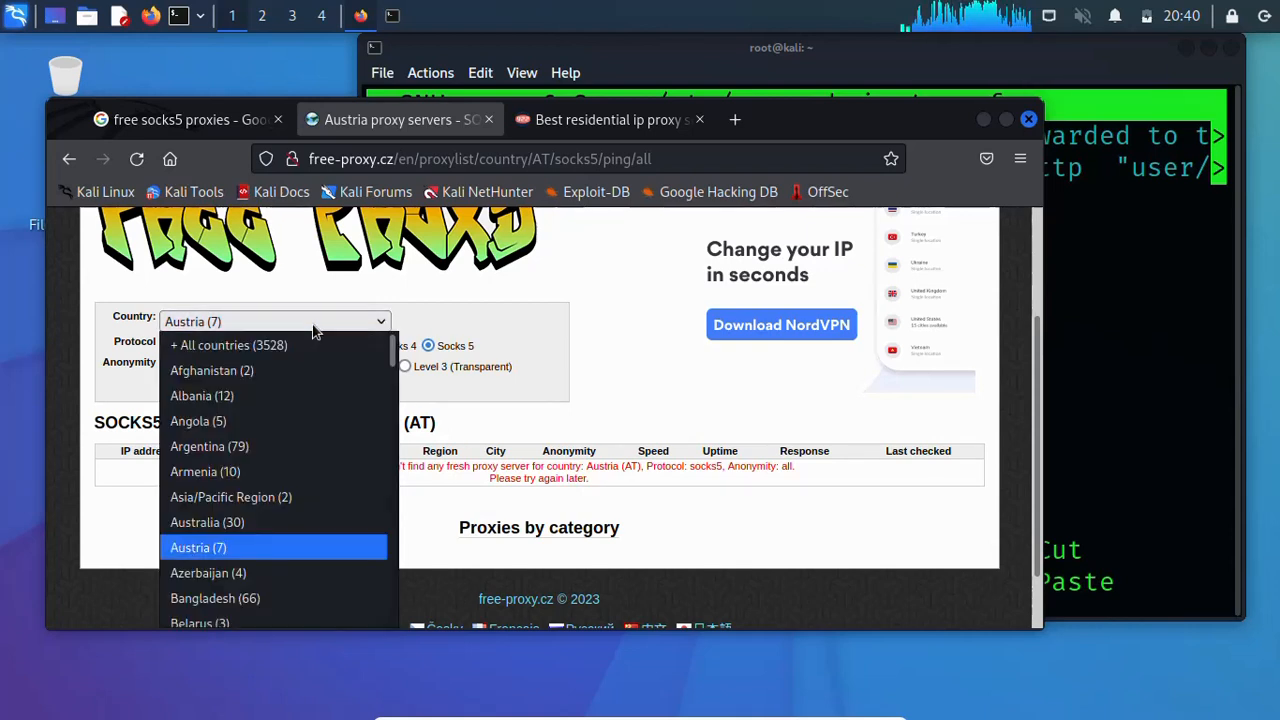
pyautogui.scroll(-3)
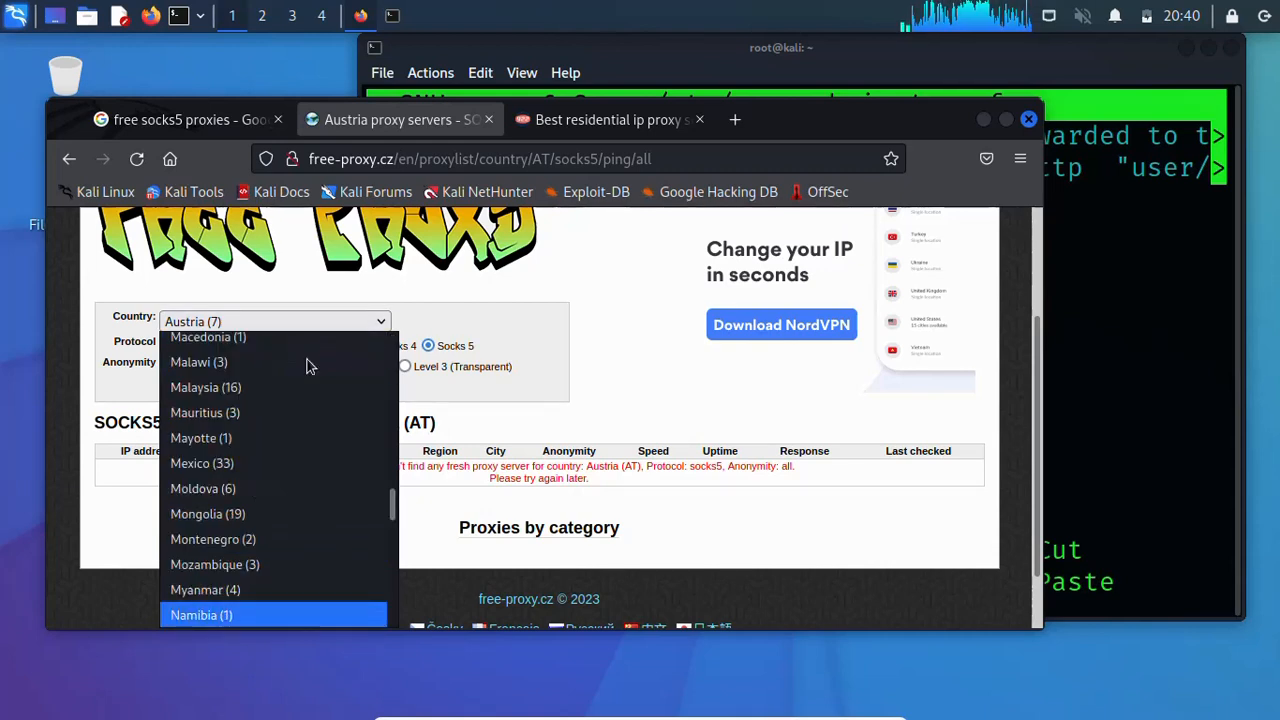
pyautogui.scroll(-3)
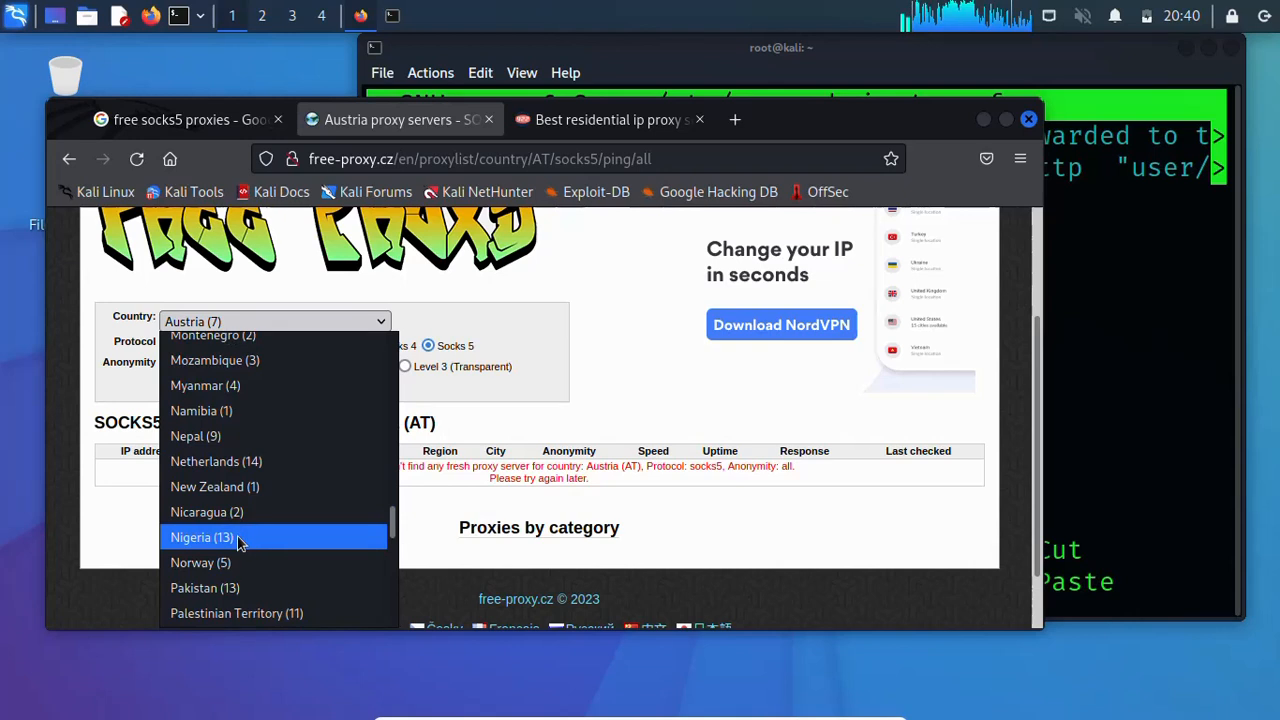
pyautogui.moveTo(230, 511)
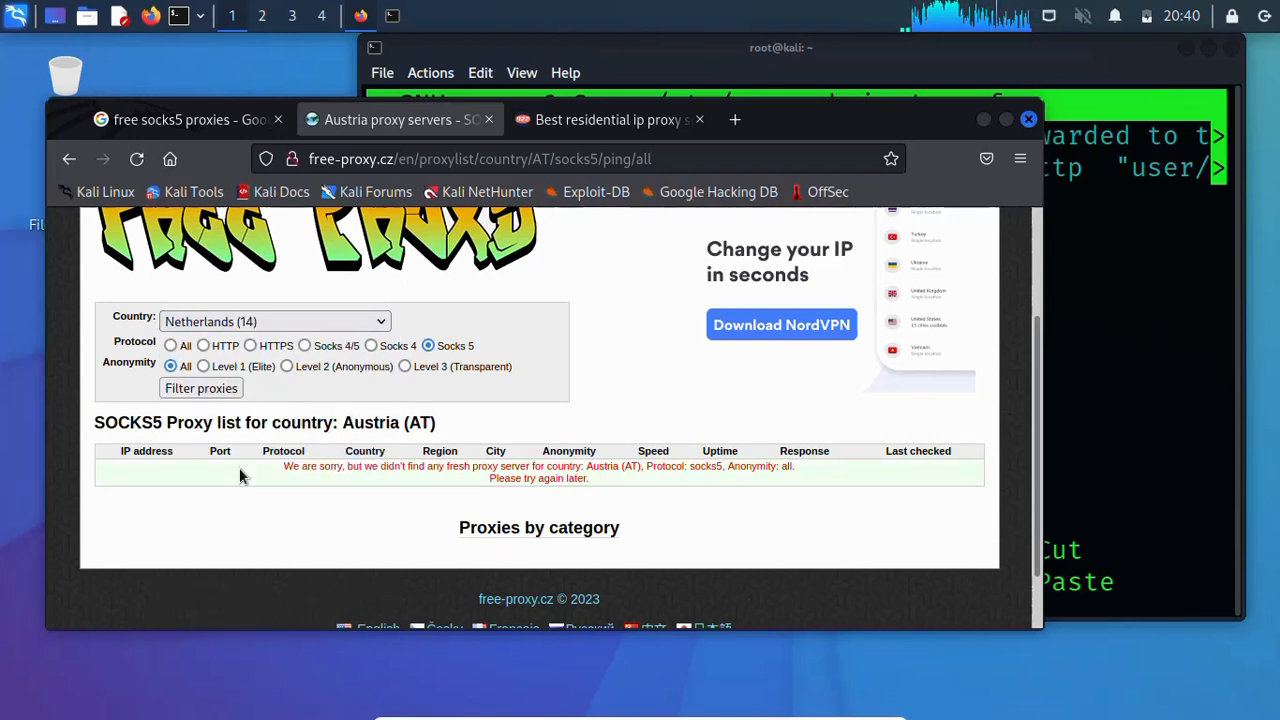
pyautogui.click(200, 388)
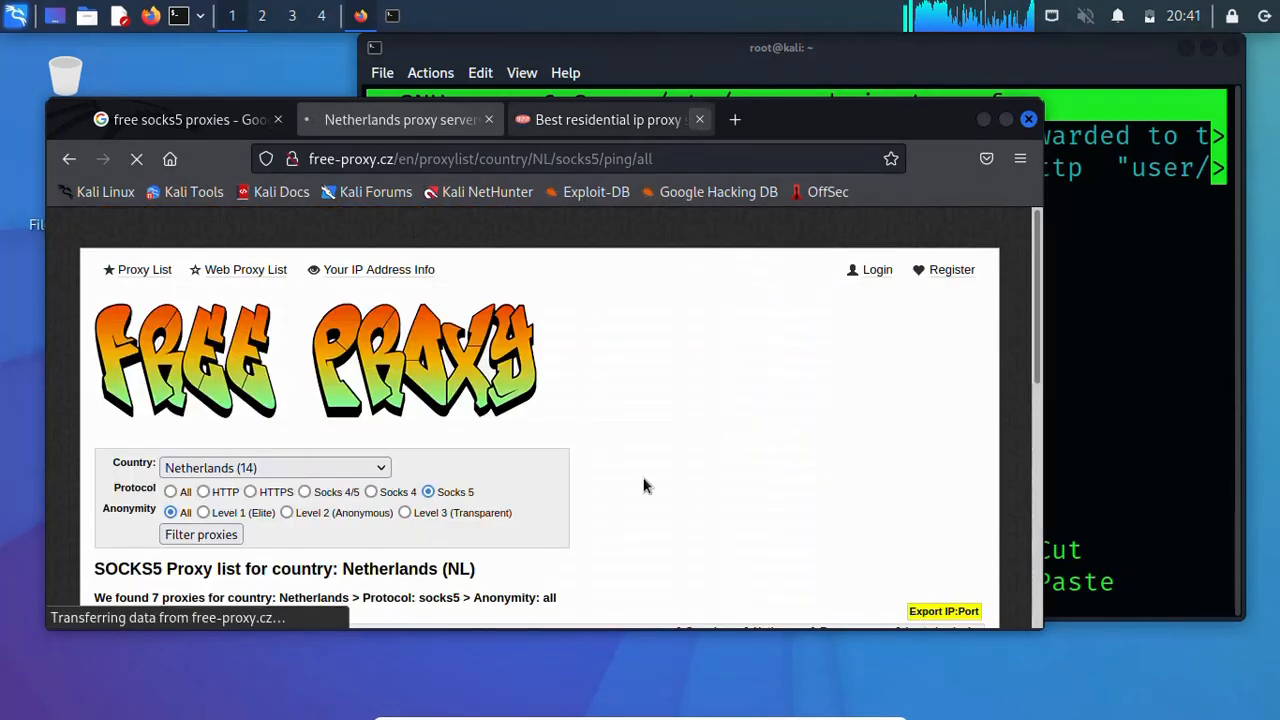
pyautogui.click(699, 119)
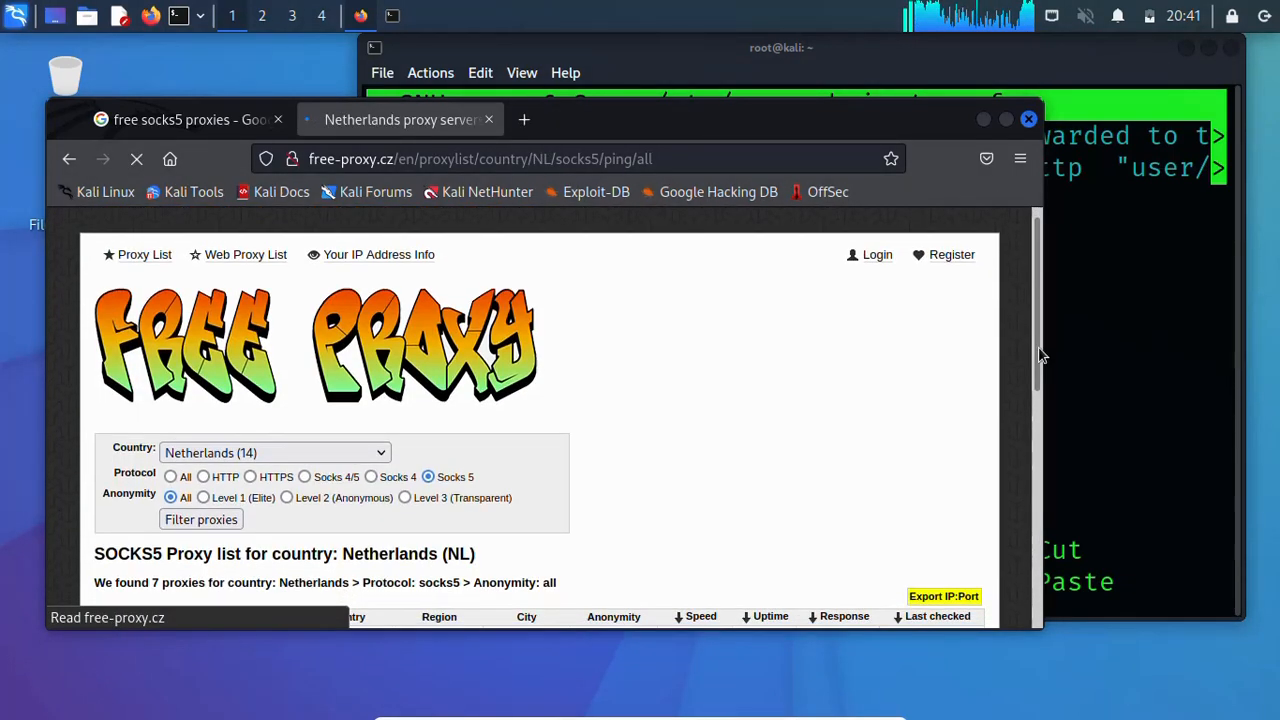
pyautogui.scroll(-3)
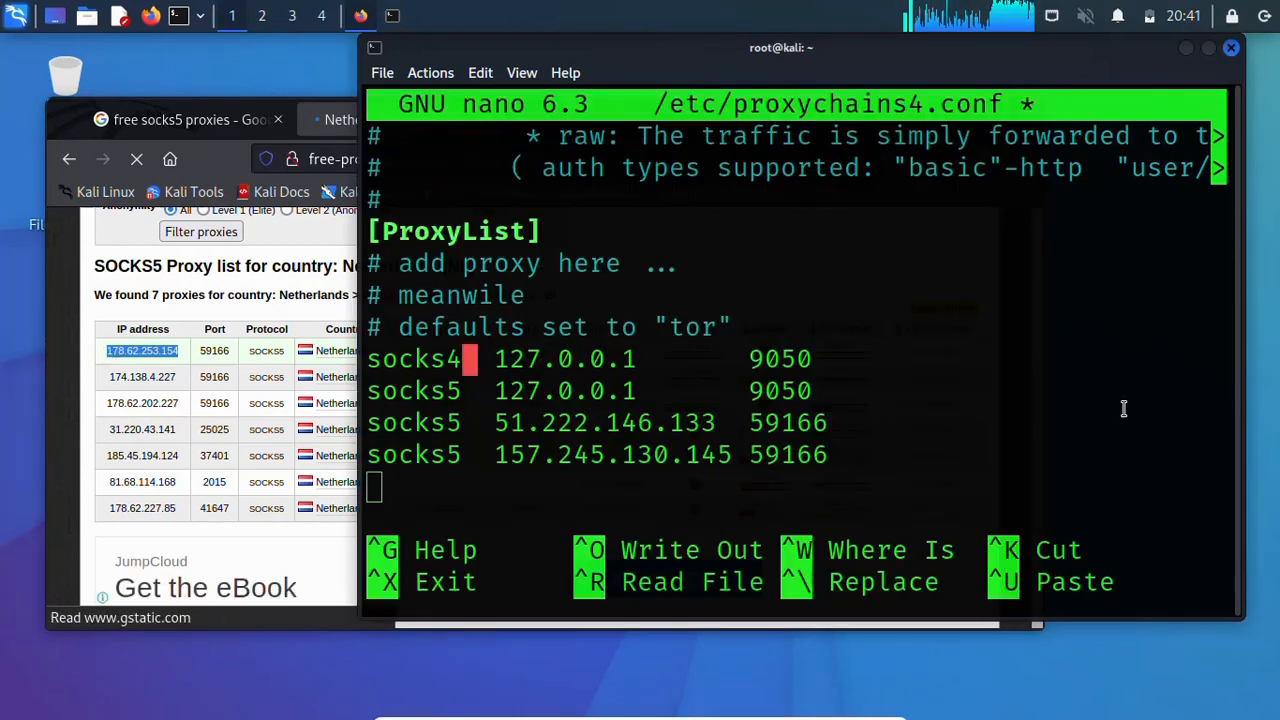
# Step: Type the entry 'socks5 178.62.253.154 59166' into nano's ProxyList
pyautogui.write('so')
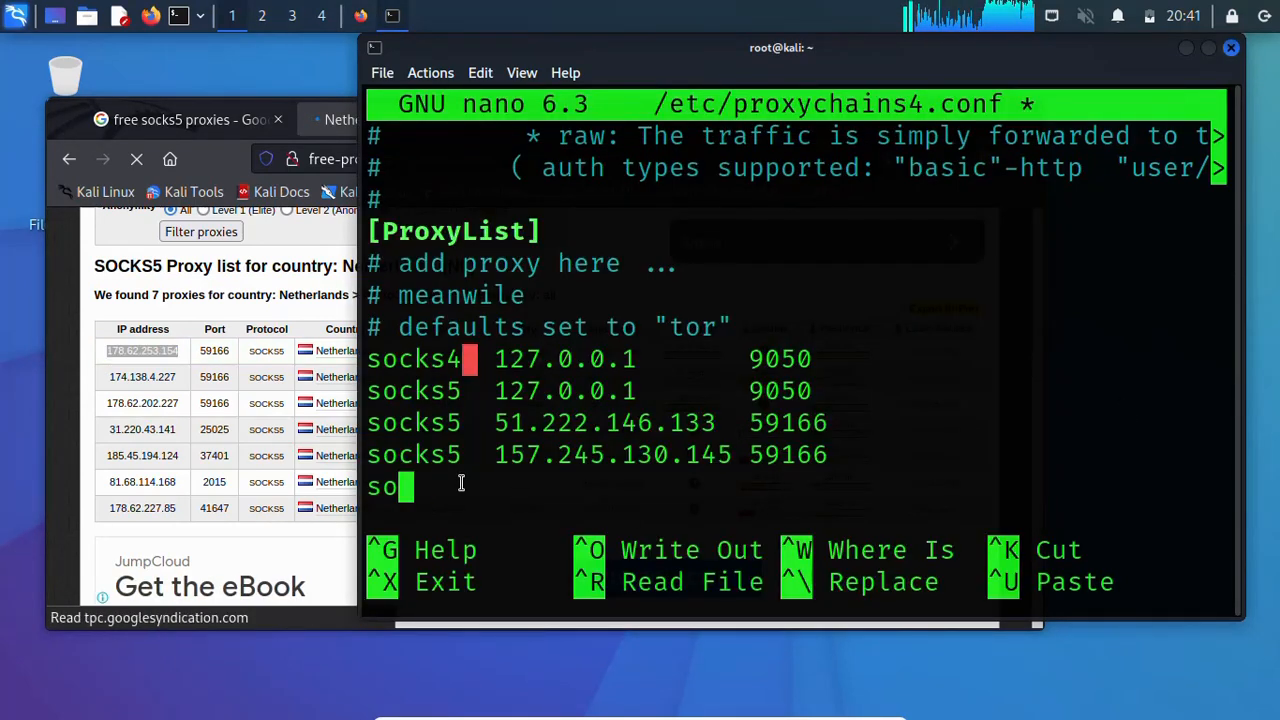
pyautogui.write('cks5')
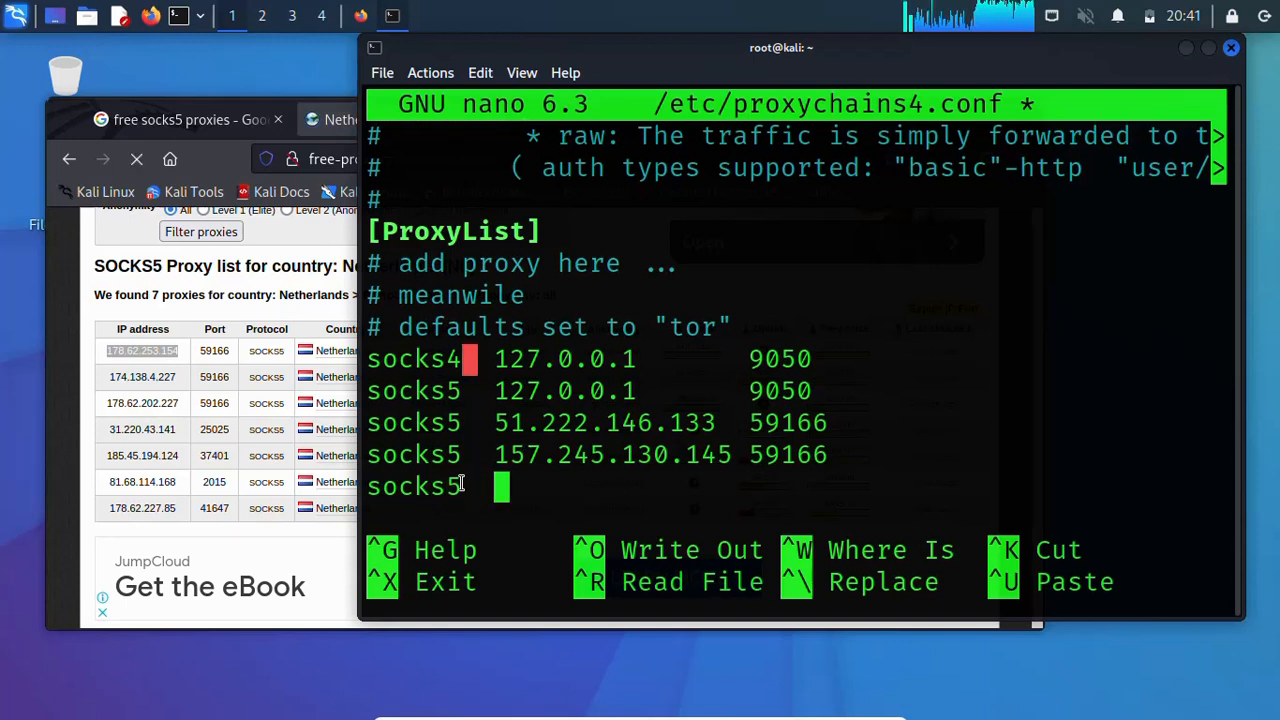
pyautogui.write('178.62.253.154')
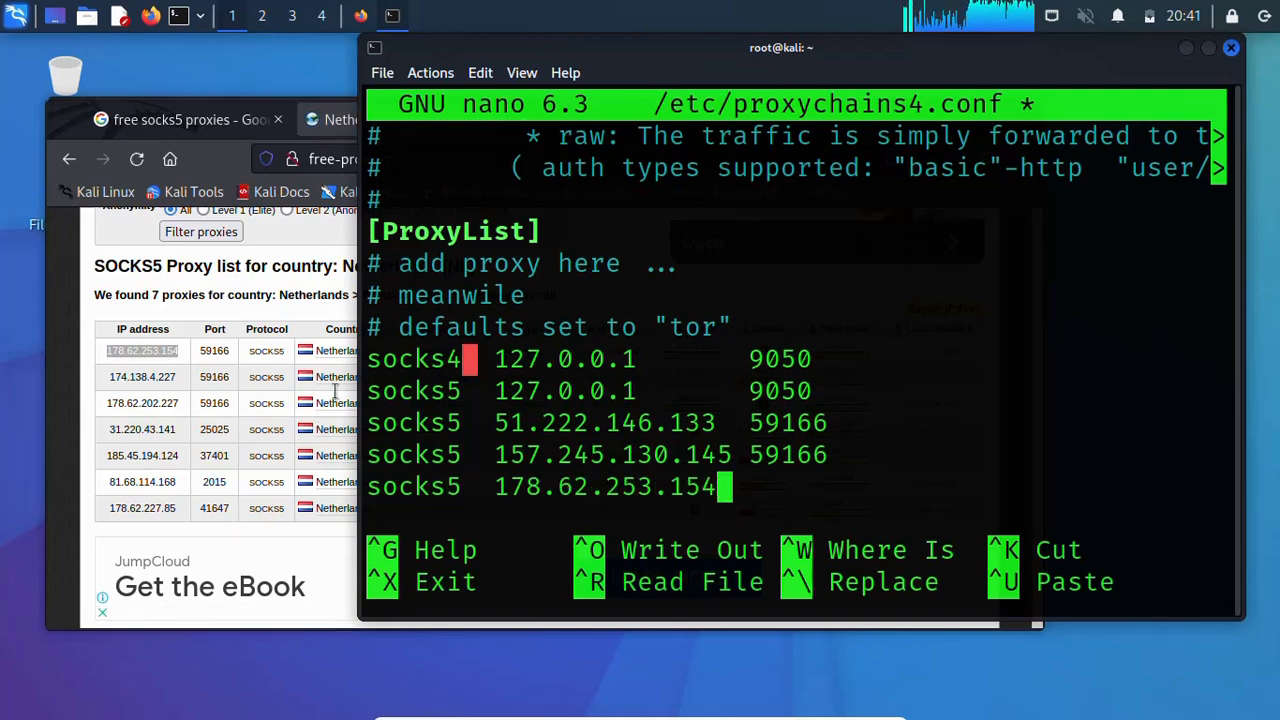
pyautogui.moveTo(697, 452)
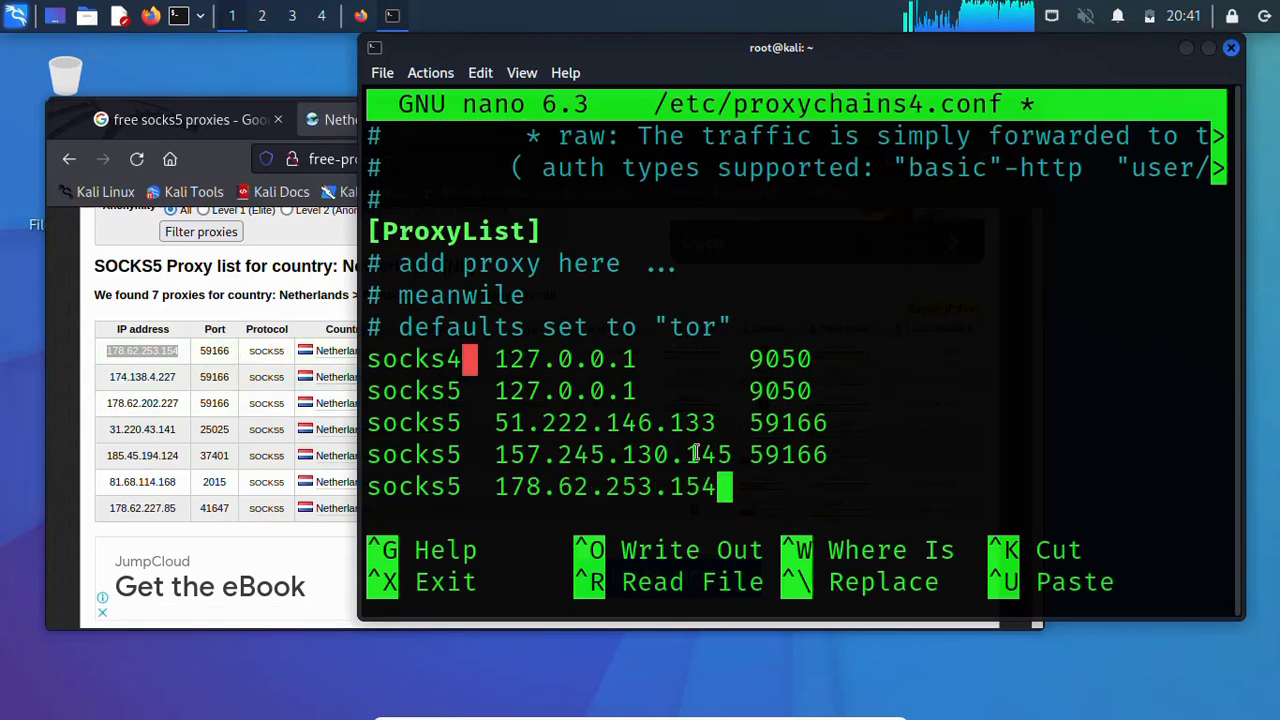
pyautogui.write('5')
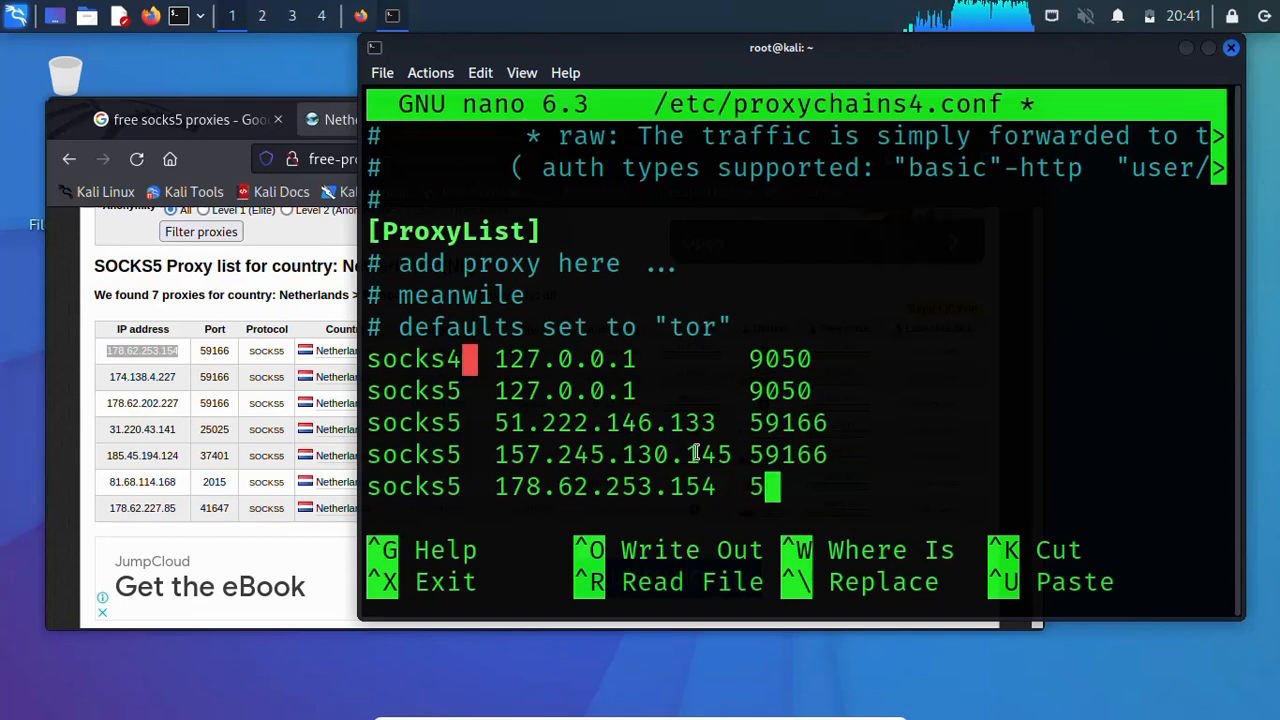
pyautogui.write('9')
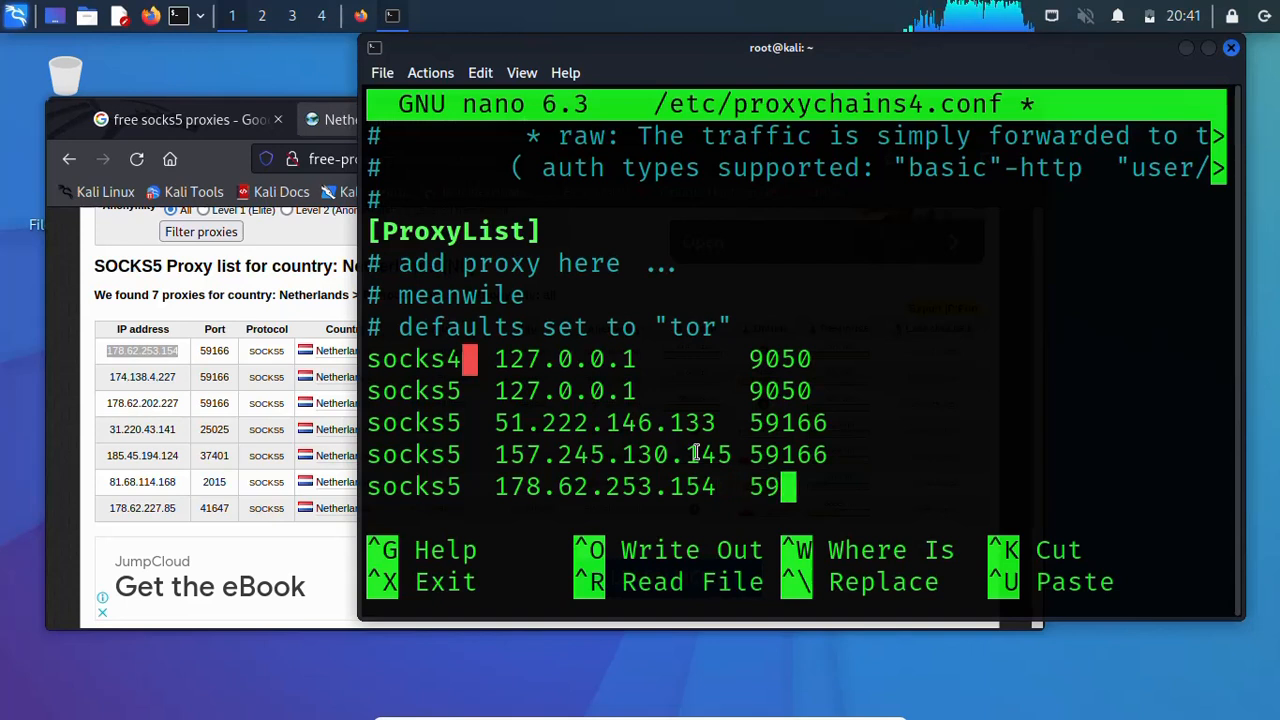
pyautogui.write('166')
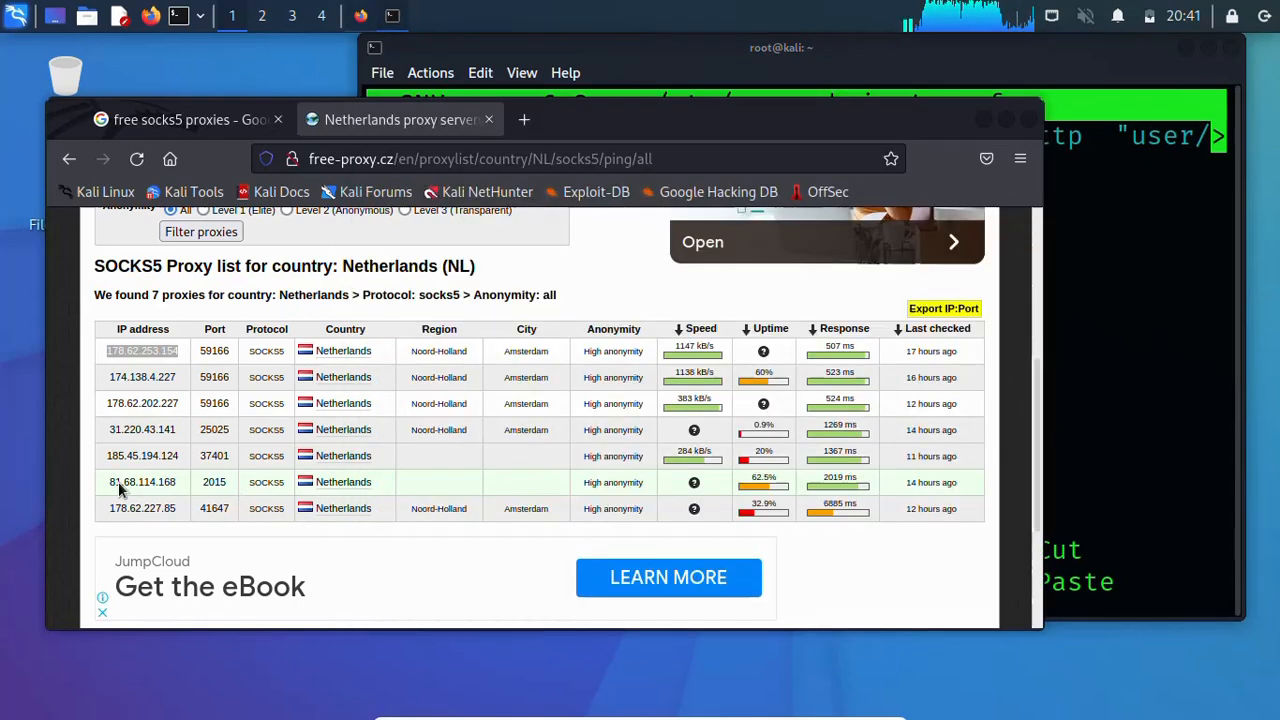
# Step: Add 'socks5 81.68.114.168 2015' as a new ProxyList line in nano
pyautogui.doubleClick(142, 482)
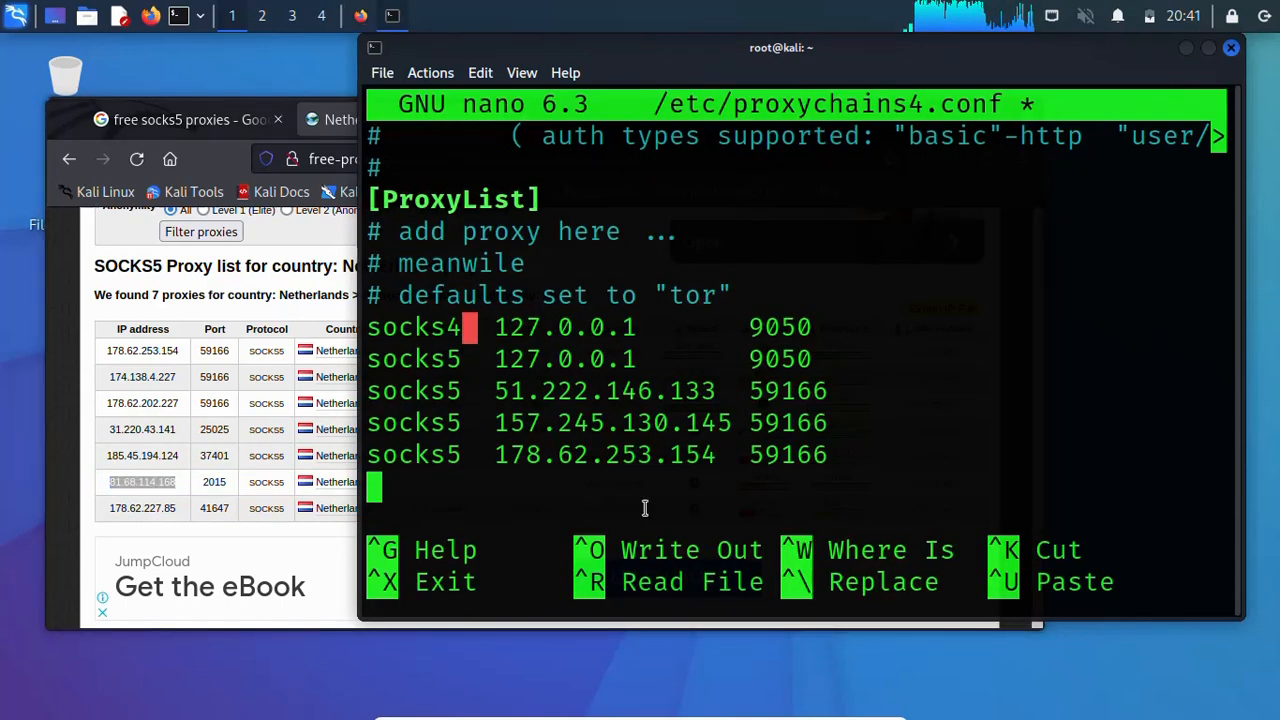
pyautogui.write('81.68.114.168')
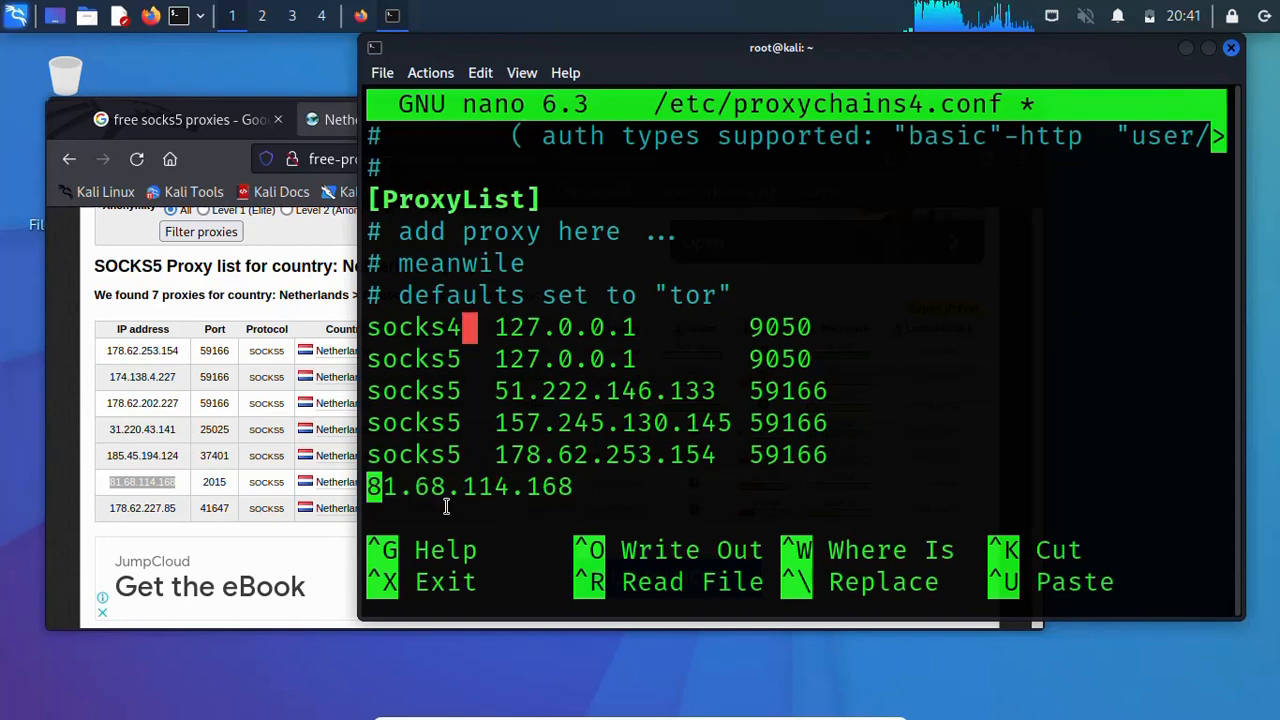
pyautogui.write('socks5')
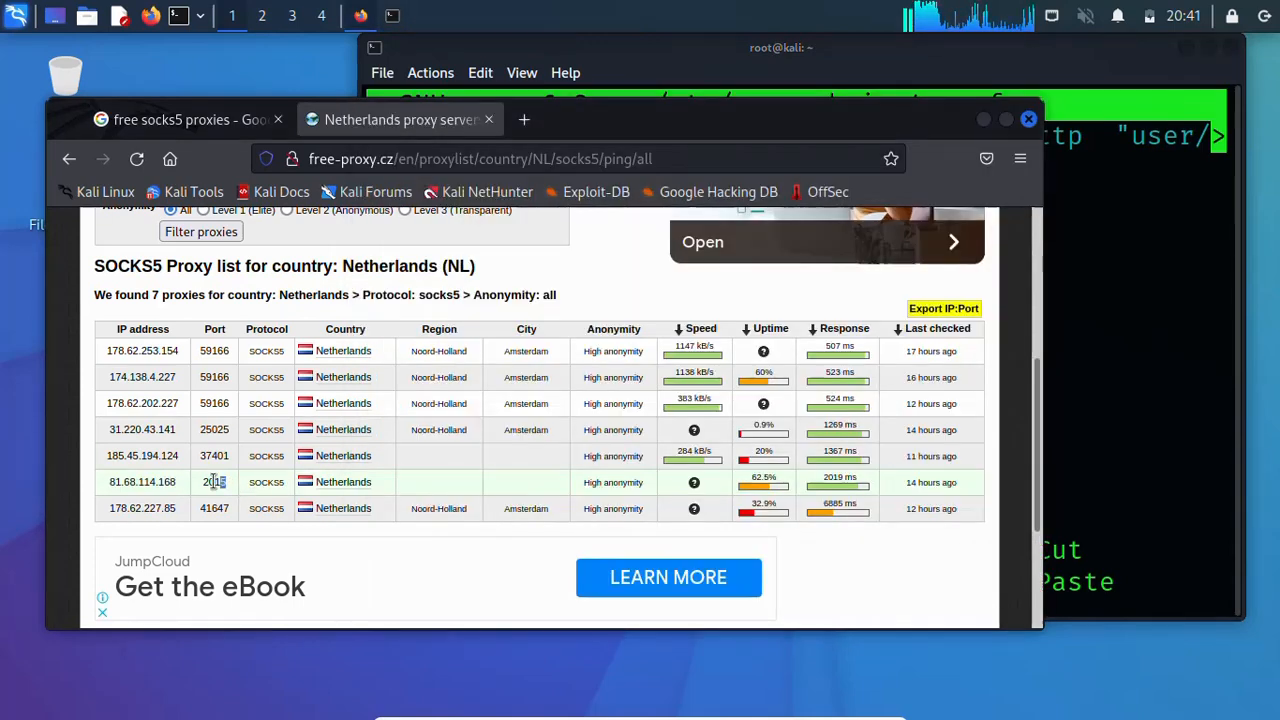
pyautogui.doubleClick(214, 481)
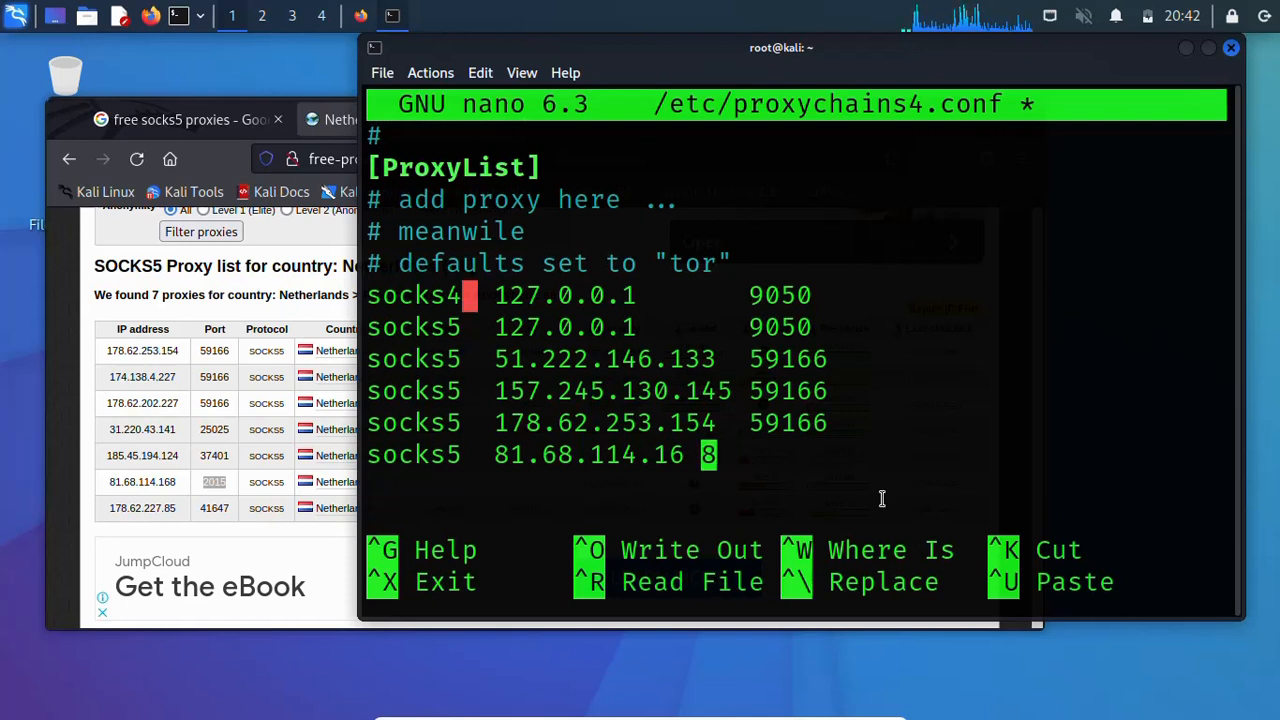
pyautogui.write('8')
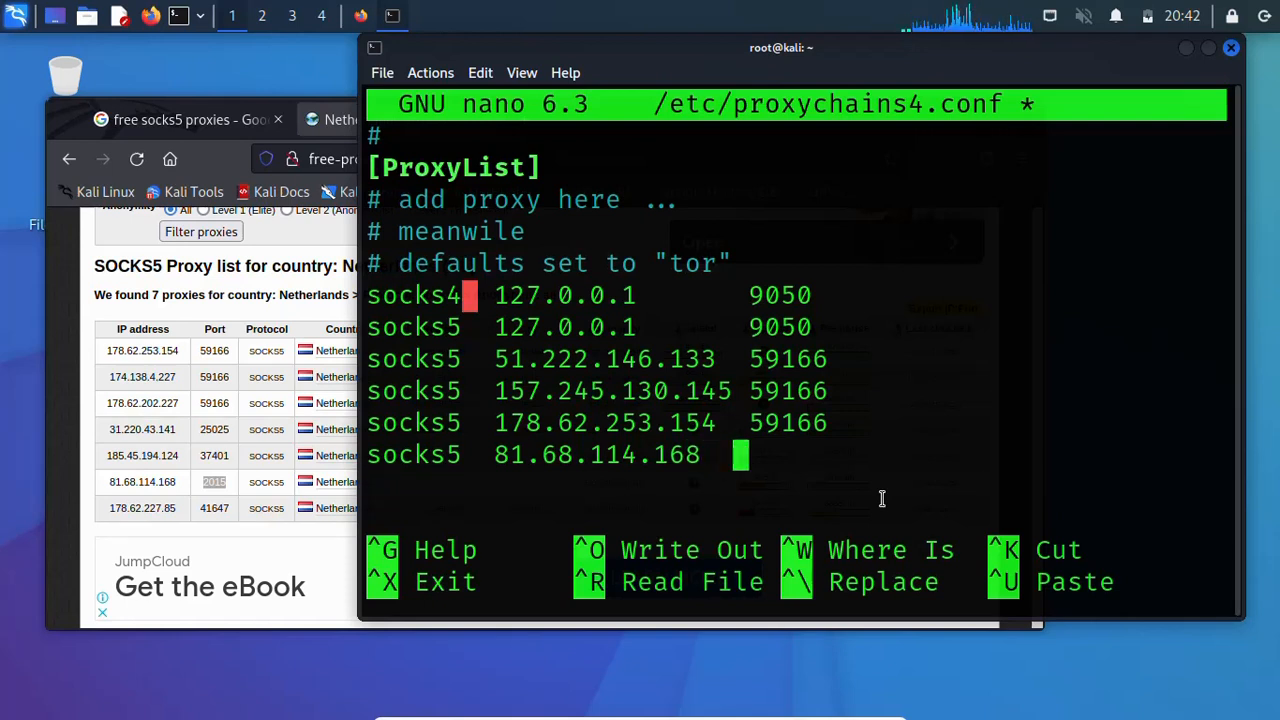
pyautogui.write('2015')
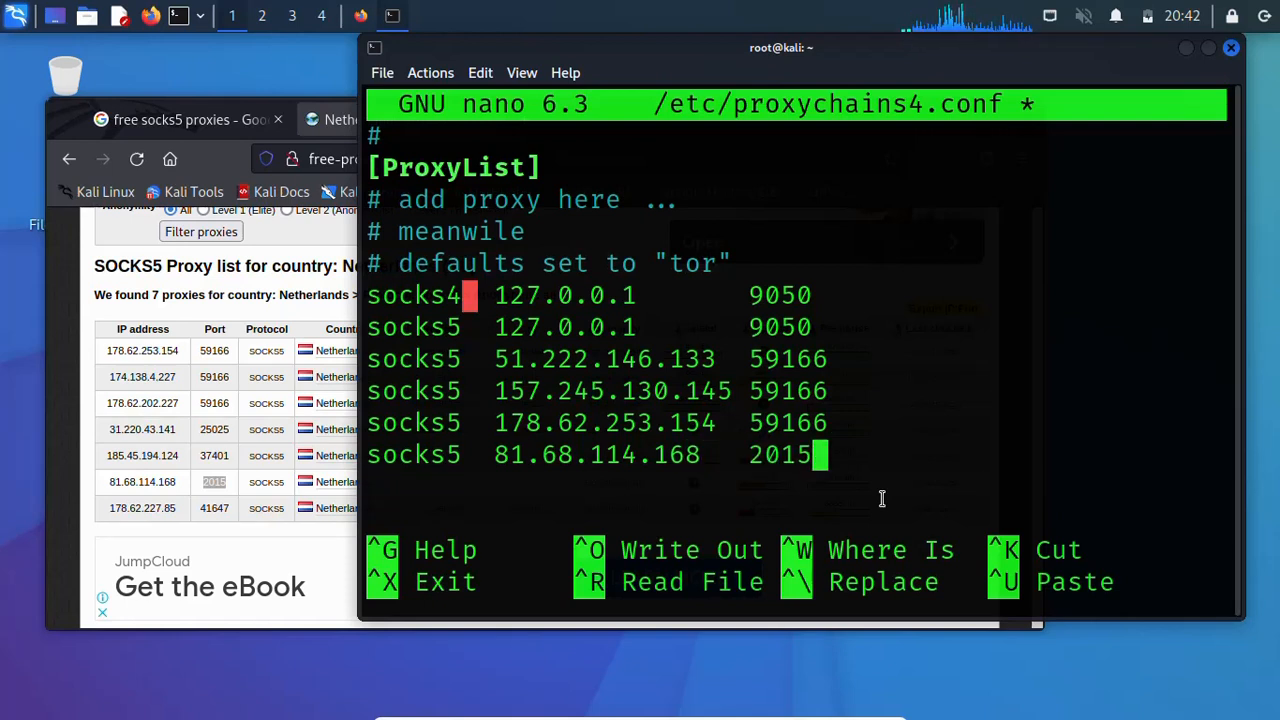
pyautogui.moveTo(1181, 428)
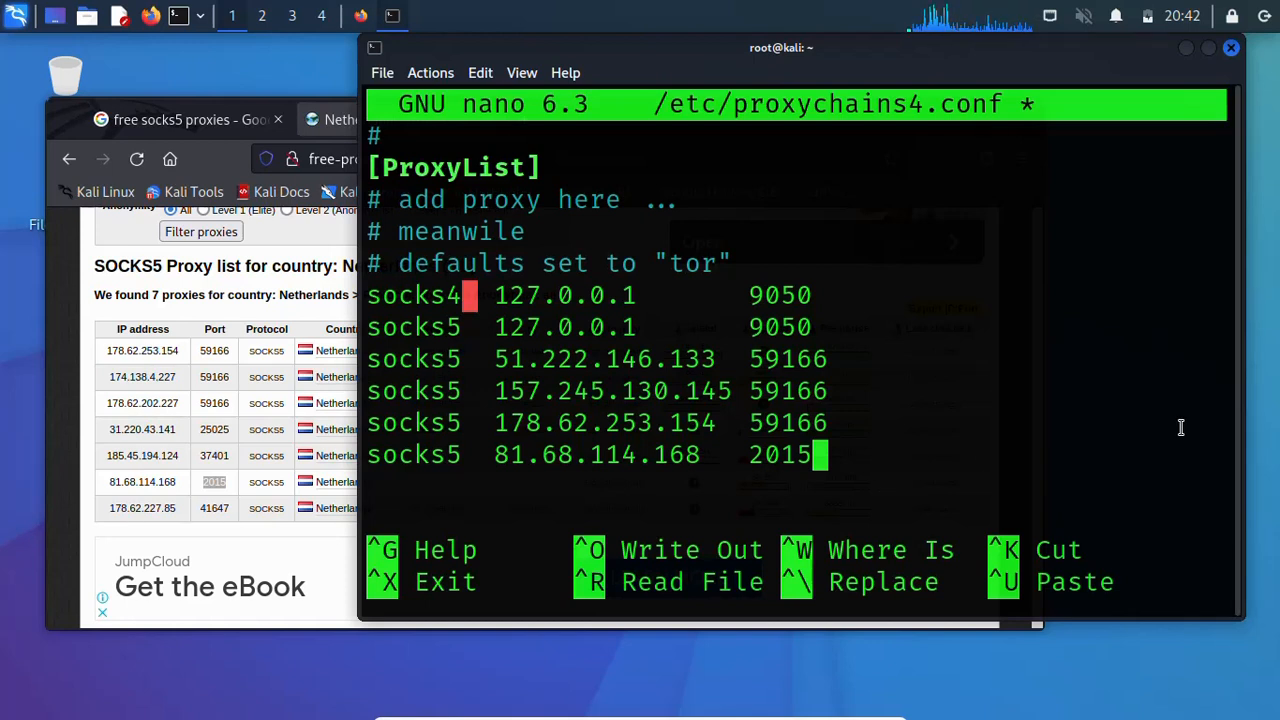
# Step: Save /etc/proxychains4.conf with the new 81.68.114.168 2015 proxy, then quit Firefox and both tabs
pyautogui.press('ctrl+o')
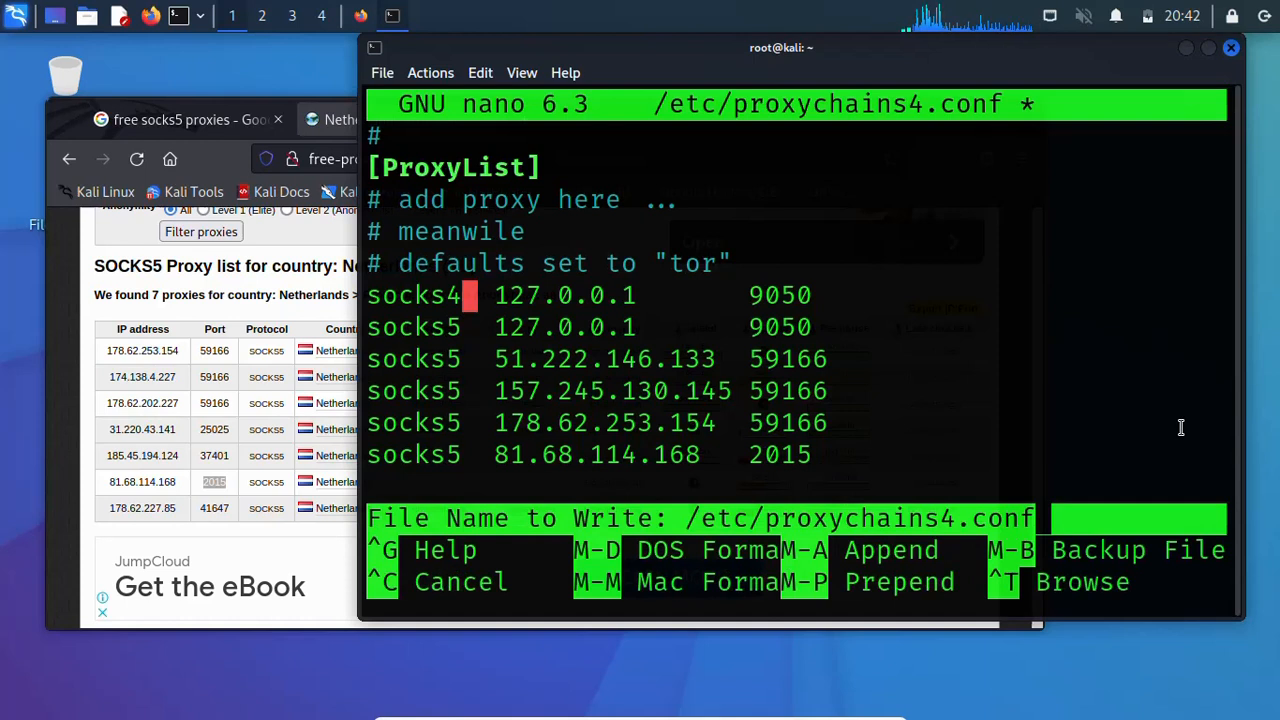
pyautogui.press('Enter')
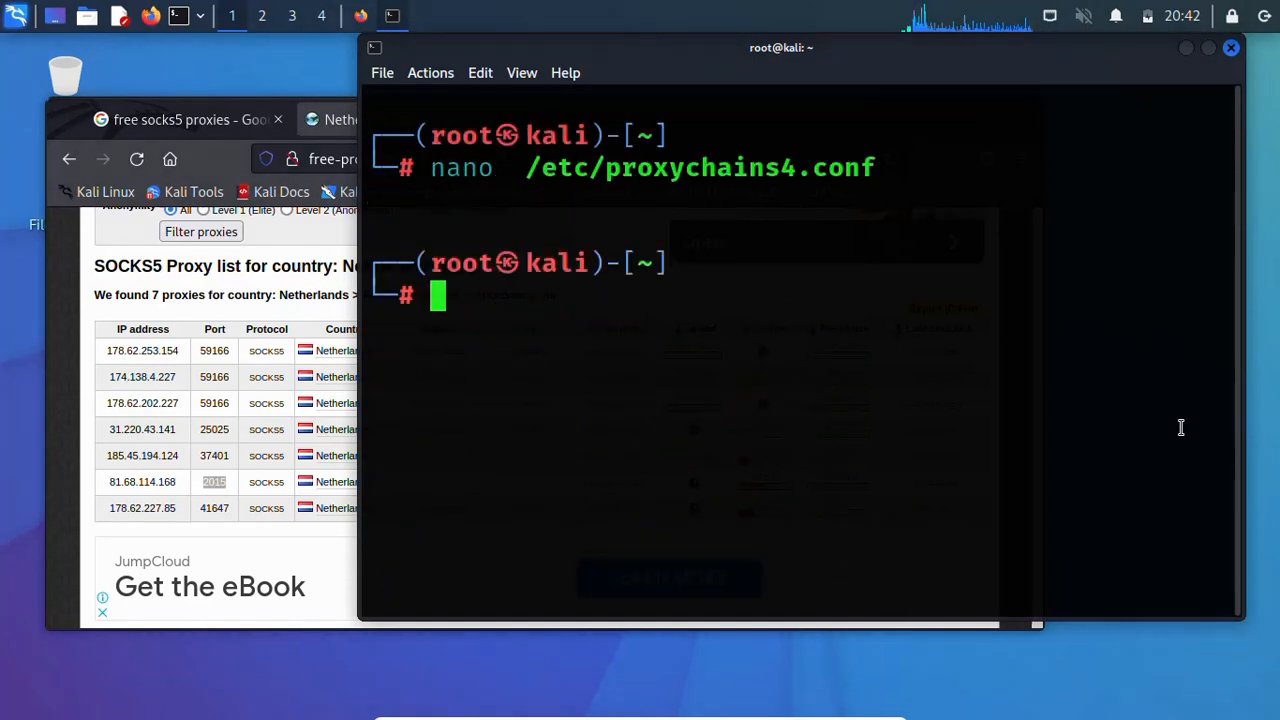
pyautogui.moveTo(25, 300)
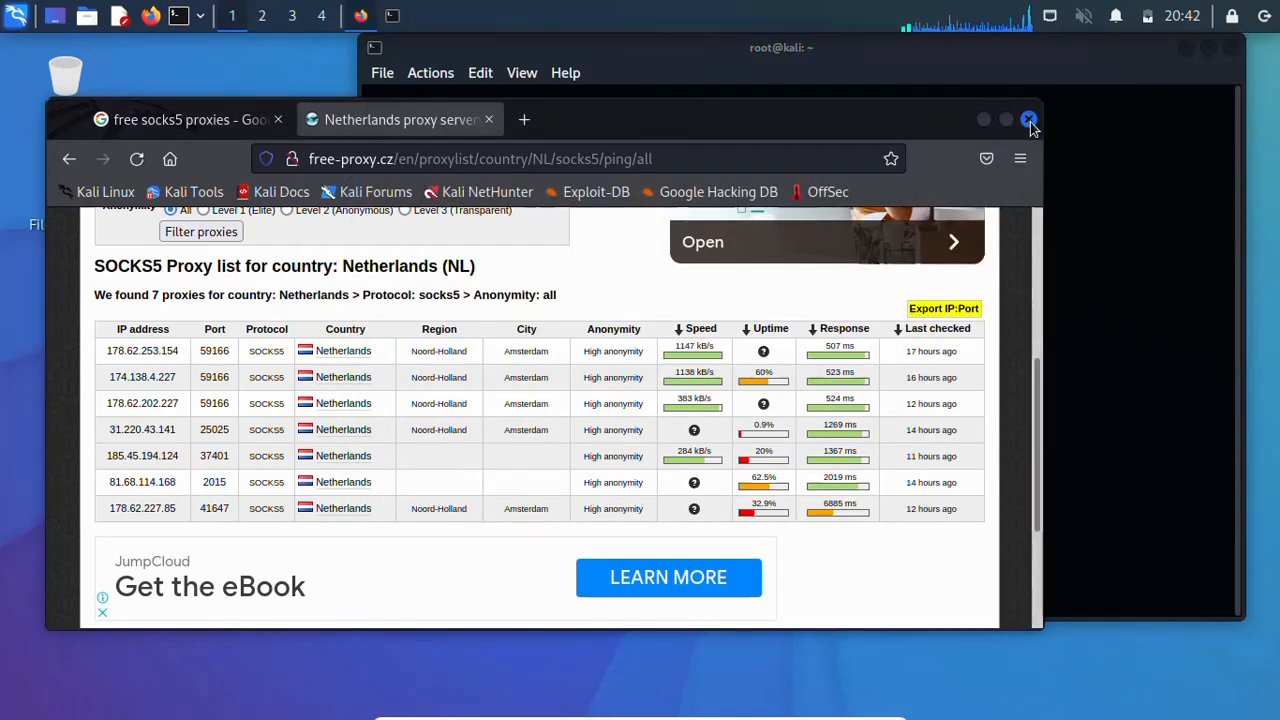
pyautogui.click(1029, 119)
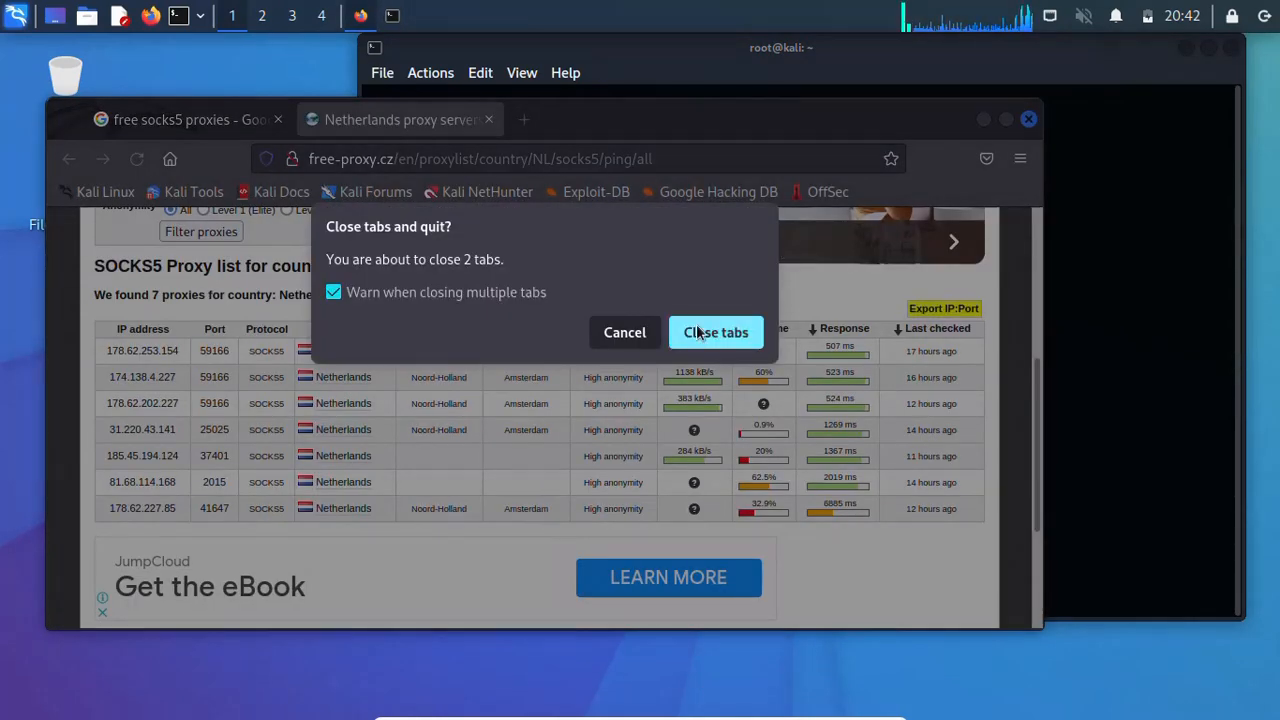
pyautogui.click(715, 332)
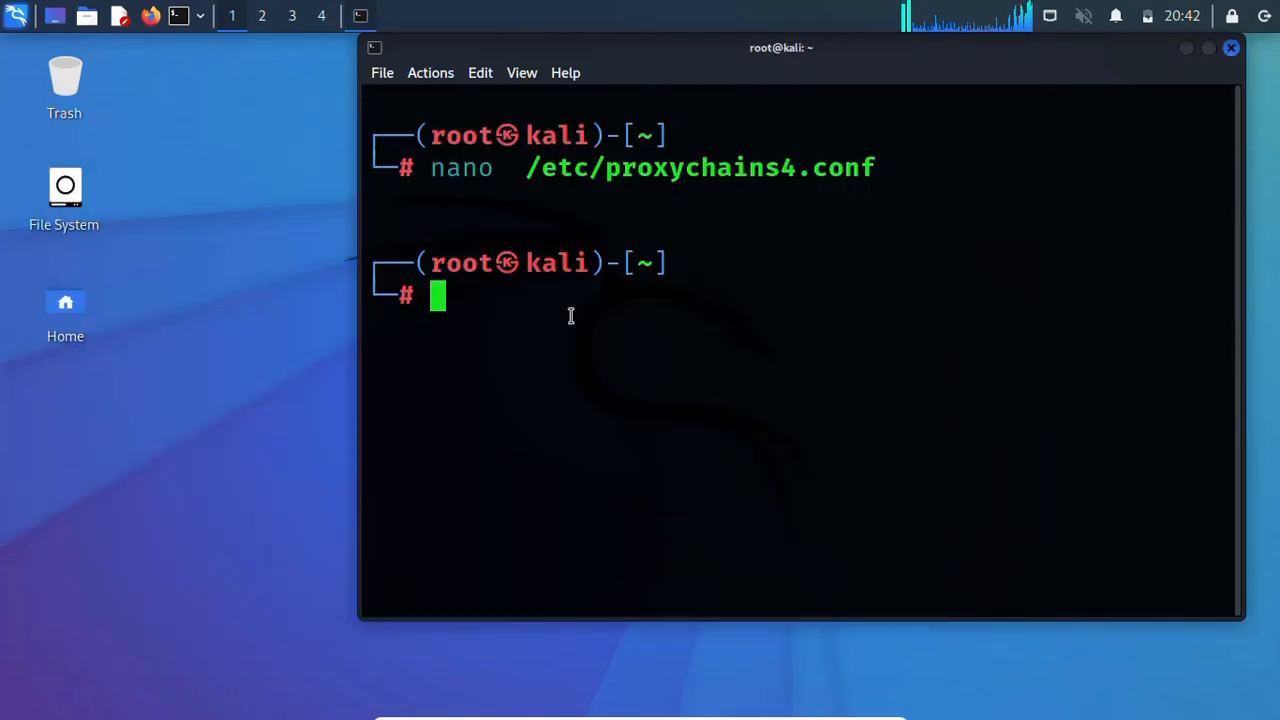
pyautogui.write('service tor stop')
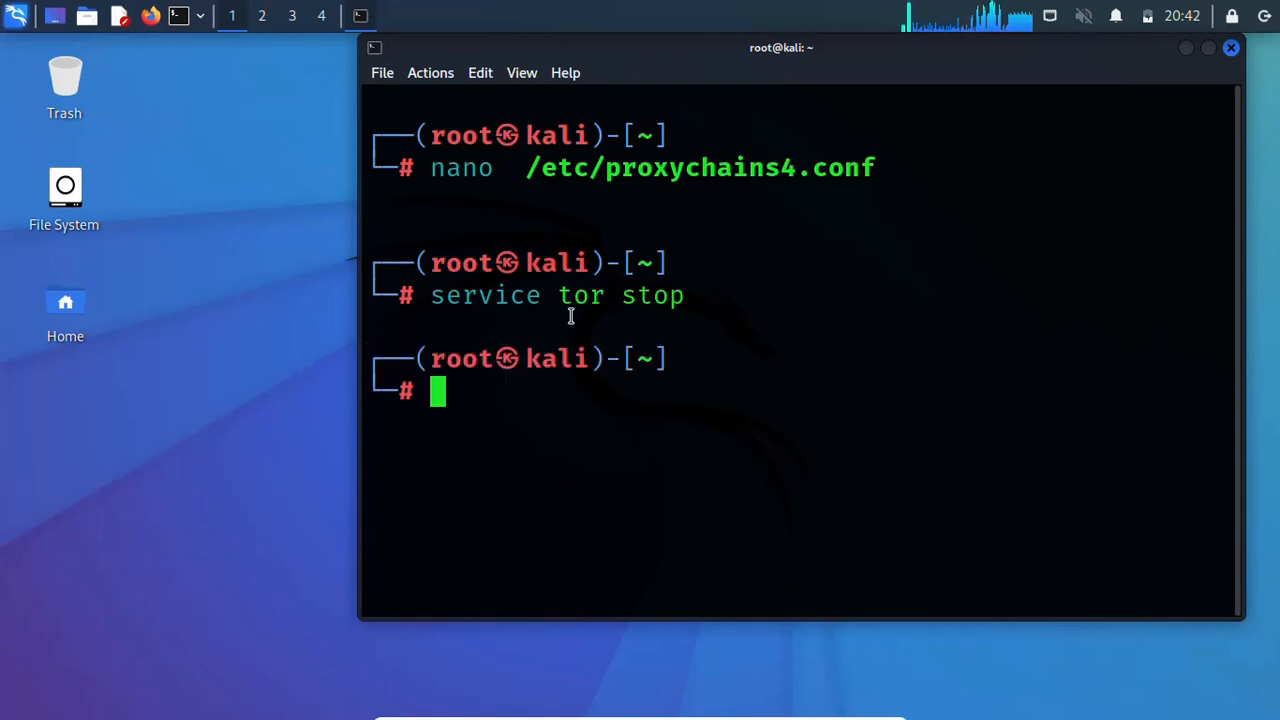
pyautogui.write('service tor stop')
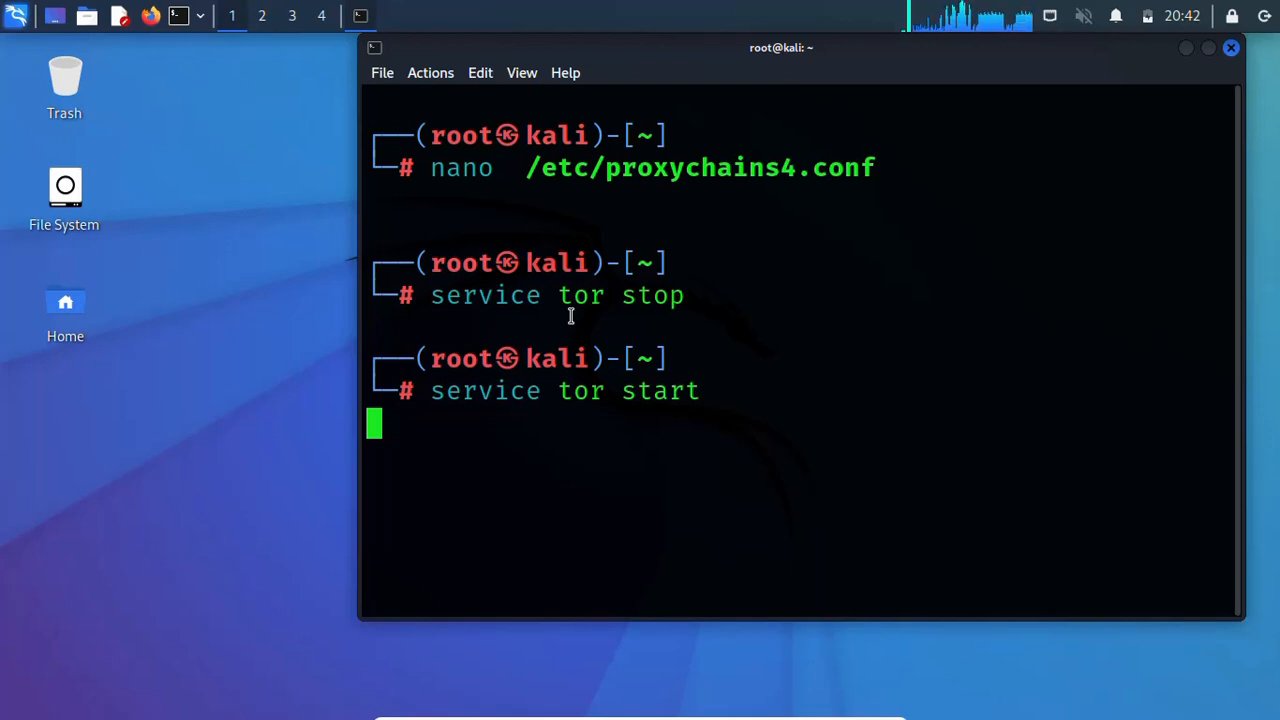
pyautogui.press('Return')
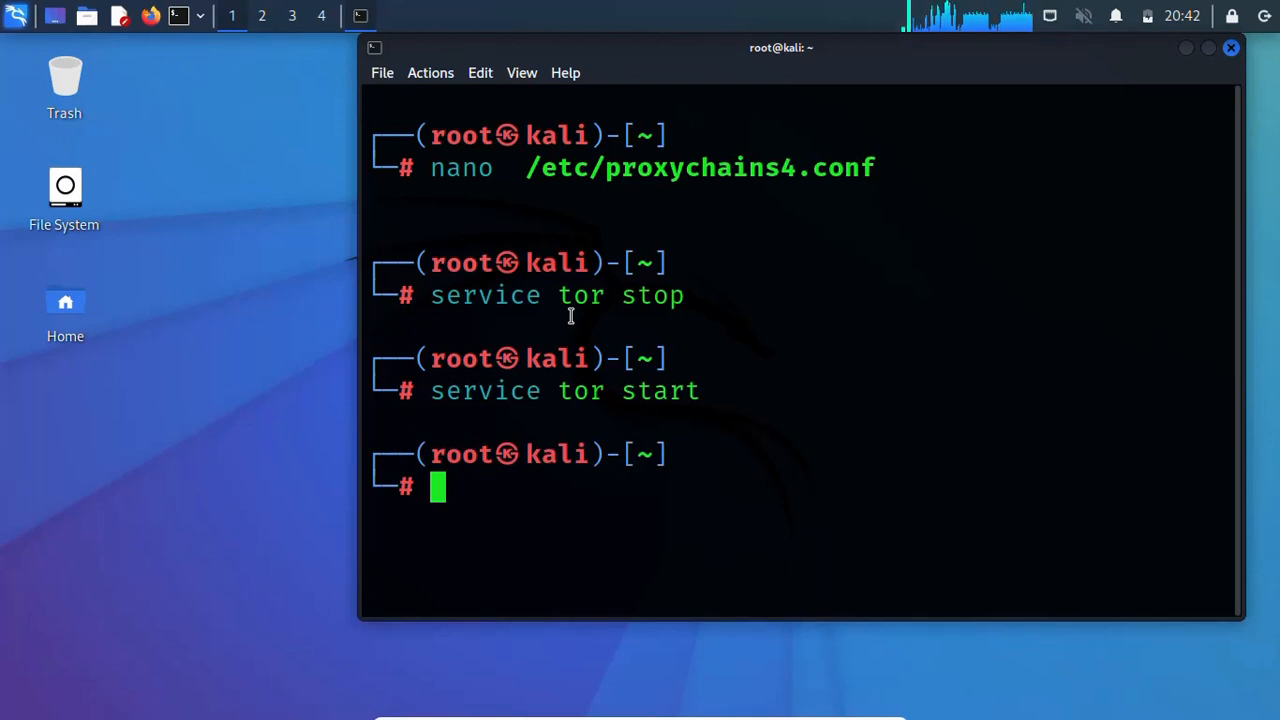
pyautogui.write('proxychains4 firefox www.google.com')
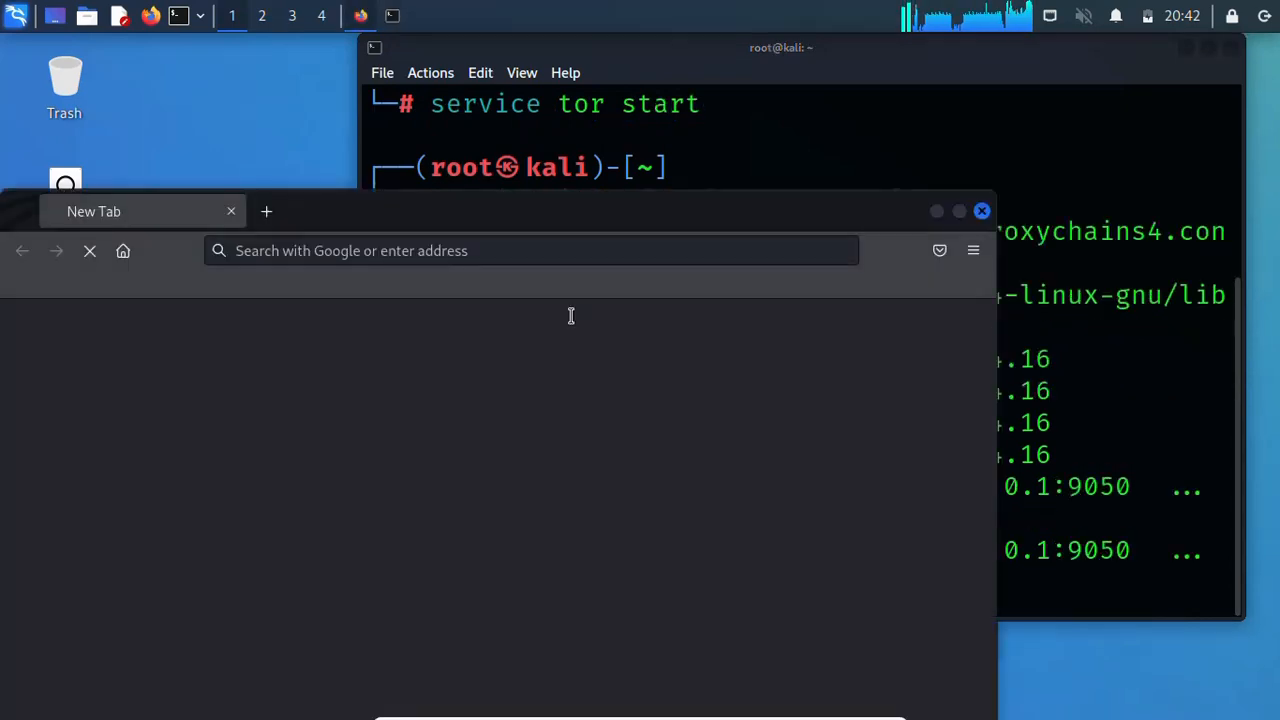
# Step: Open dnsleaktest.com in the proxychained Firefox, which shows public IP 23.128.248.204
pyautogui.write('proxychains4 firefox www.google.com')
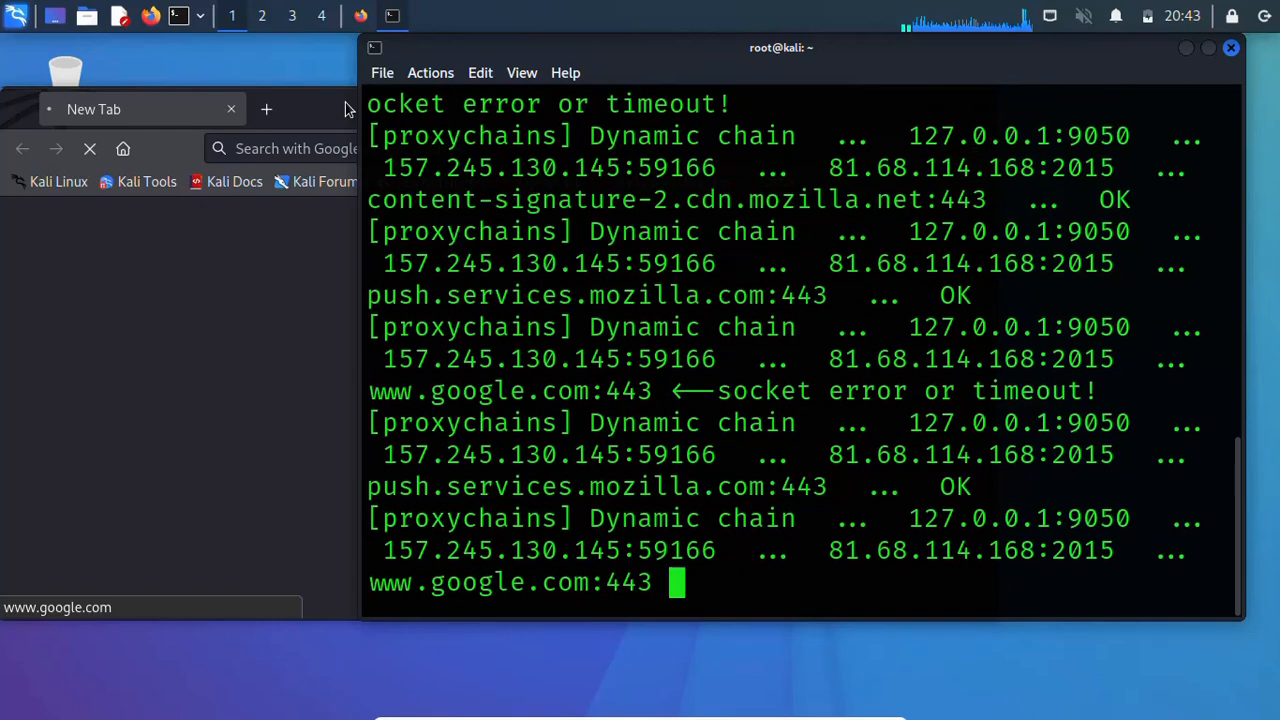
pyautogui.moveTo(1183, 422)
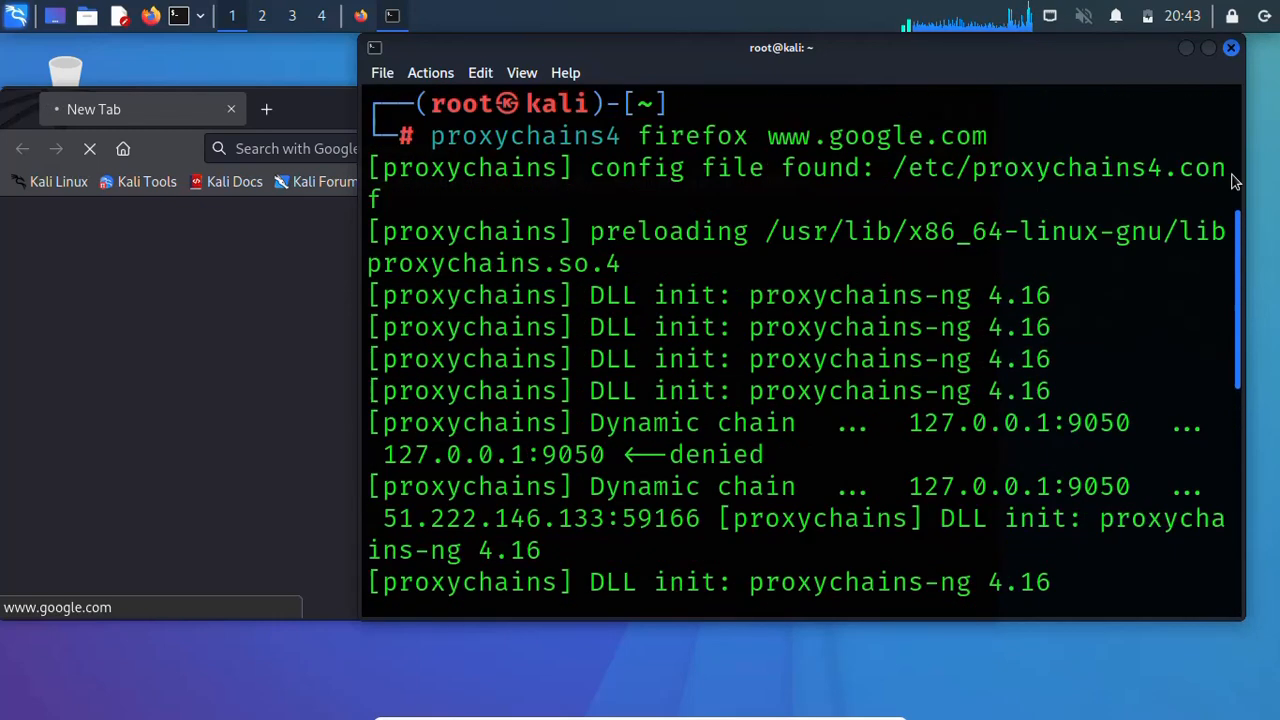
pyautogui.scroll(-3)
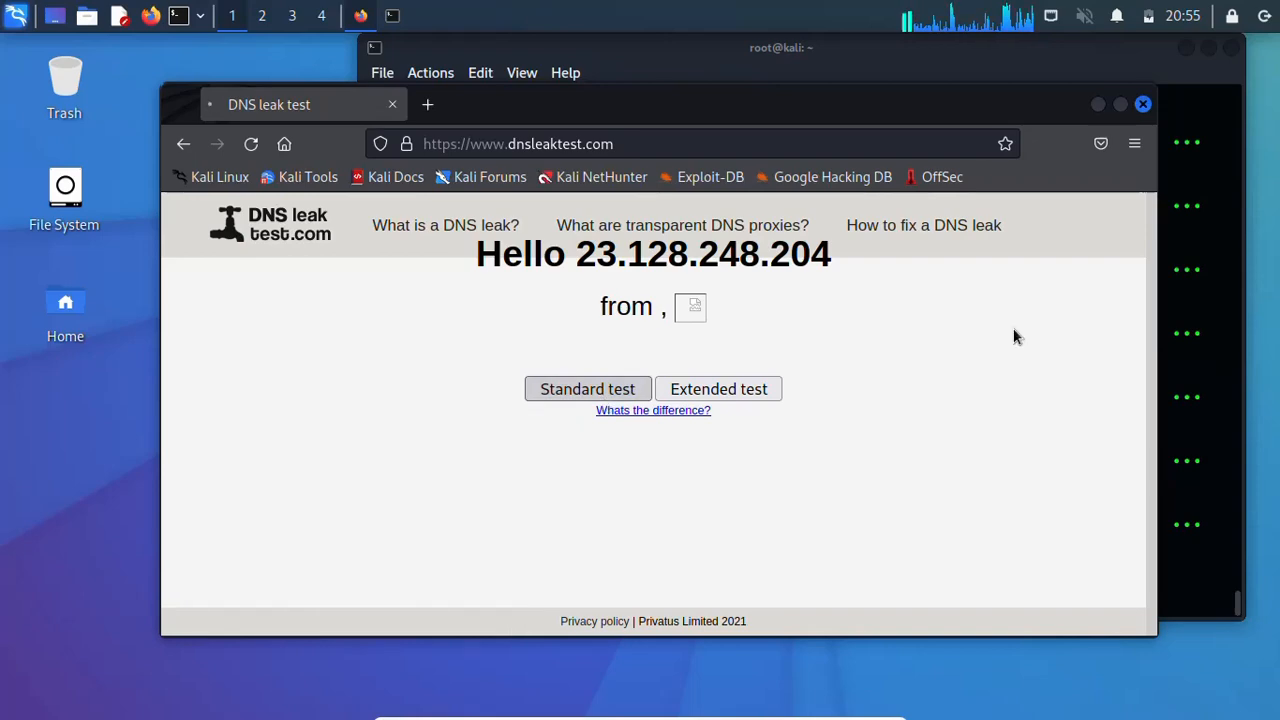
# Step: Run dnsleaktest's Standard test, finding 3 DNS servers in Houston and Miami, United States
pyautogui.click(587, 389)
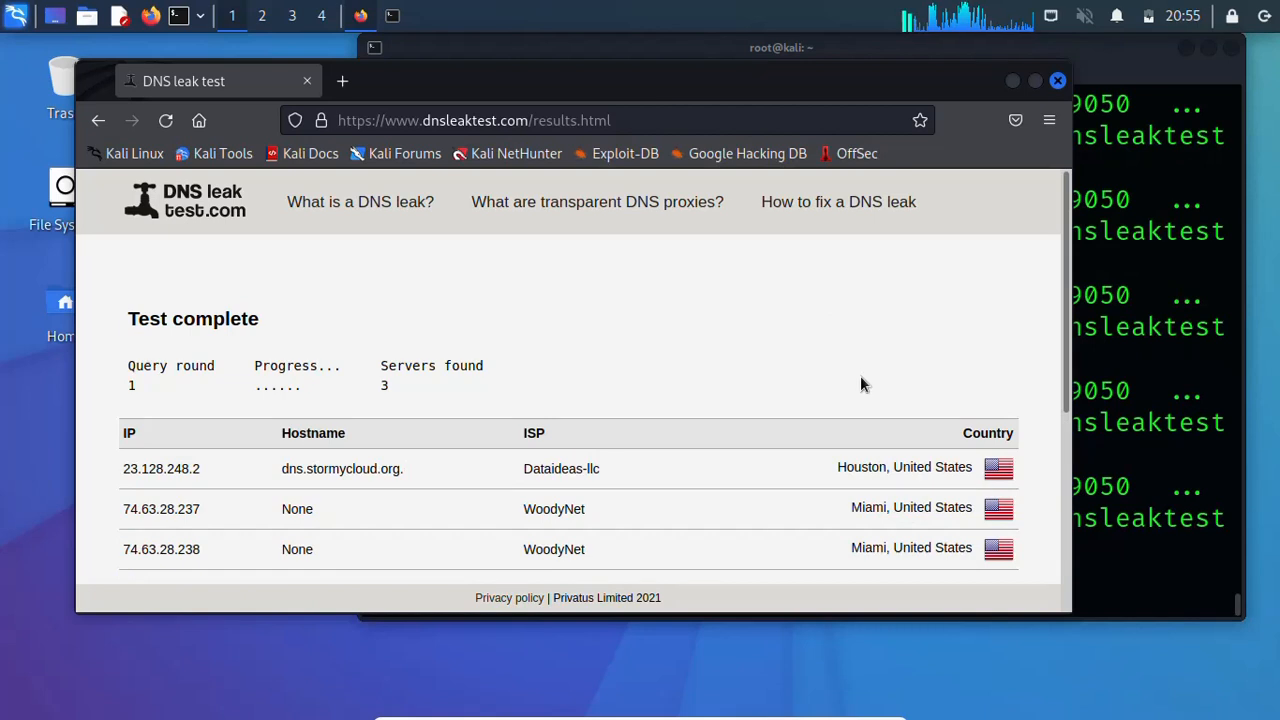
pyautogui.moveTo(917, 490)
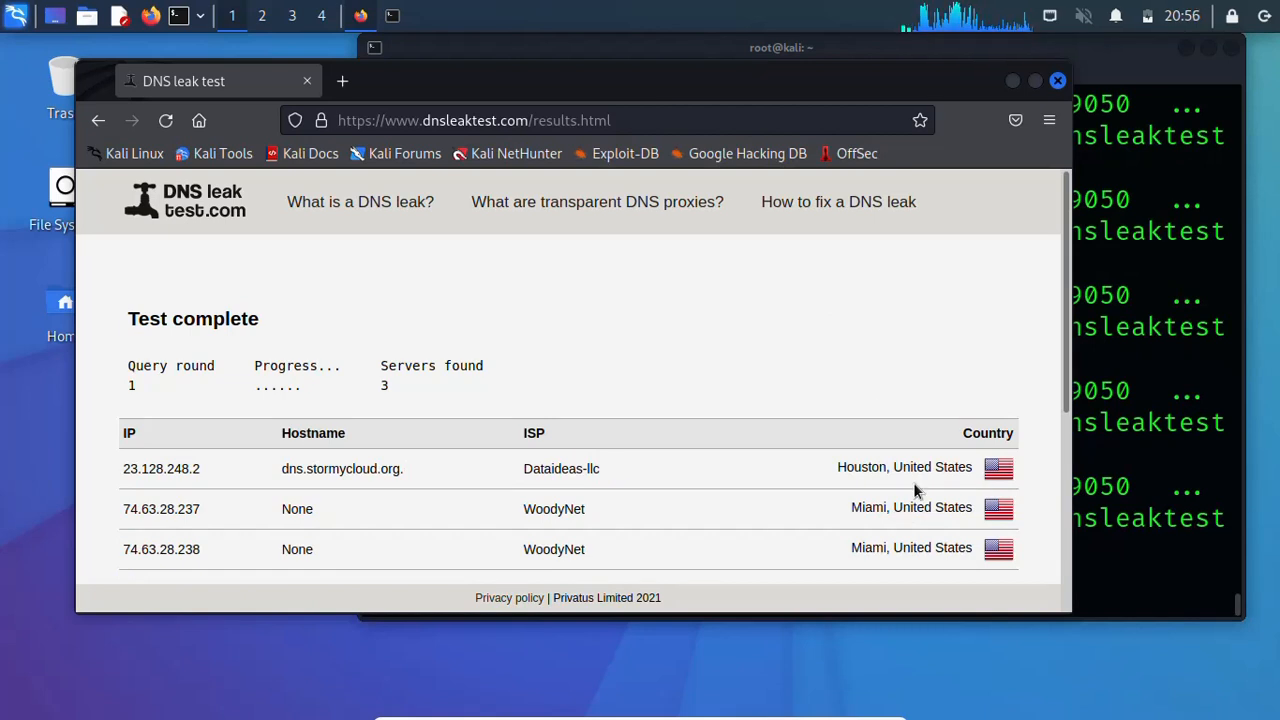
pyautogui.moveTo(422, 454)
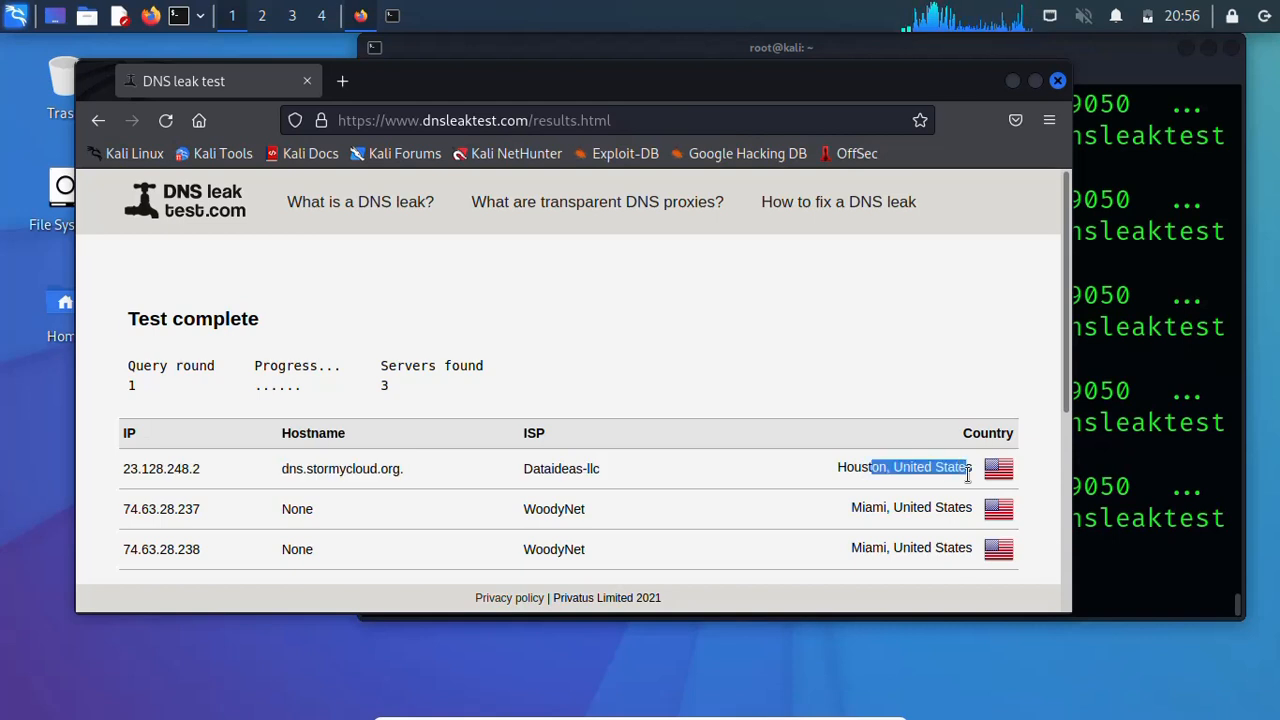
pyautogui.moveTo(928, 186)
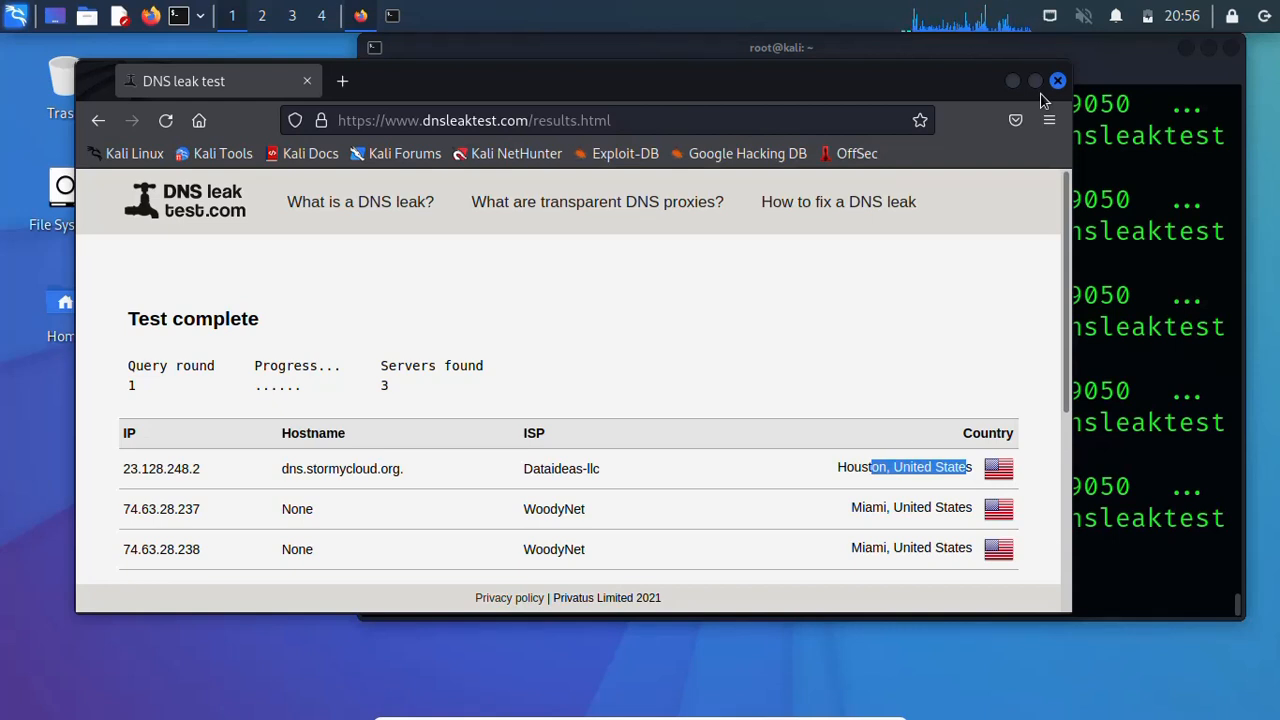
pyautogui.moveTo(1028, 272)
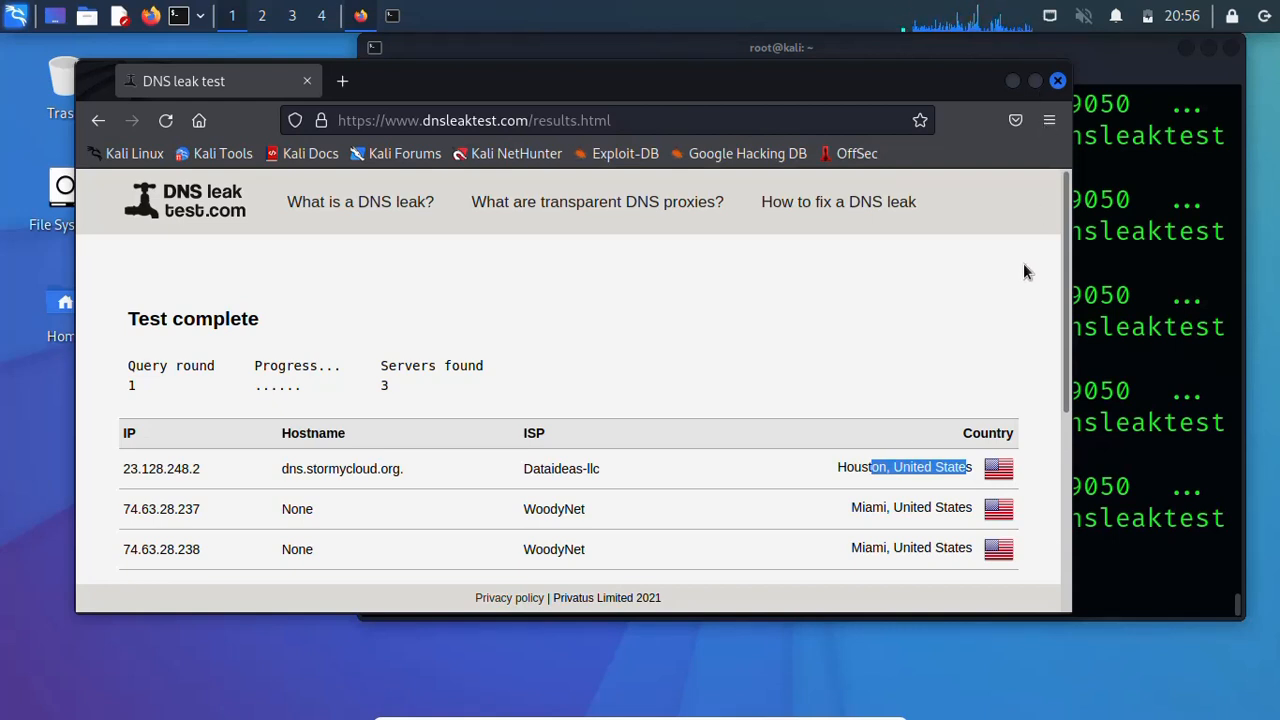
pyautogui.moveTo(1024, 300)
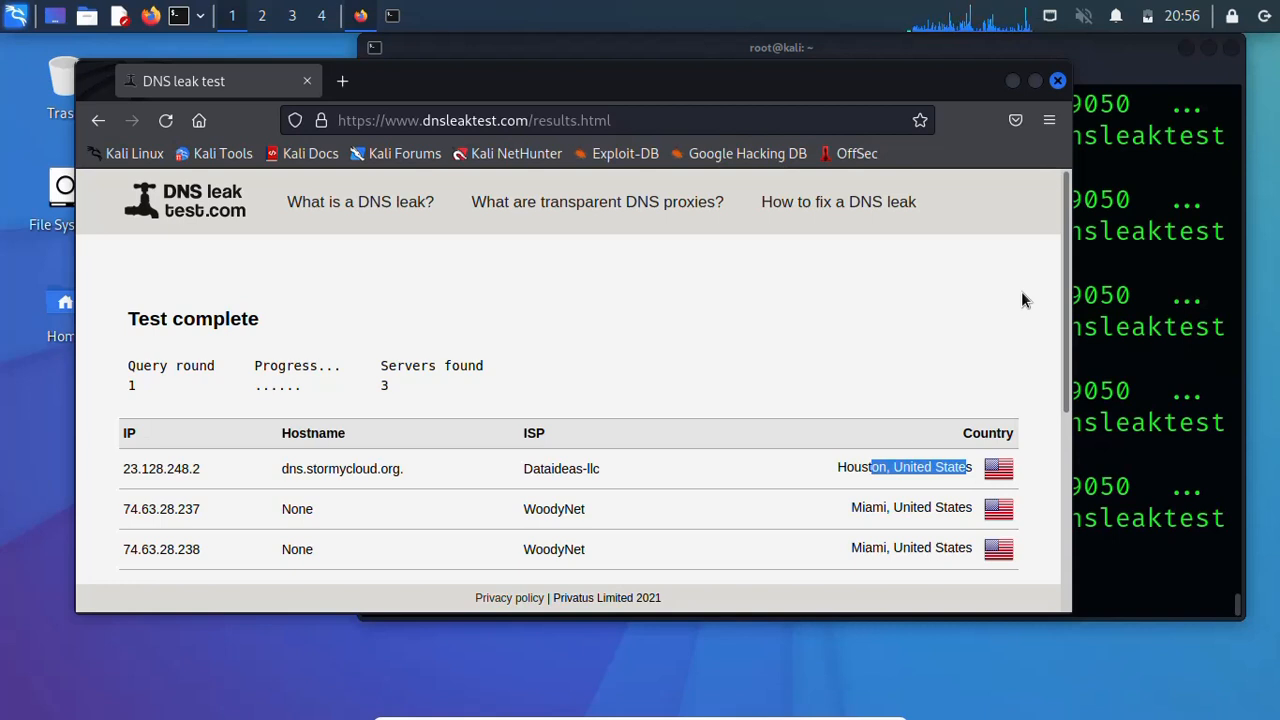